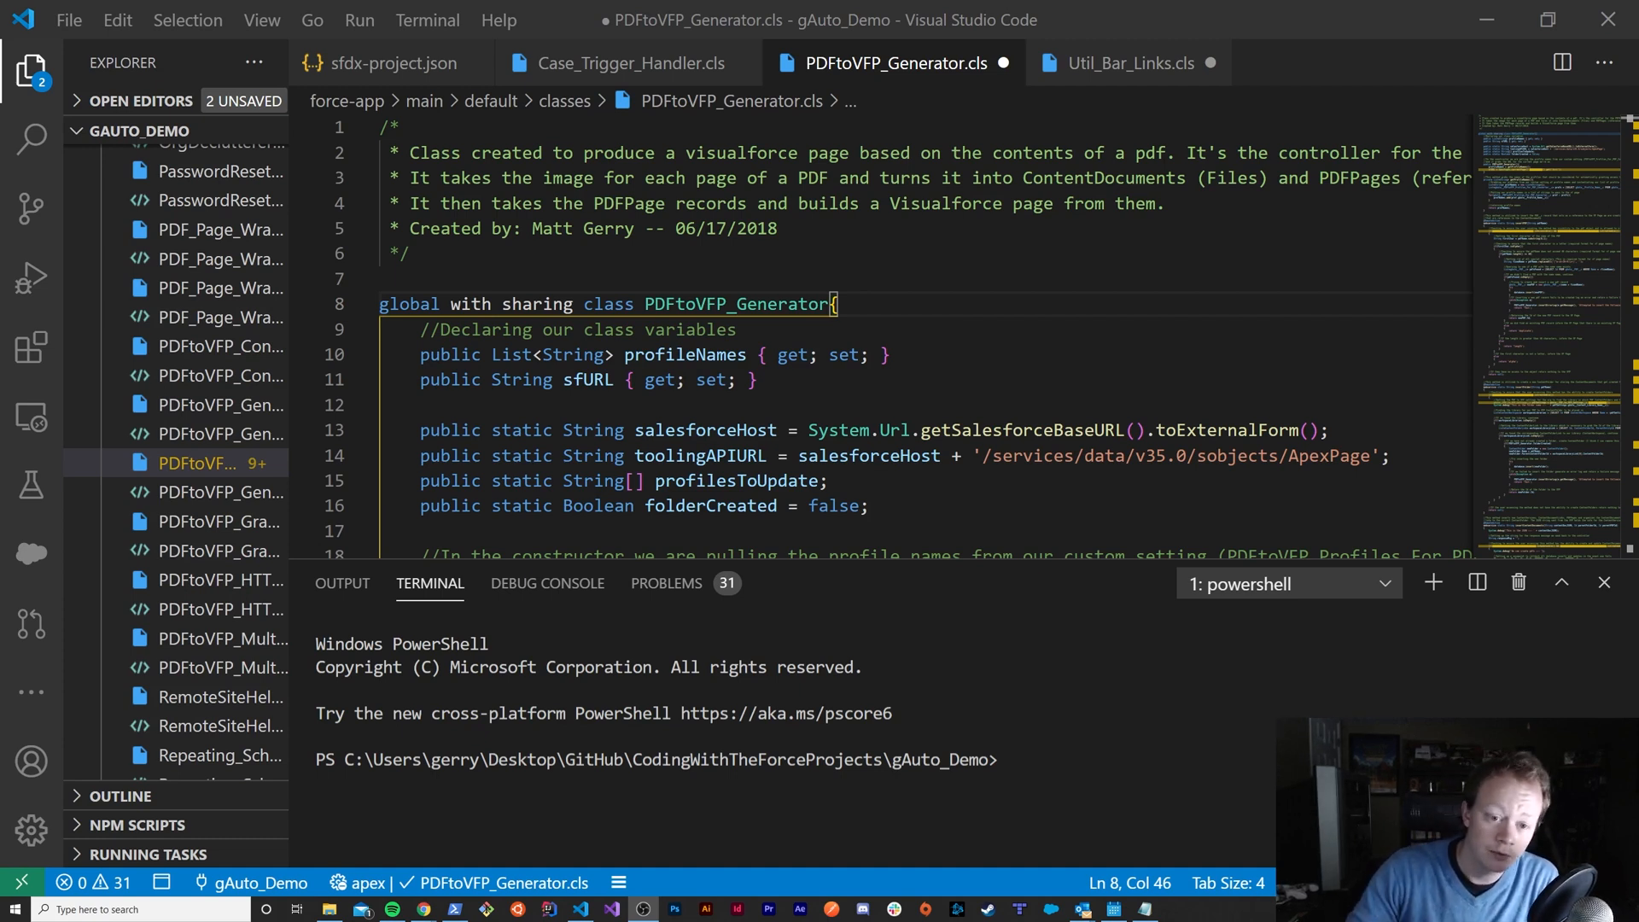
# Step: Reformat the PDFtoVFP_Generator class with Format Document so Uncrustify moves each opening brace onto its own line
pyautogui.click(690, 329)
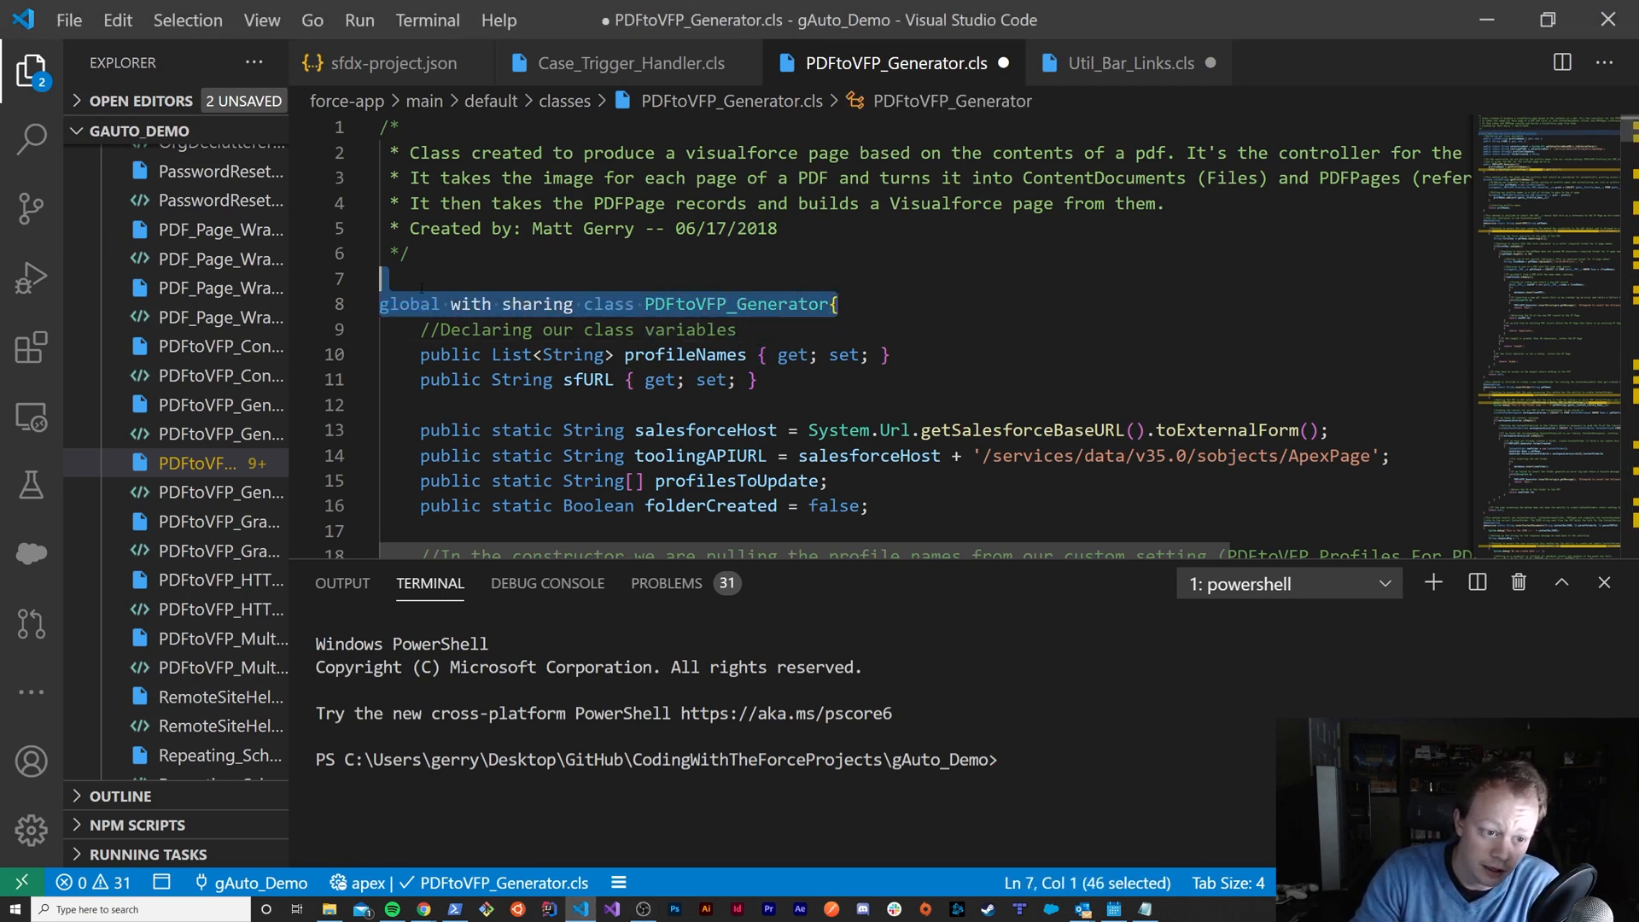
pyautogui.click(736, 329)
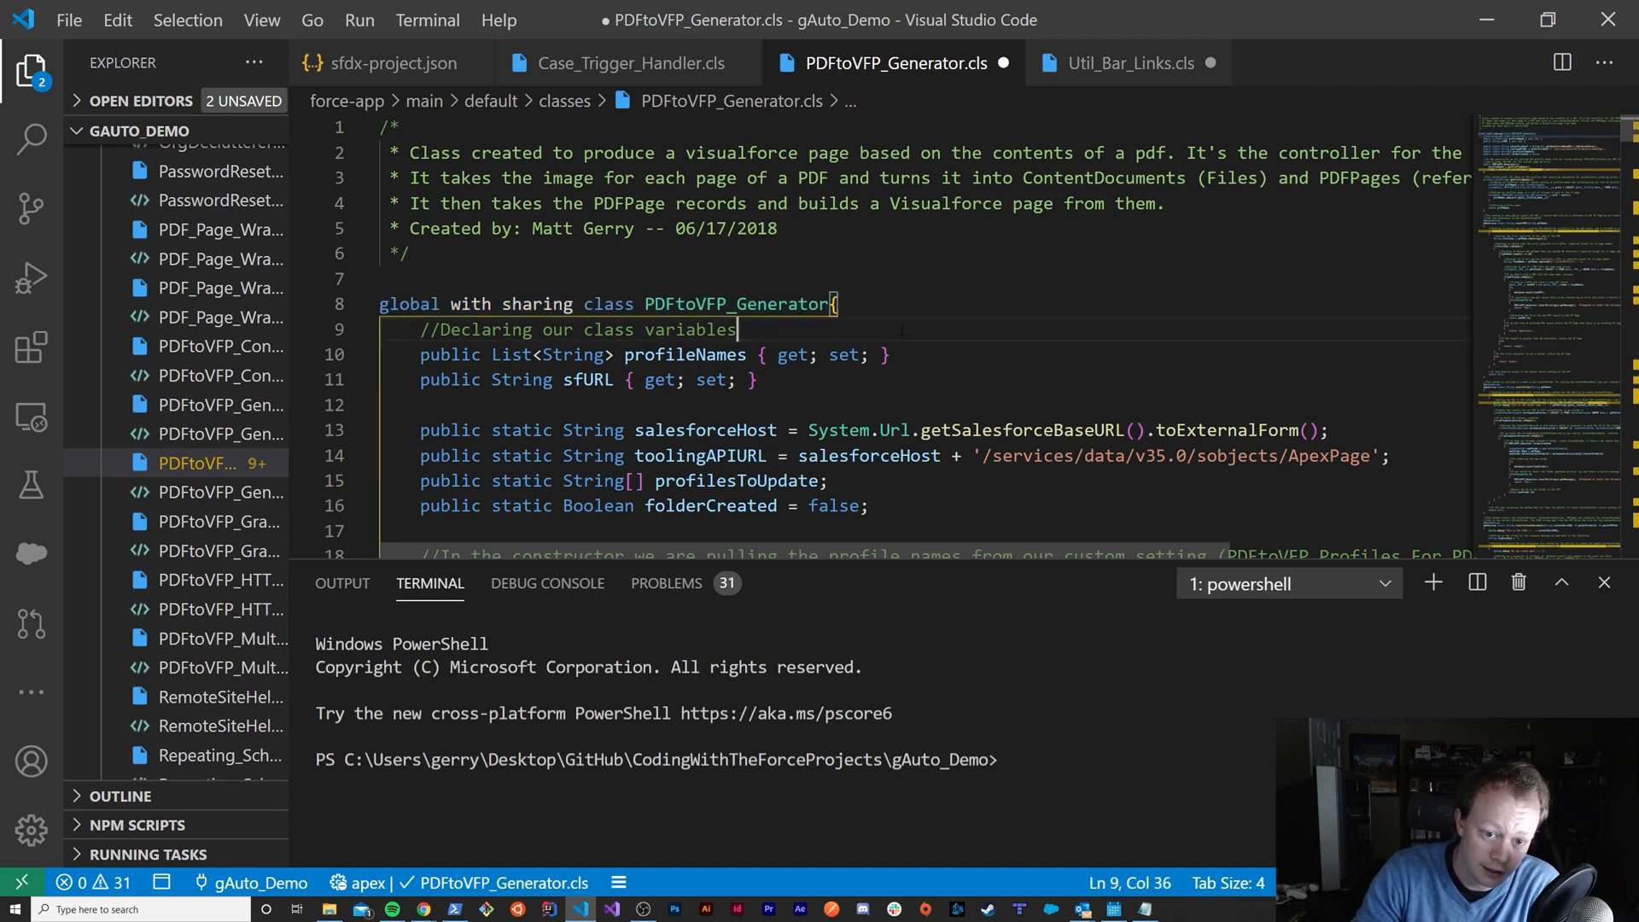
pyautogui.scroll(-3)
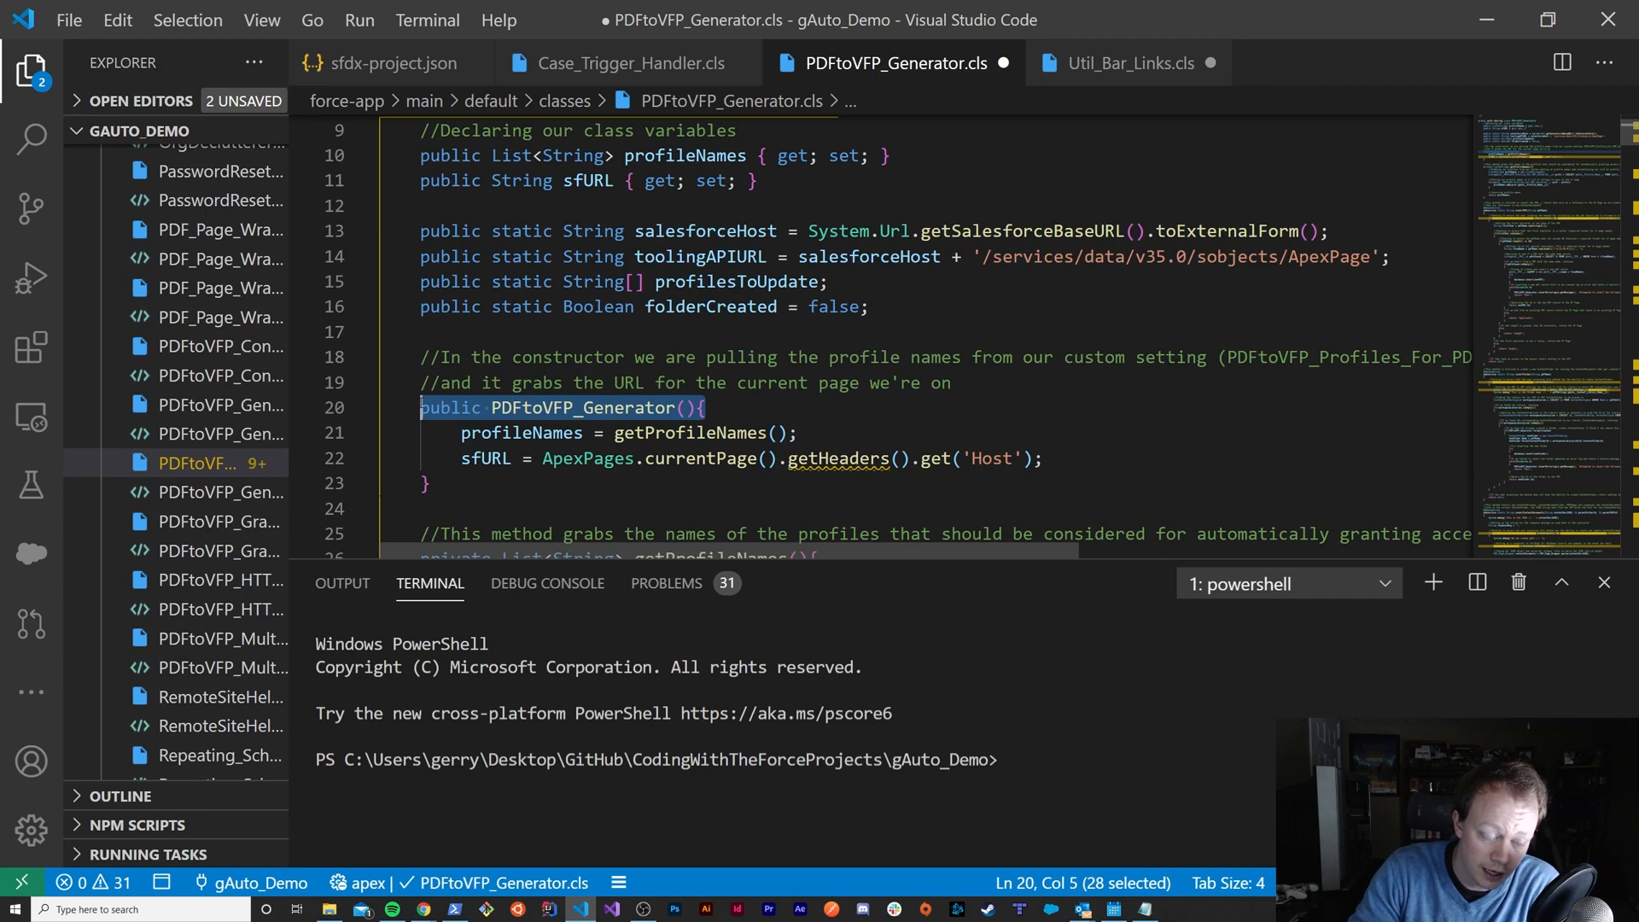
pyautogui.scroll(-3)
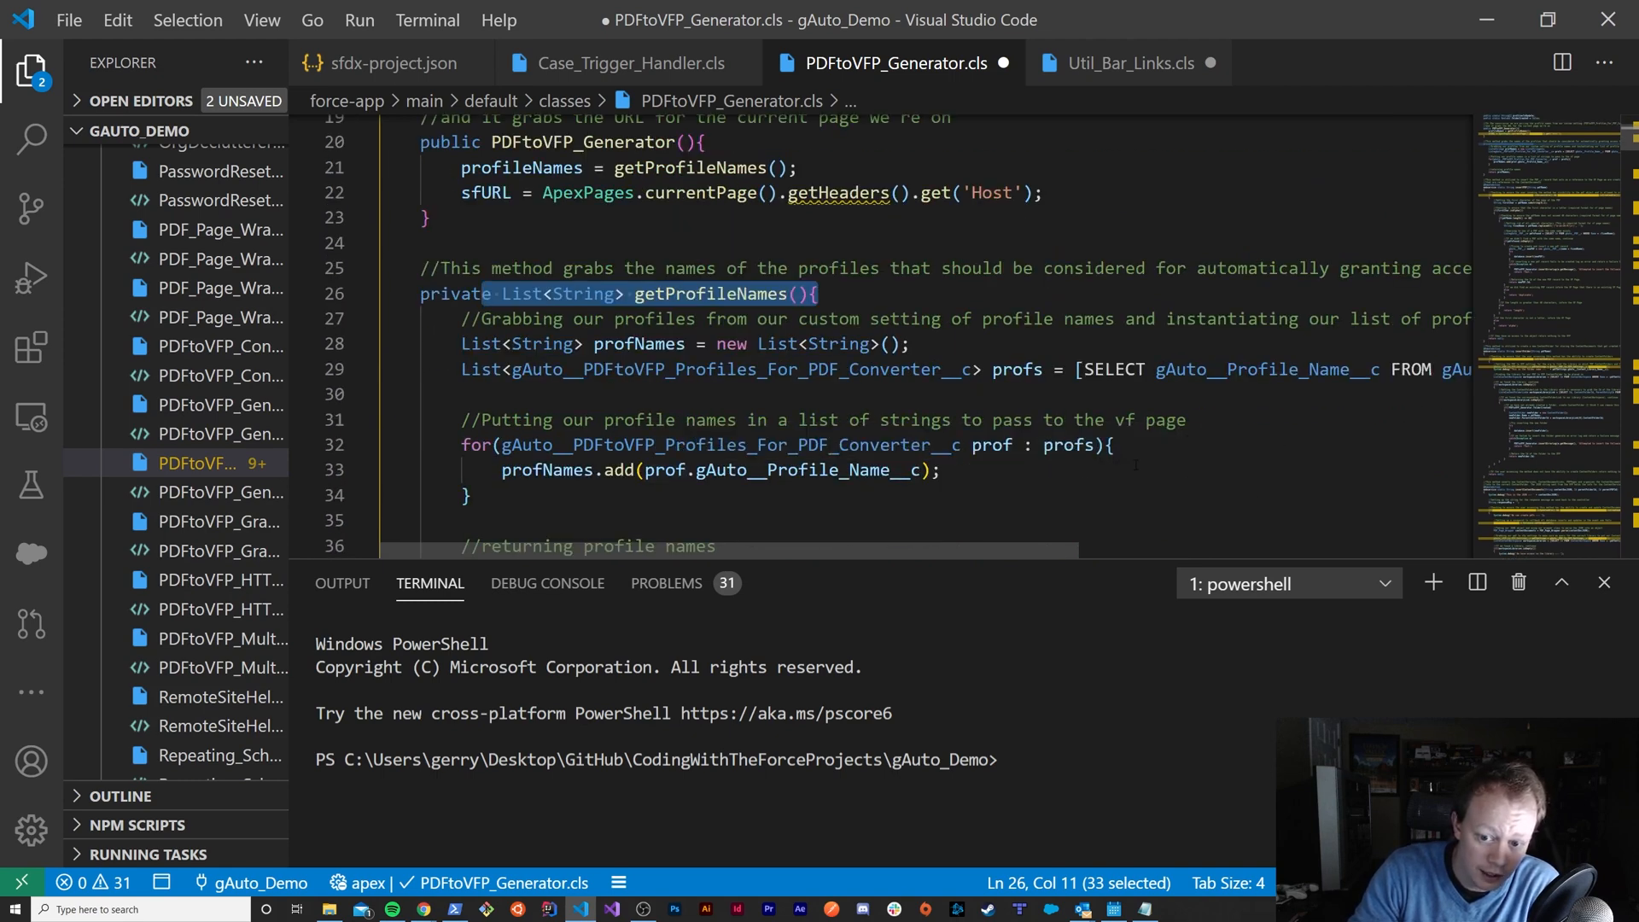
pyautogui.scroll(3)
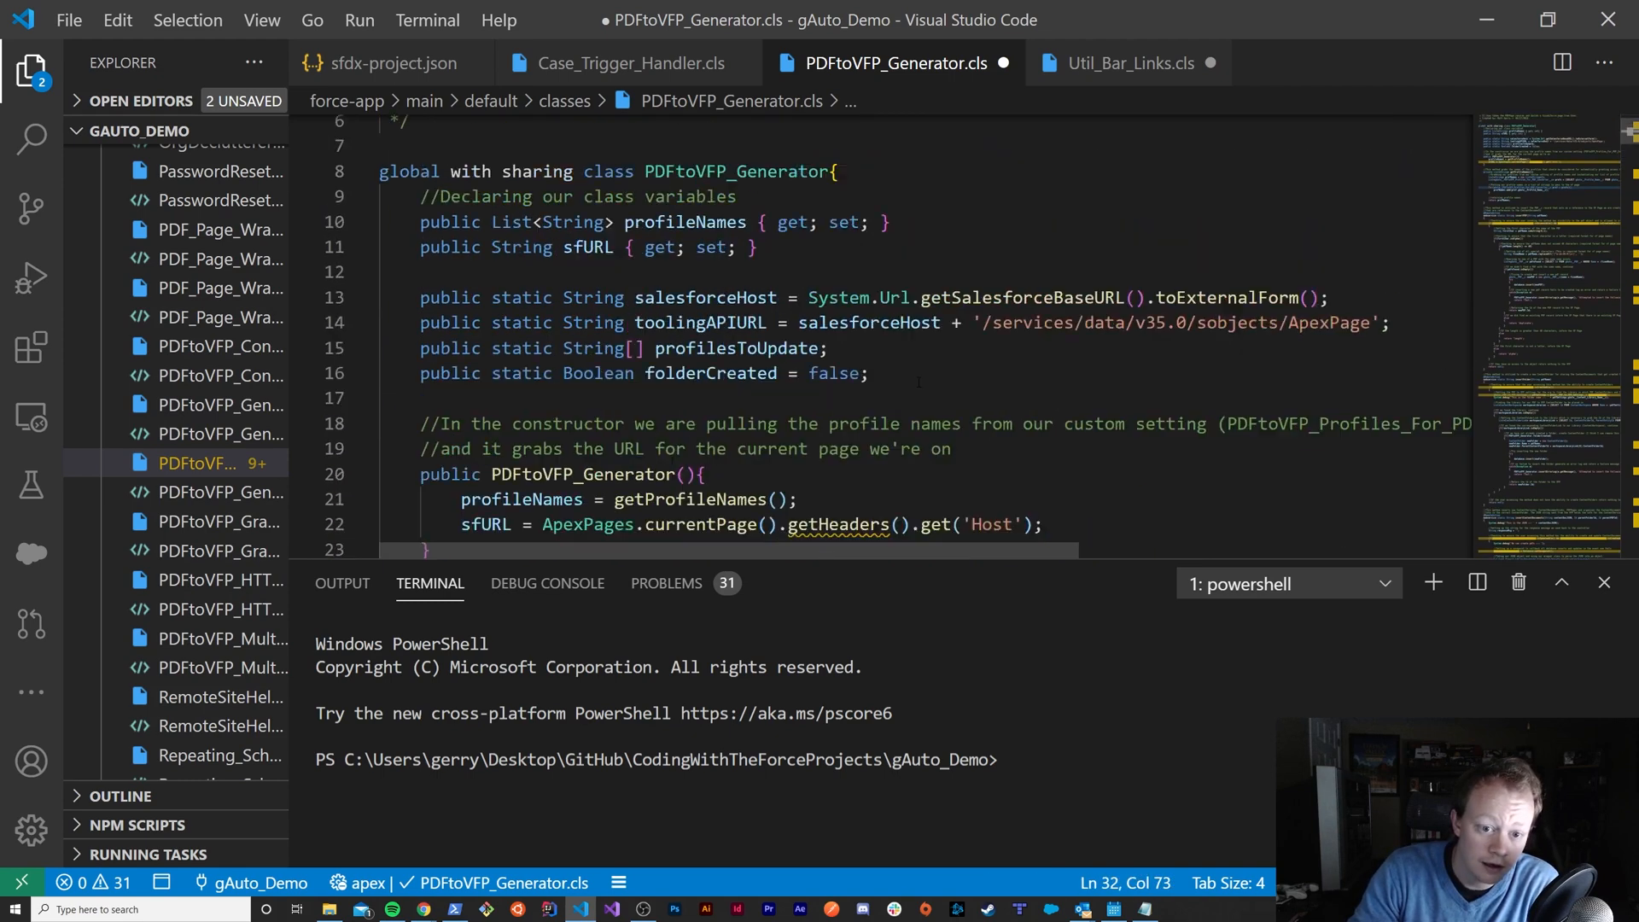
pyautogui.scroll(3)
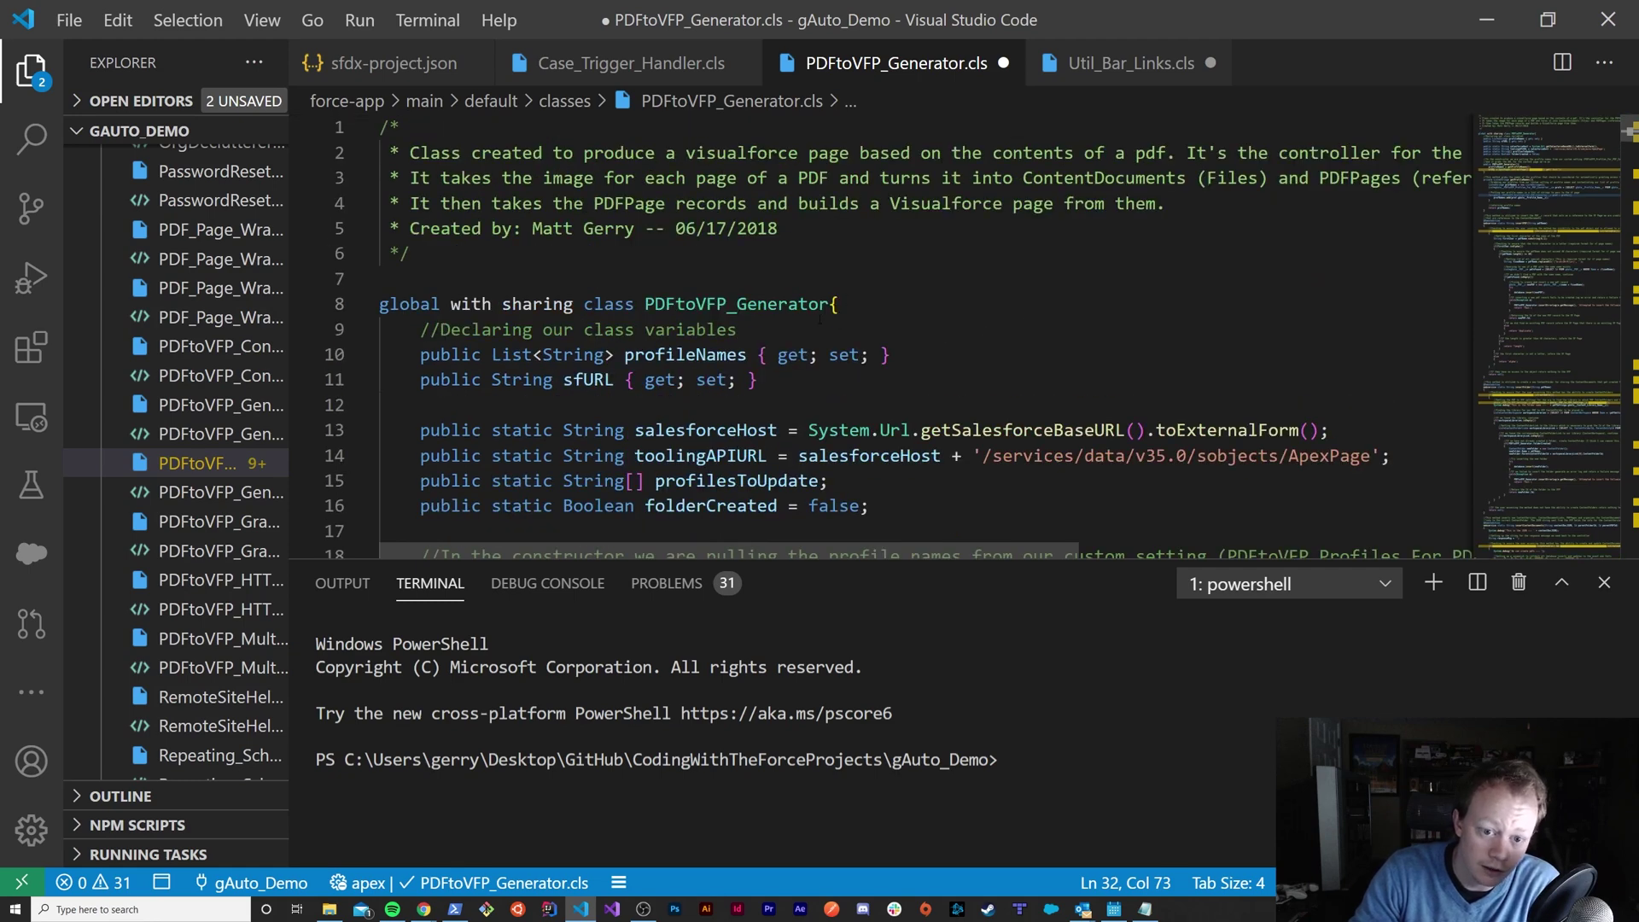
pyautogui.click(837, 303)
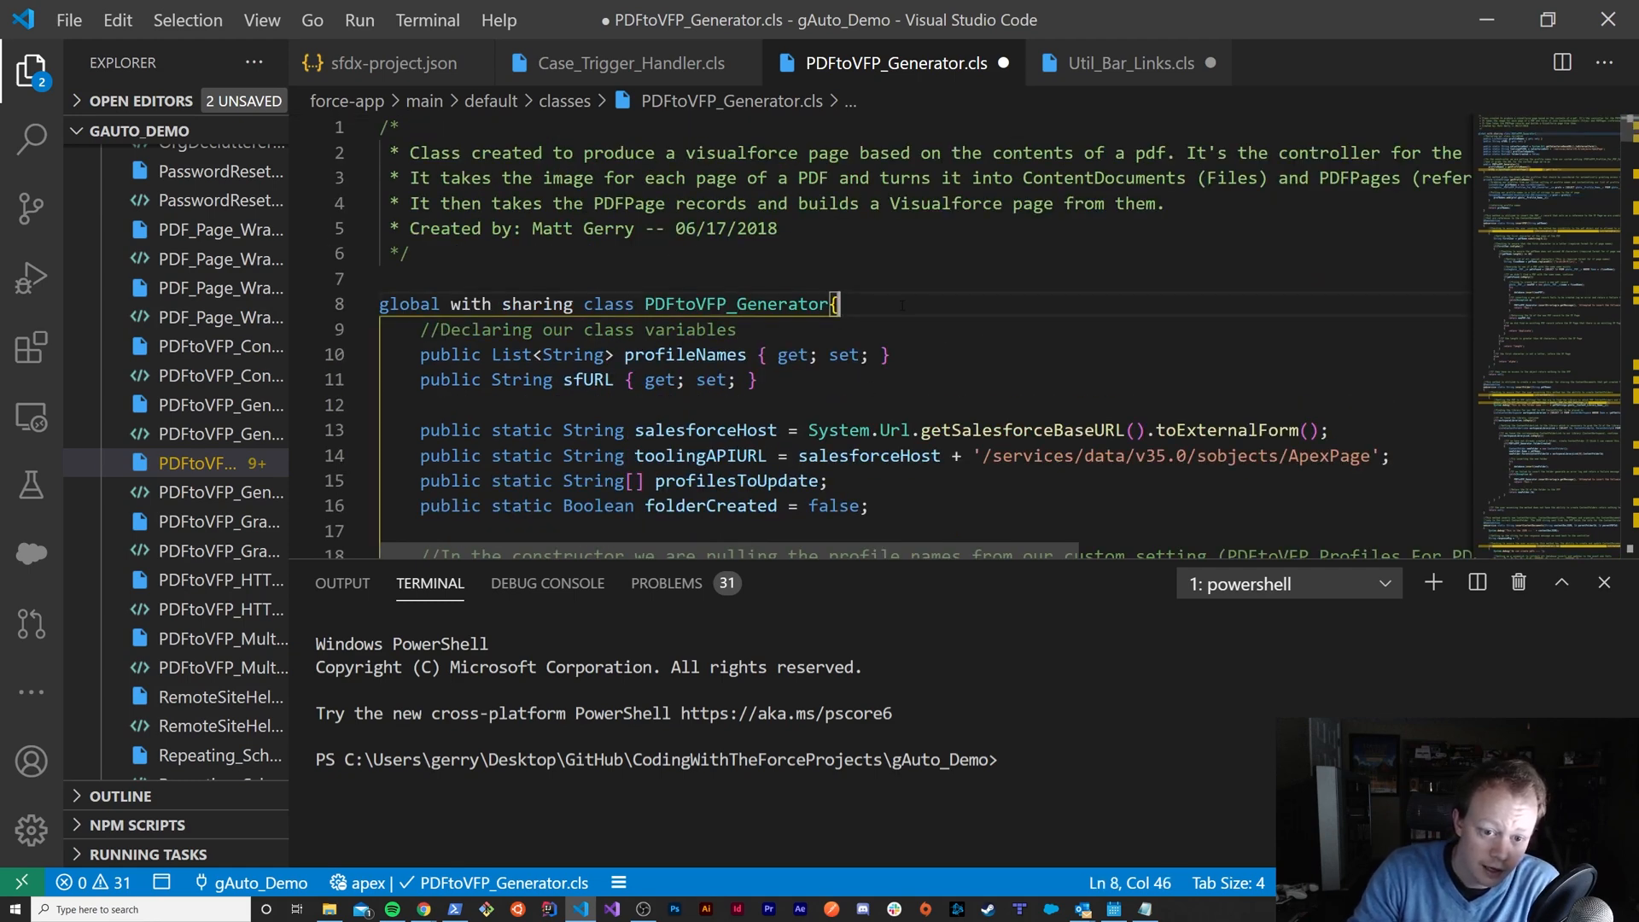
pyautogui.moveTo(739, 304)
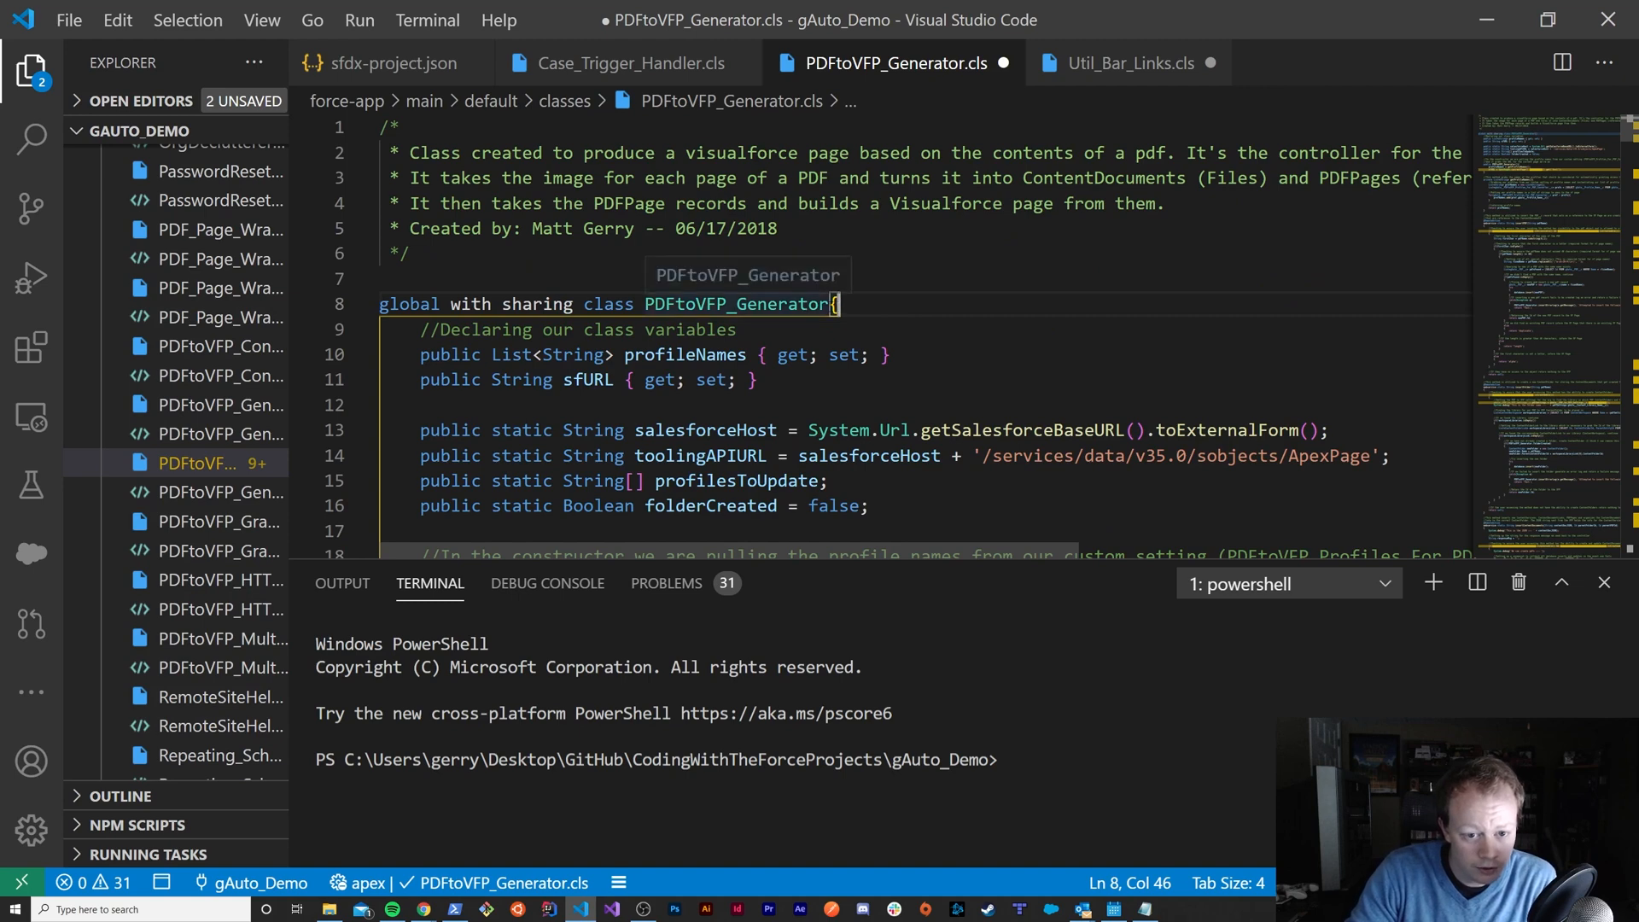
pyautogui.press('Enter')
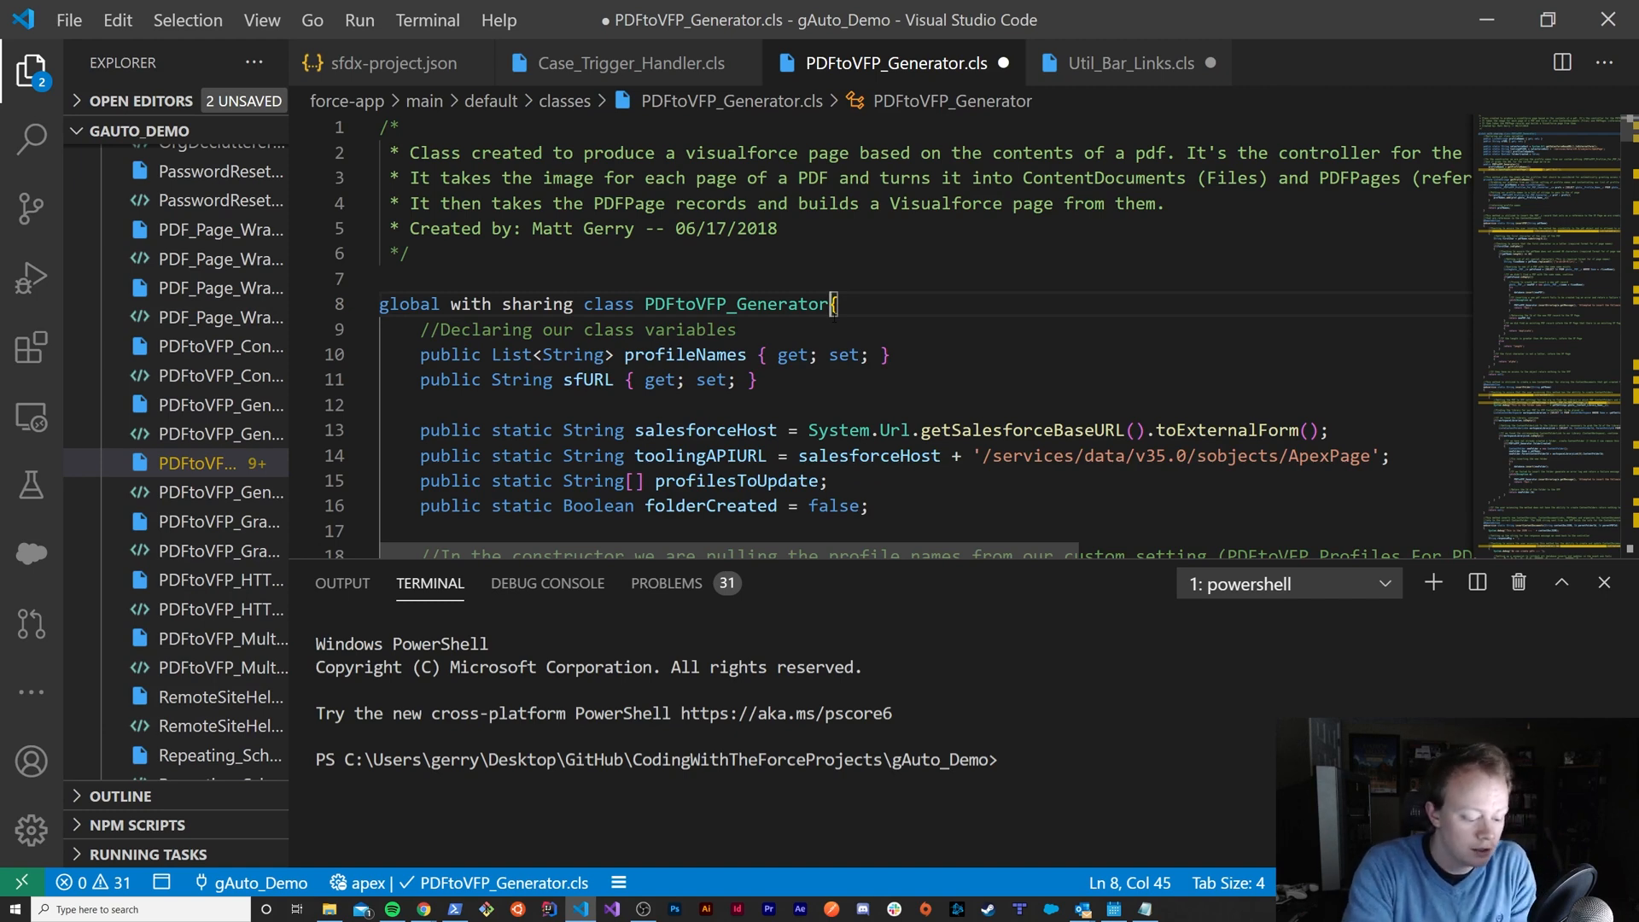
pyautogui.press('Enter')
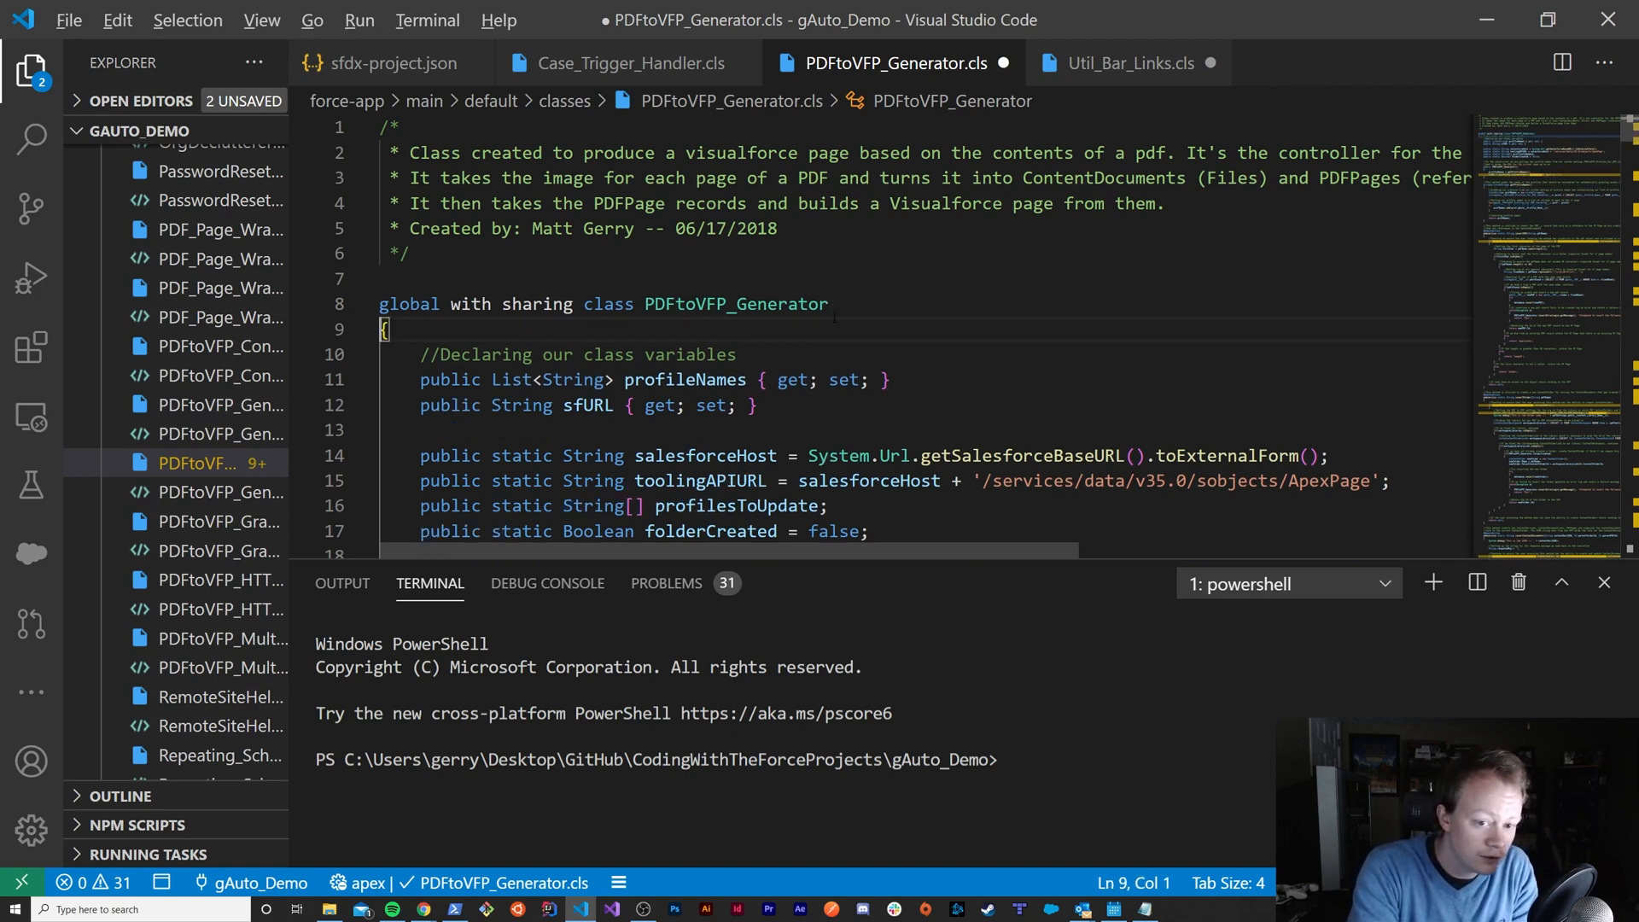
# Step: Scroll through the reformatted class to review the new brace placement
pyautogui.scroll(-3)
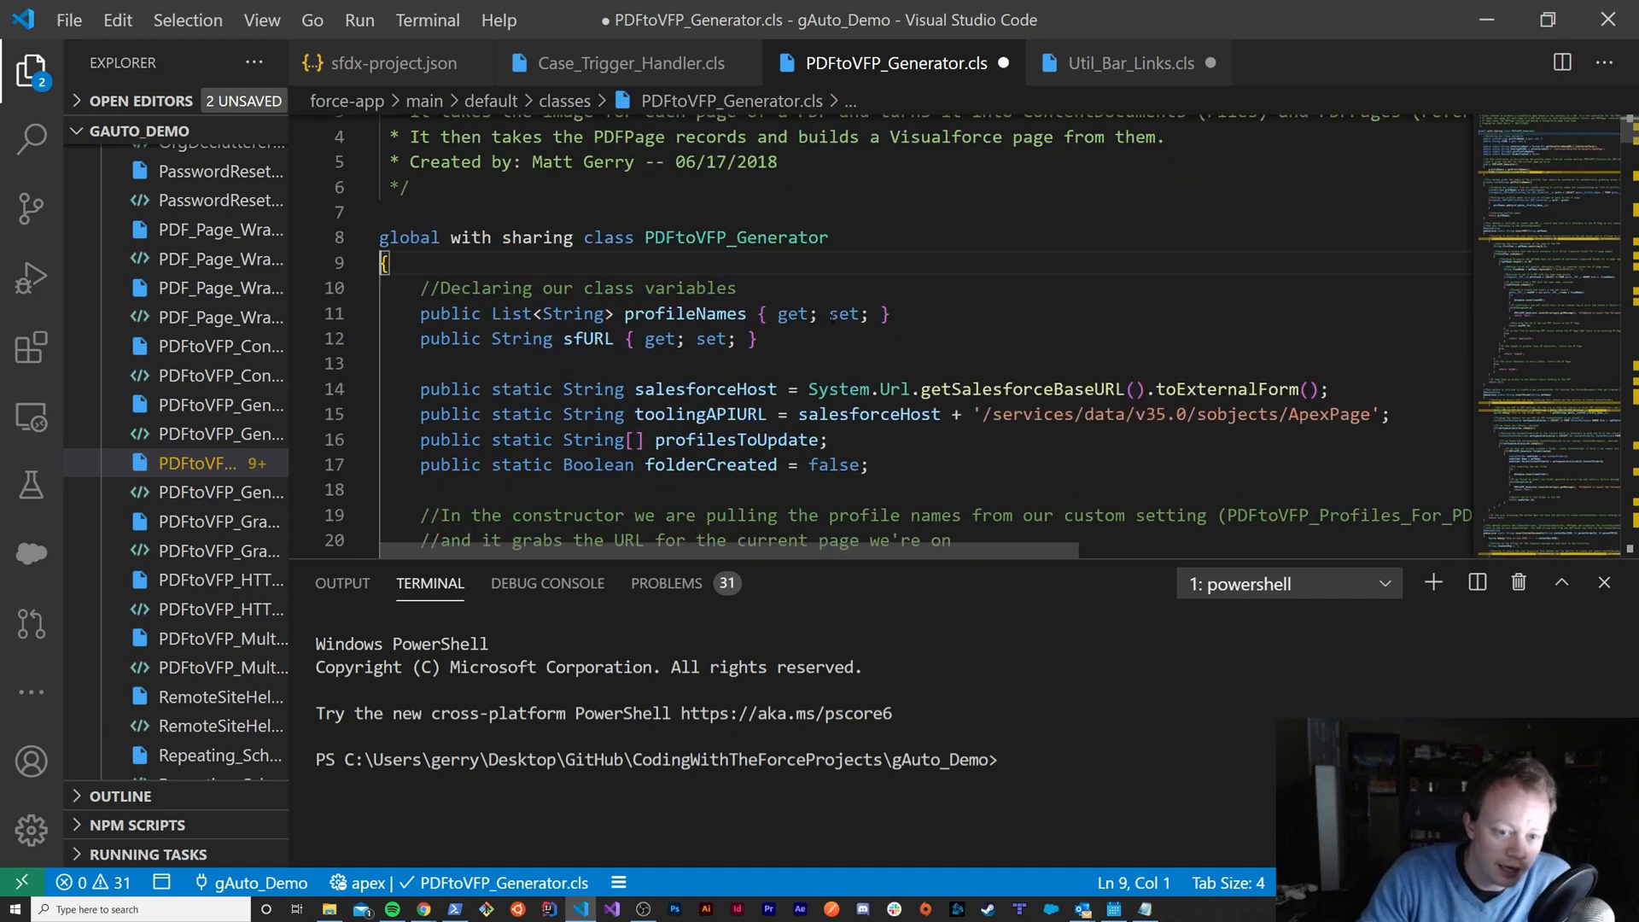
pyautogui.scroll(-3)
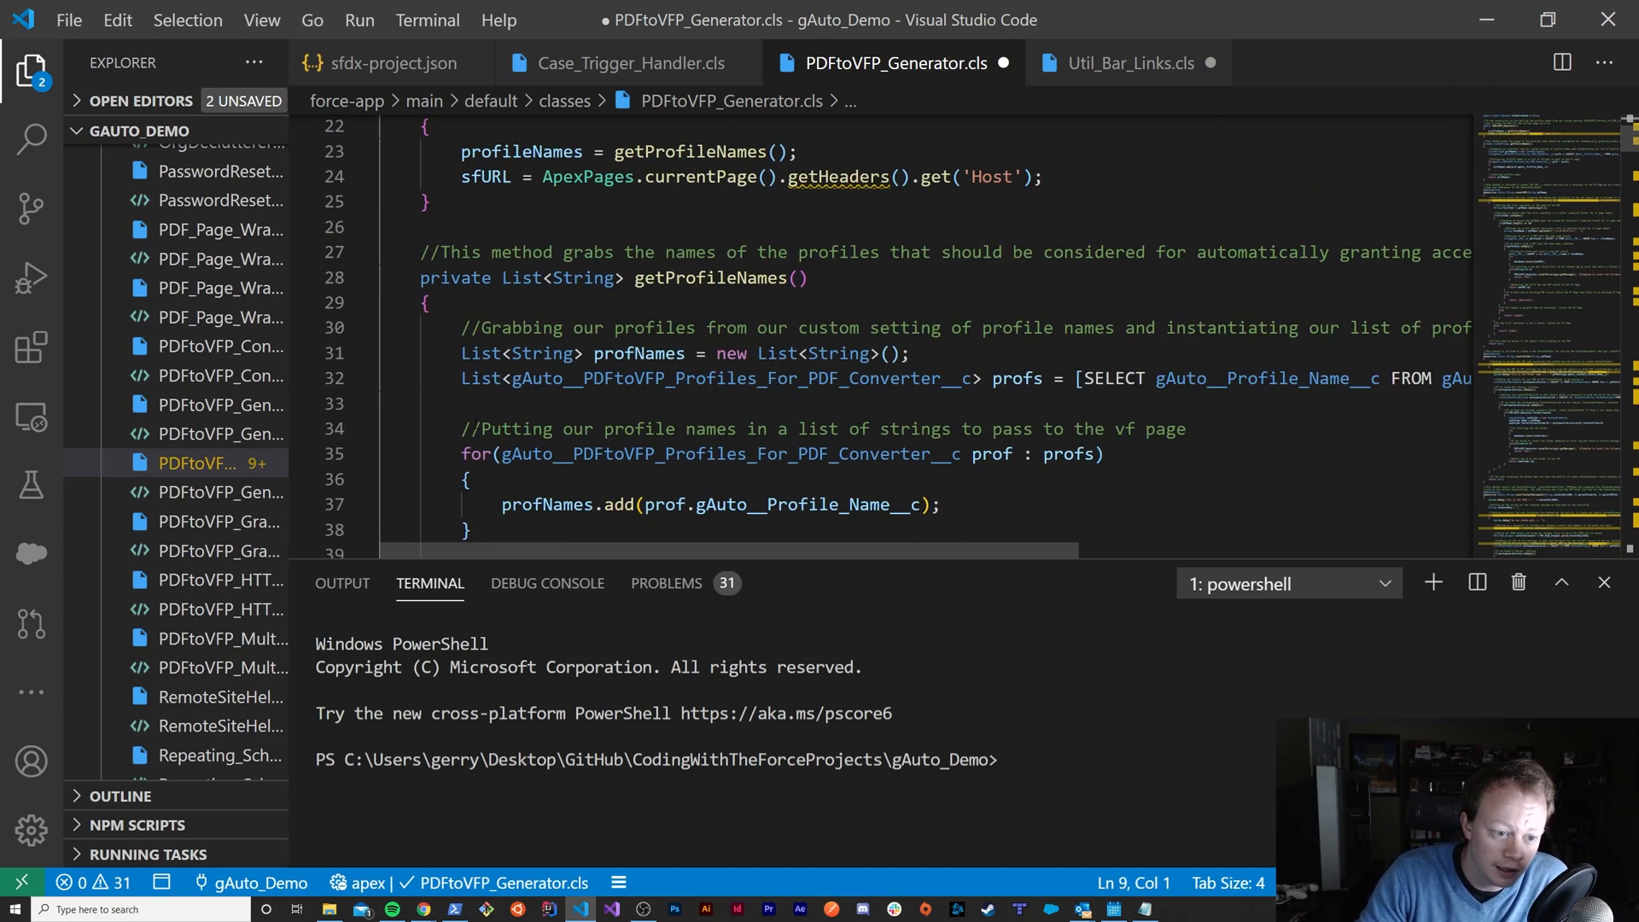
pyautogui.scroll(-3)
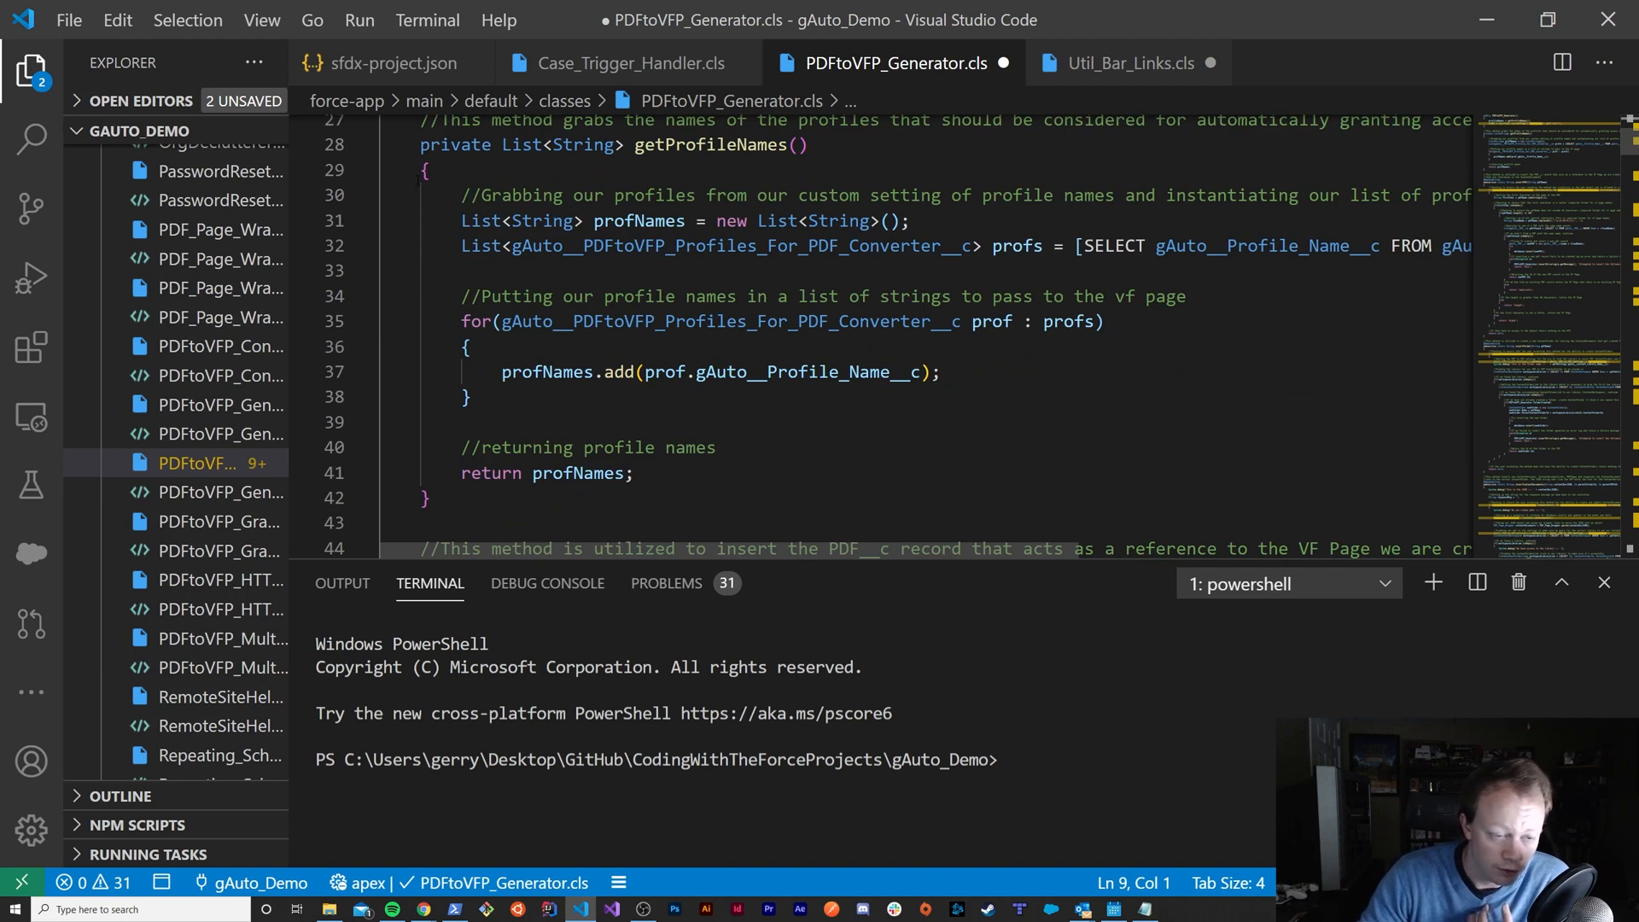
pyautogui.doubleClick(581, 194)
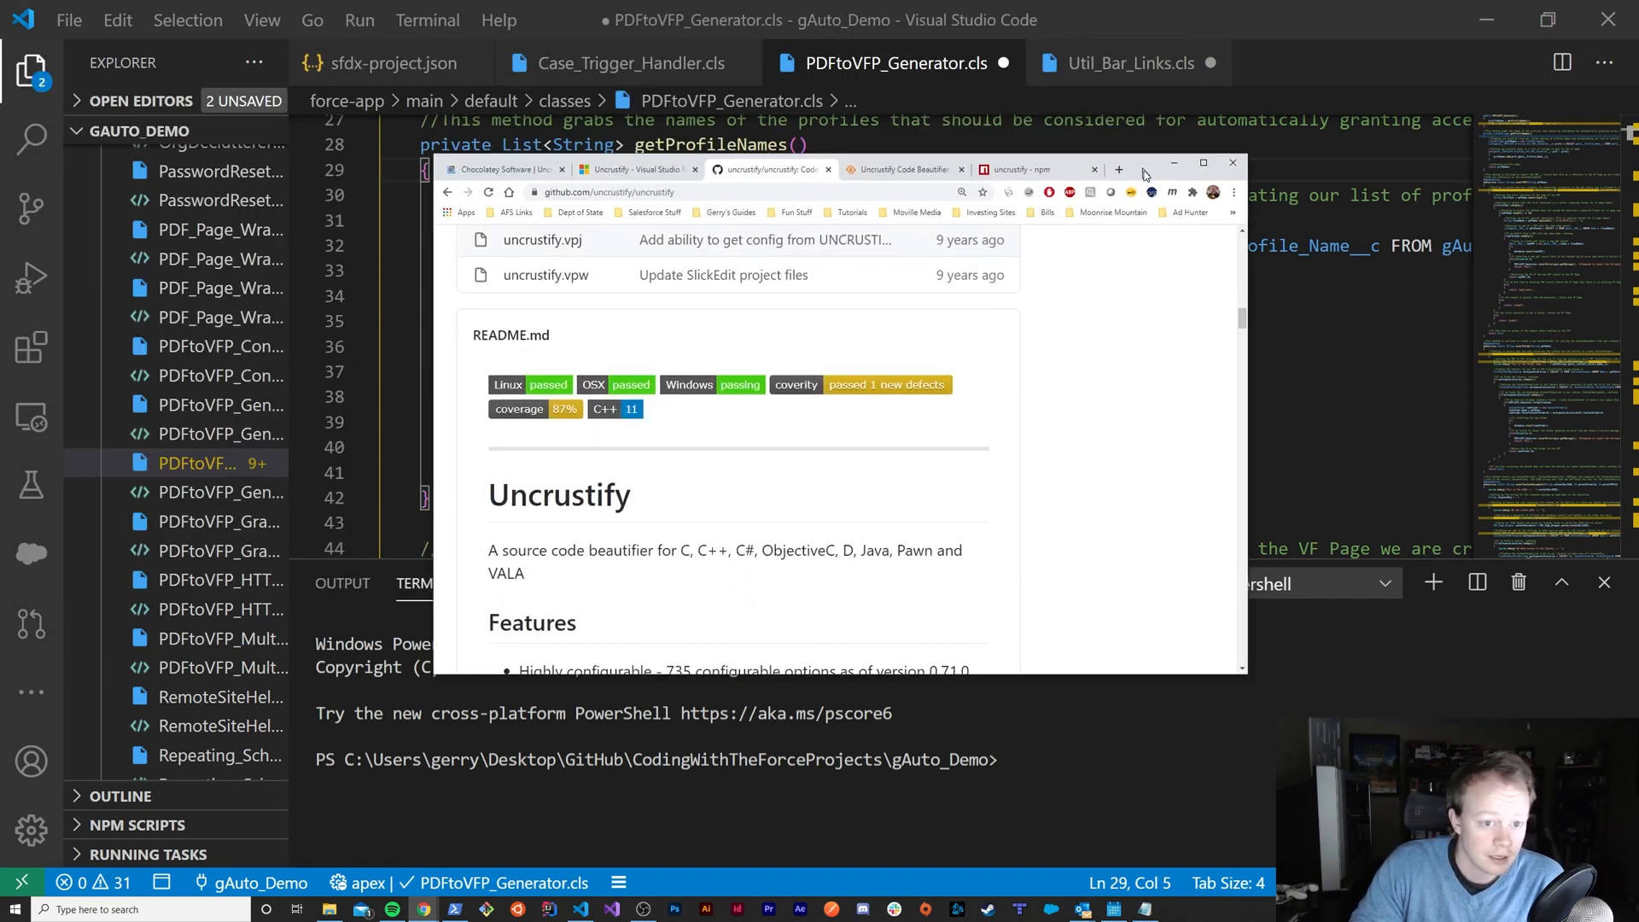
# Step: Browse the Uncrustify GitHub README down to its features and the Windows binaries download link
pyautogui.click(1204, 164)
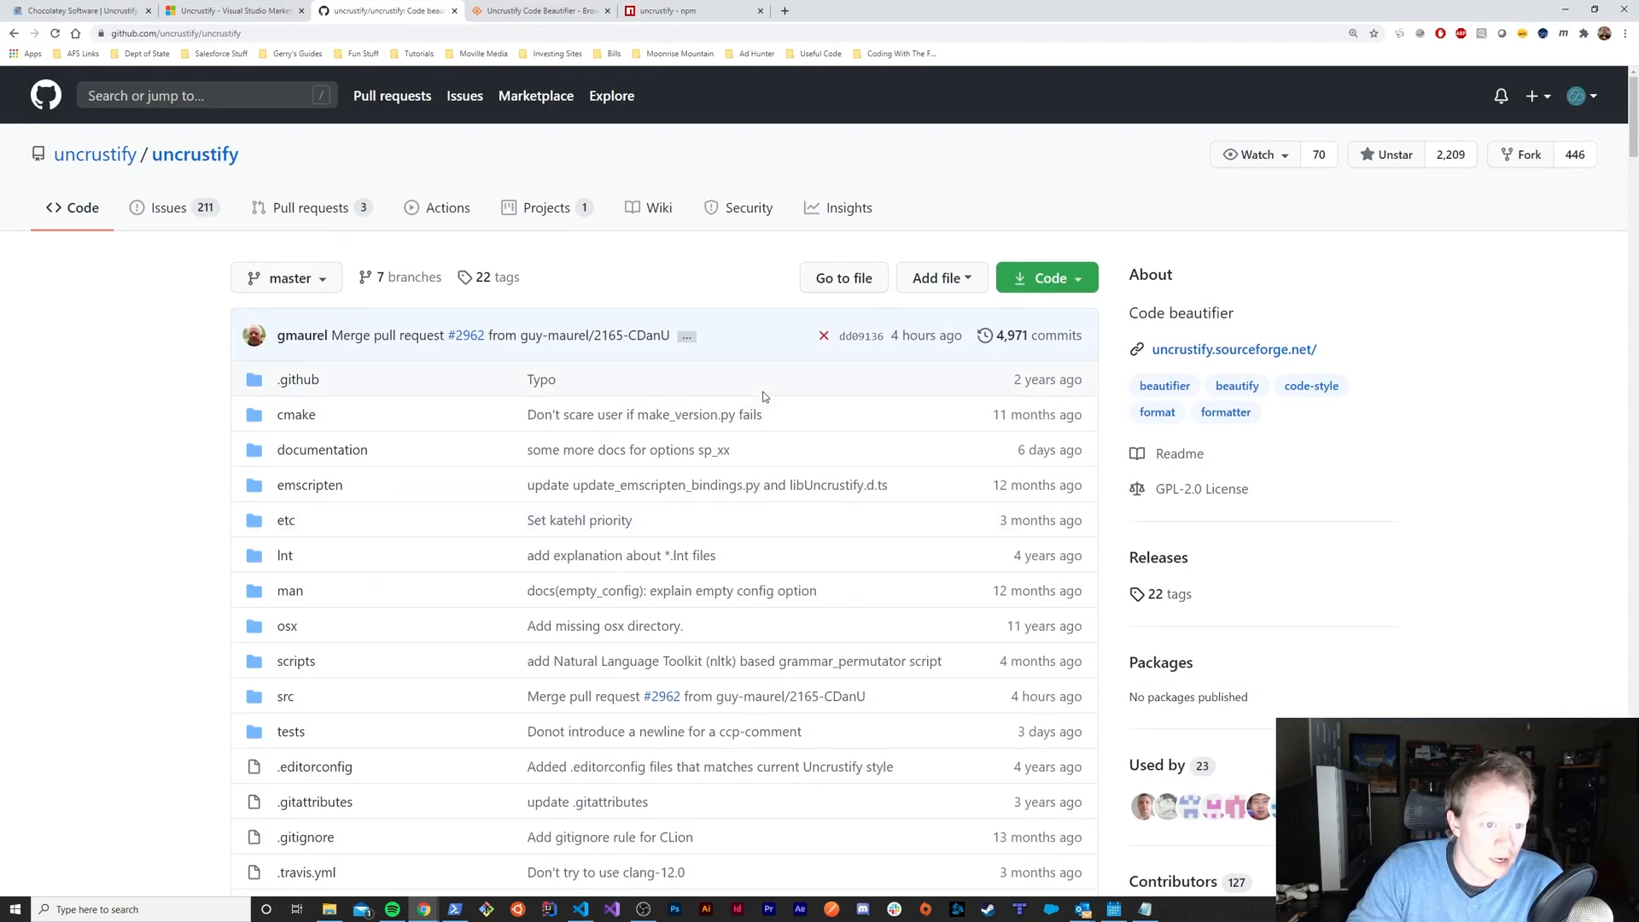
pyautogui.moveTo(291, 166)
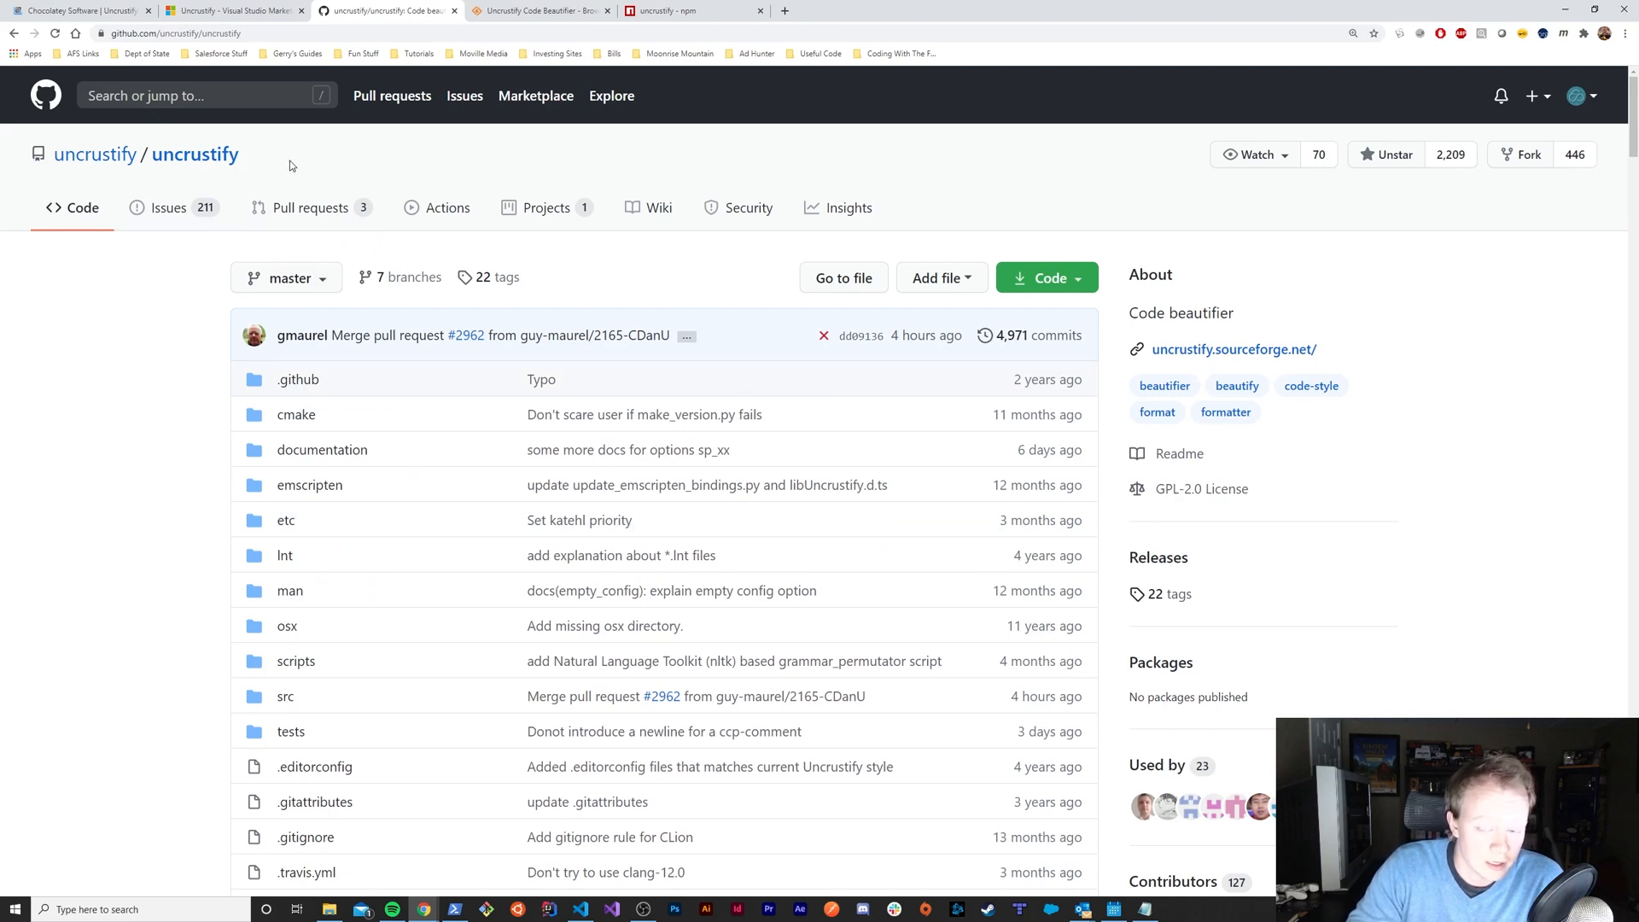
pyautogui.moveTo(1284, 359)
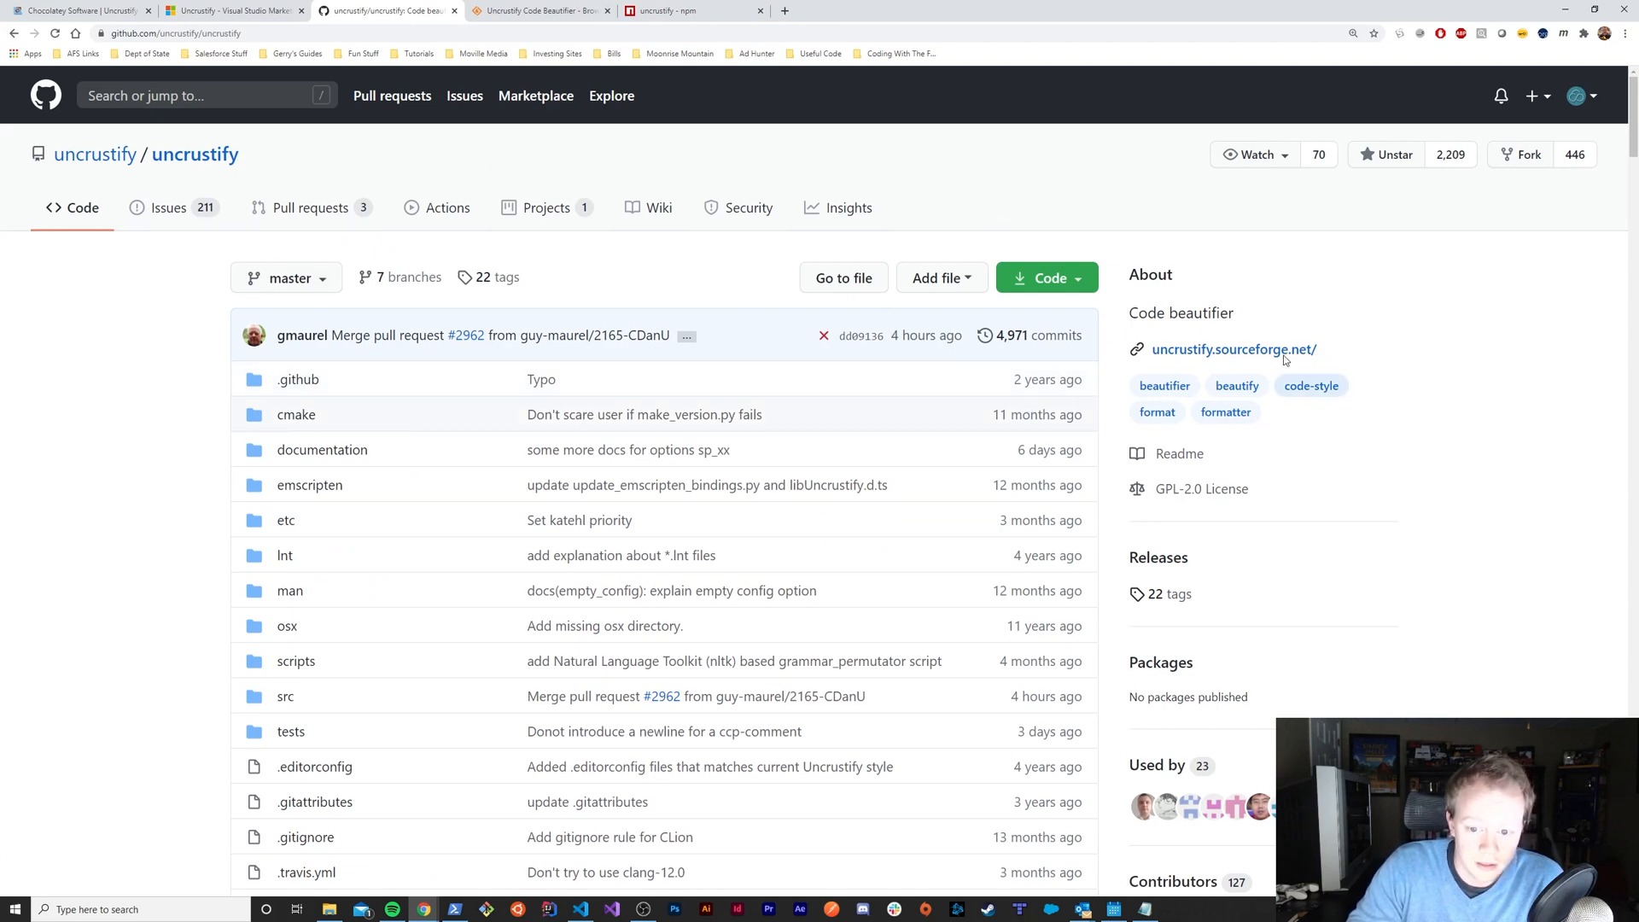
pyautogui.scroll(-3)
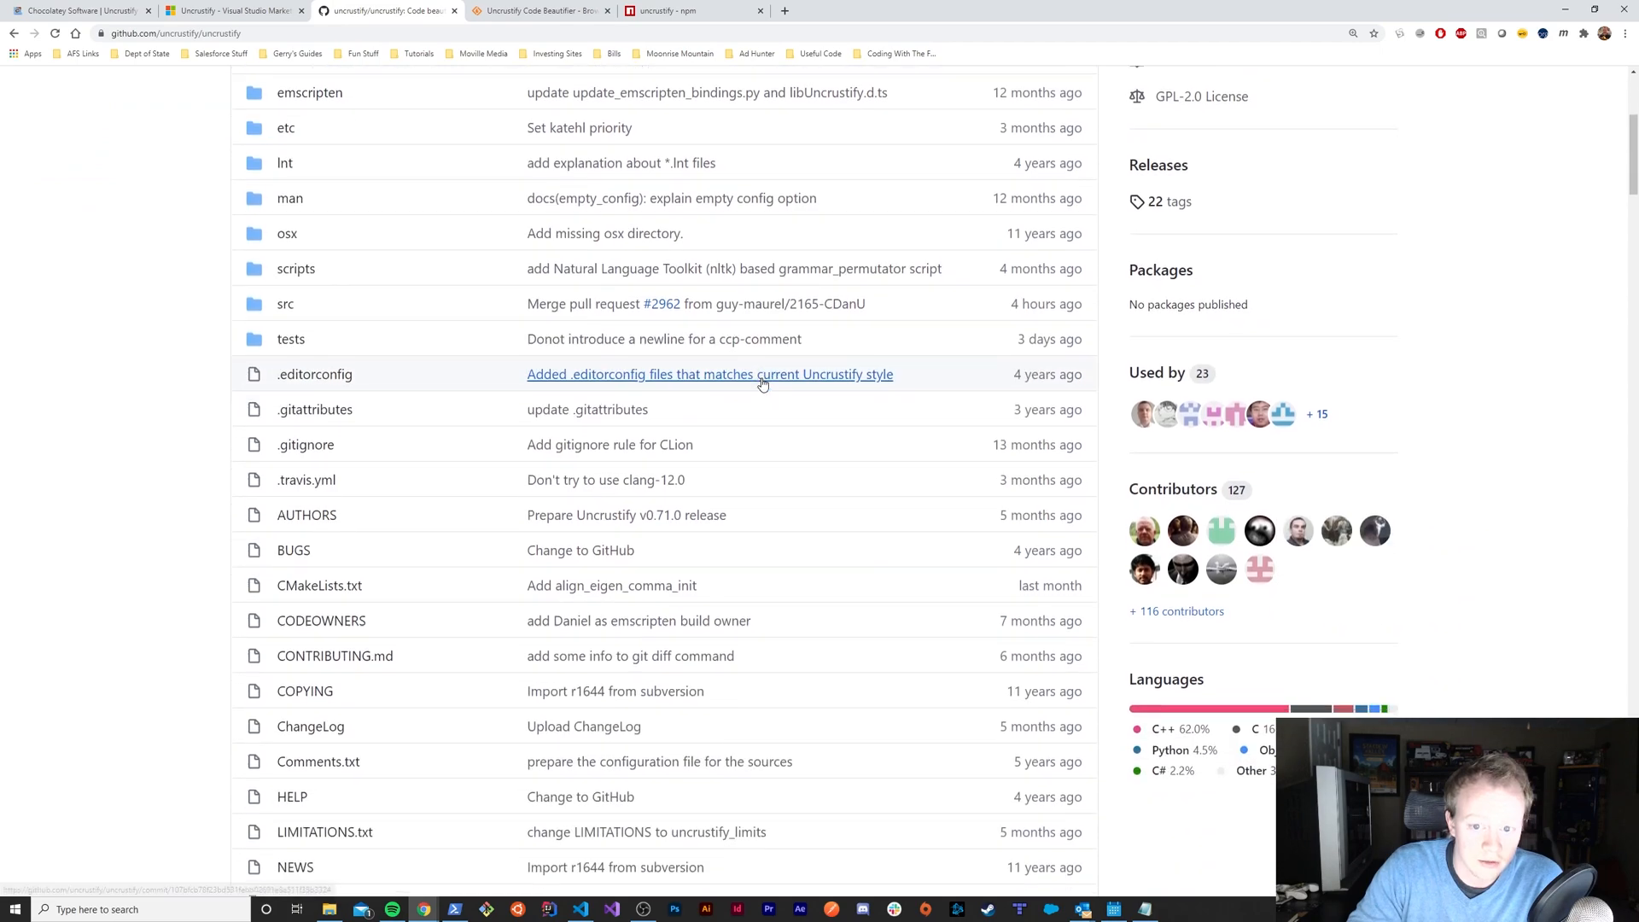
pyautogui.scroll(3)
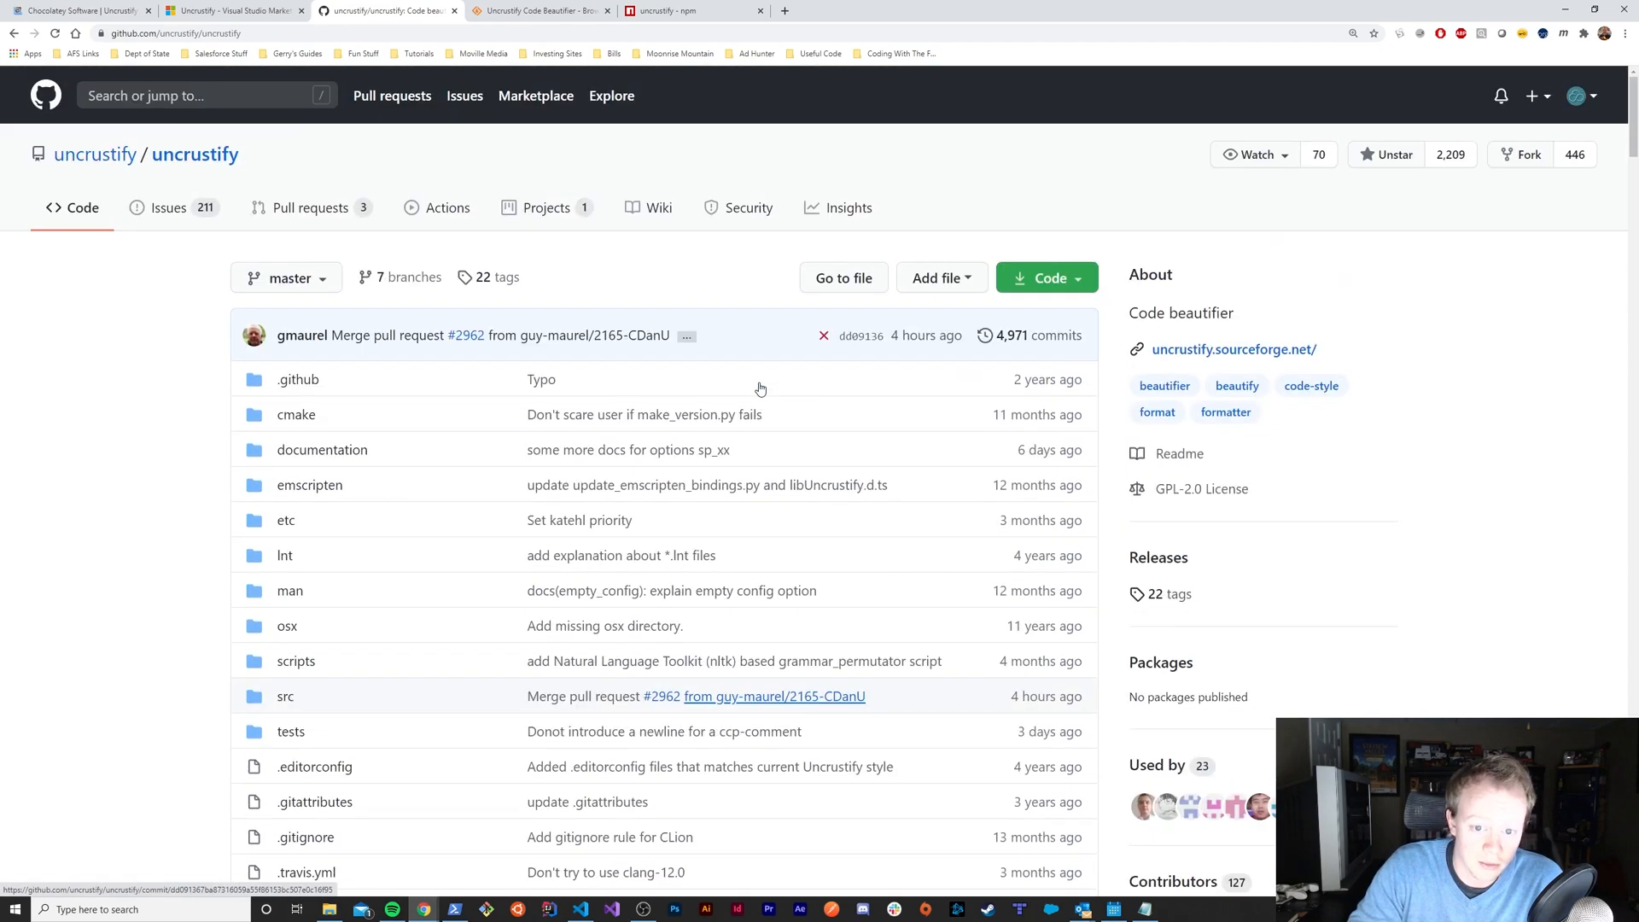
pyautogui.scroll(-3)
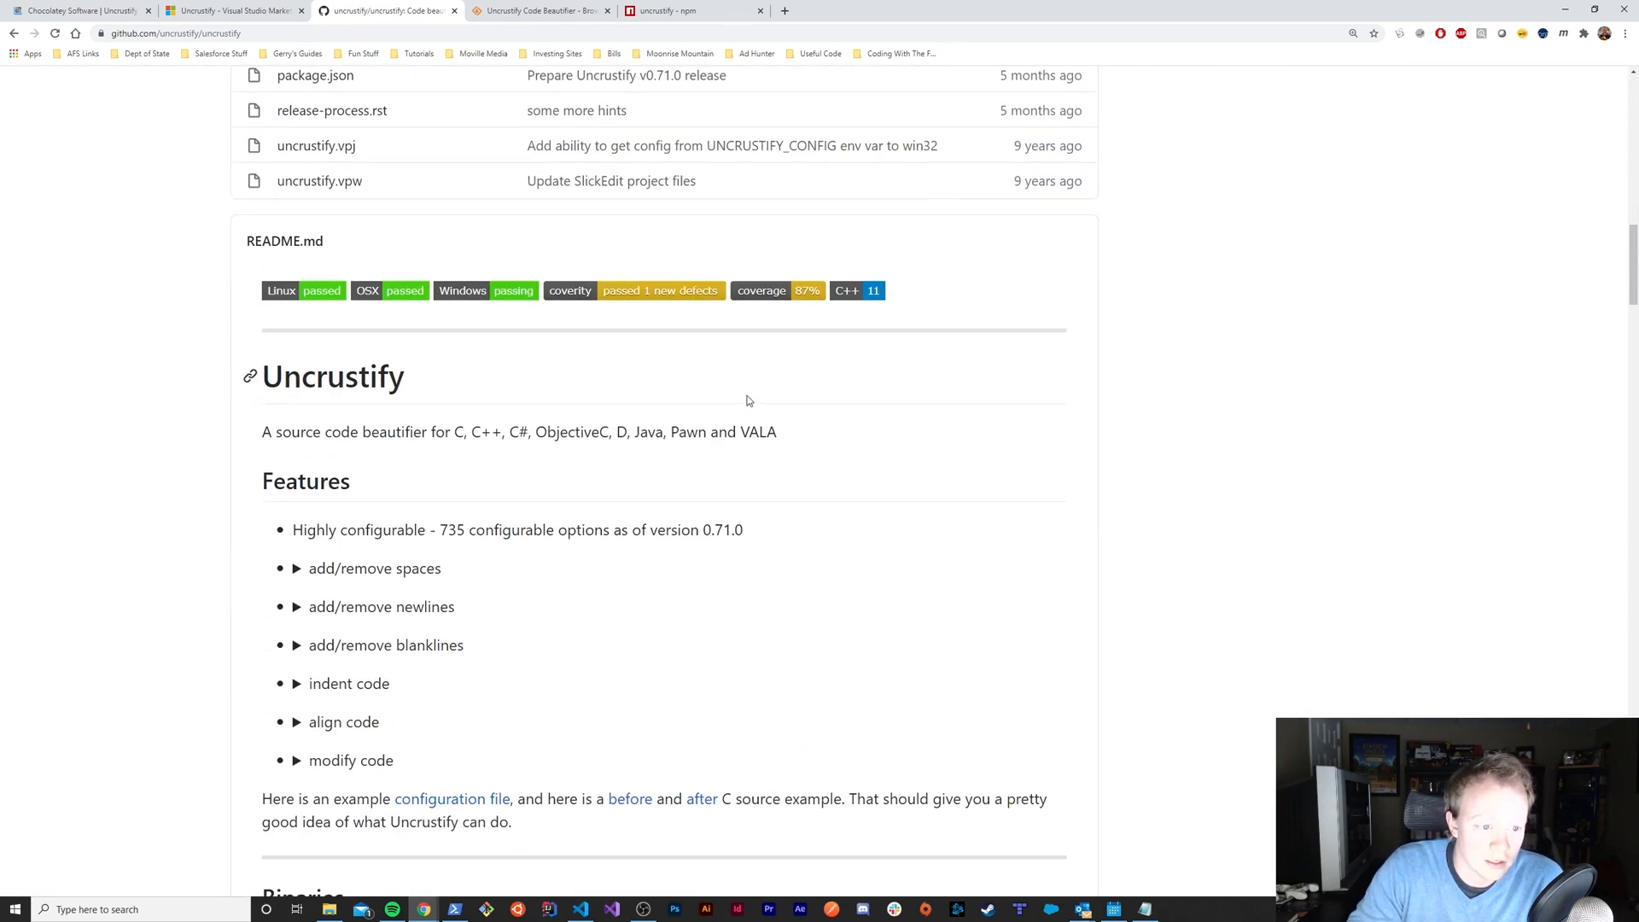
pyautogui.moveTo(519, 459)
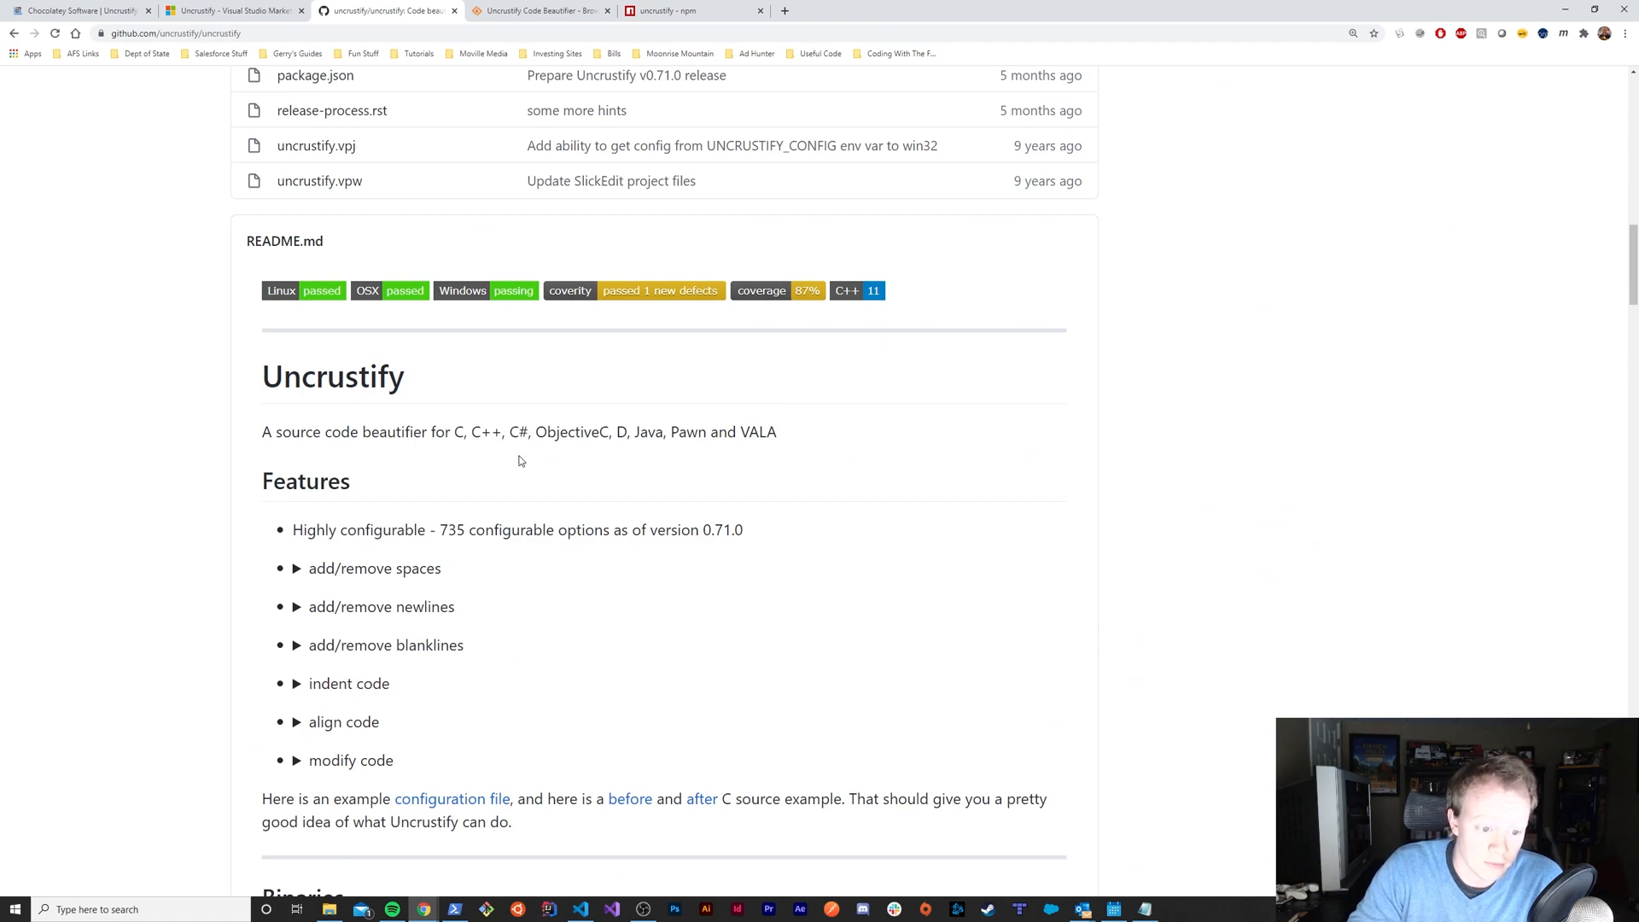
pyautogui.scroll(-3)
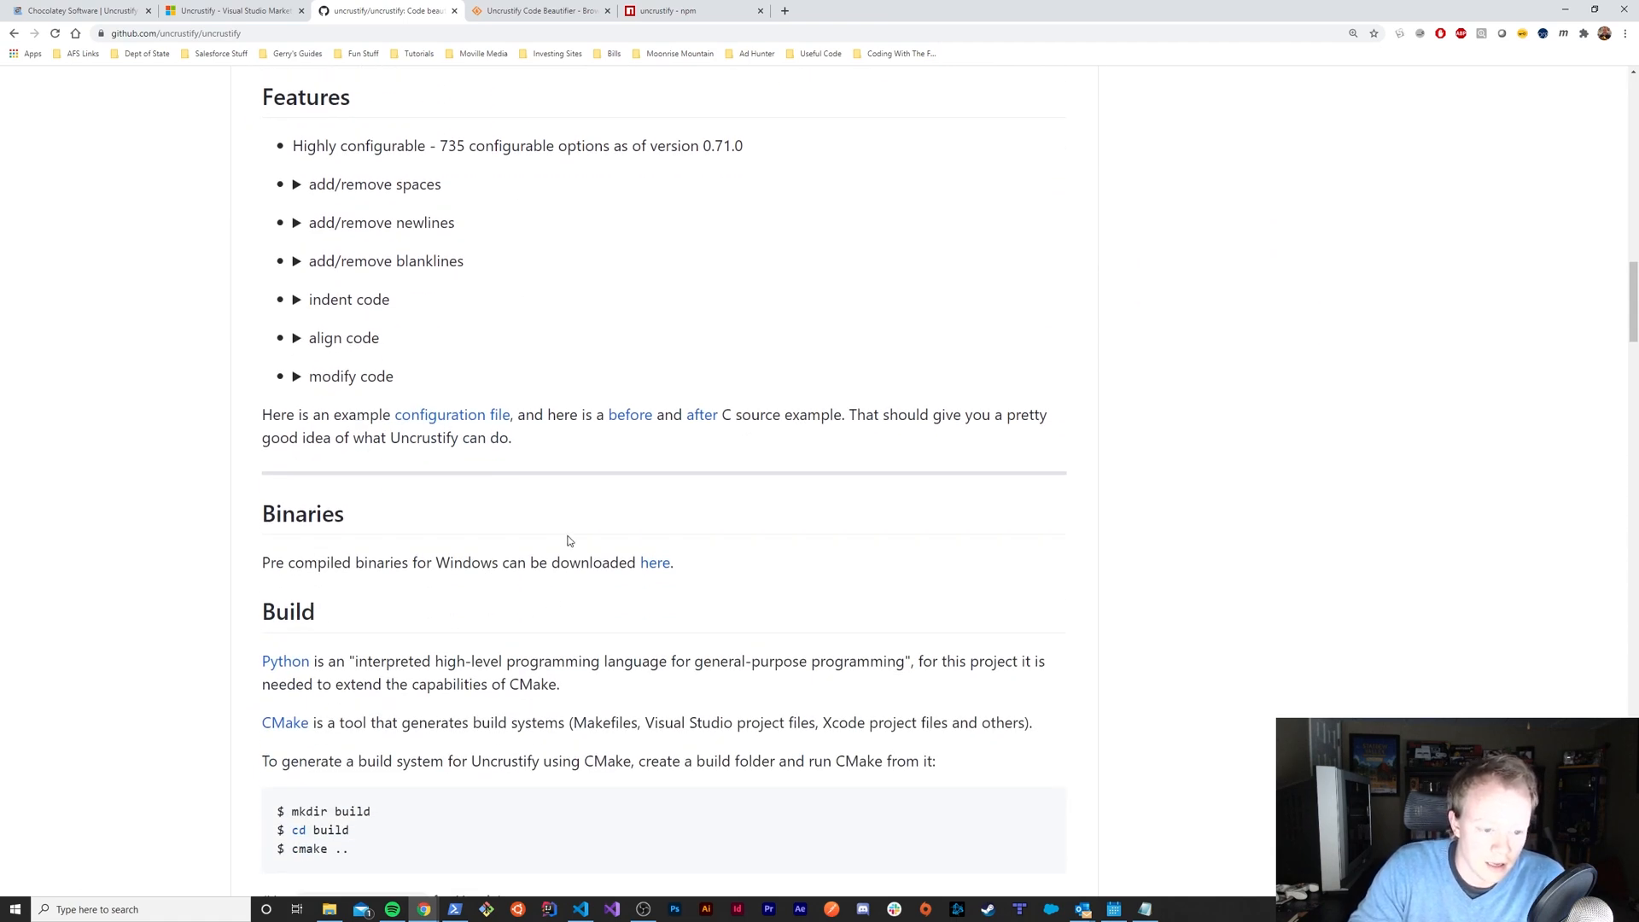
pyautogui.scroll(-3)
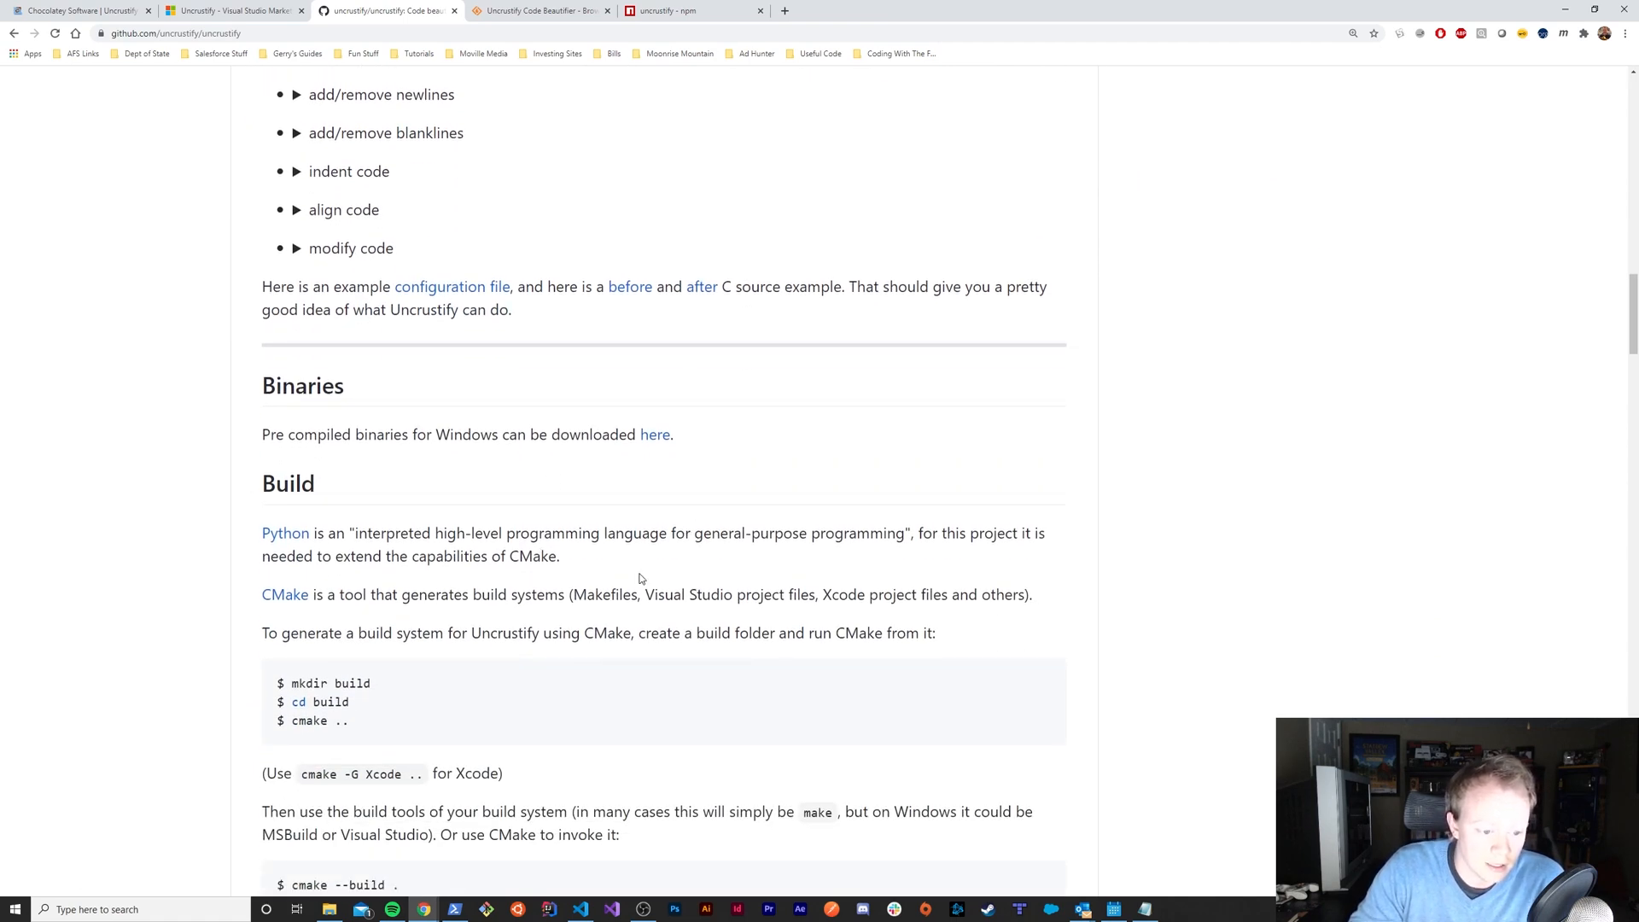
pyautogui.scroll(-3)
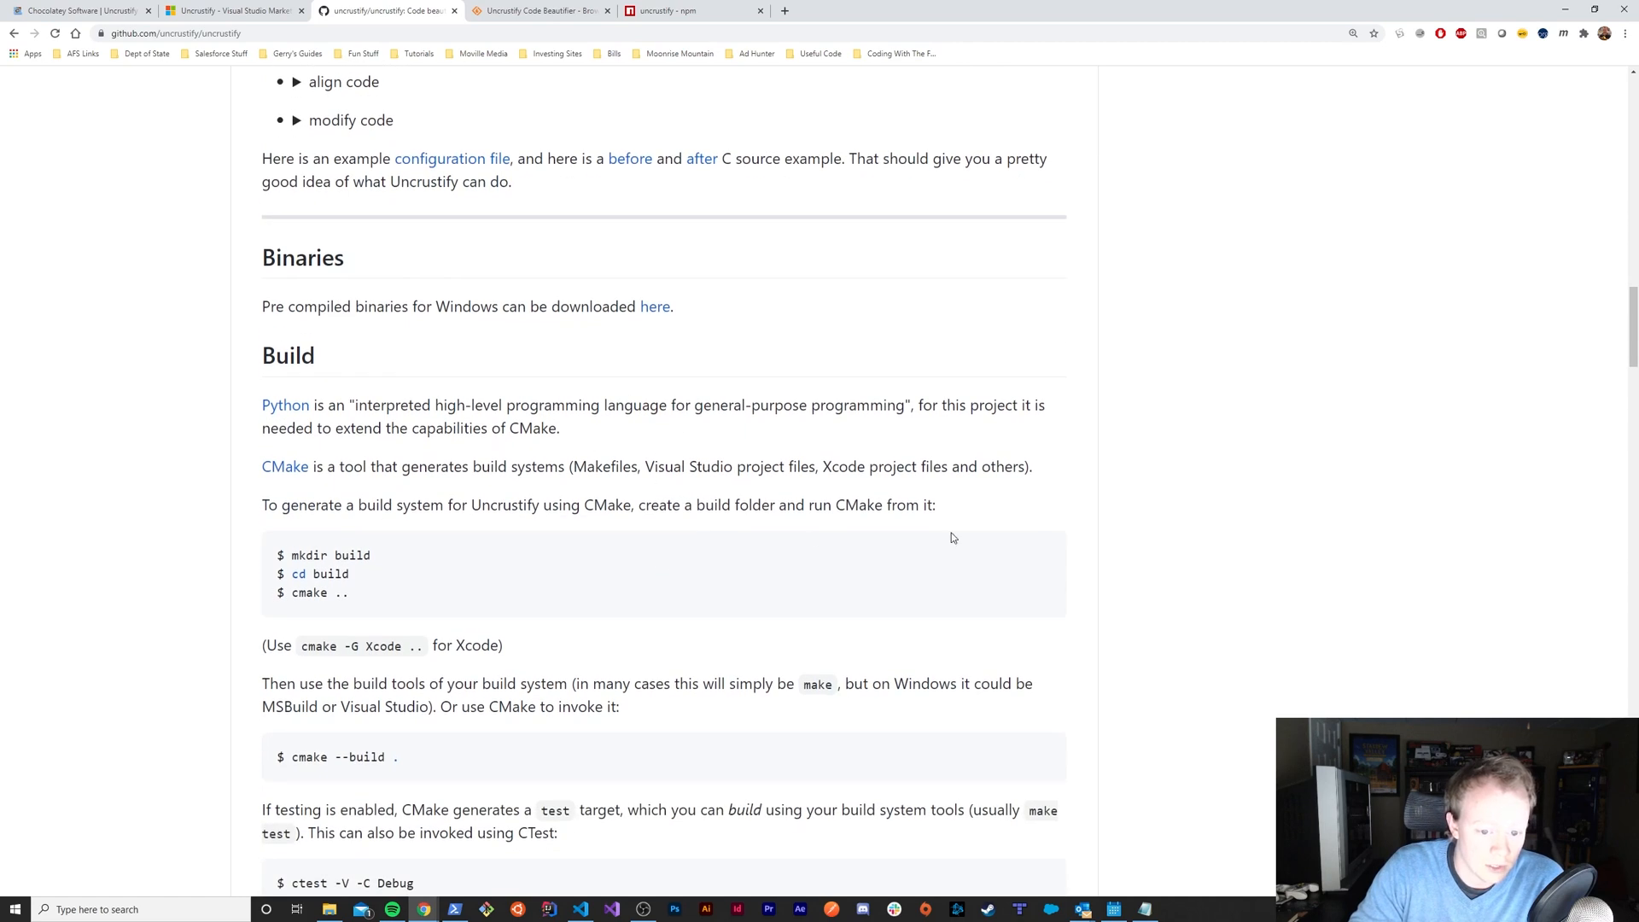
pyautogui.moveTo(464, 340)
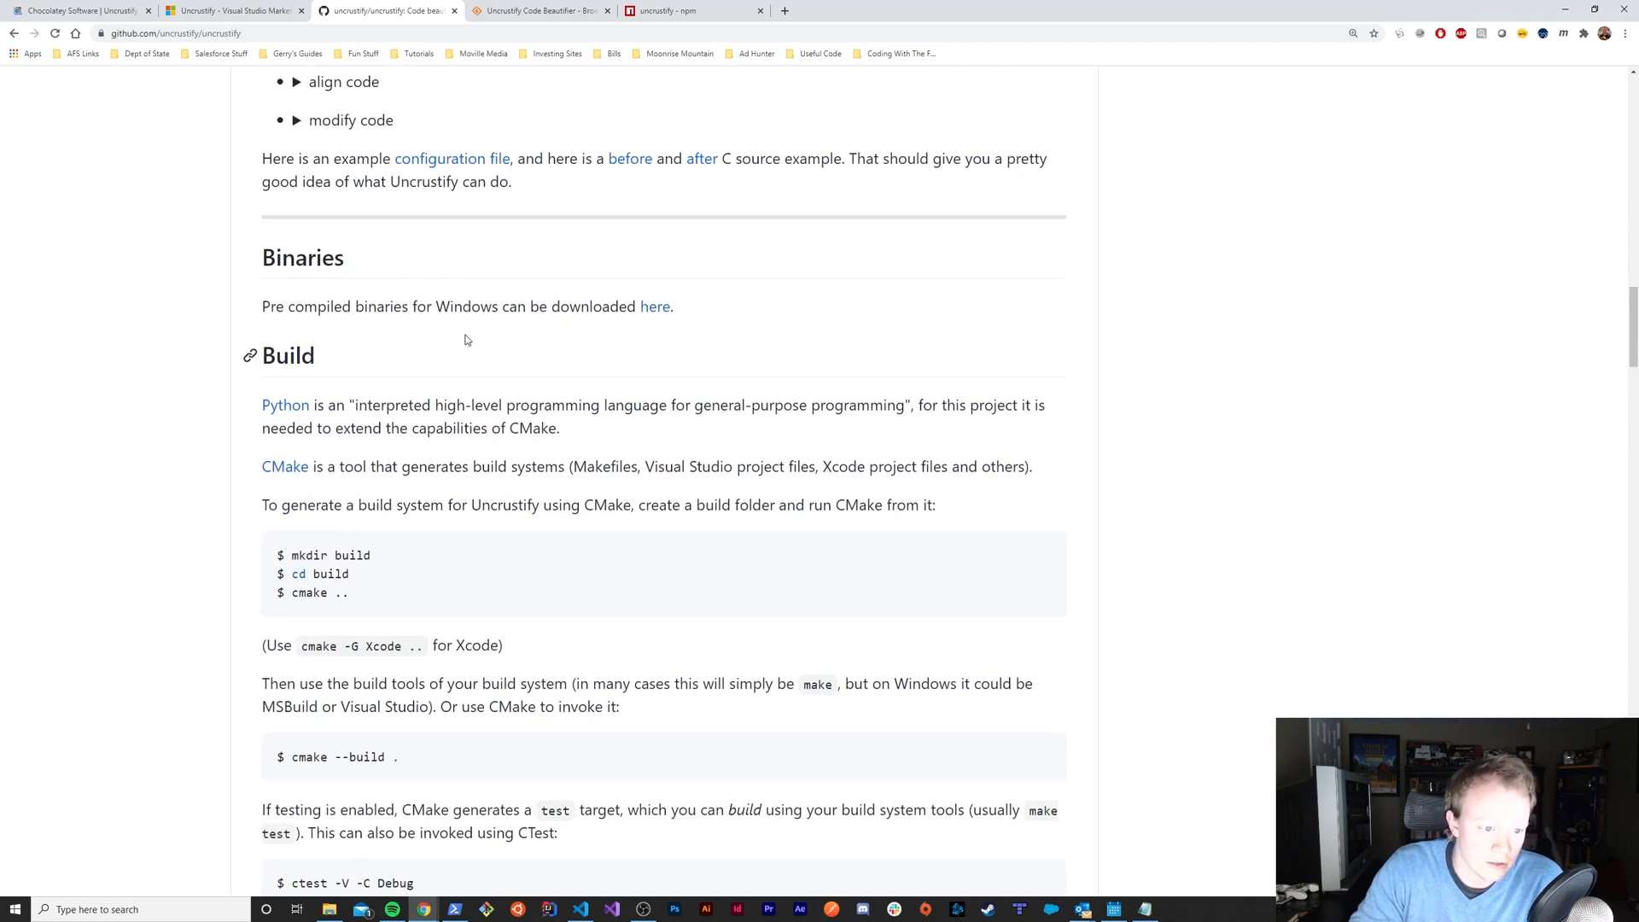
pyautogui.moveTo(695, 333)
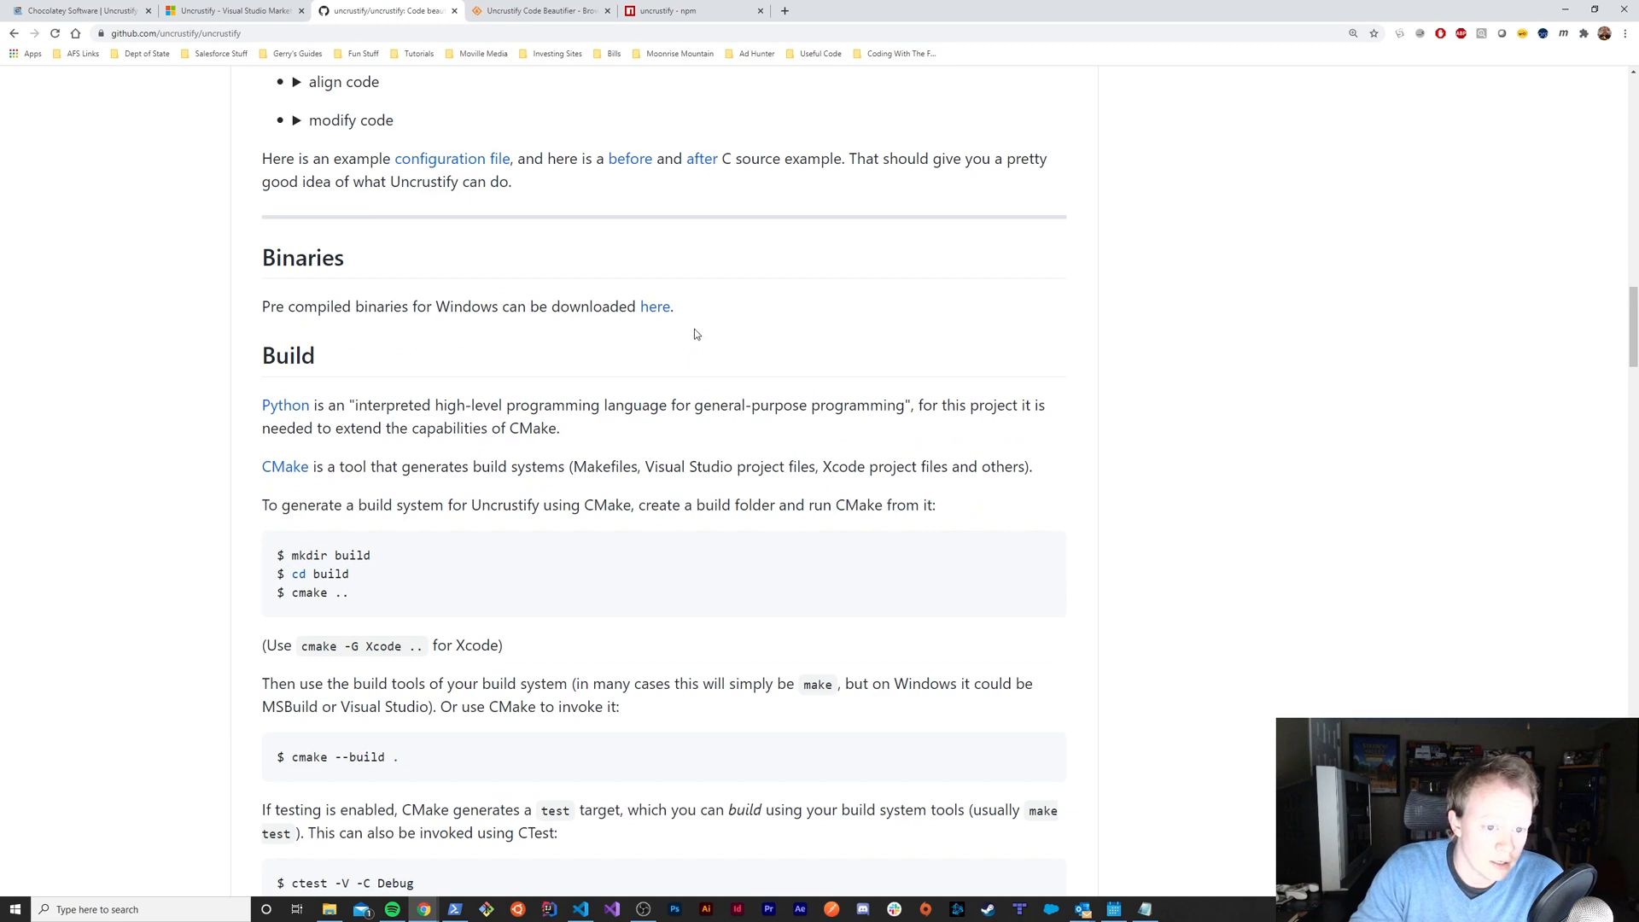
pyautogui.moveTo(654, 306)
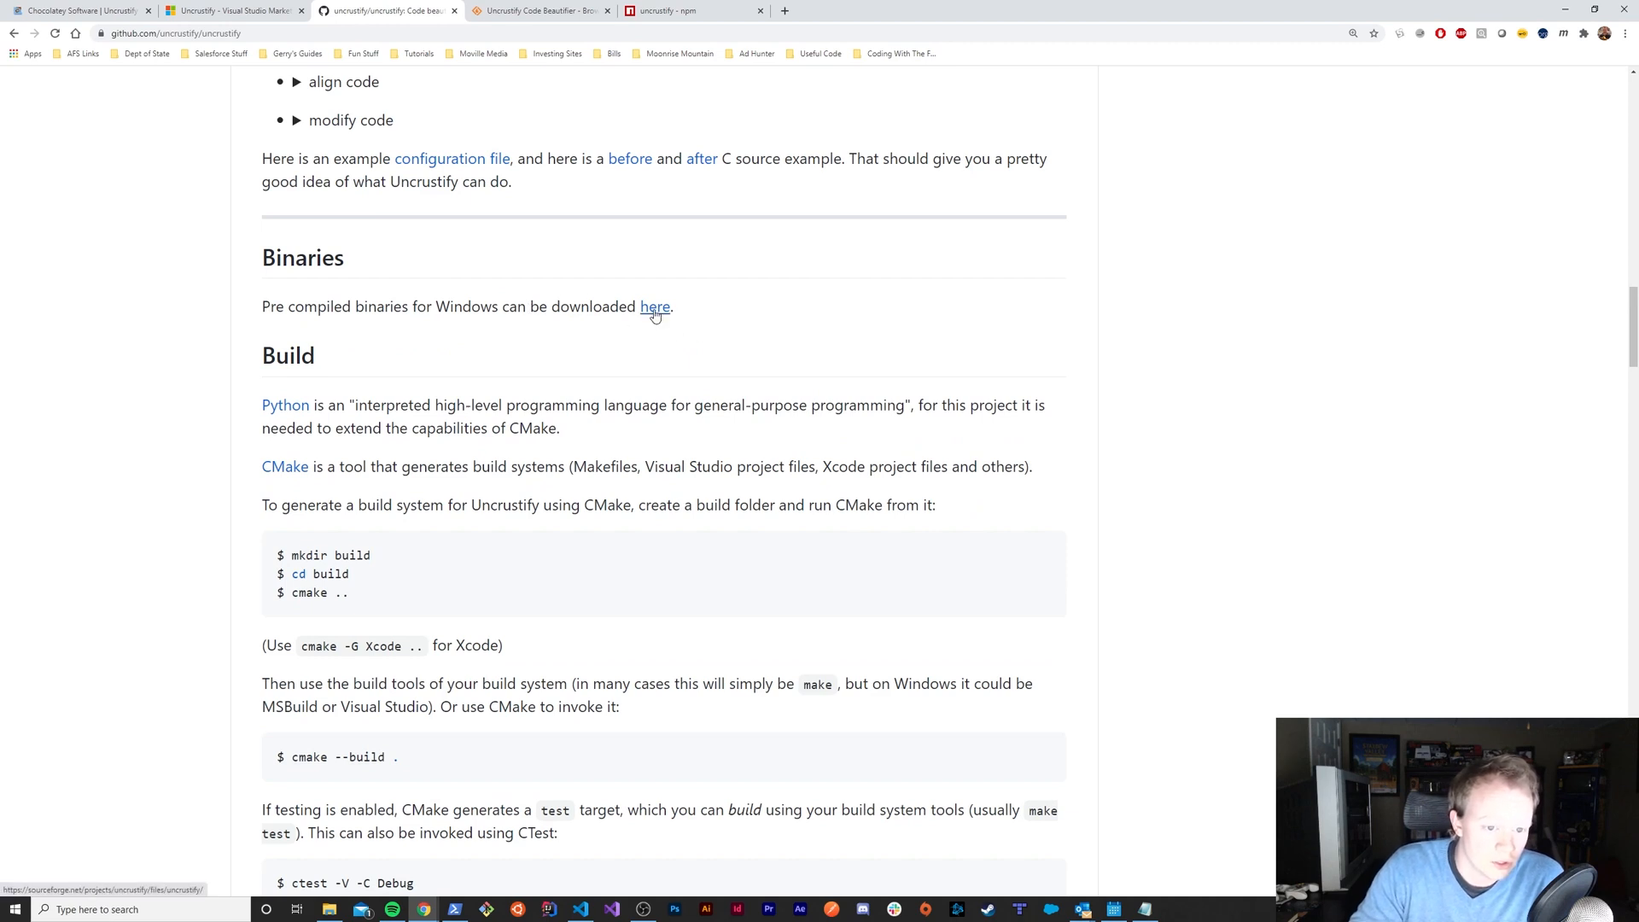
pyautogui.moveTo(654, 315)
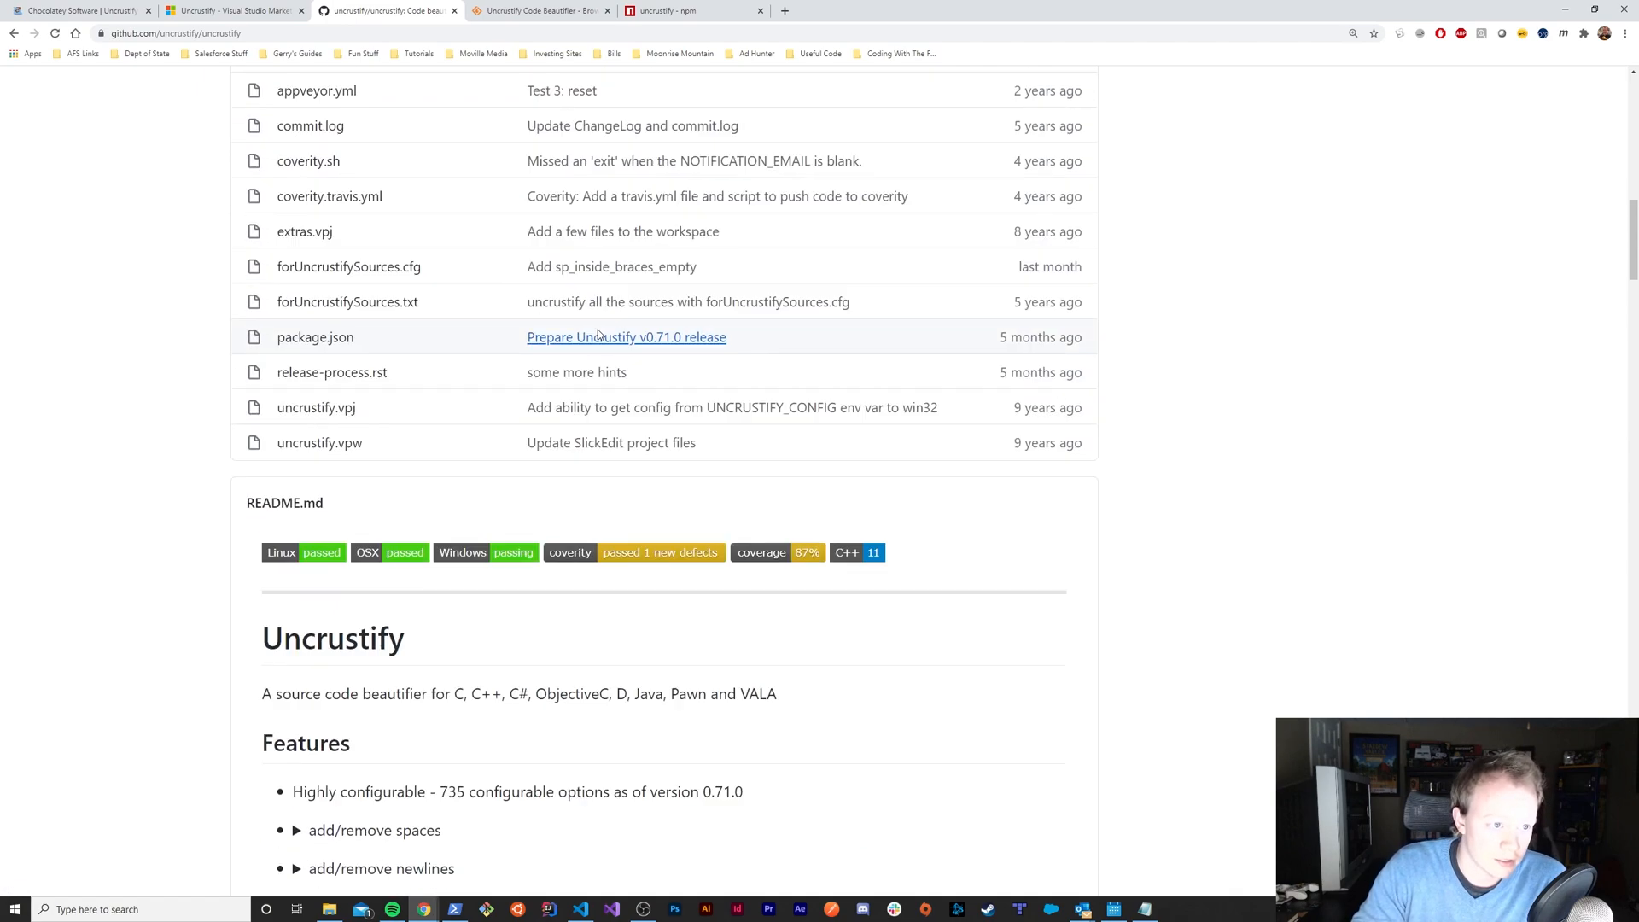
pyautogui.scroll(3)
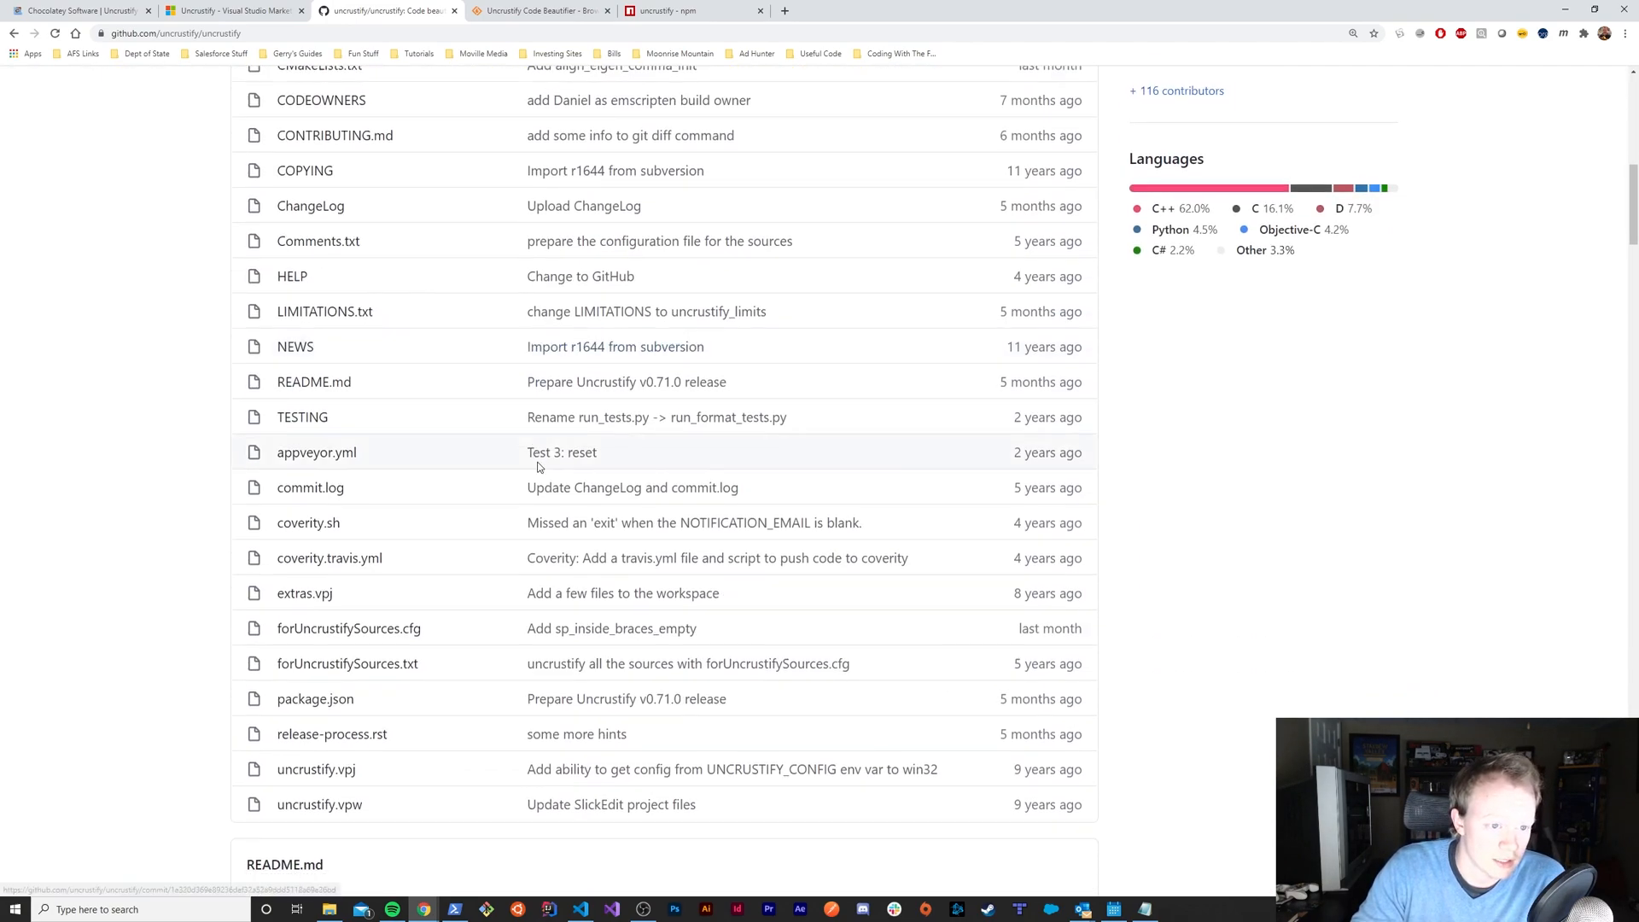
pyautogui.scroll(-3)
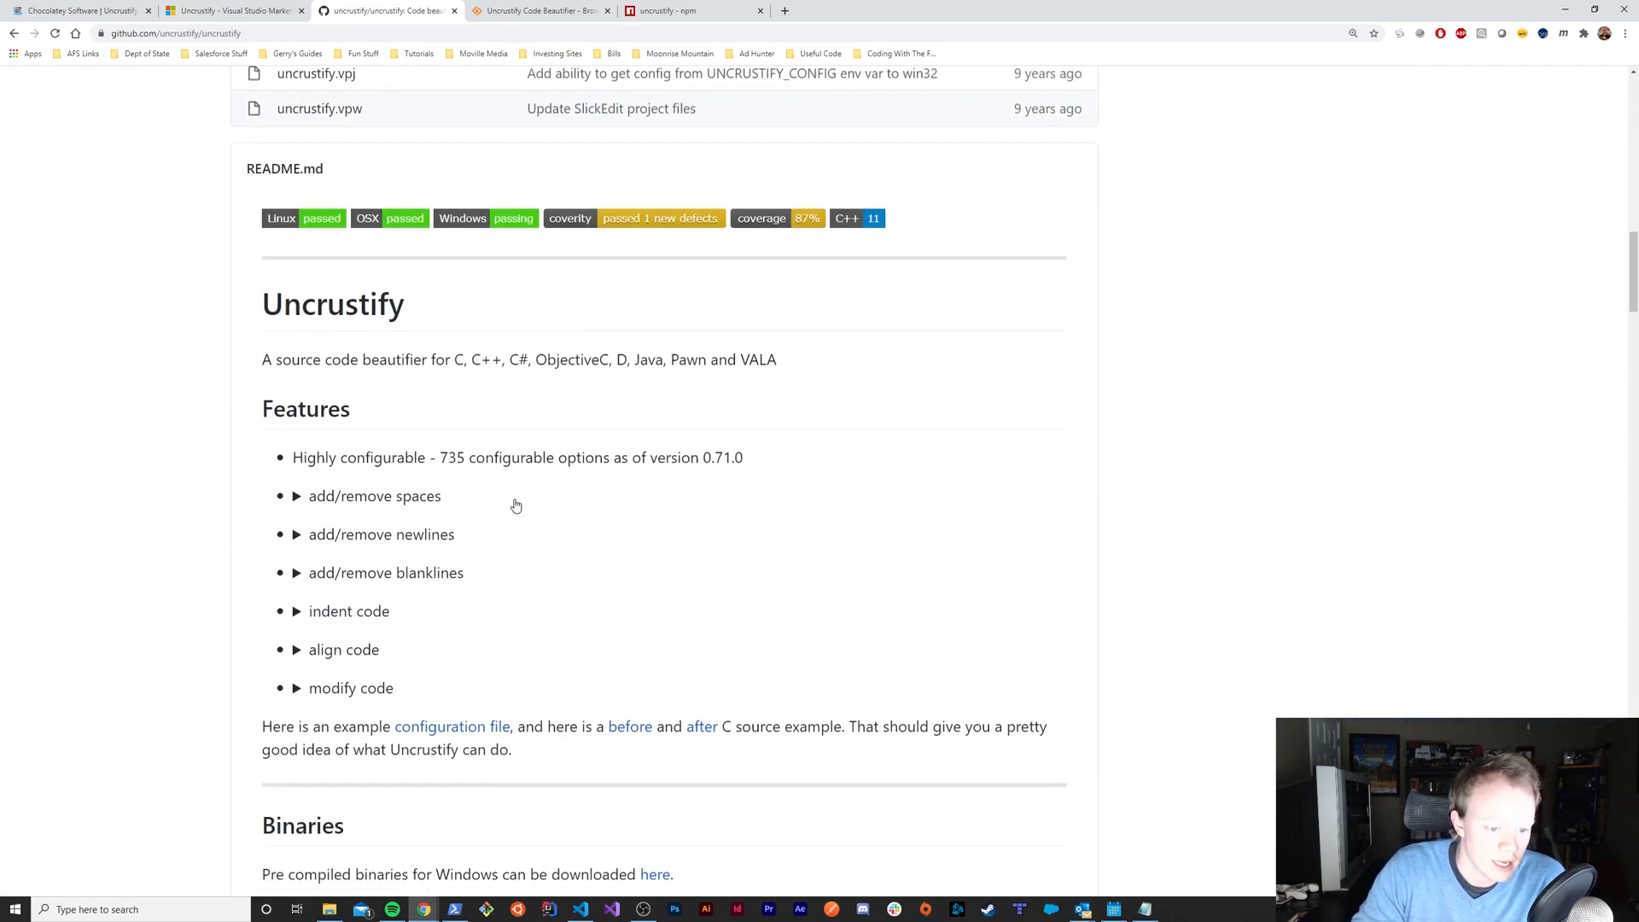
pyautogui.scroll(-3)
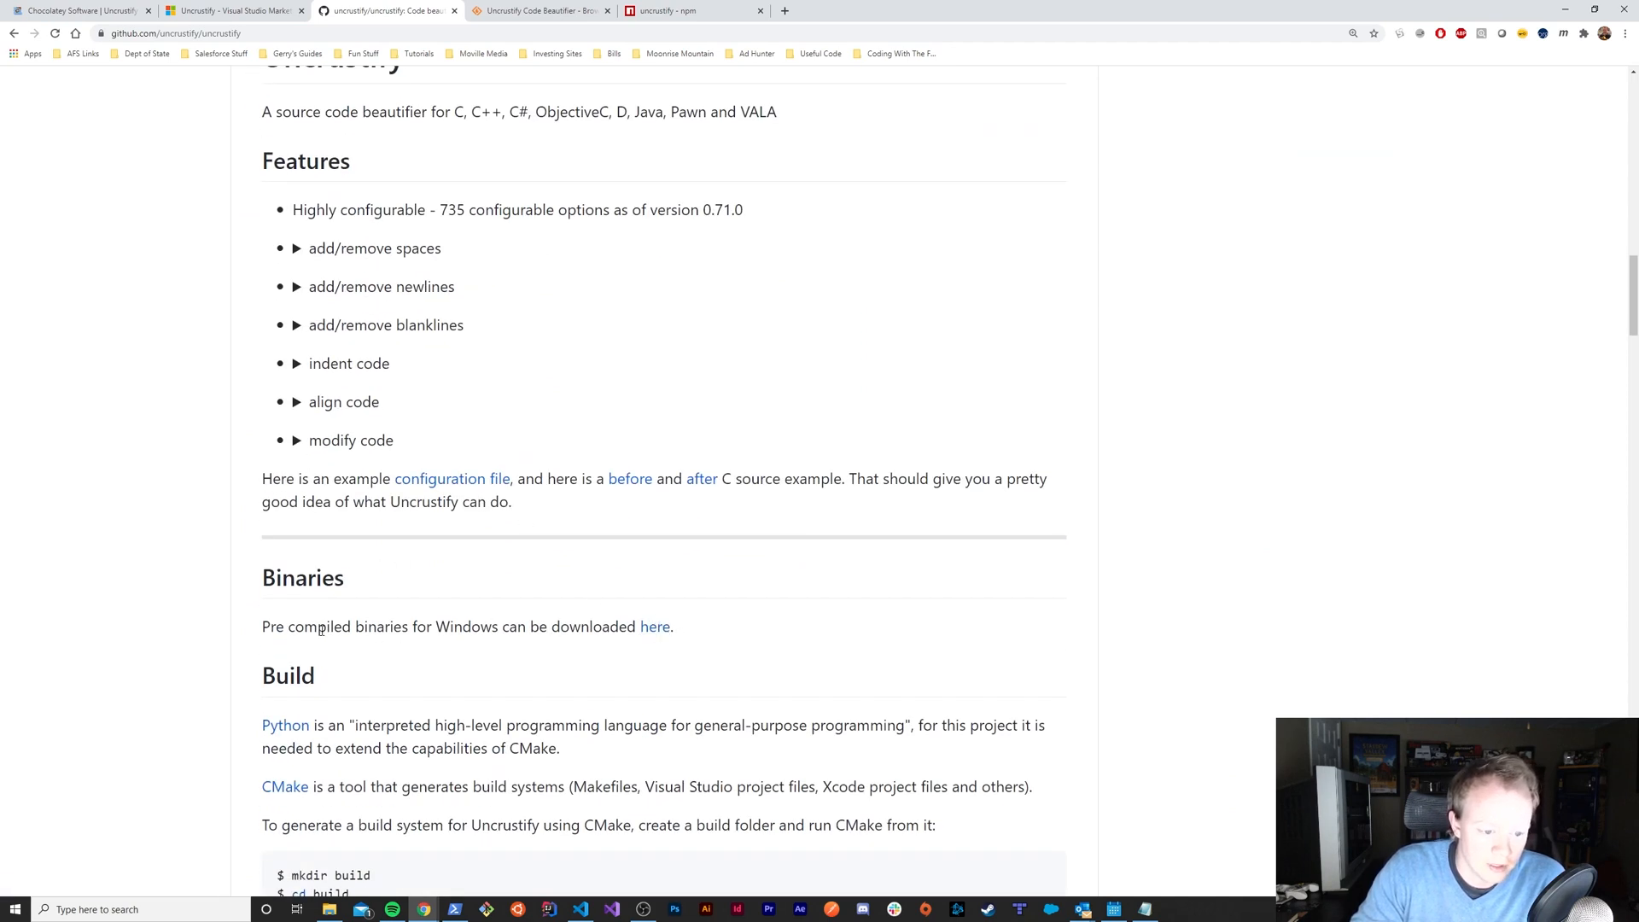
pyautogui.moveTo(719, 637)
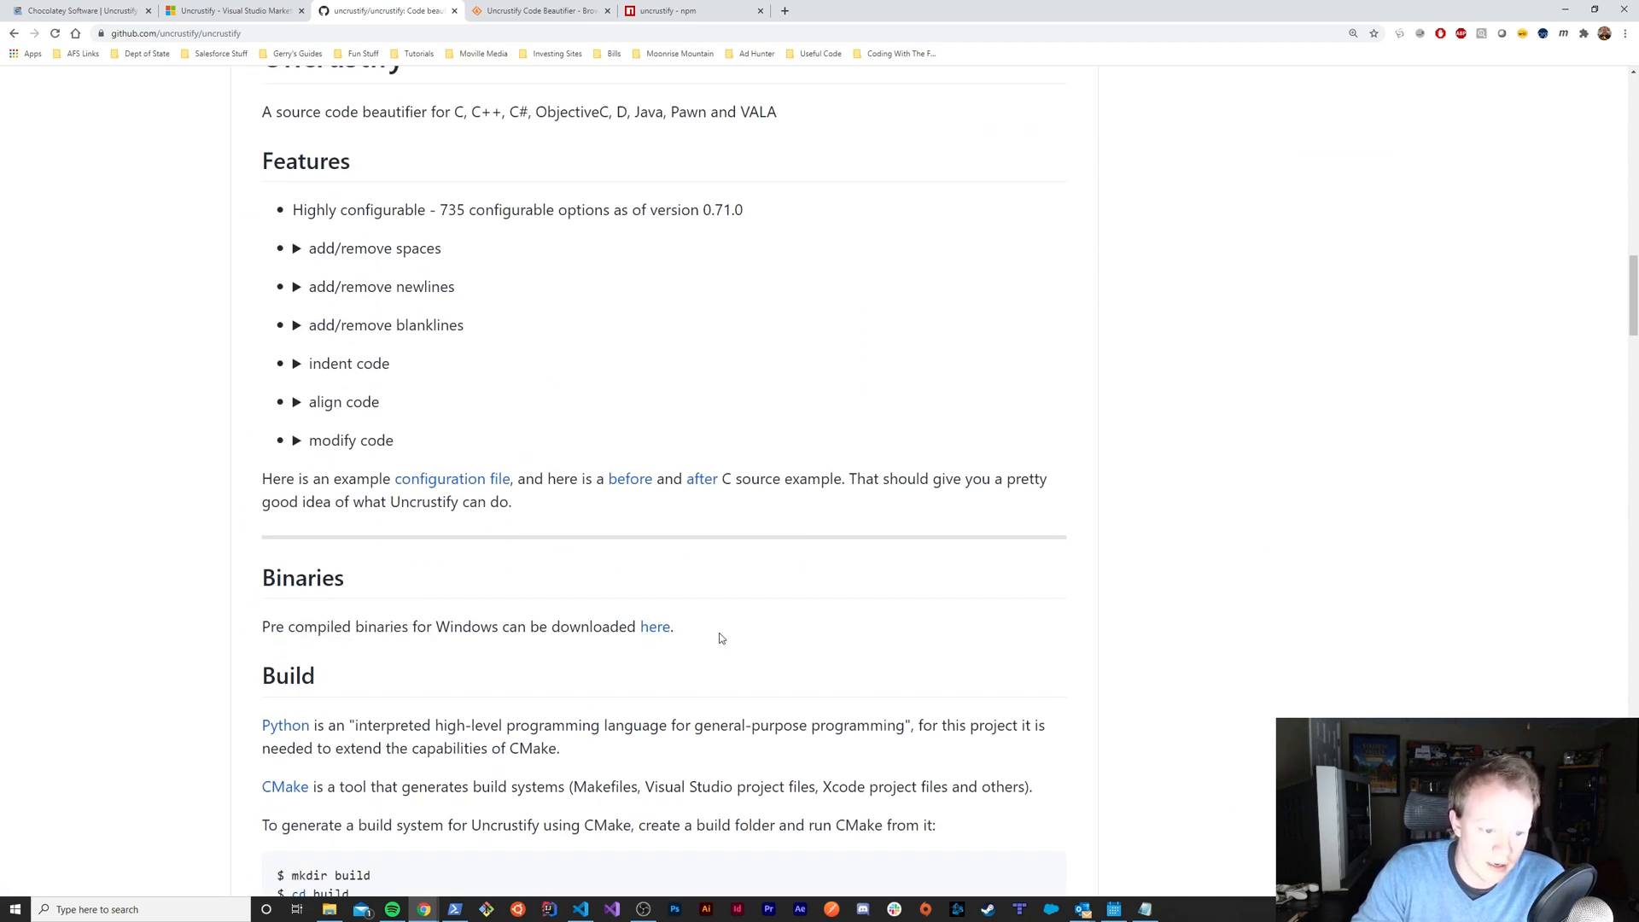
pyautogui.moveTo(699, 96)
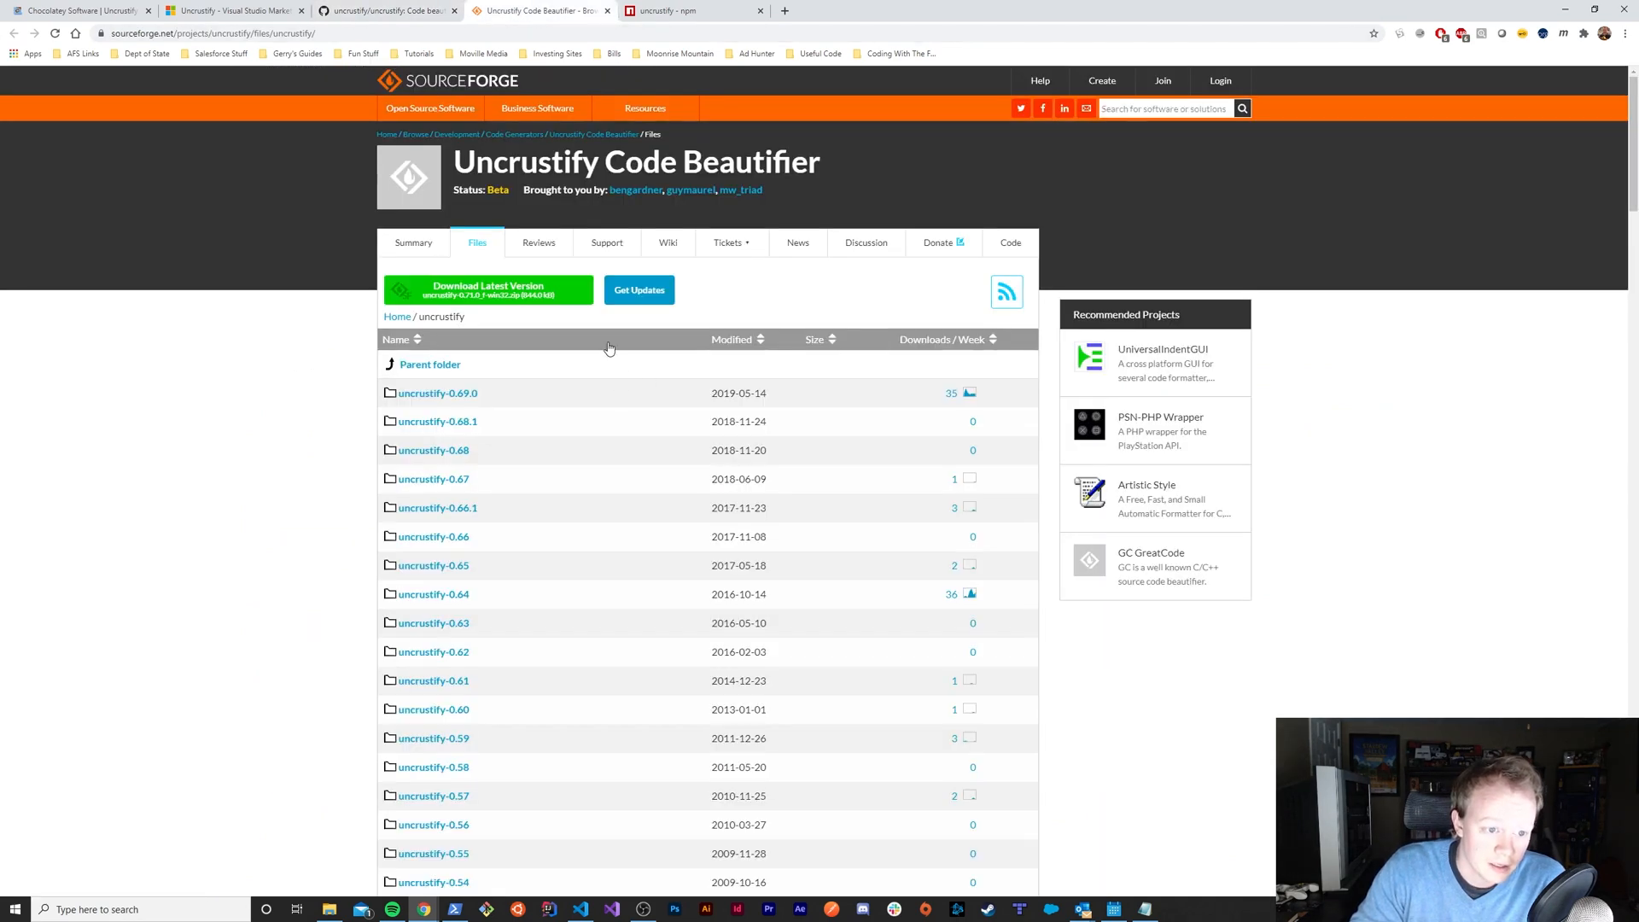
pyautogui.moveTo(438, 393)
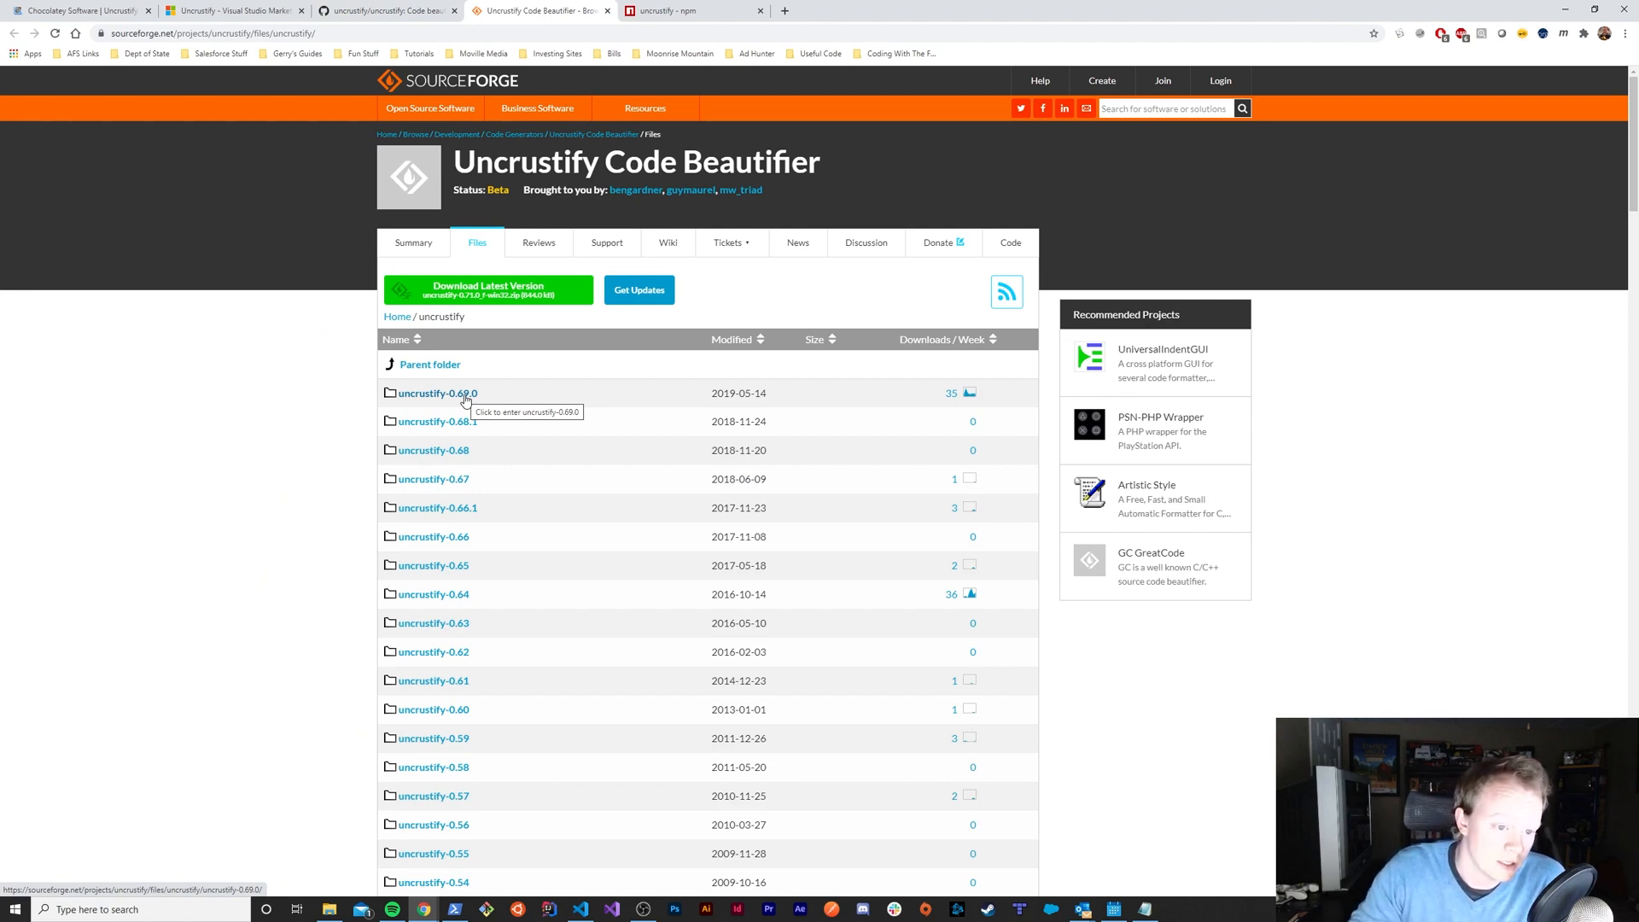
pyautogui.moveTo(436, 393)
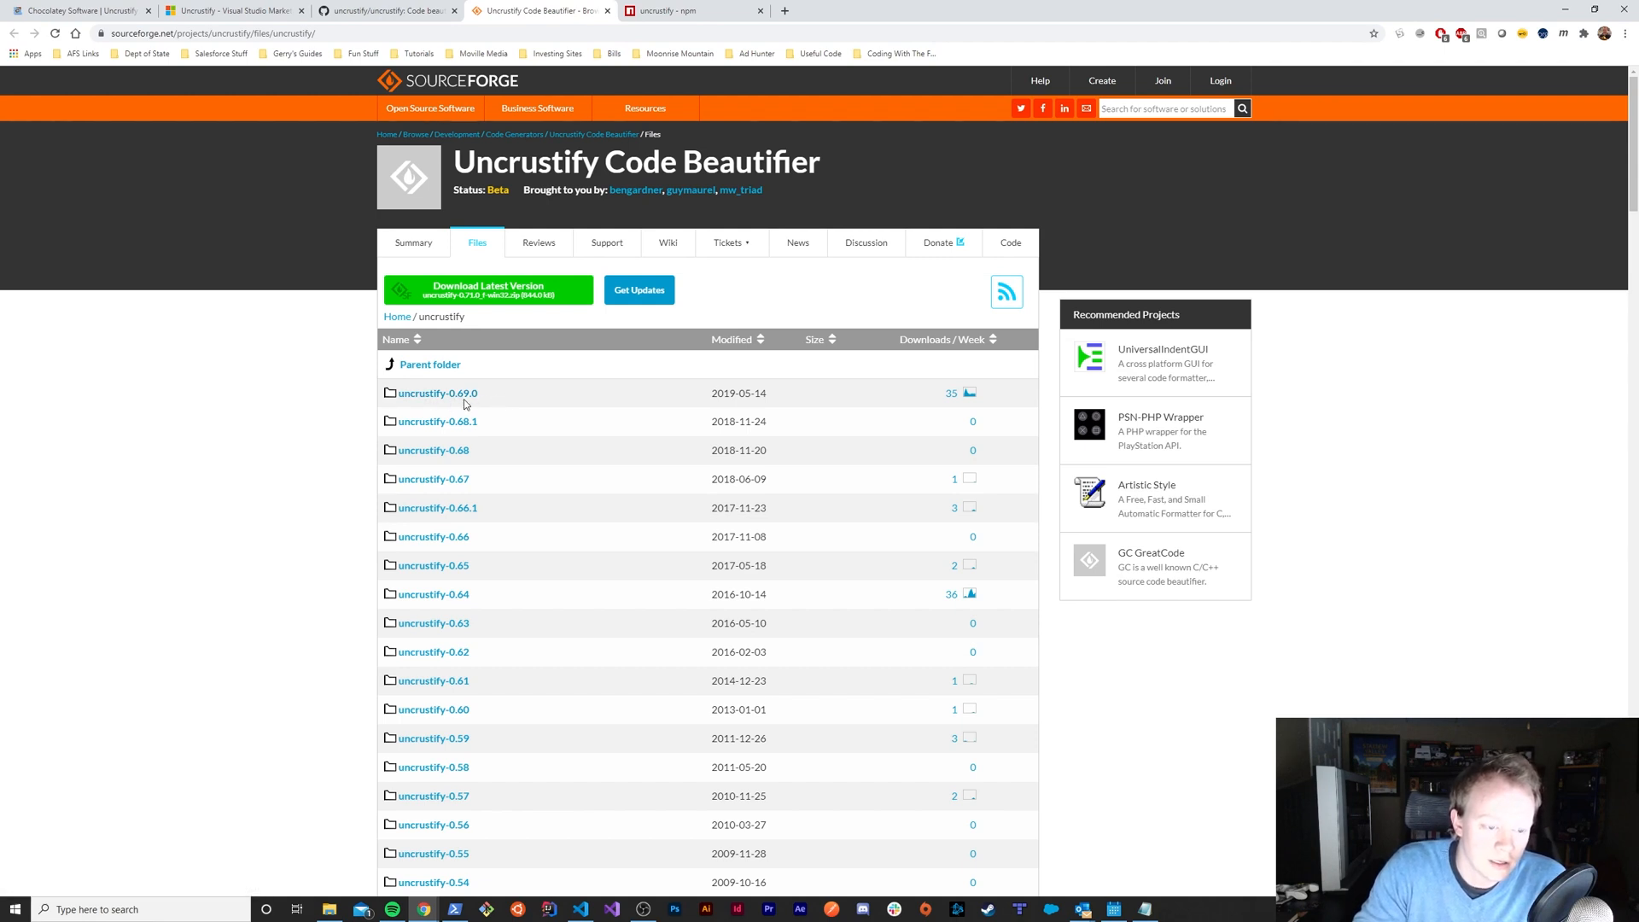
pyautogui.moveTo(437, 392)
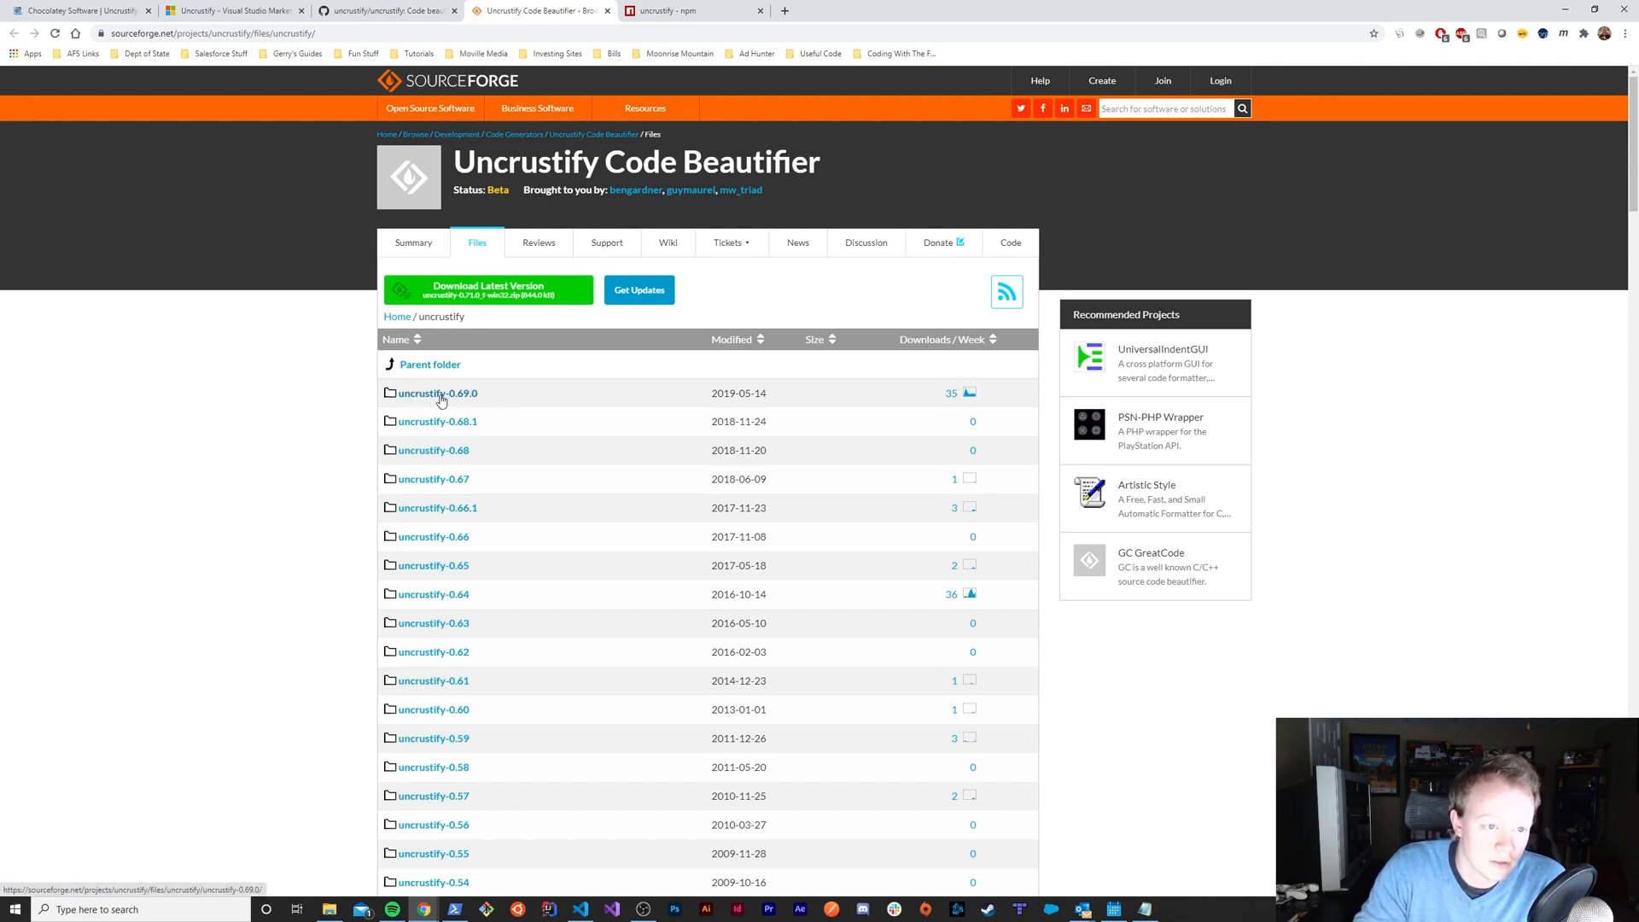
pyautogui.moveTo(437, 393)
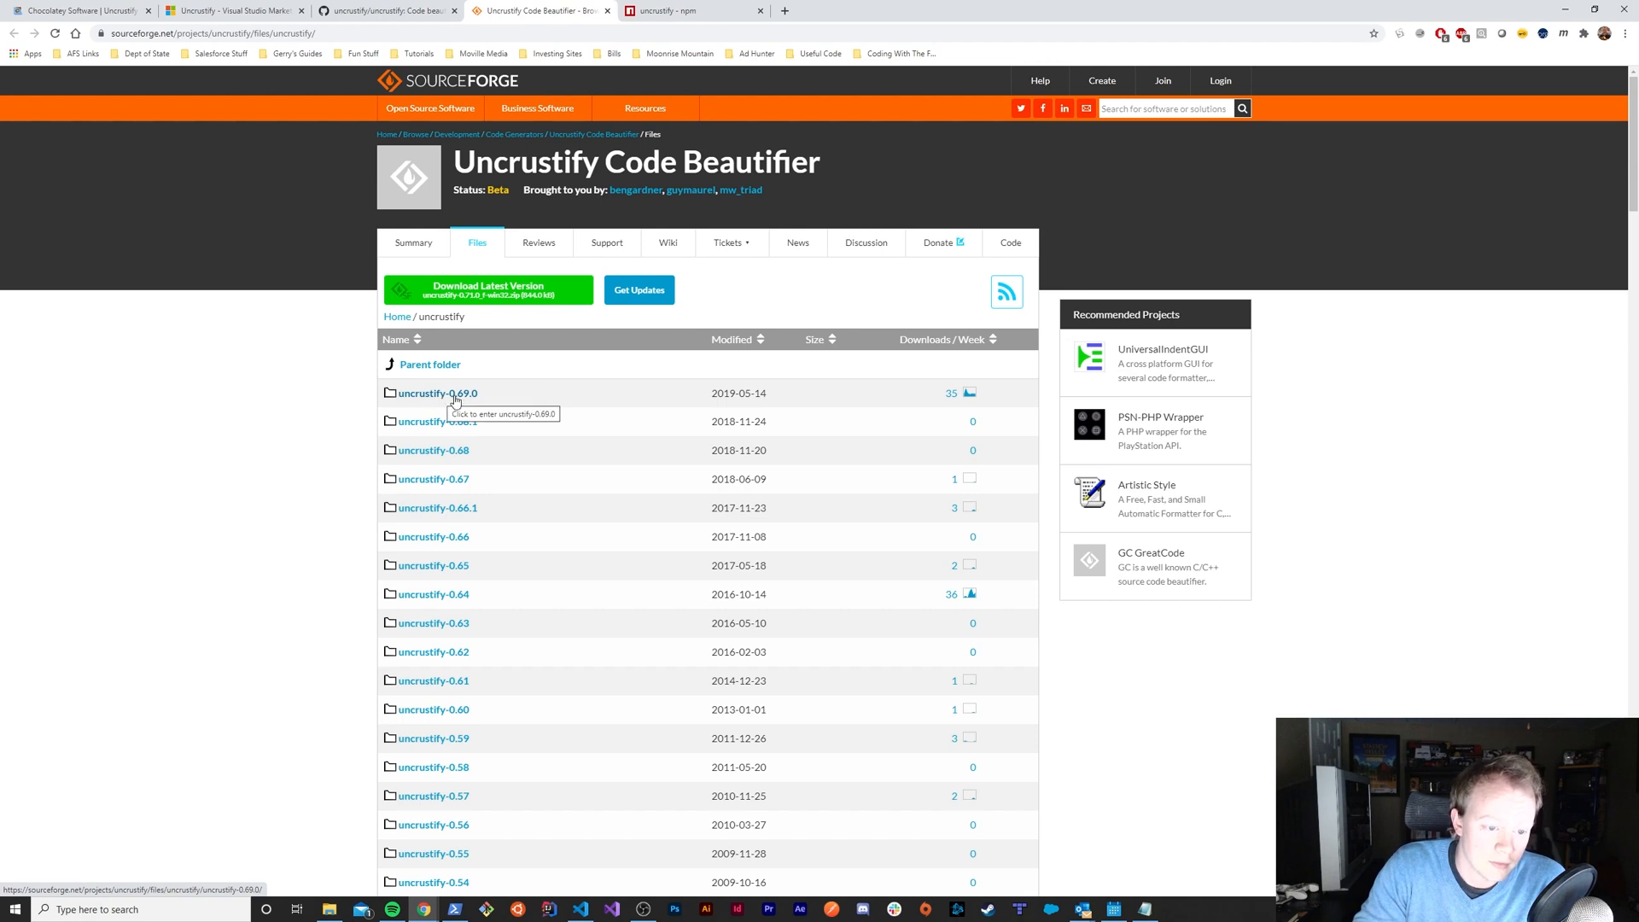
pyautogui.moveTo(476, 407)
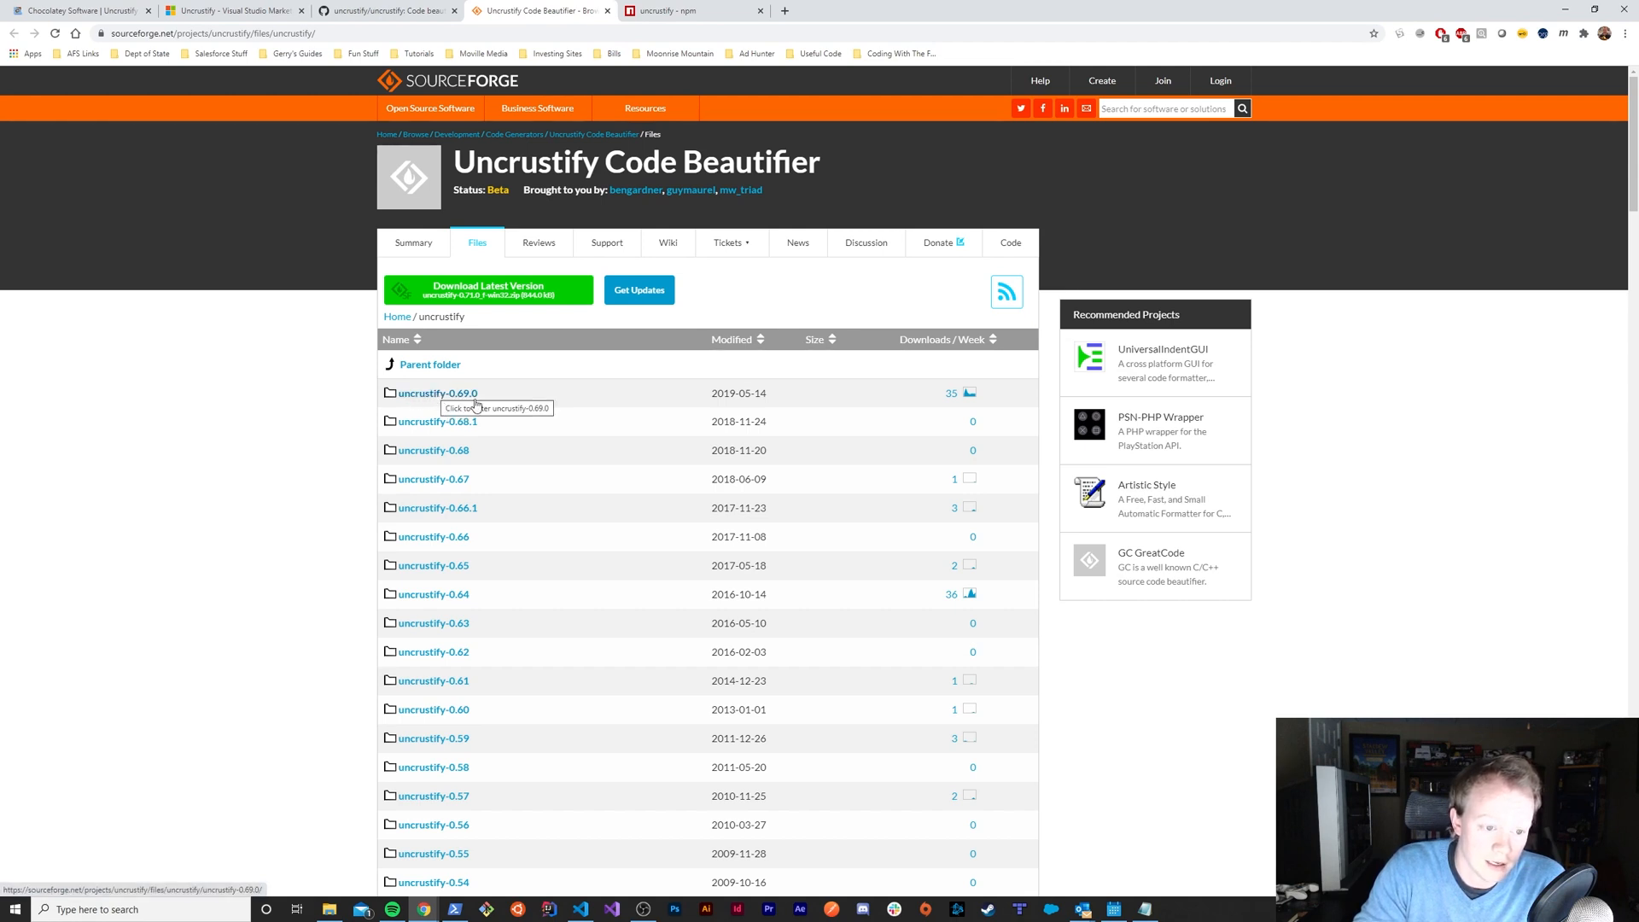
pyautogui.moveTo(434, 398)
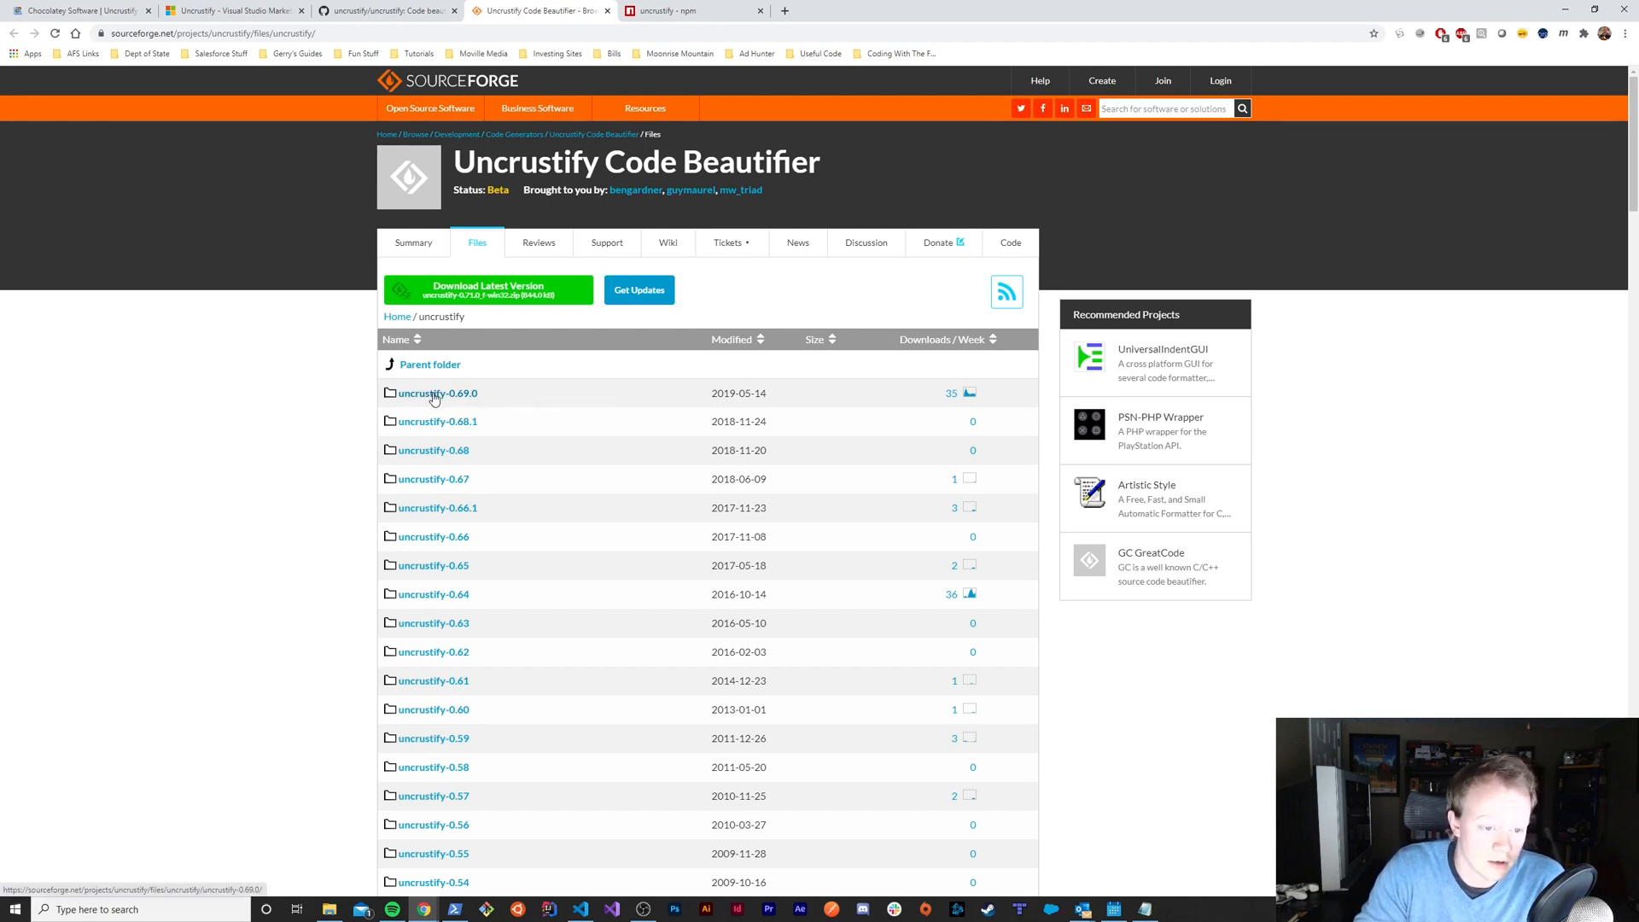
pyautogui.moveTo(468, 394)
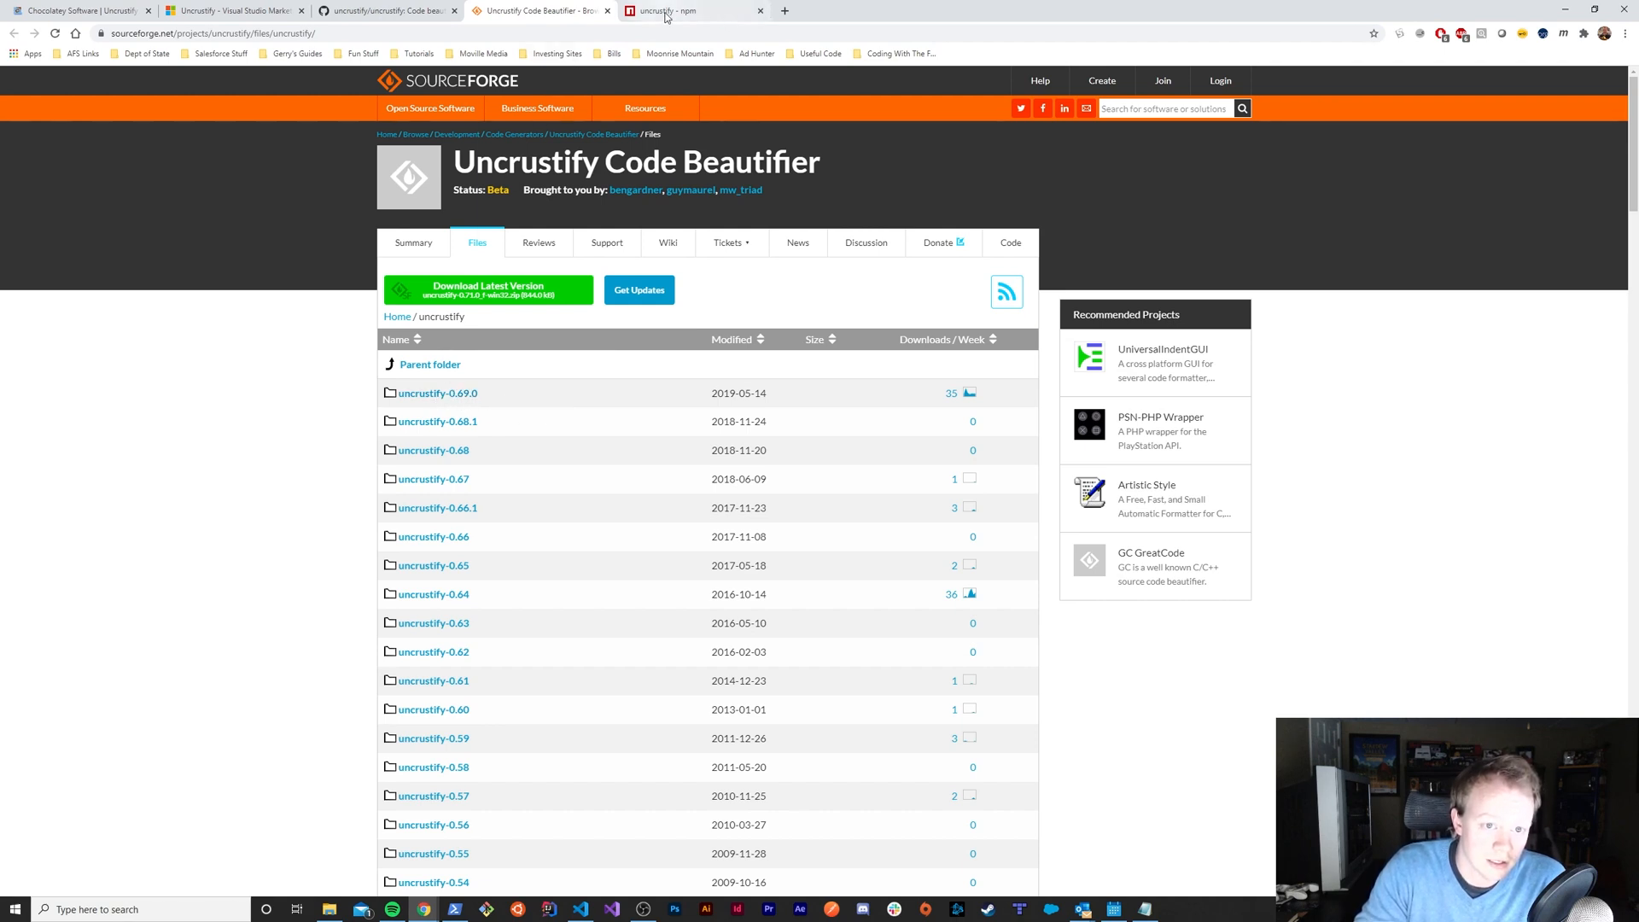
pyautogui.moveTo(438, 420)
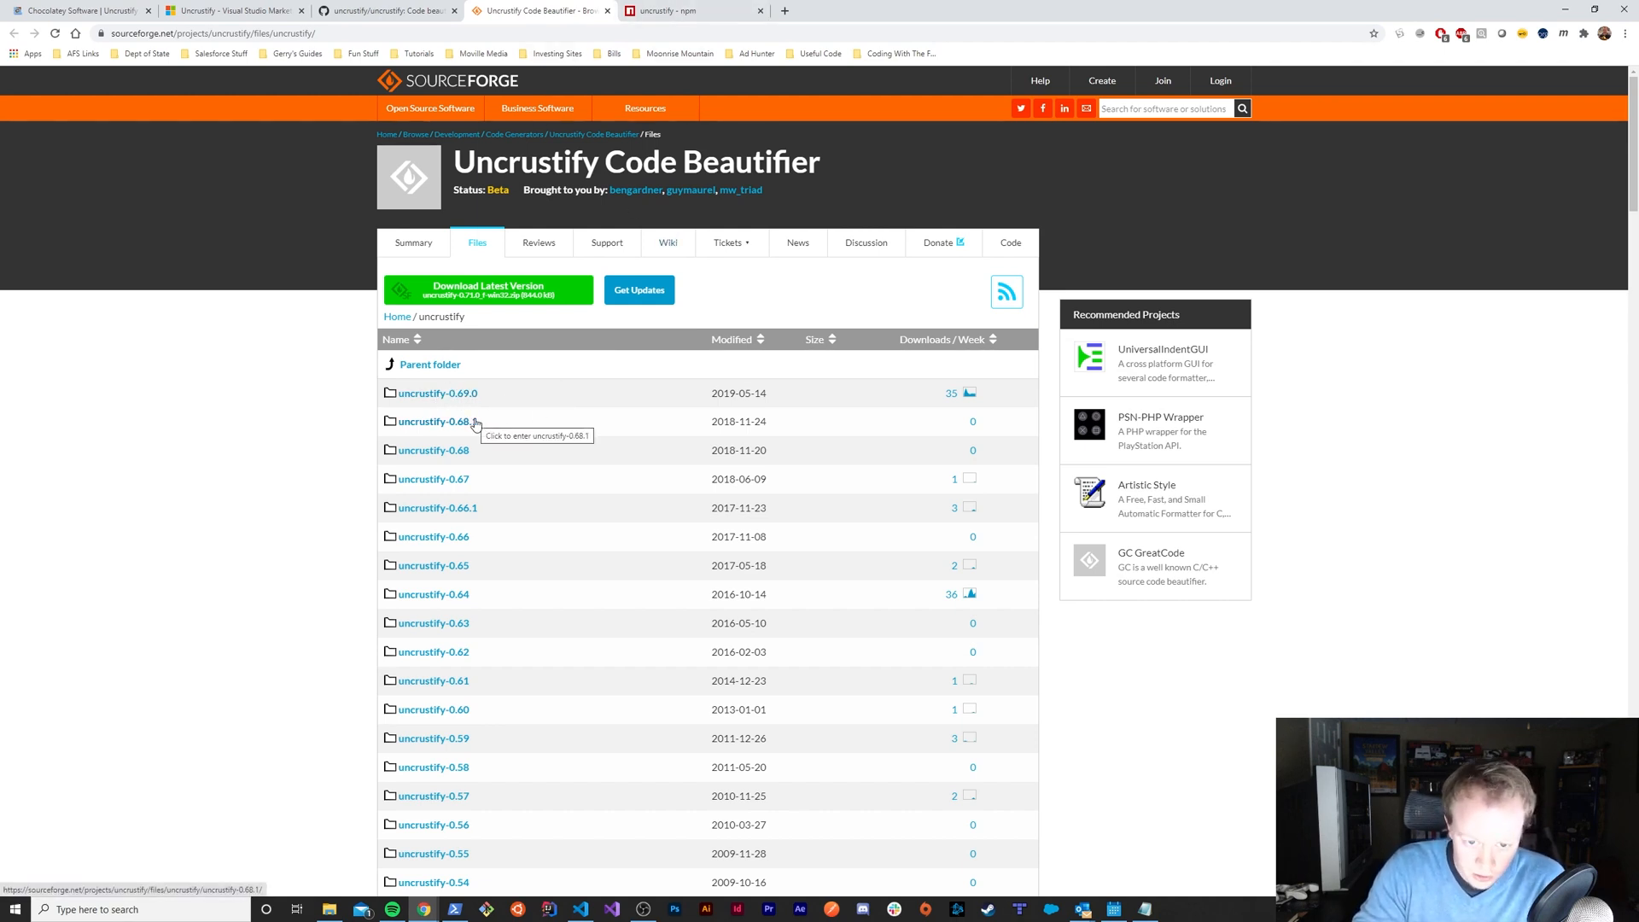
pyautogui.moveTo(487, 393)
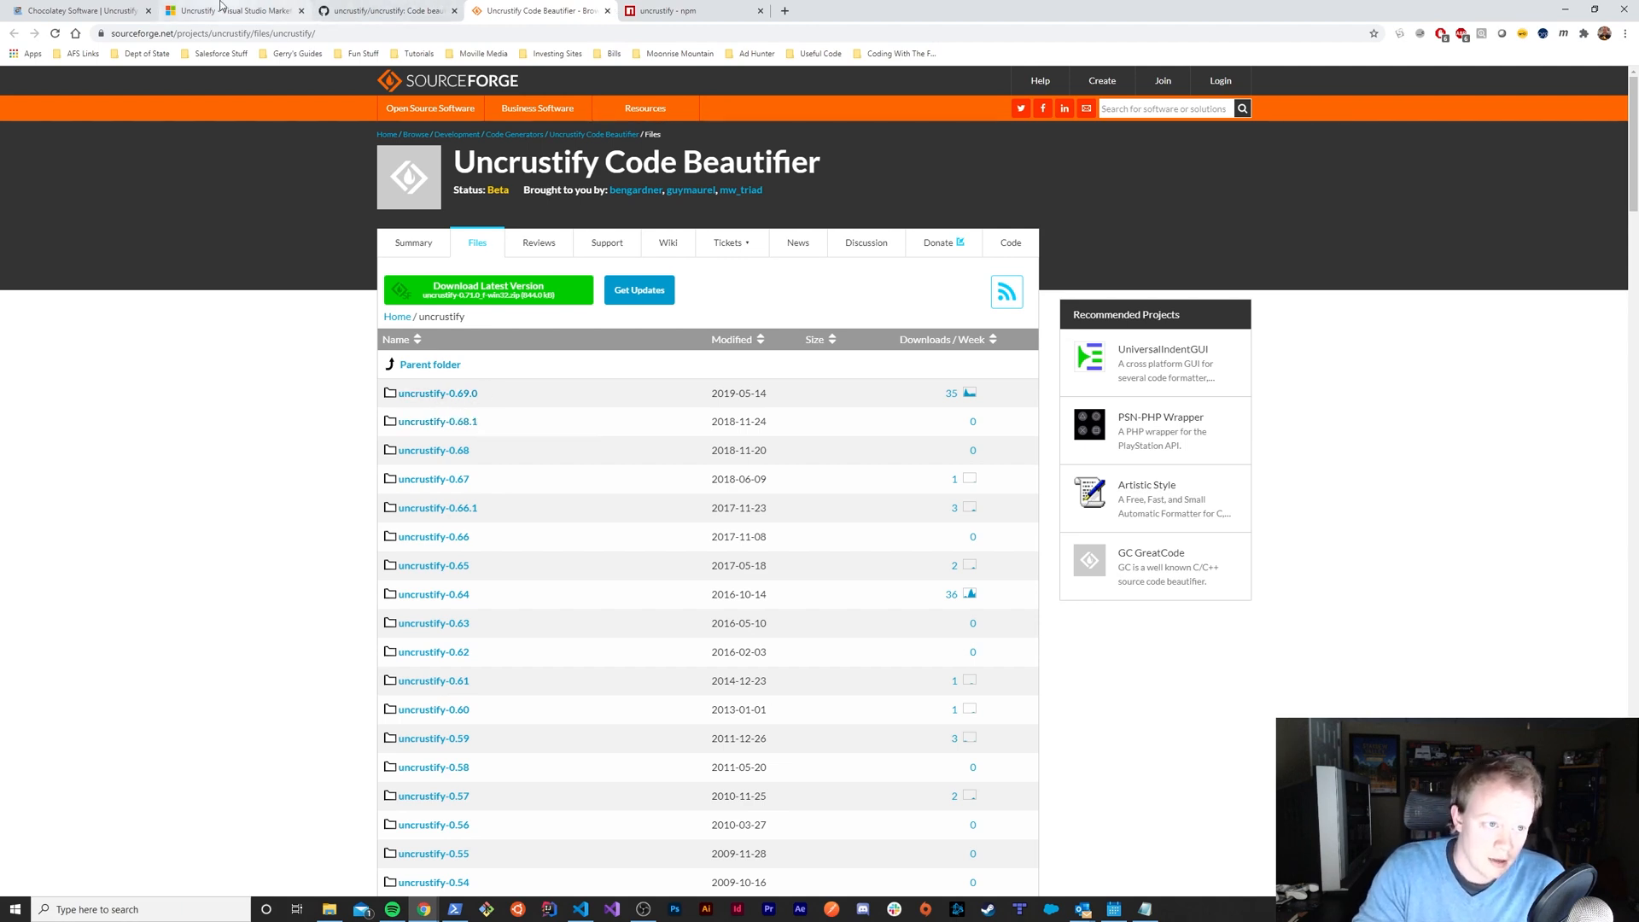
# Step: Move from the SourceForge release folders to the npm uncrustify package page
pyautogui.click(685, 12)
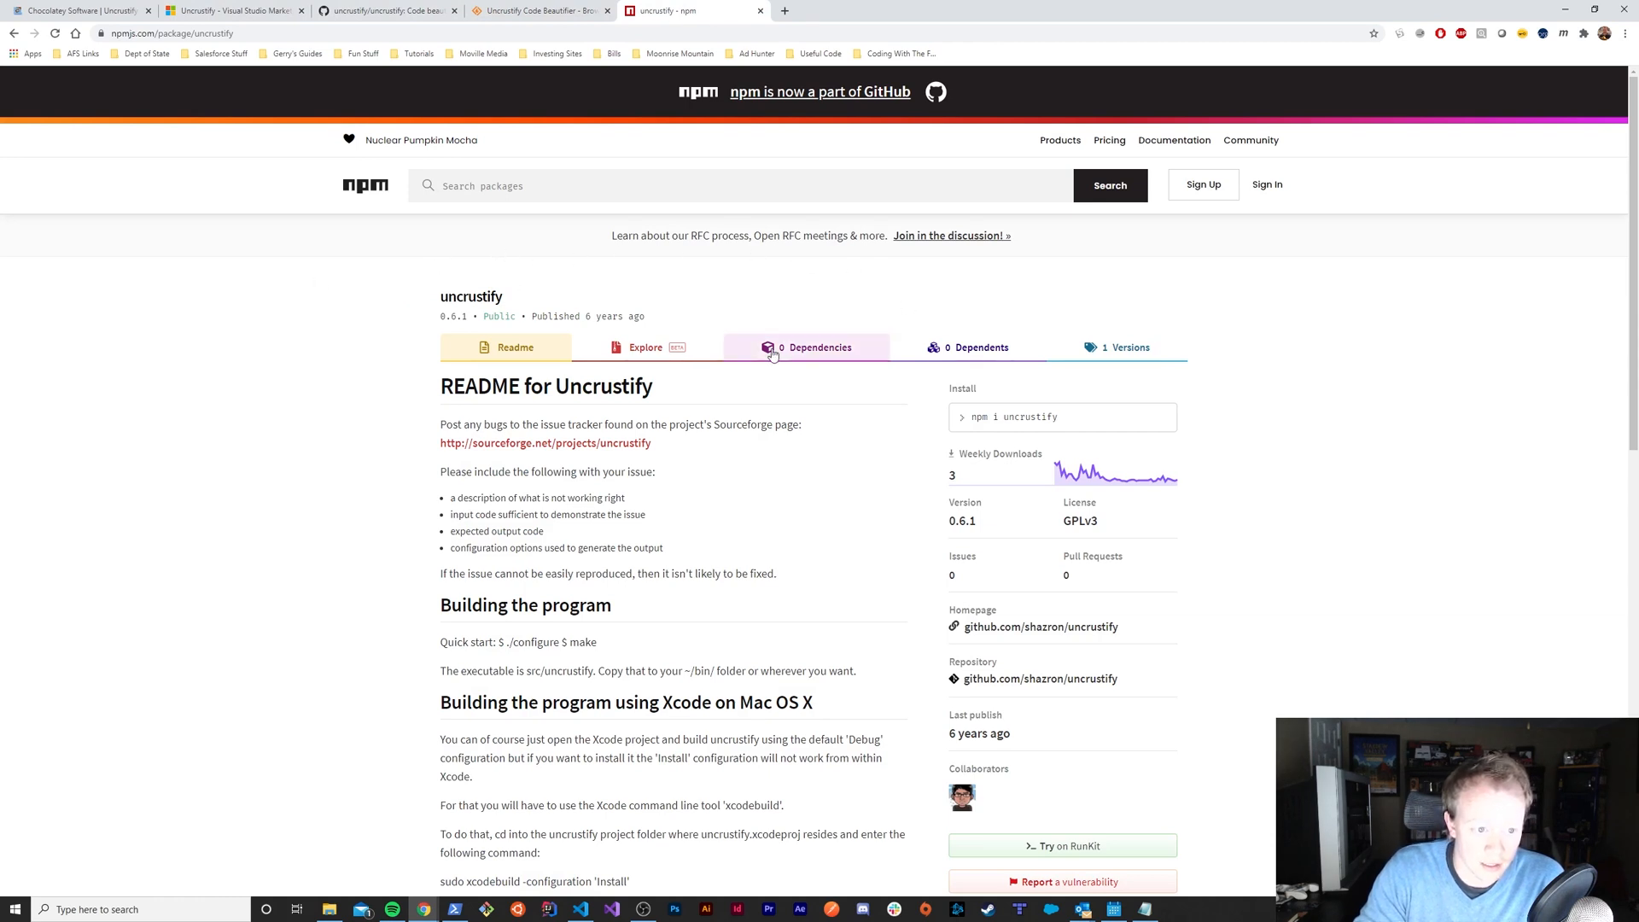
pyautogui.moveTo(850, 509)
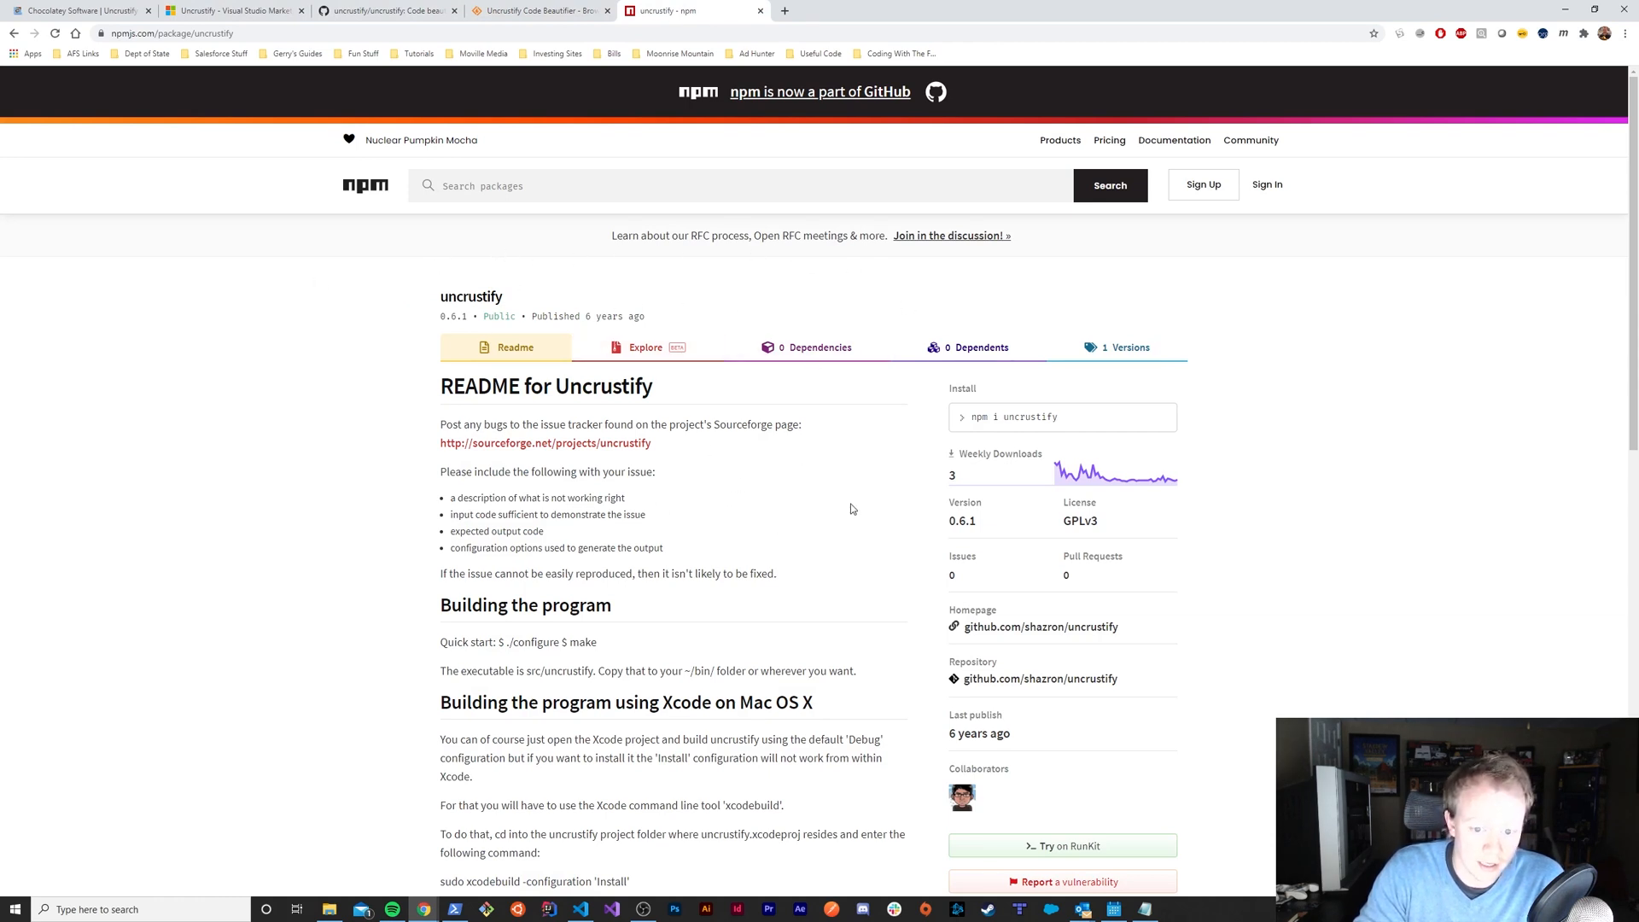
# Step: Scroll the npm uncrustify page to its install command, version 0.6.1 and GPLv3 license
pyautogui.scroll(-3)
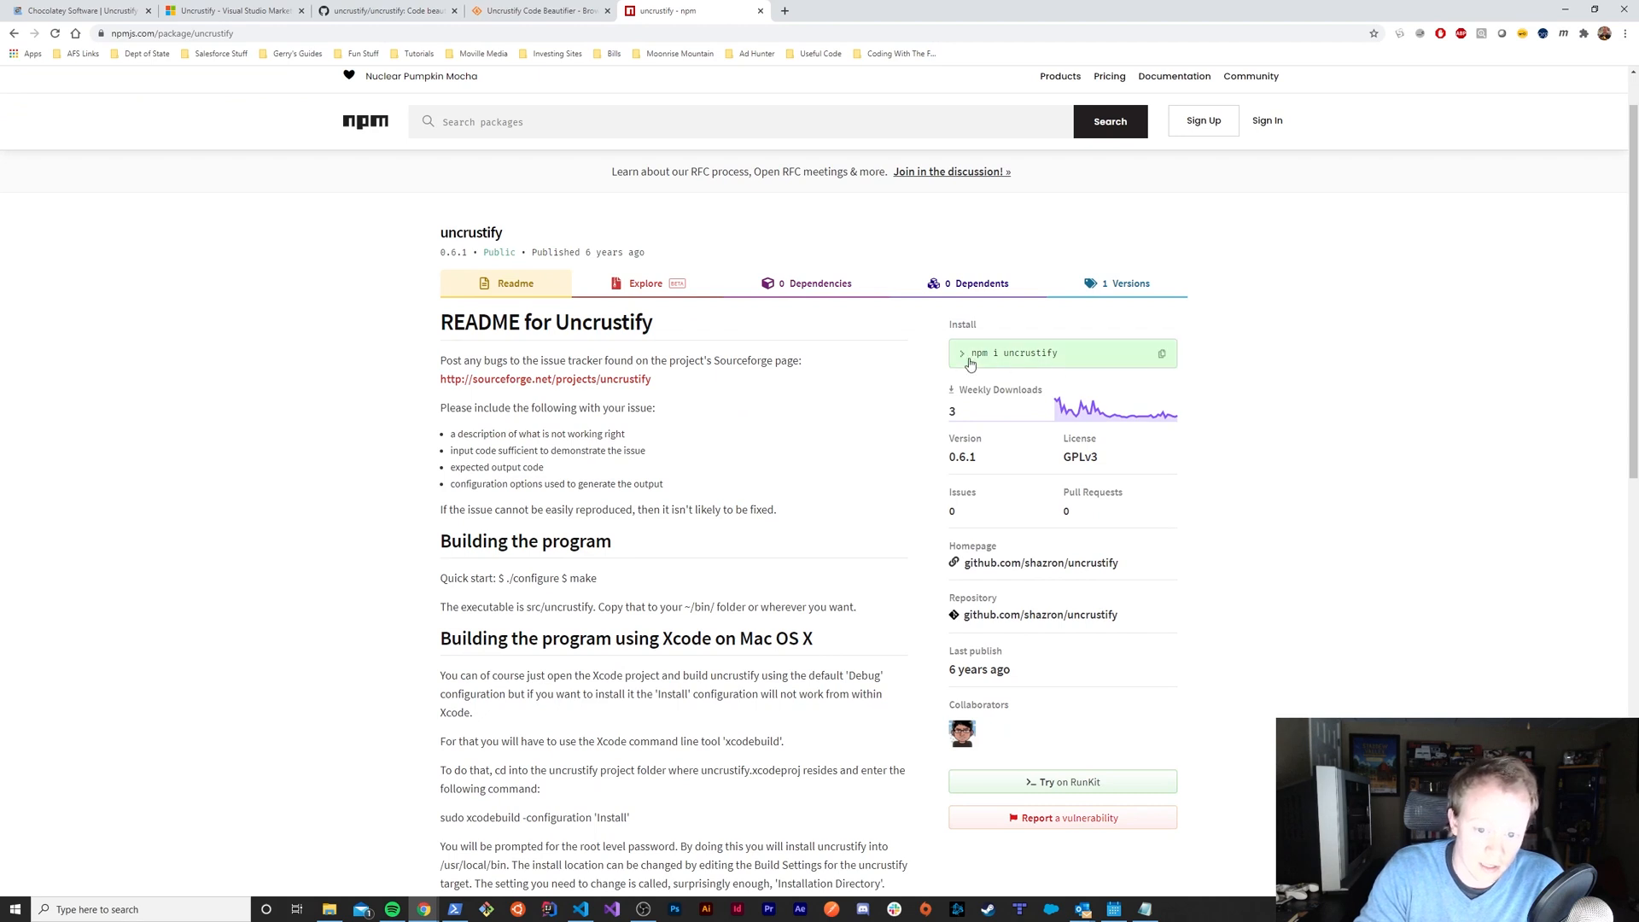
pyautogui.moveTo(1000, 359)
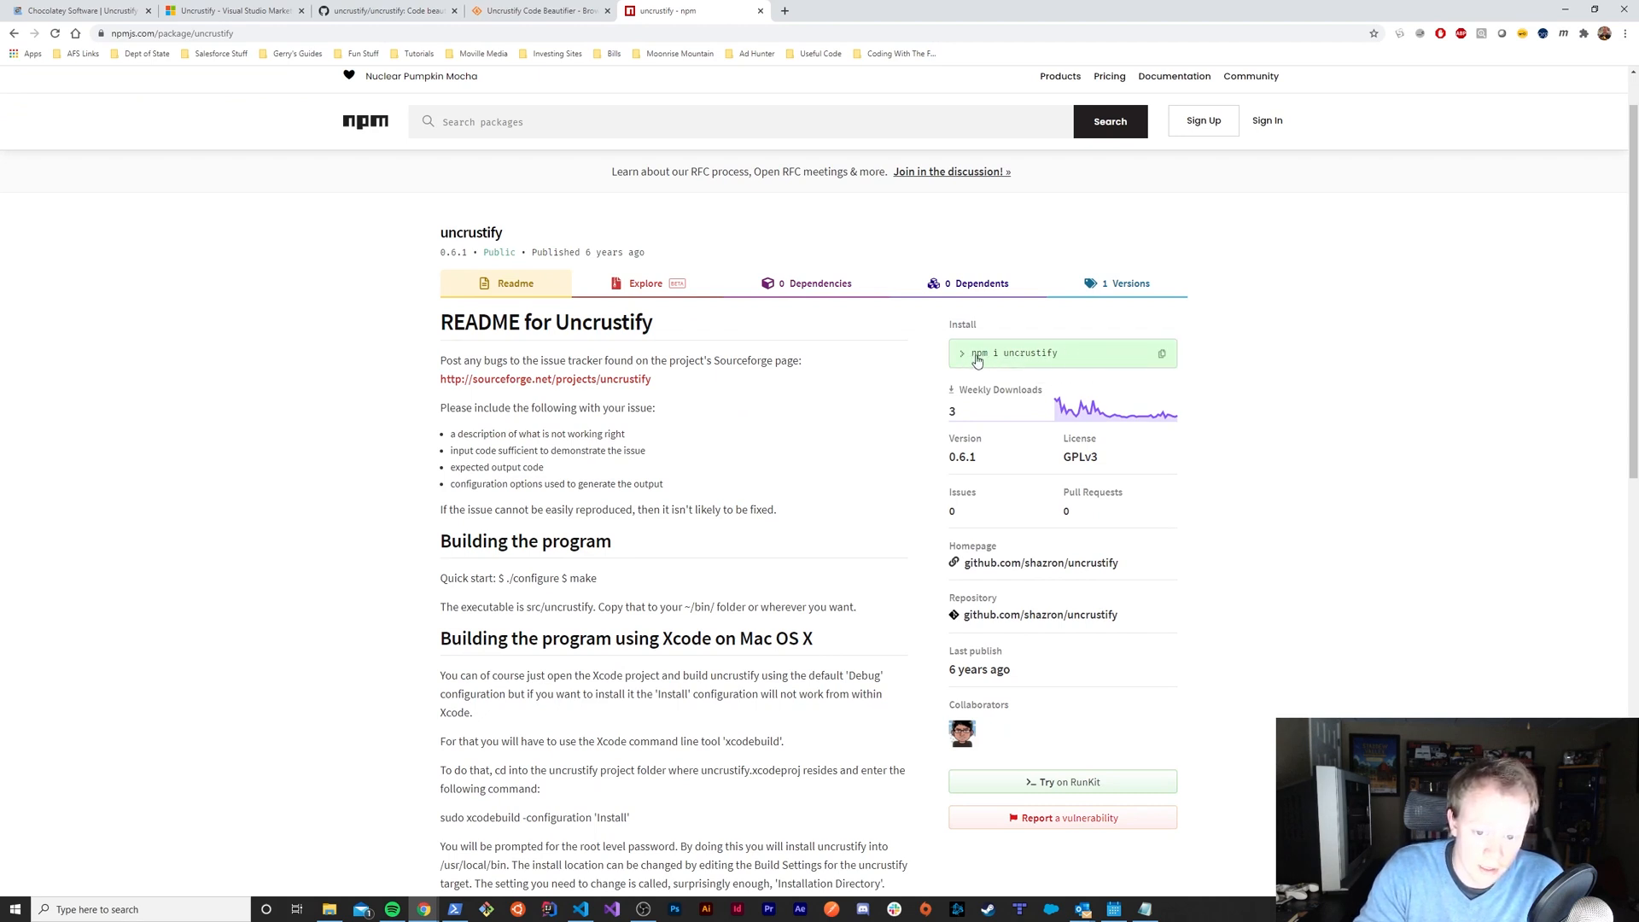
pyautogui.moveTo(1077, 359)
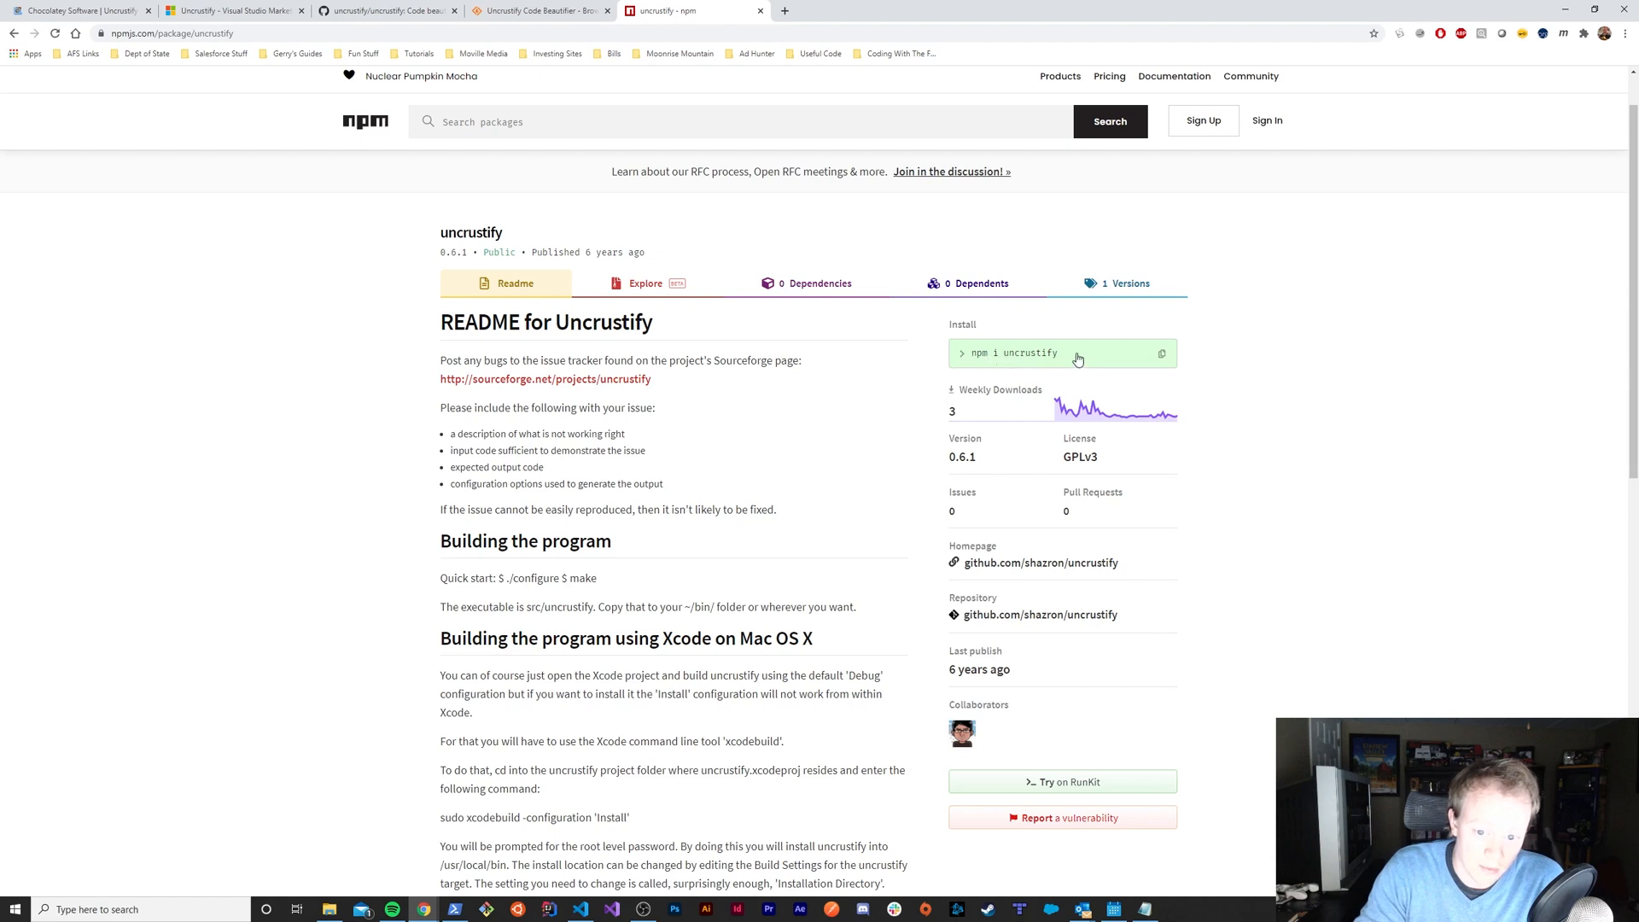
pyautogui.moveTo(213, 164)
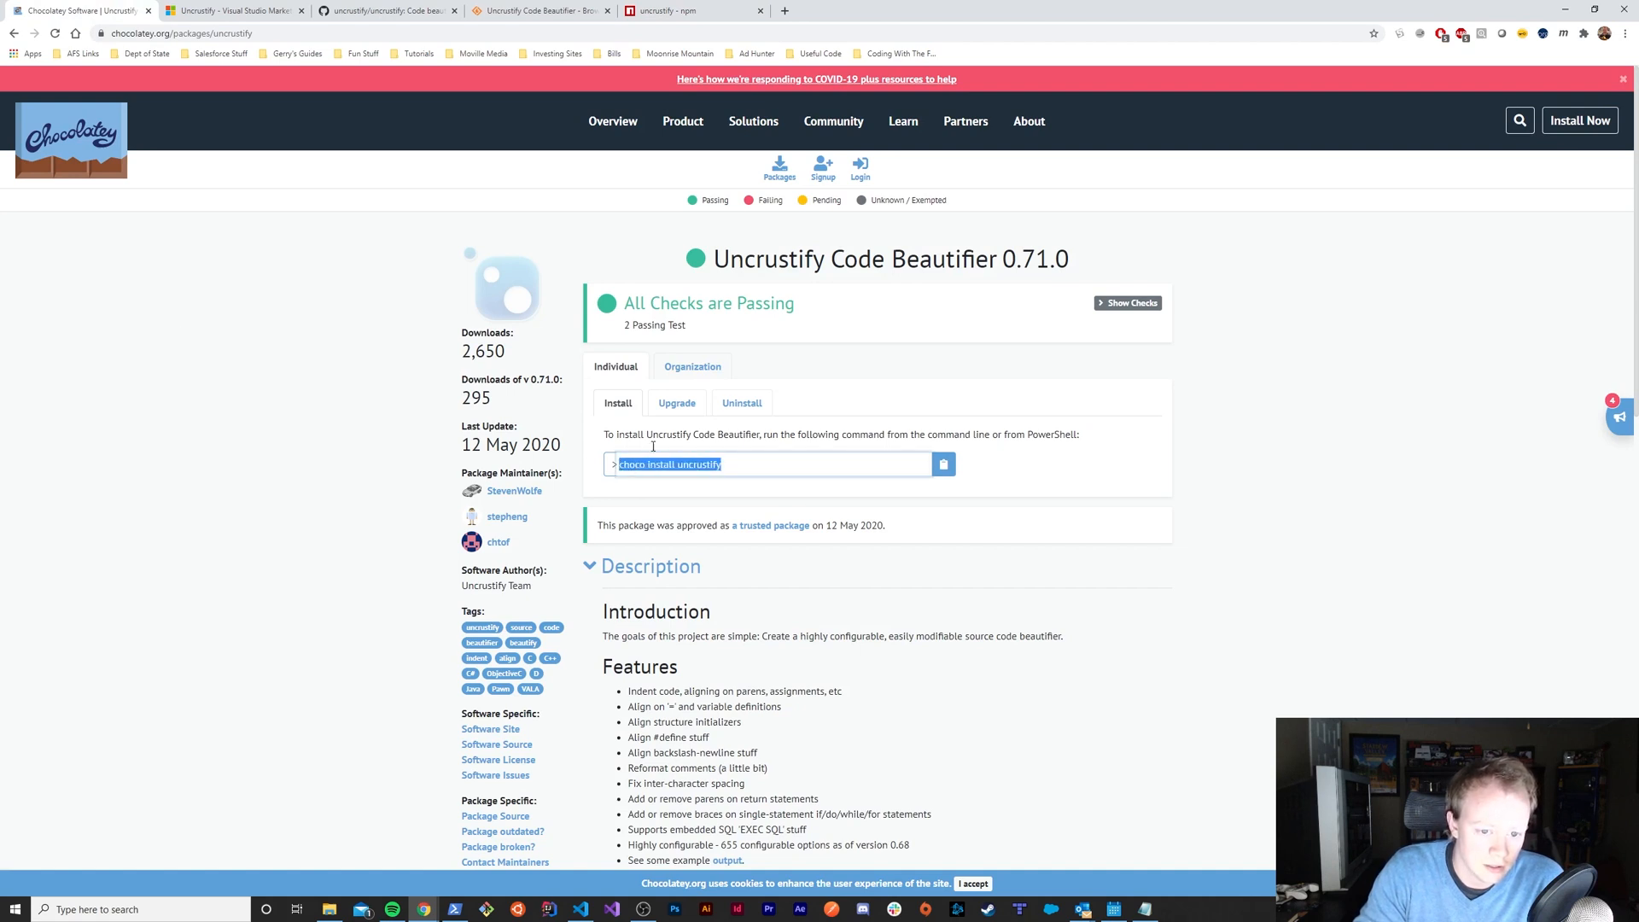
pyautogui.moveTo(1091, 418)
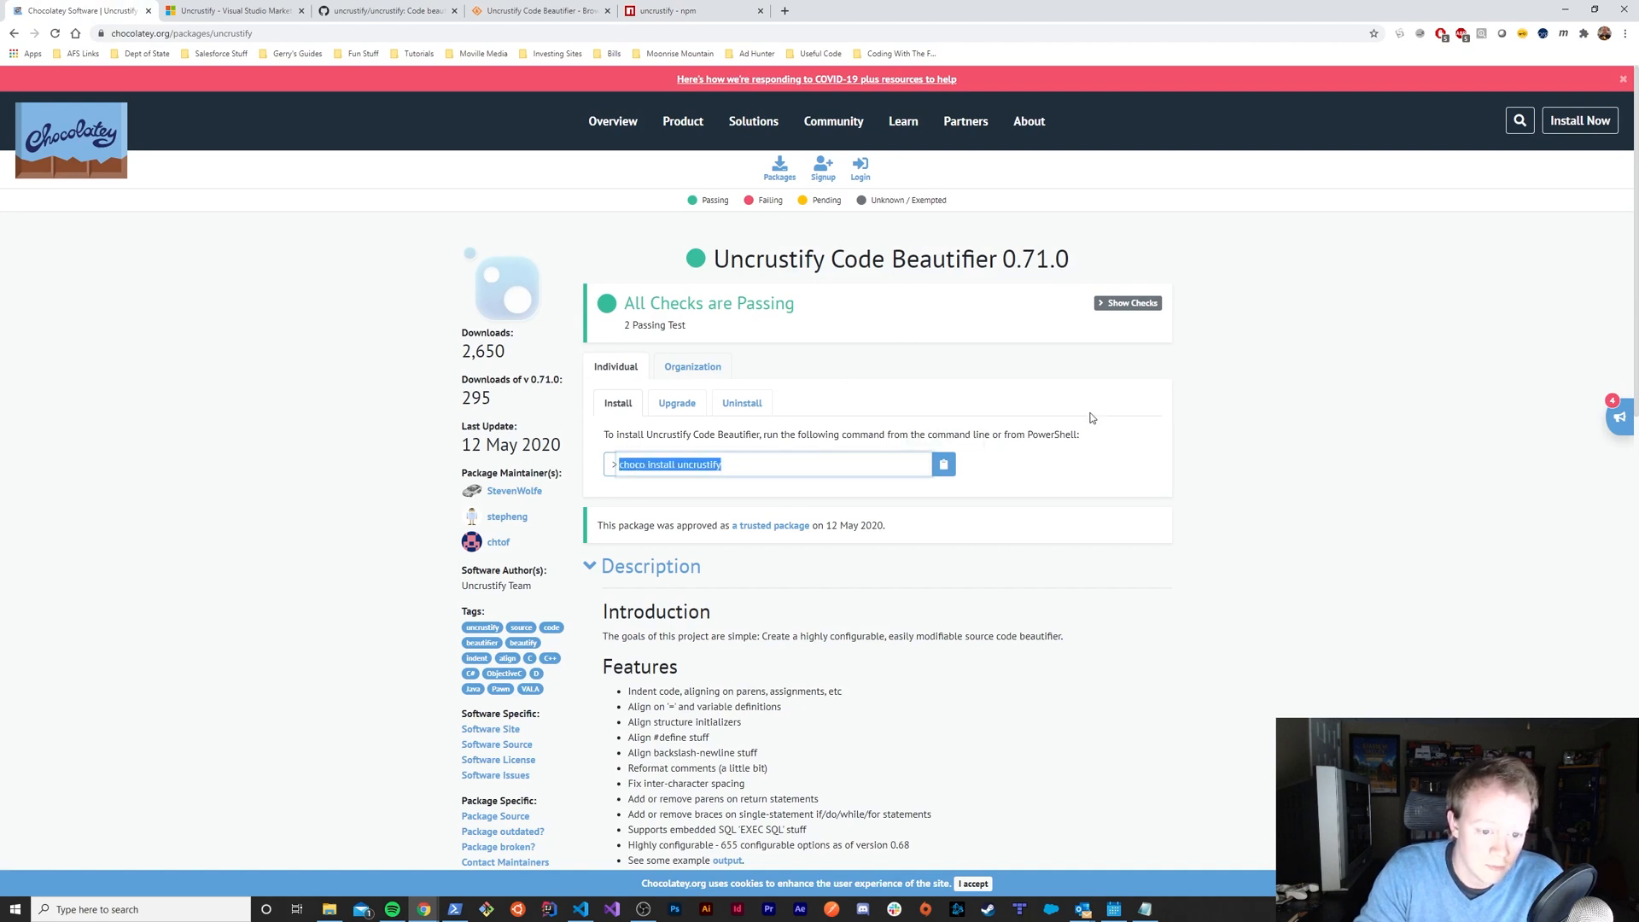
# Step: View the Chocolatey Uncrustify 0.71.0 package's 'choco install uncrustify' command
pyautogui.click(665, 465)
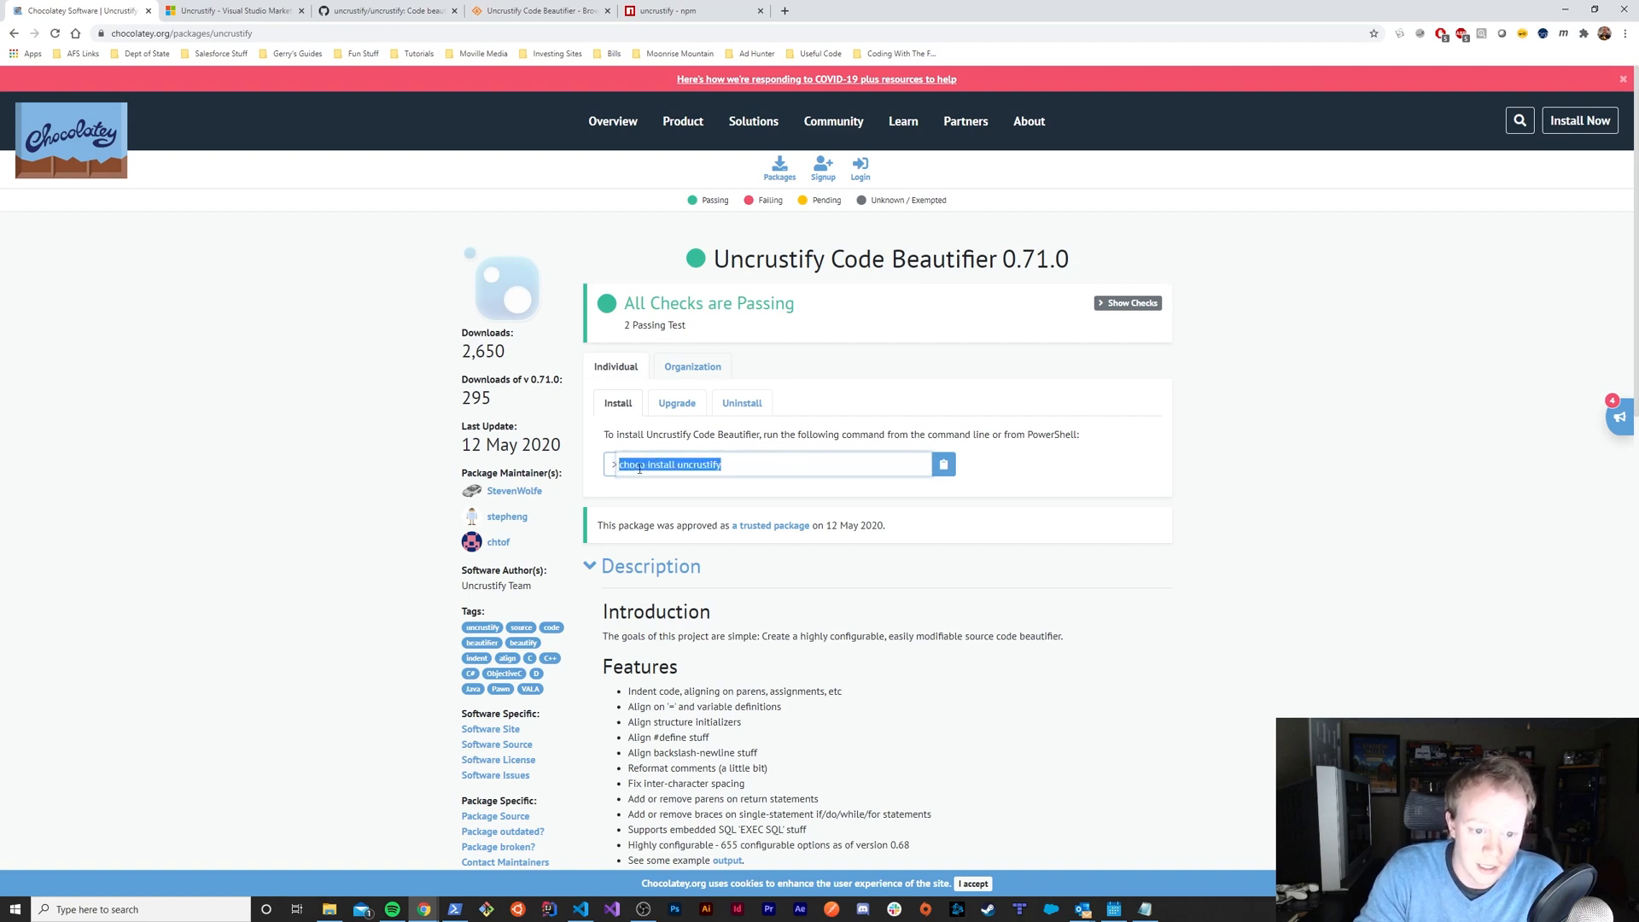
pyautogui.moveTo(1254, 451)
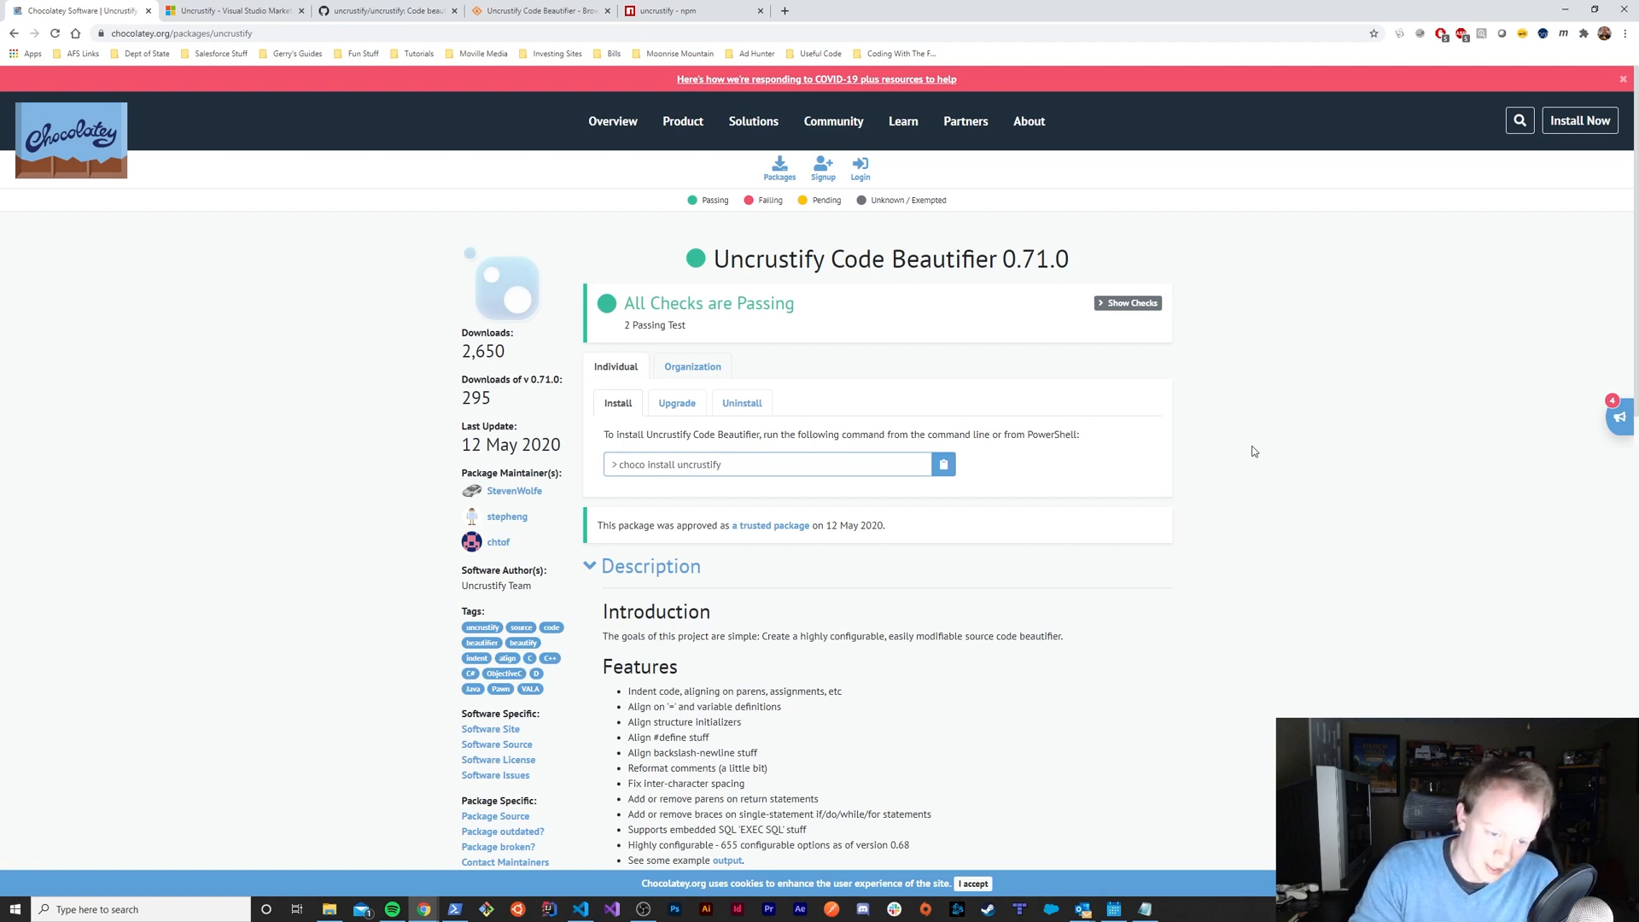
pyautogui.moveTo(1251, 468)
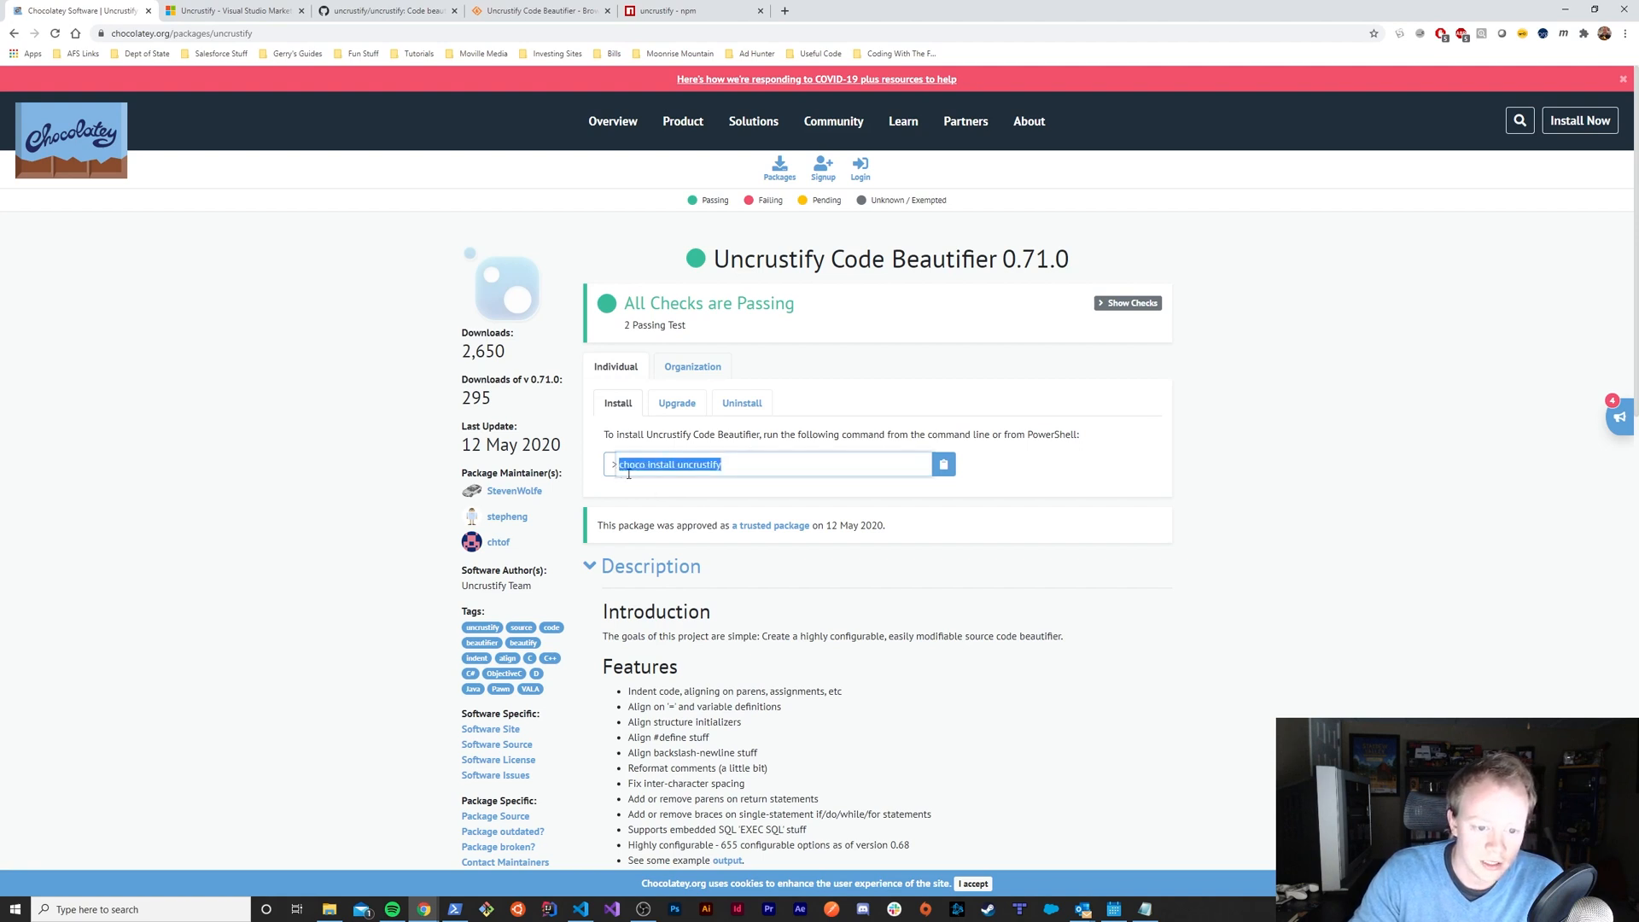
pyautogui.click(736, 465)
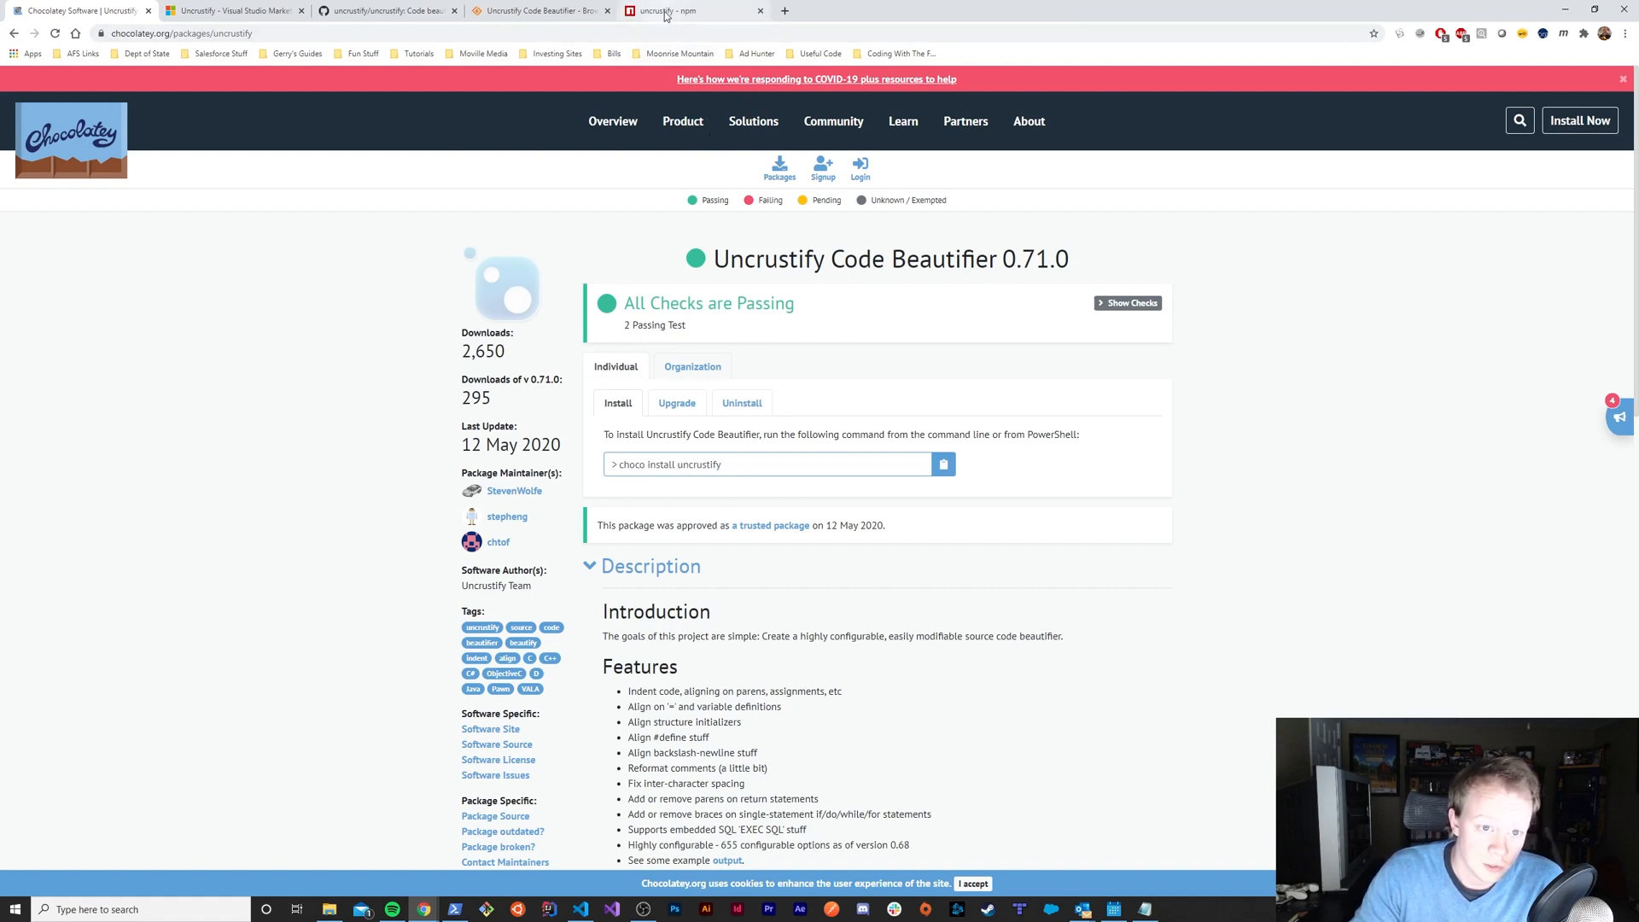
pyautogui.click(690, 10)
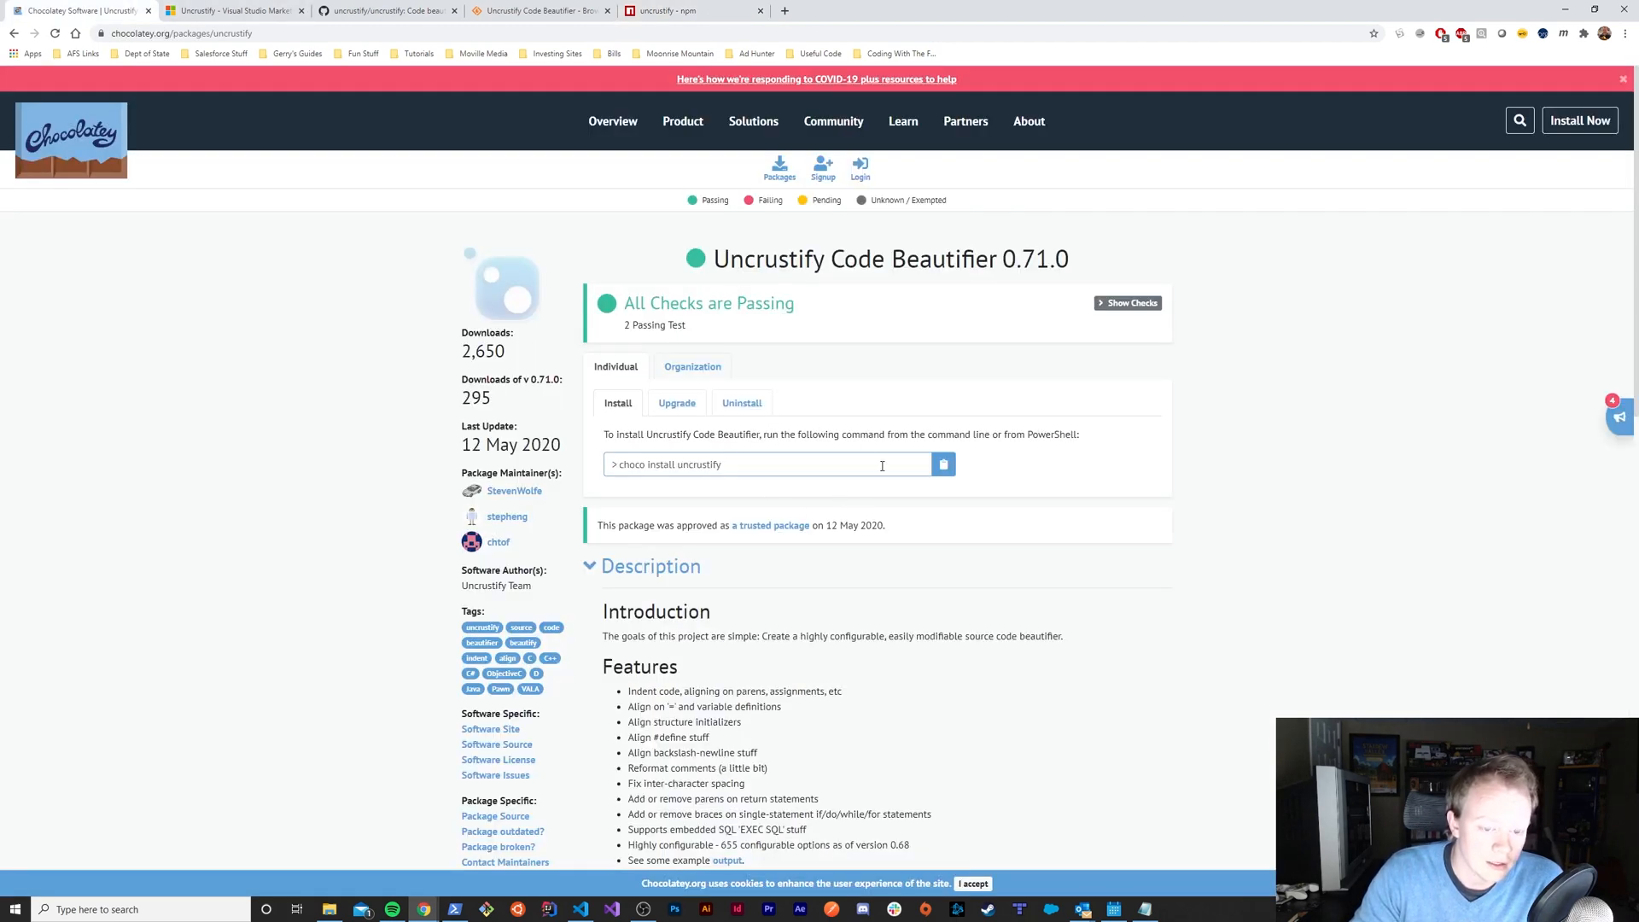
pyautogui.moveTo(989, 471)
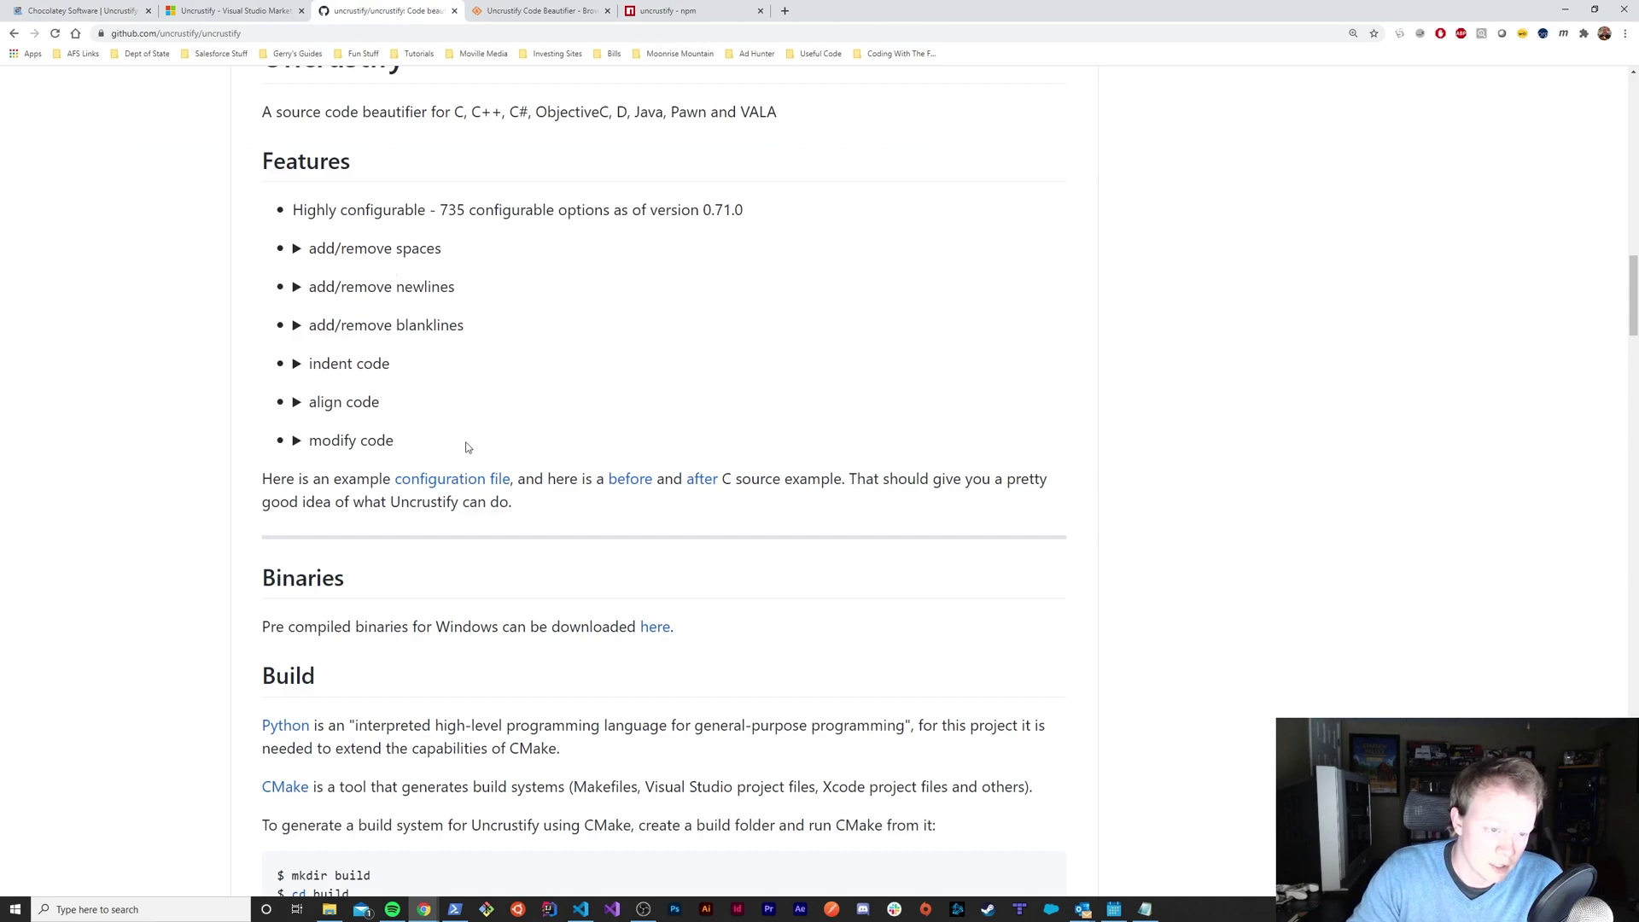
pyautogui.scroll(3)
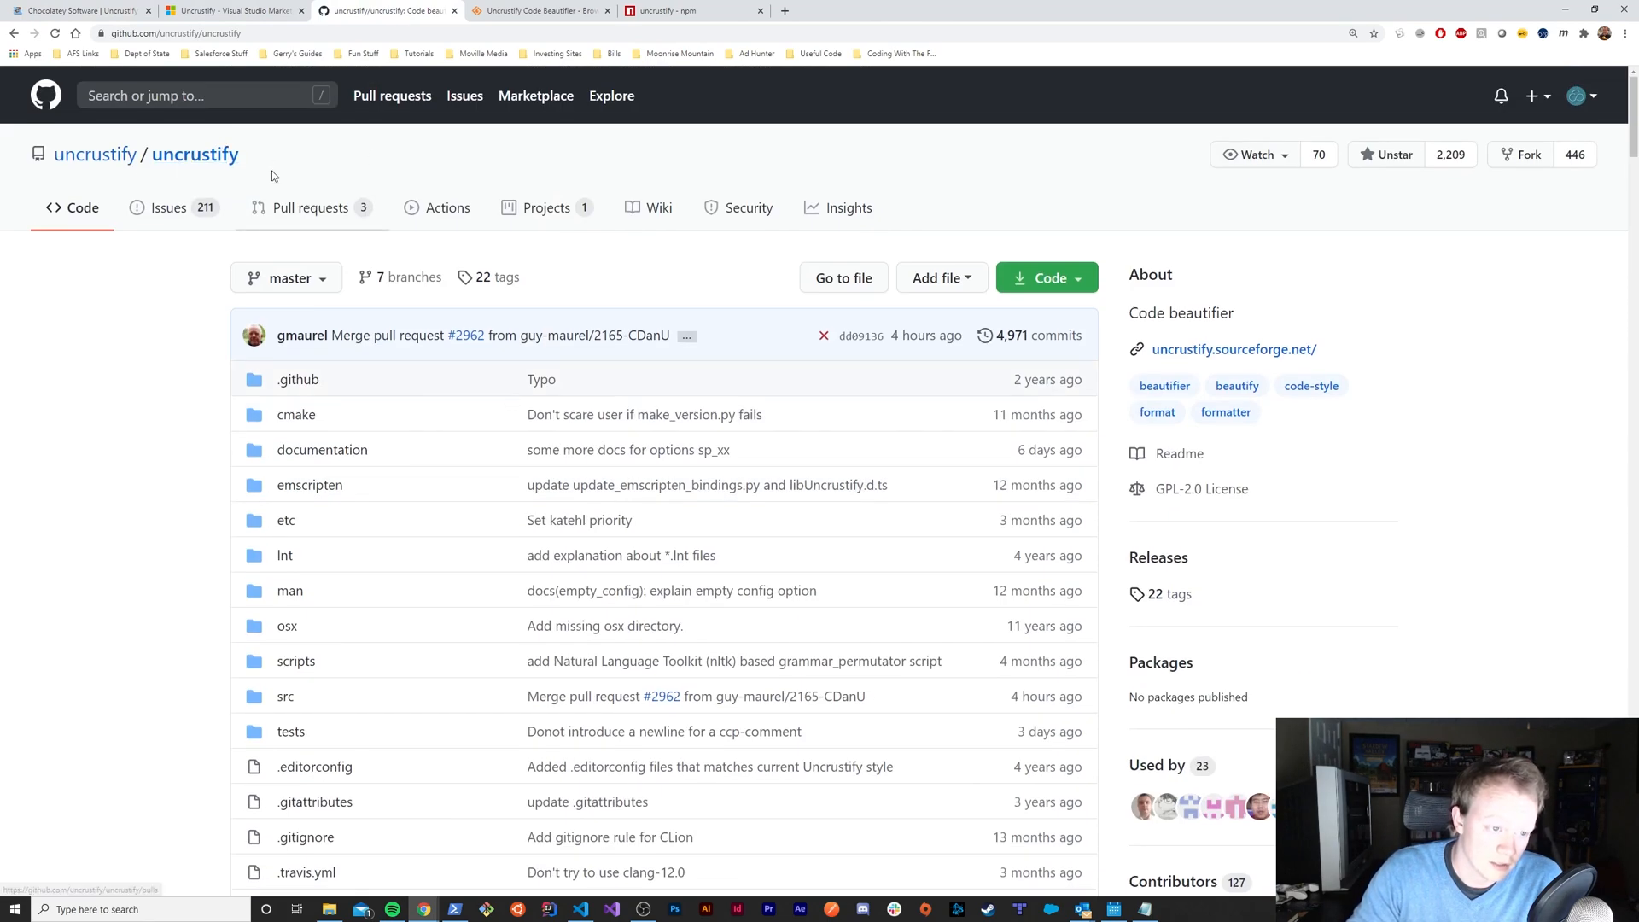
pyautogui.moveTo(1330, 137)
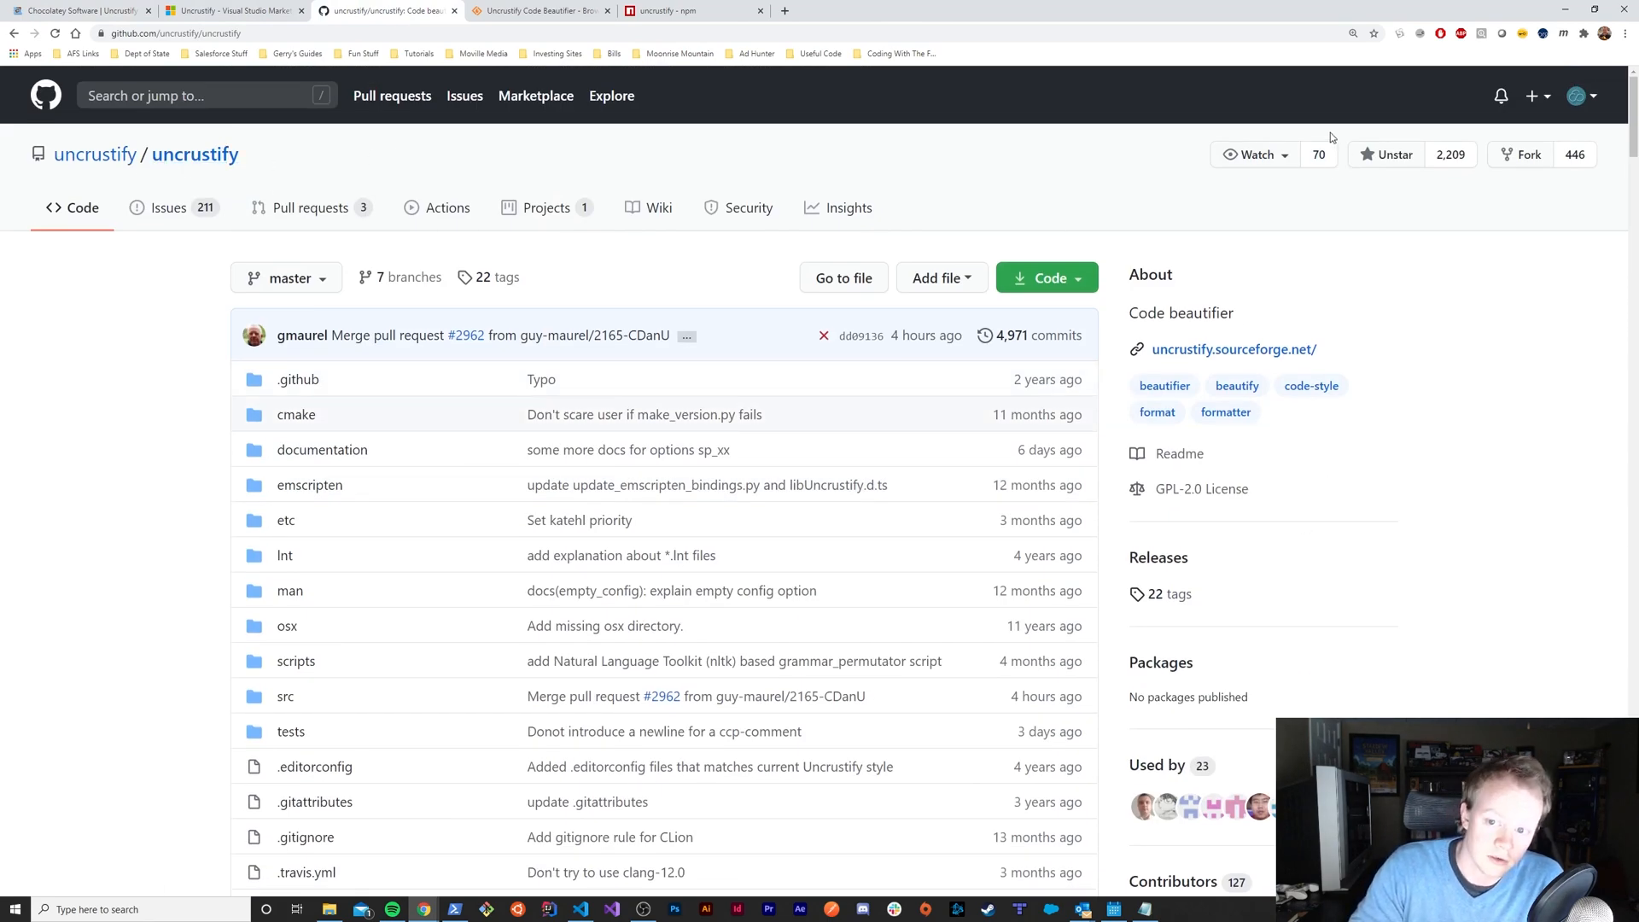
pyautogui.moveTo(1315, 77)
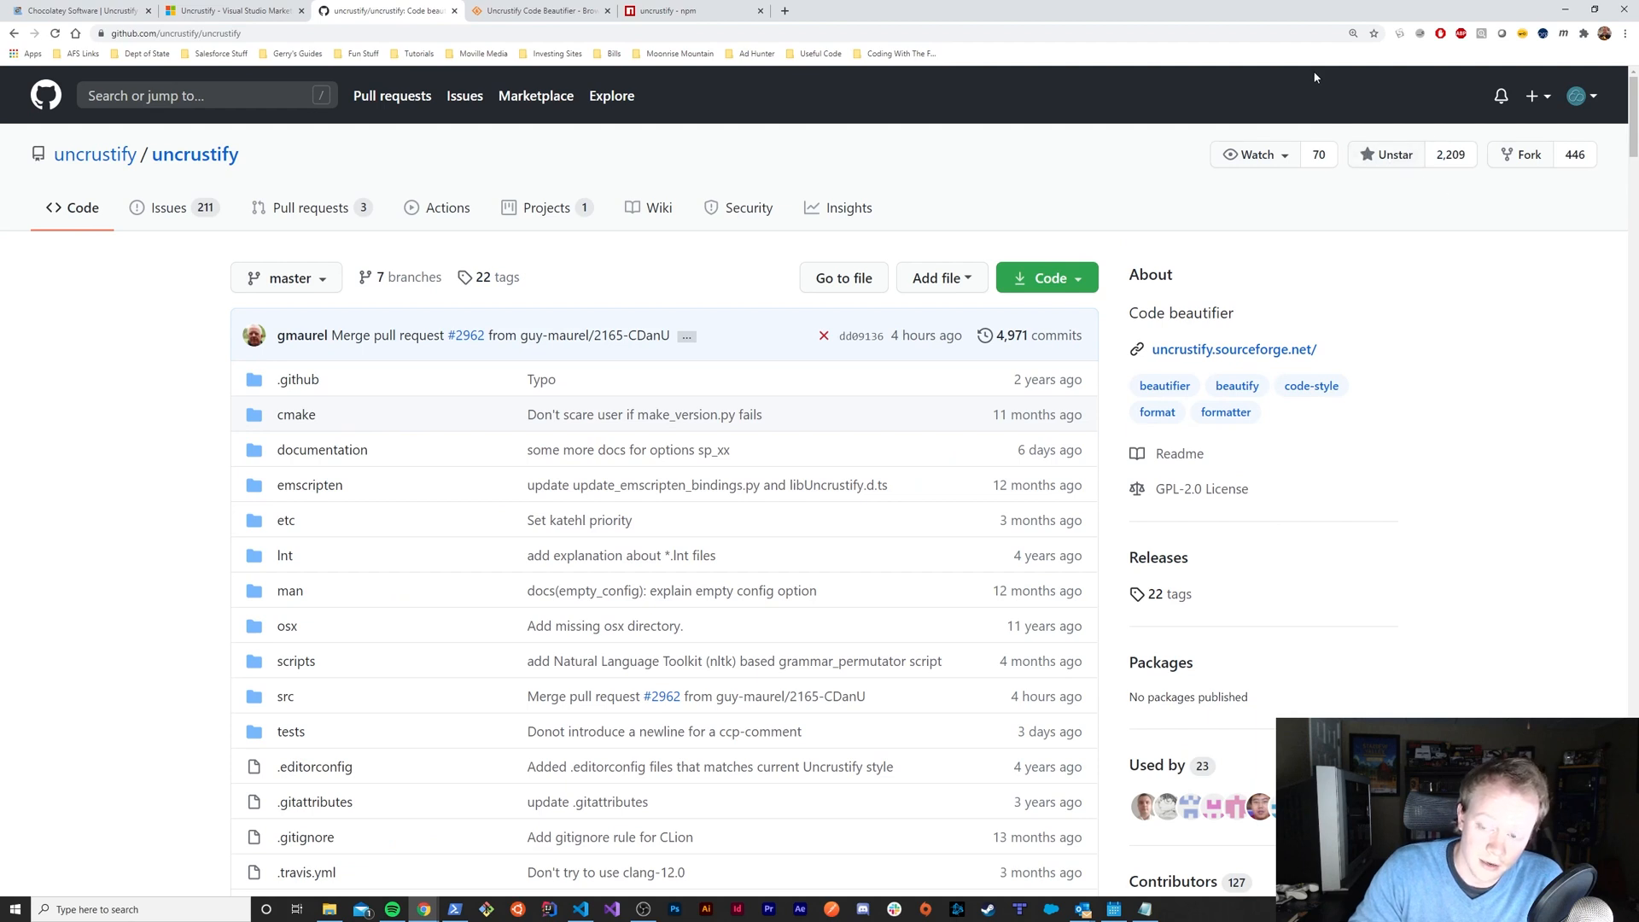
pyautogui.moveTo(918, 210)
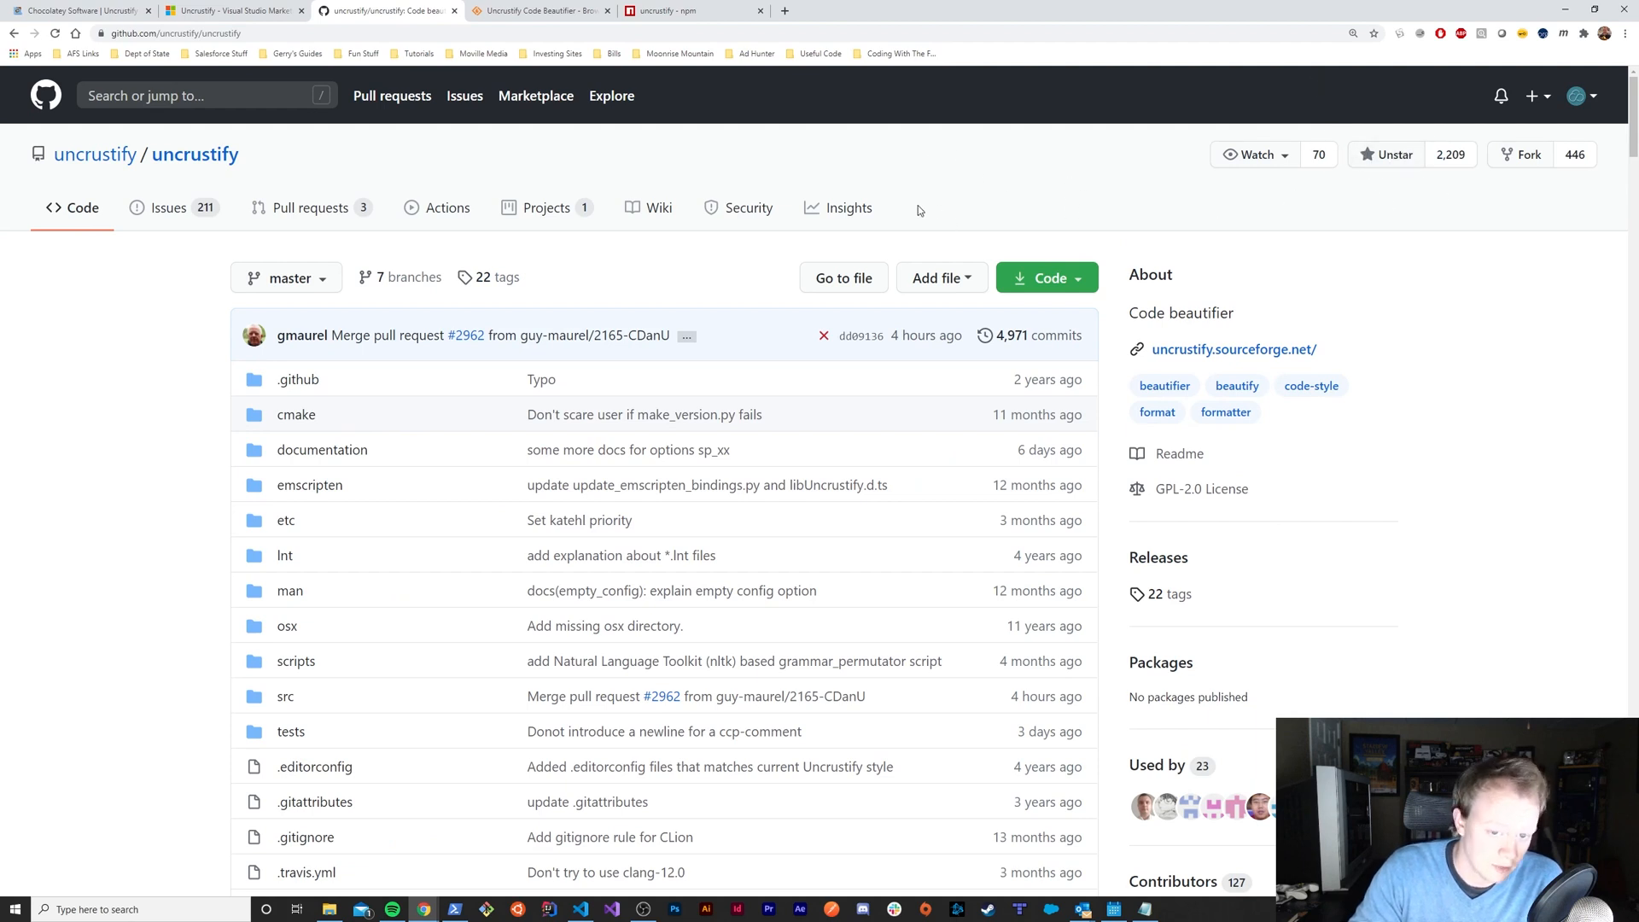
pyautogui.moveTo(548, 297)
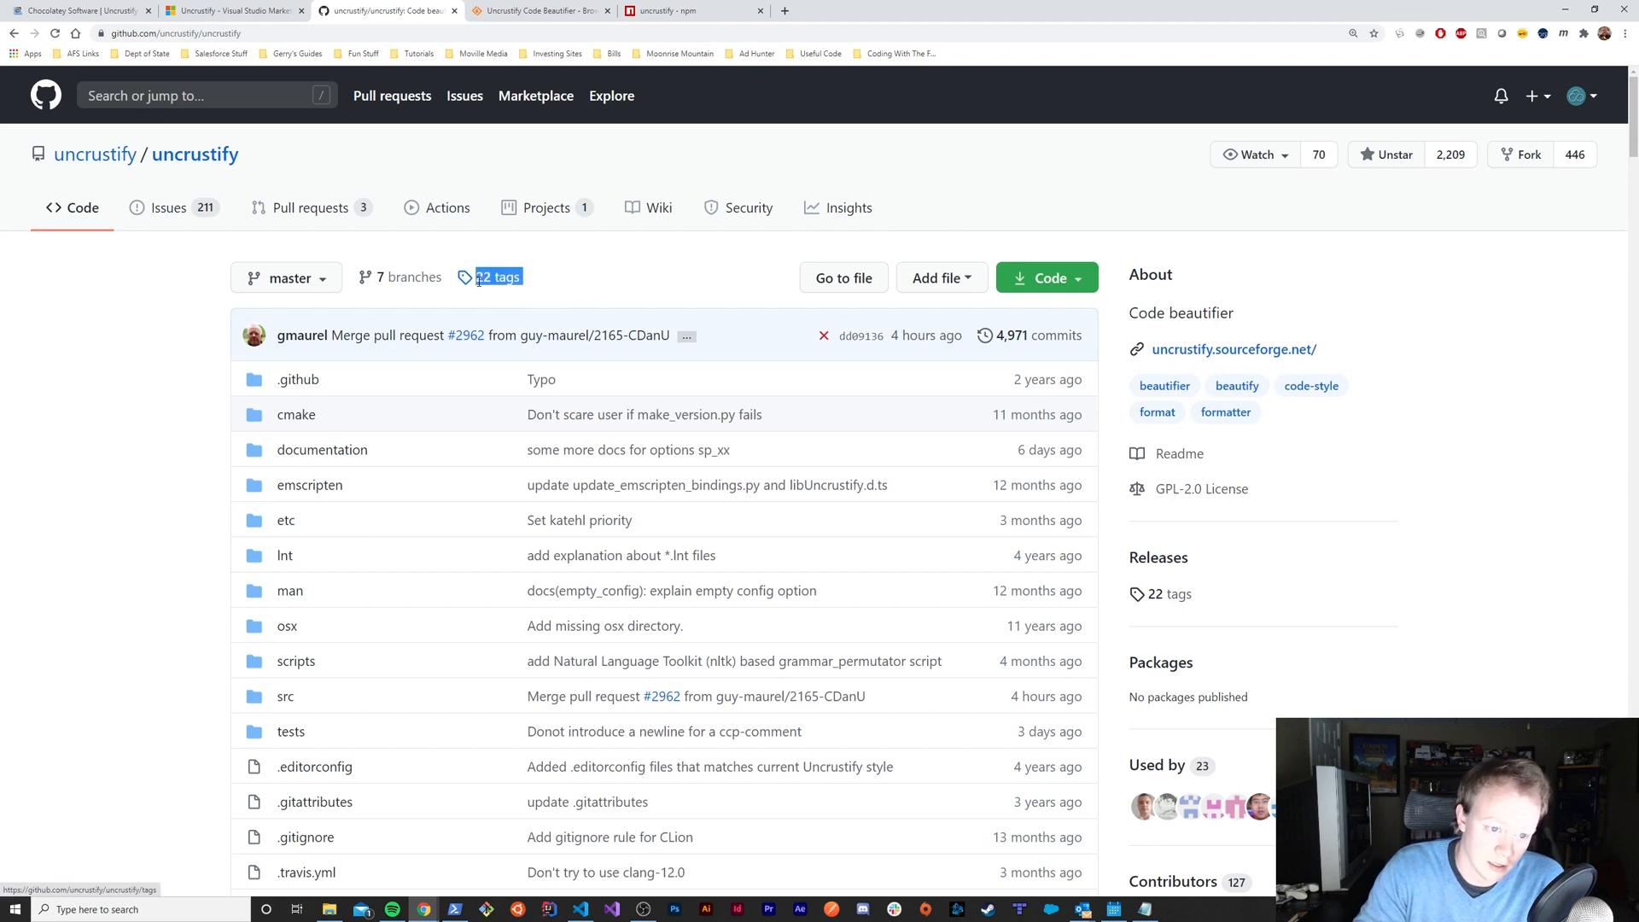
pyautogui.moveTo(408, 276)
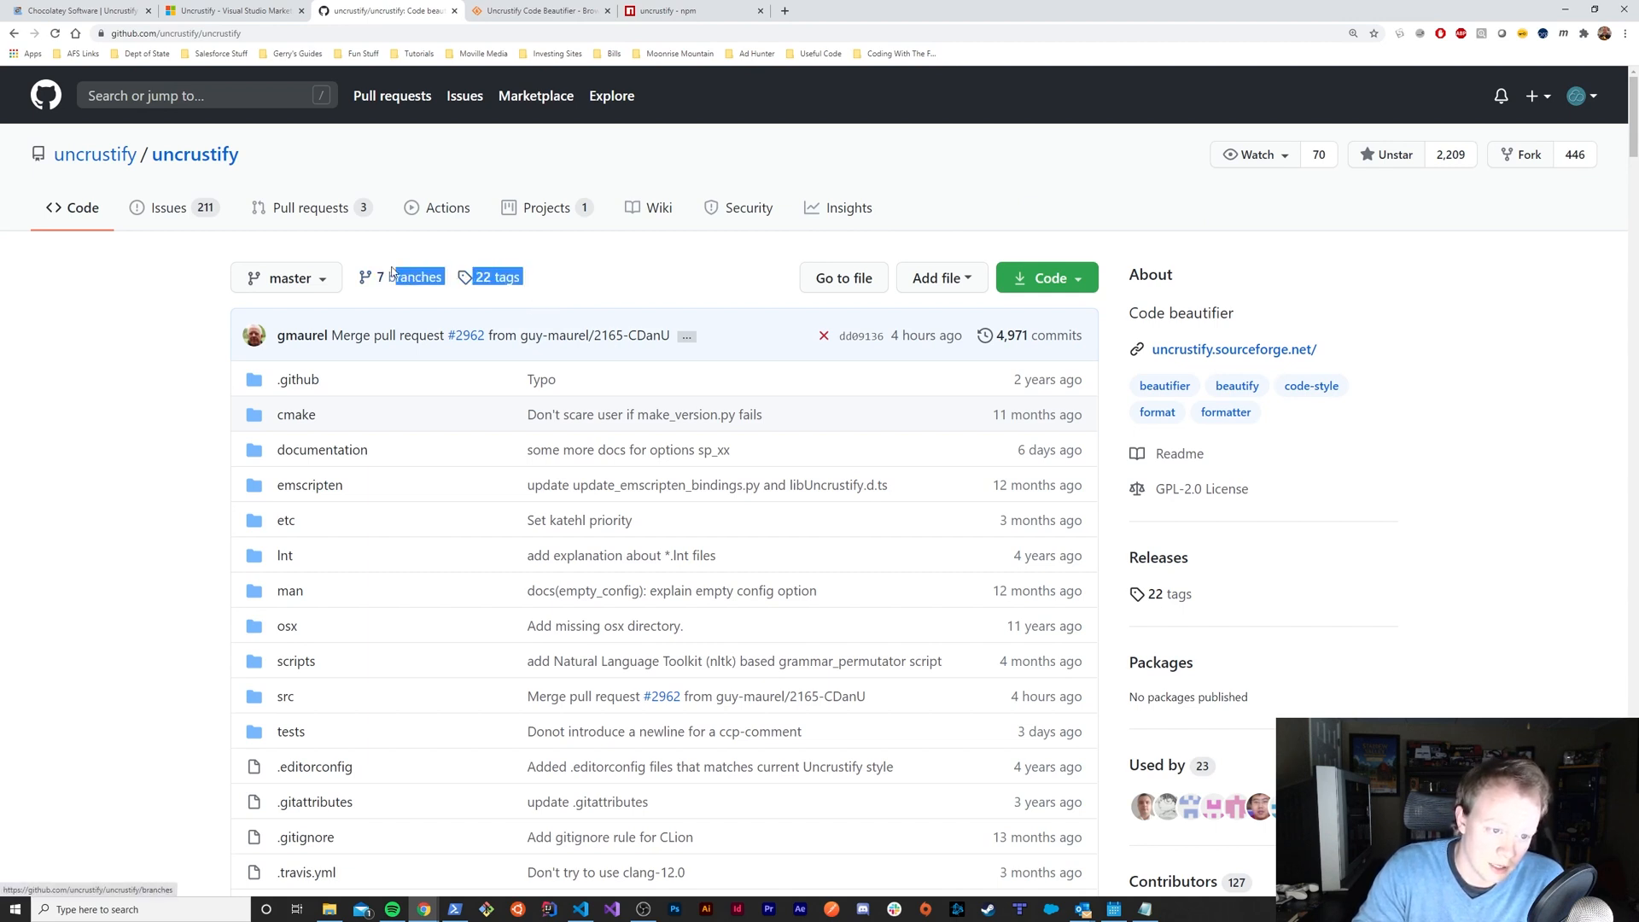
pyautogui.moveTo(645, 250)
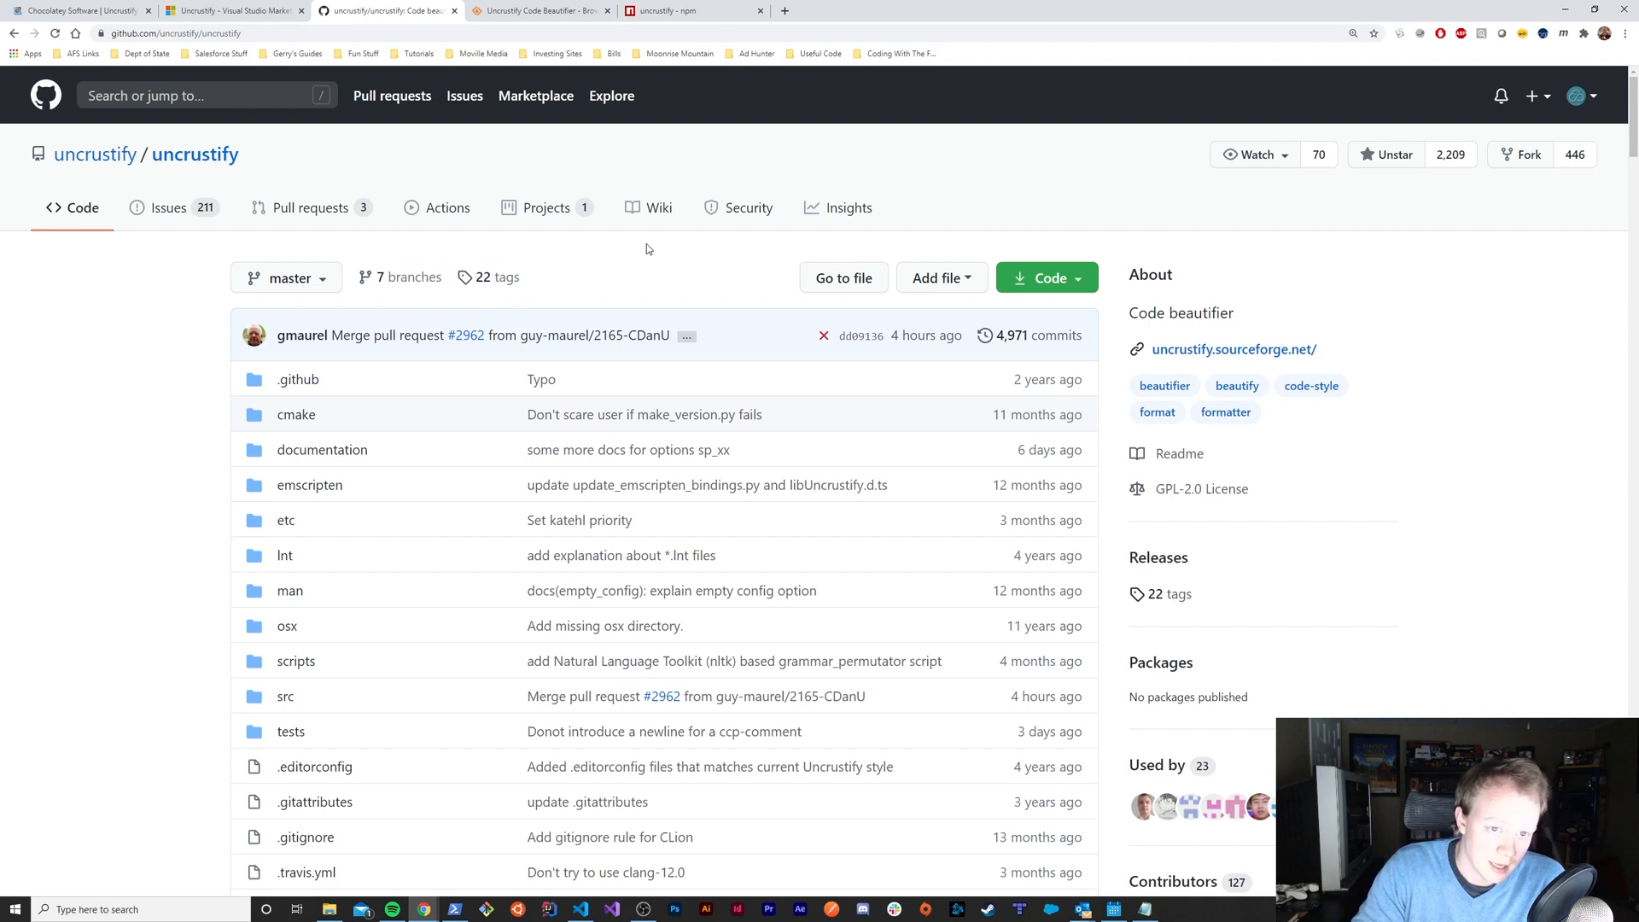
pyautogui.moveTo(258, 171)
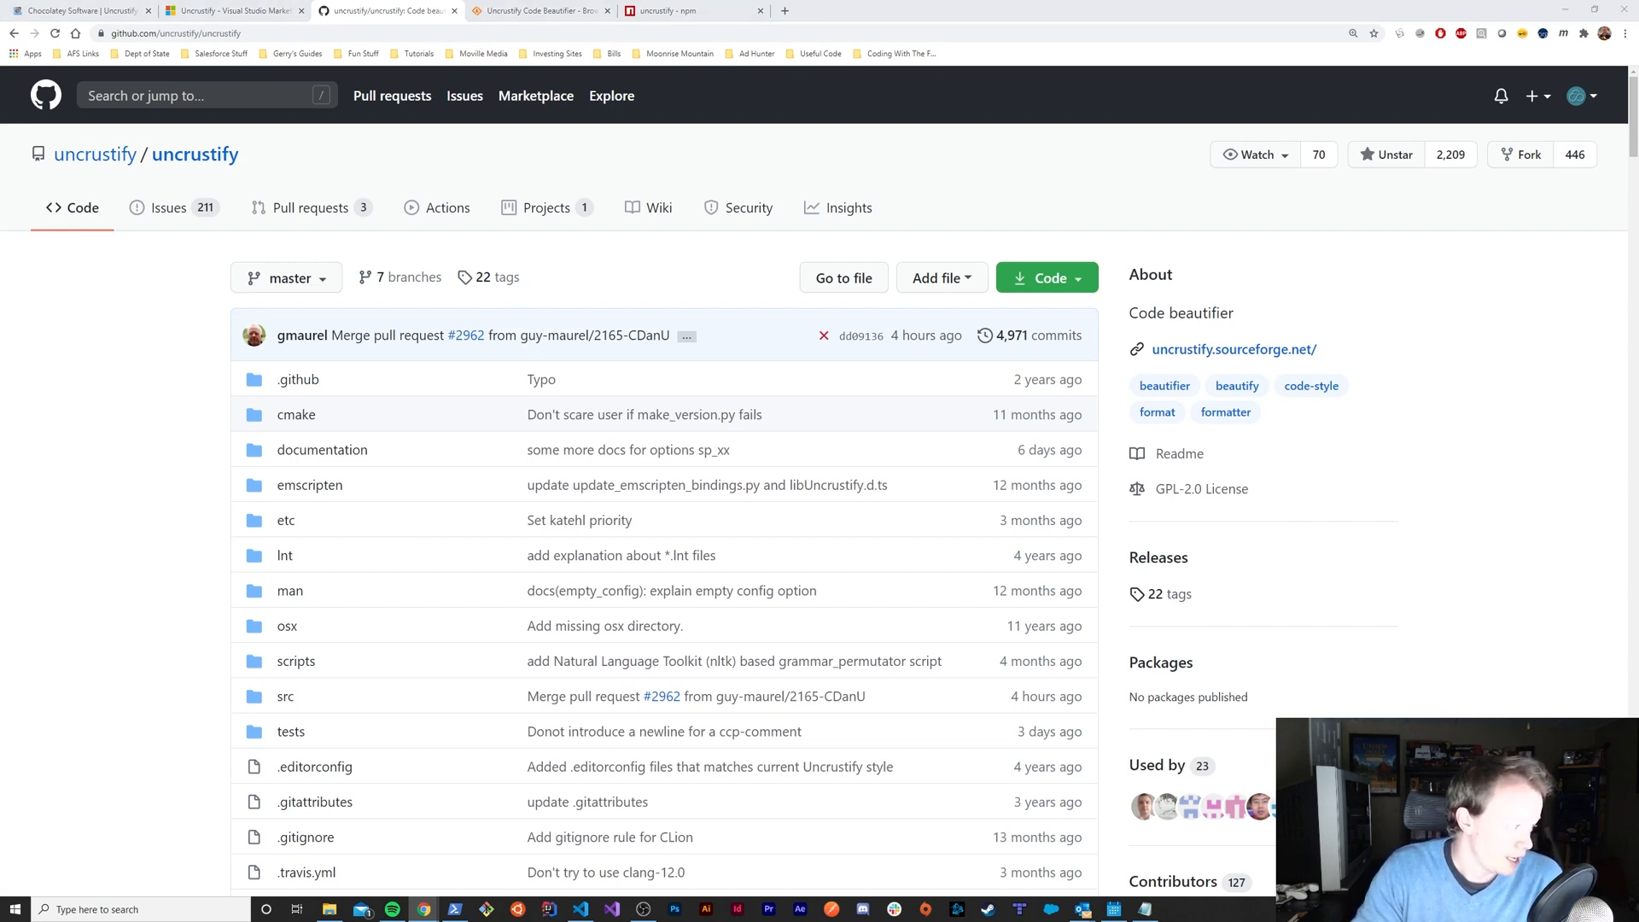
pyautogui.moveTo(623, 245)
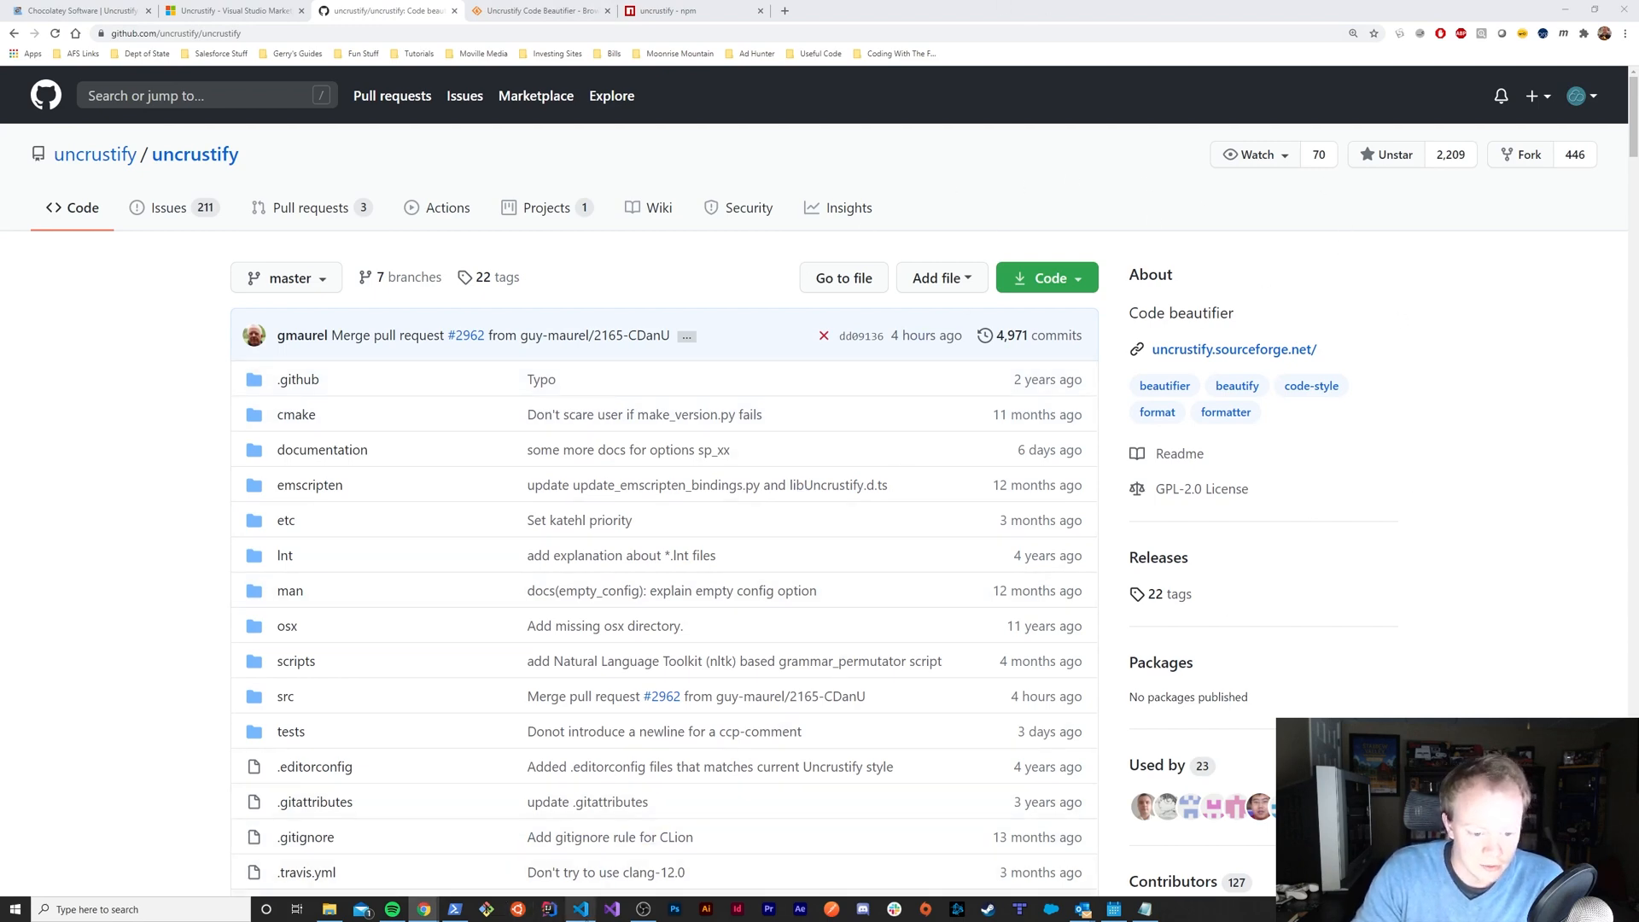
# Step: Bring Visual Studio Code with PDFtoVFP_Generator.cls back to the foreground
pyautogui.click(580, 908)
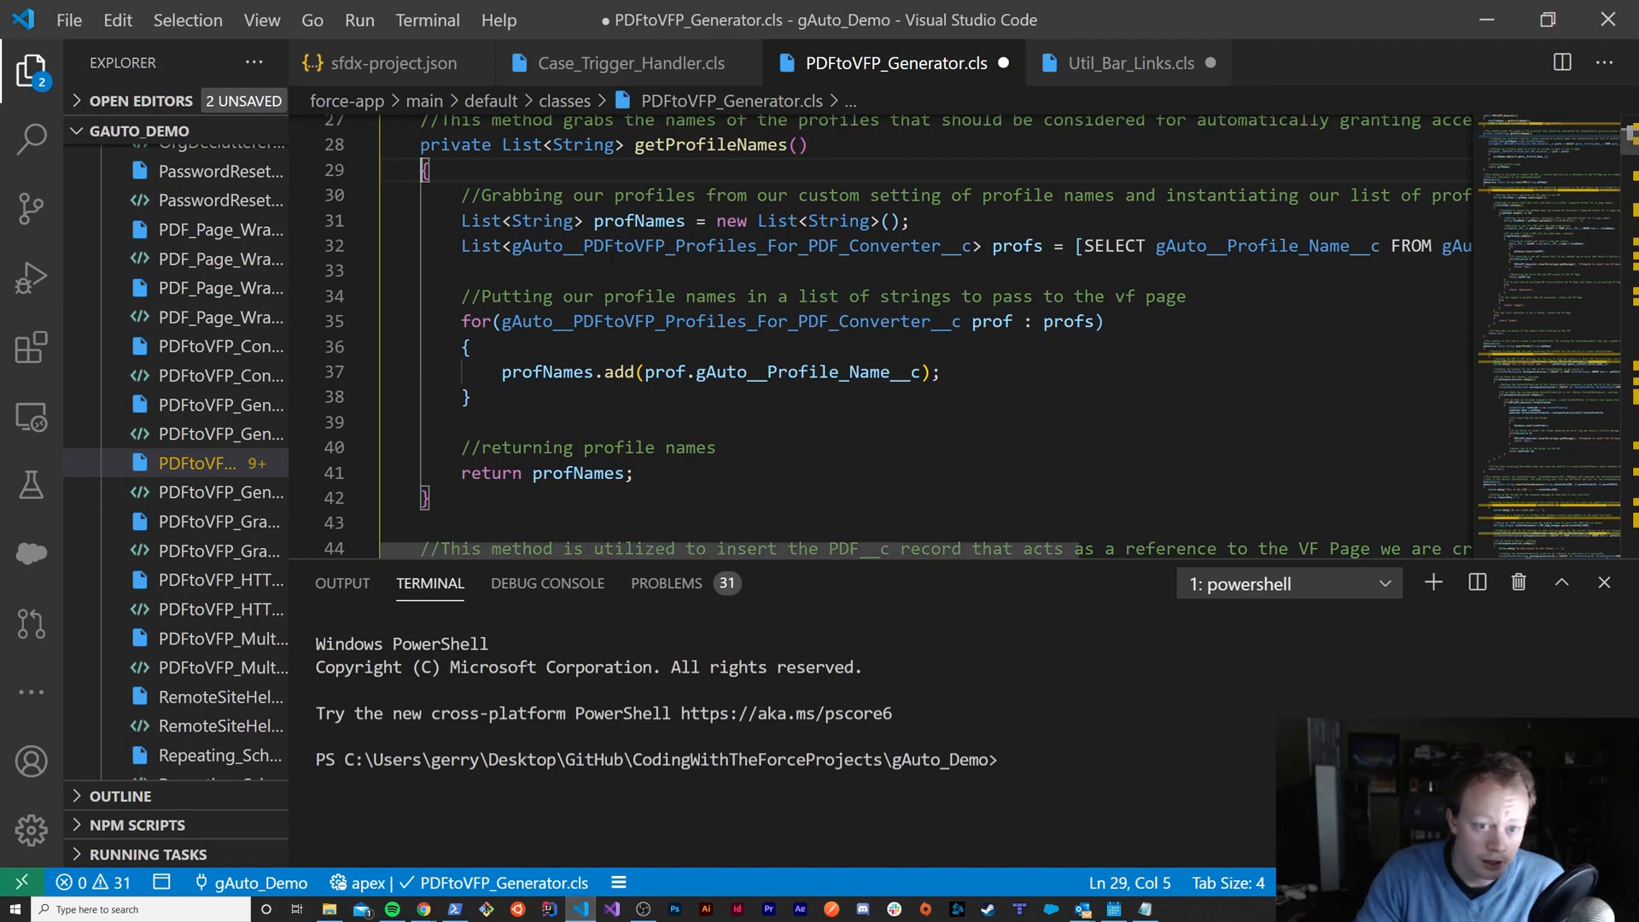
pyautogui.moveTo(349, 331)
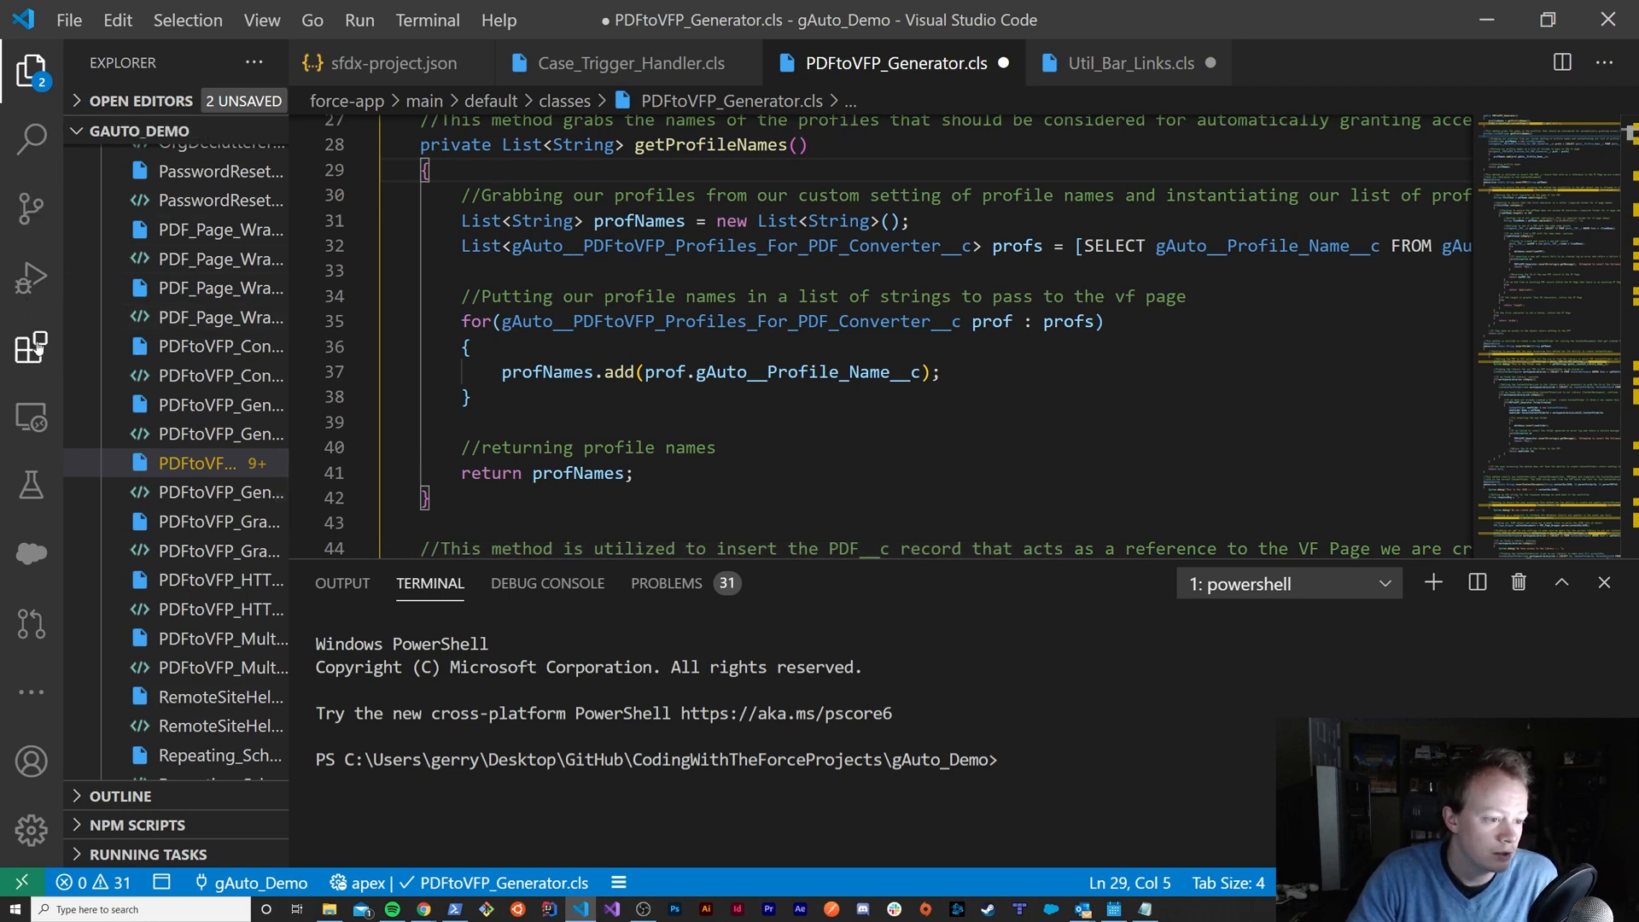
# Step: Filter the installed extensions to 'uncrustify' and show the Uncrustify extension's details page
pyautogui.click(30, 347)
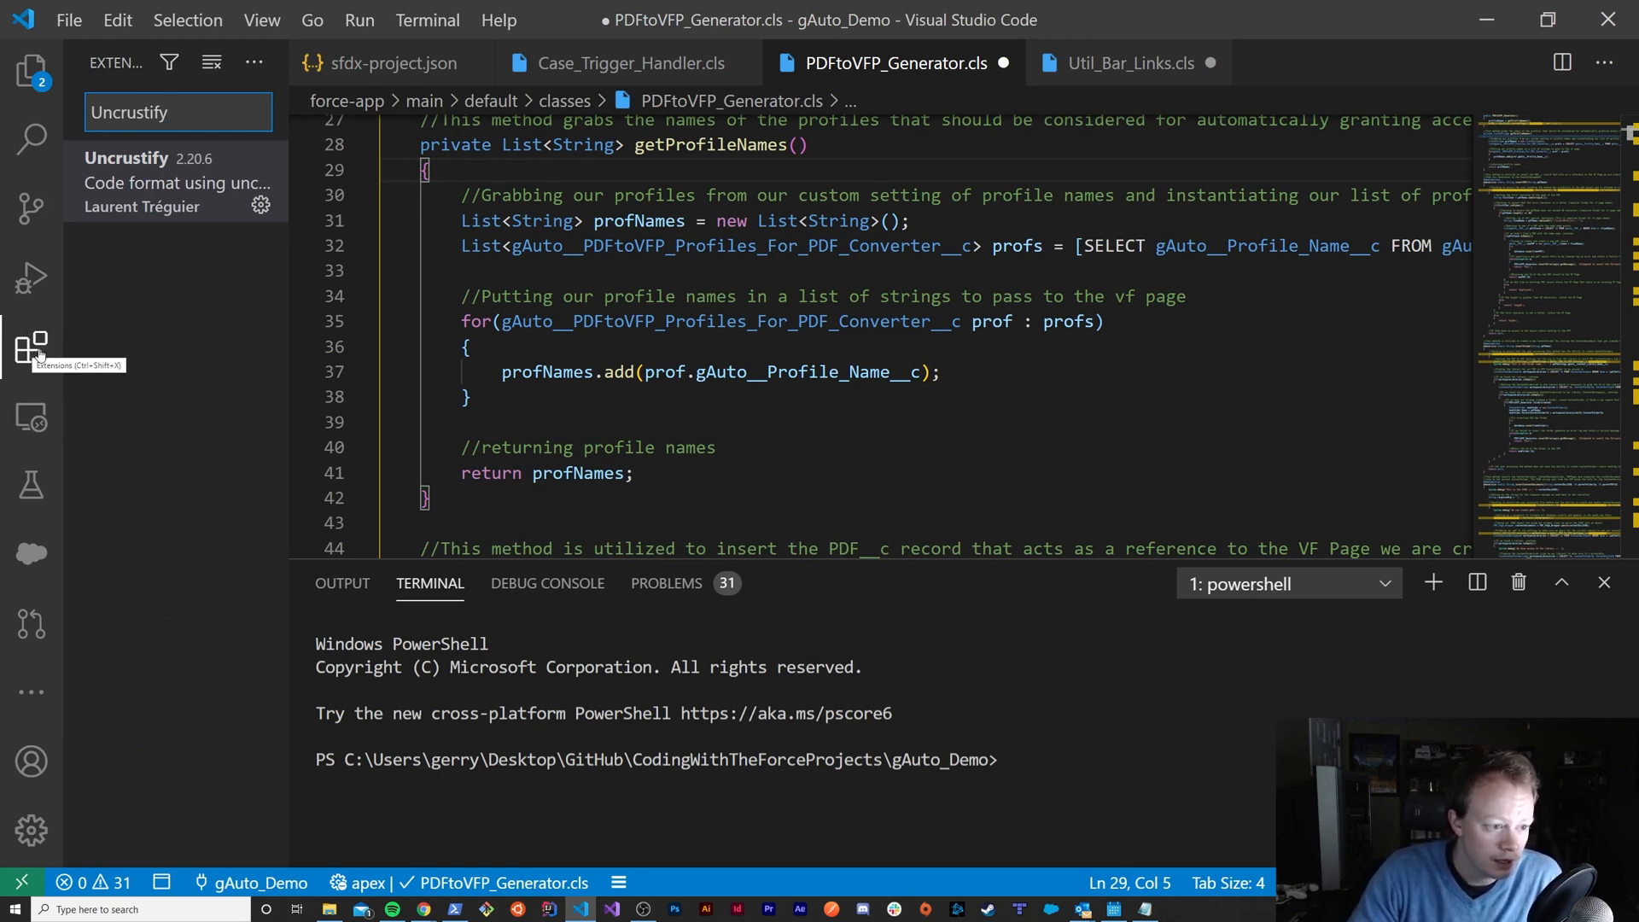
pyautogui.moveTo(144, 350)
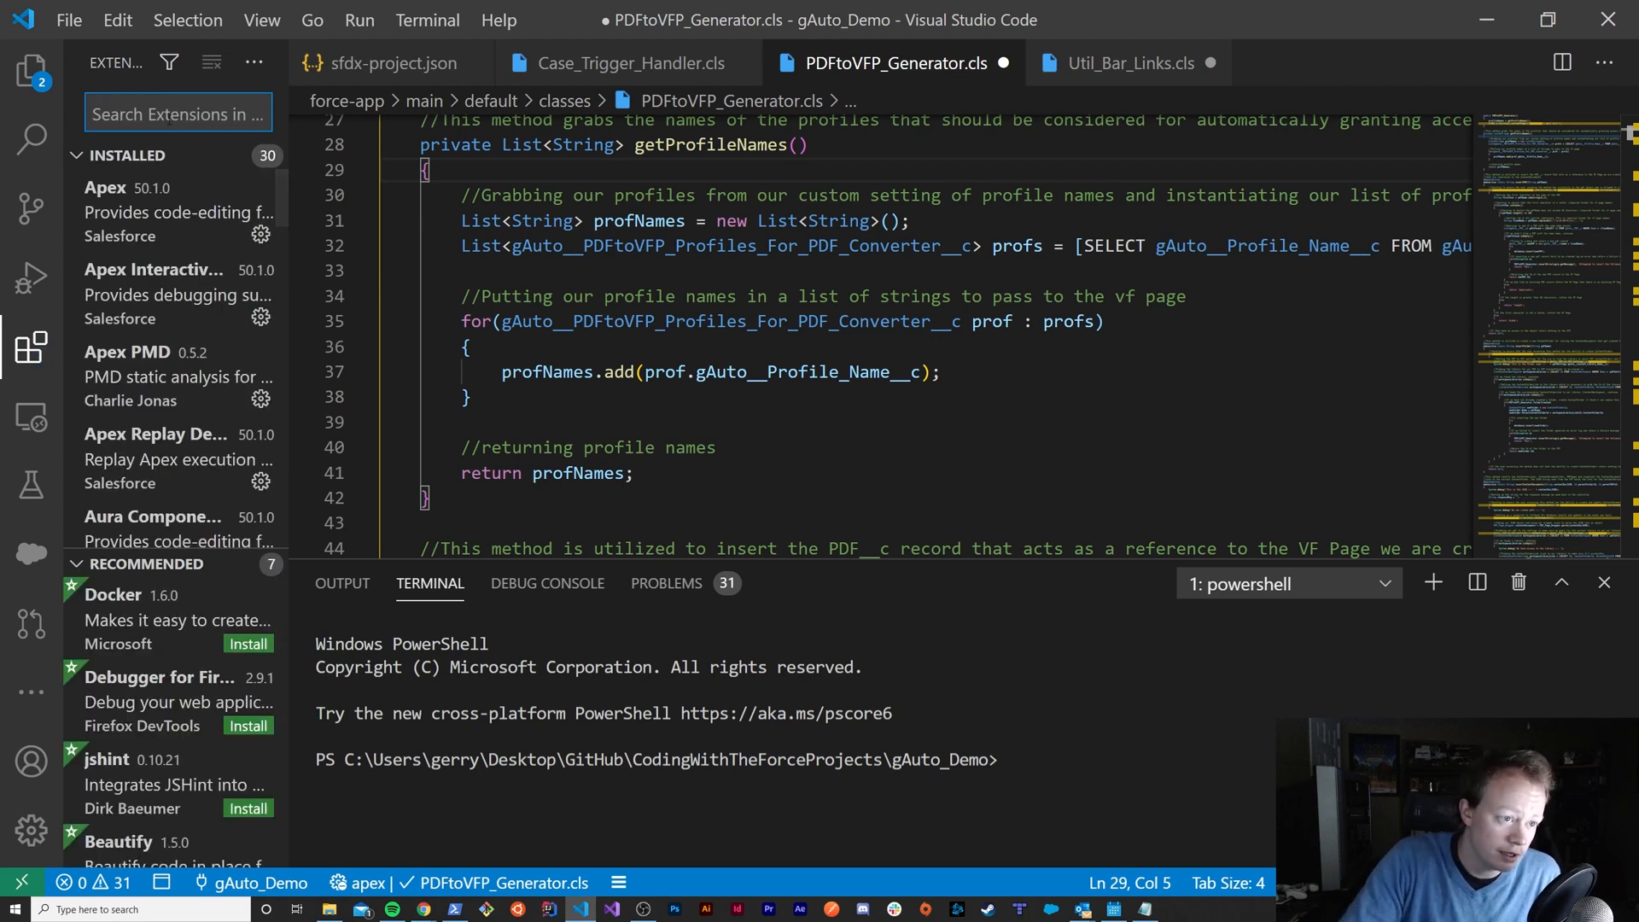
pyautogui.write('unc')
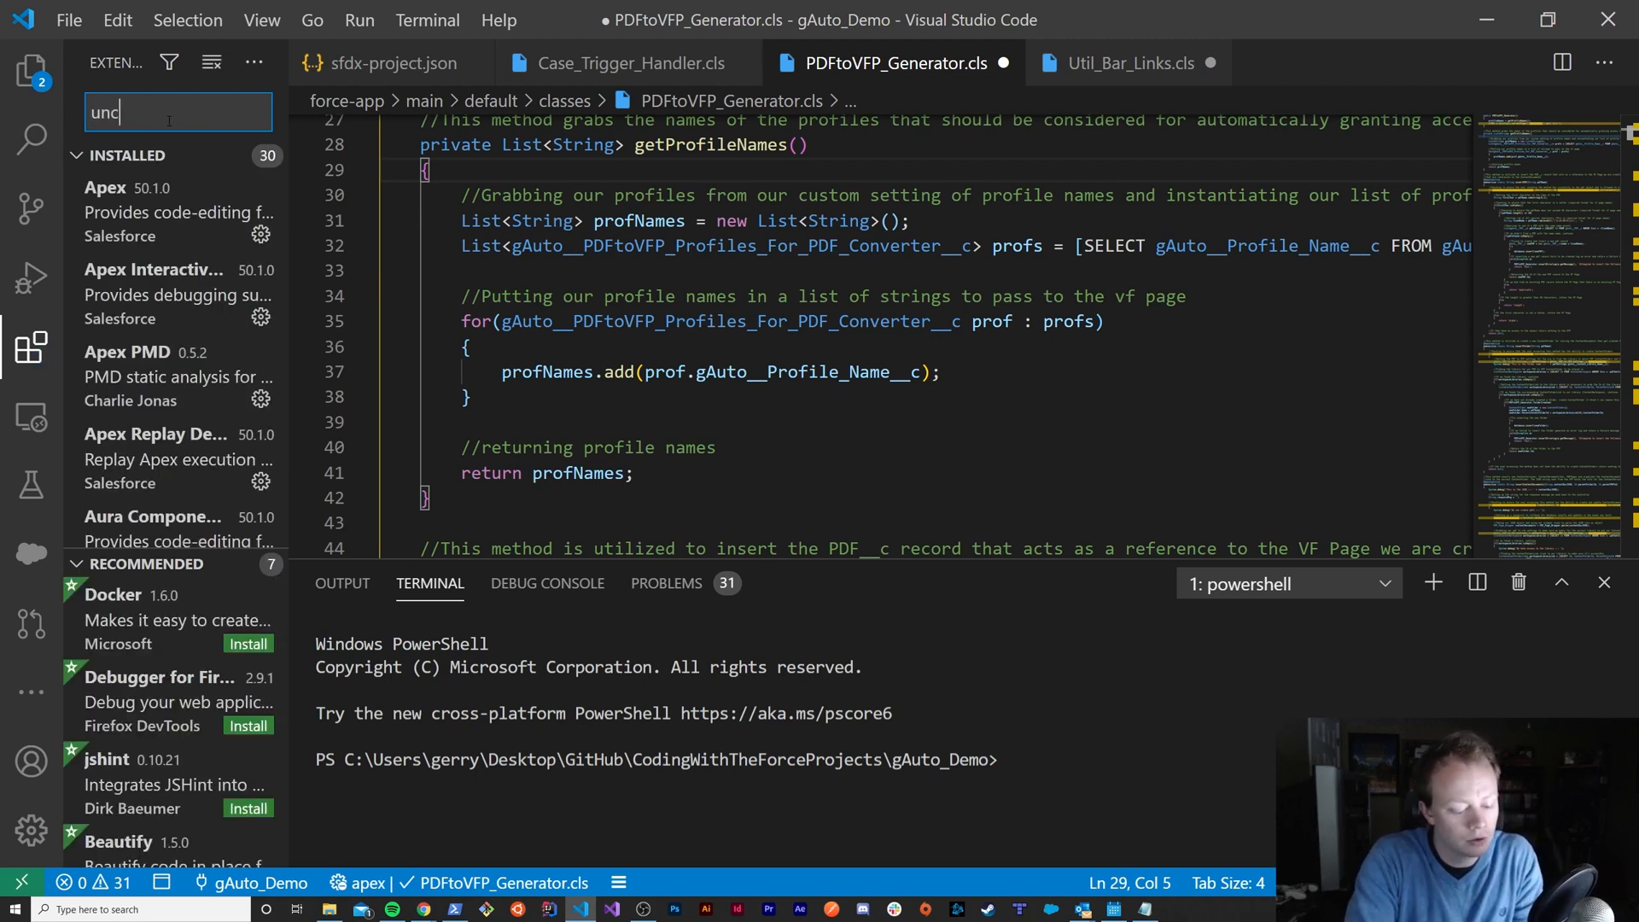
pyautogui.write('rustify')
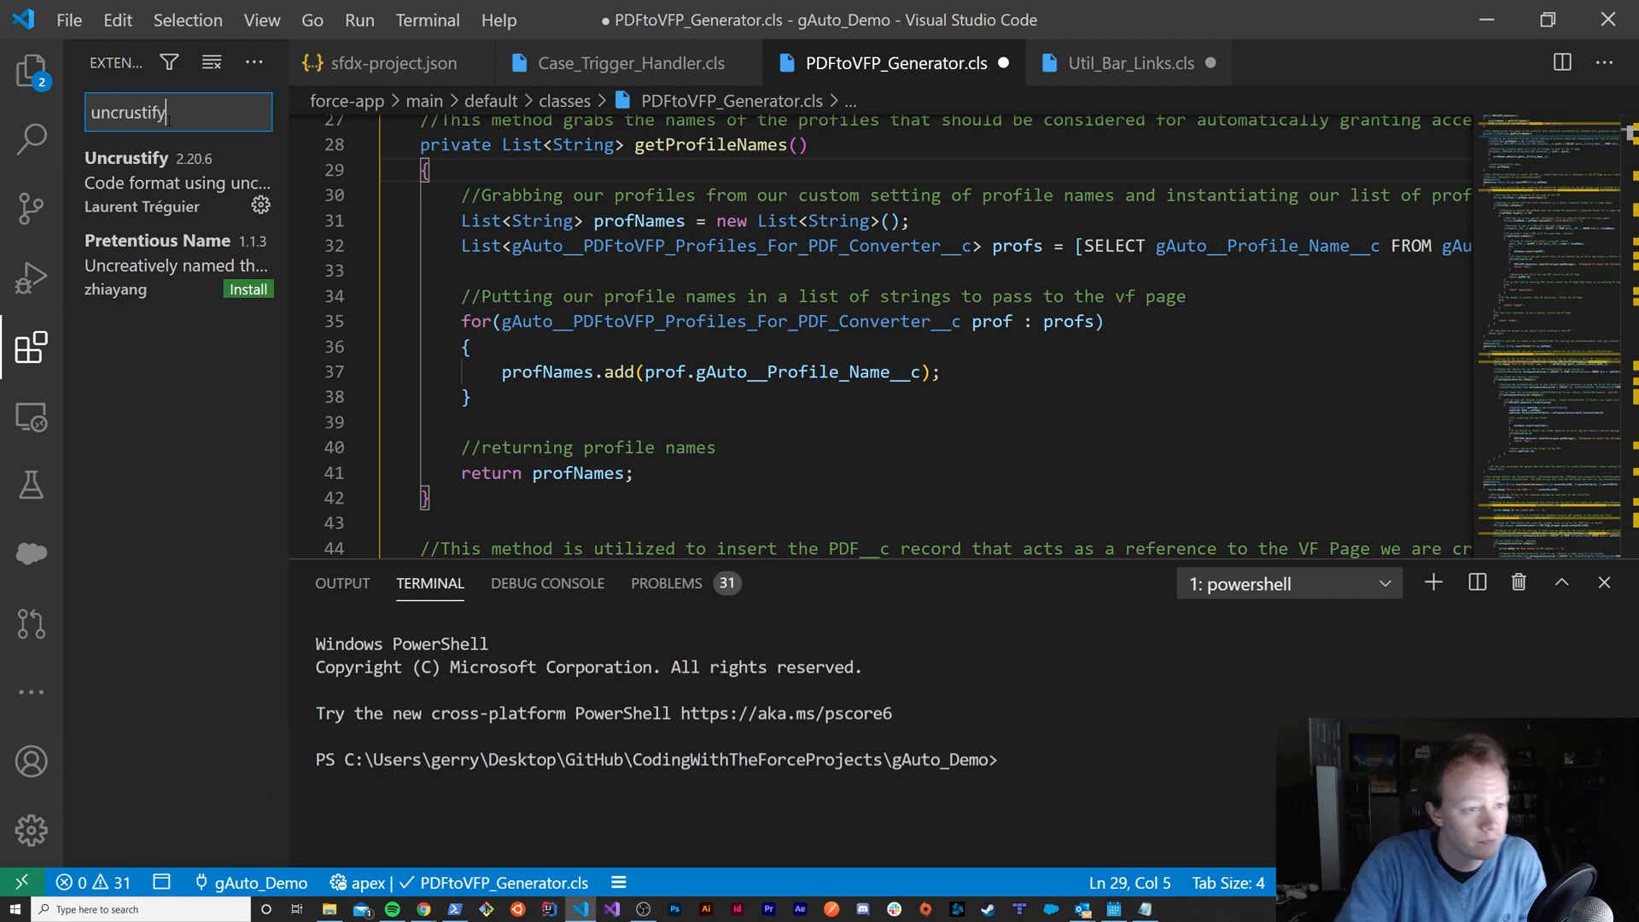
pyautogui.moveTo(178, 182)
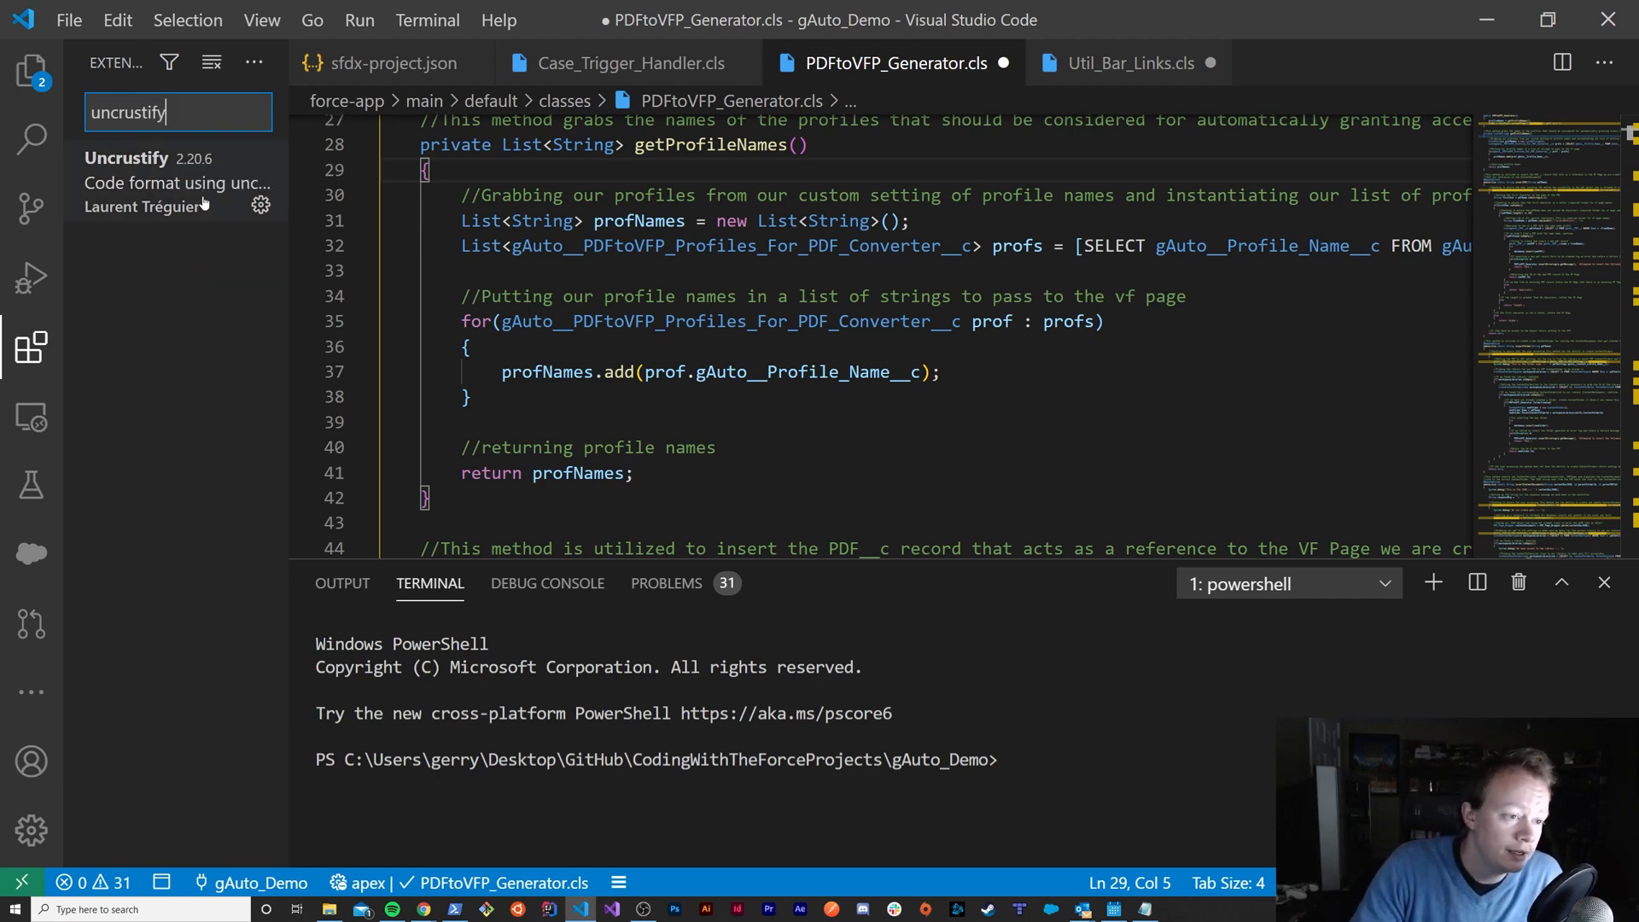
pyautogui.click(176, 182)
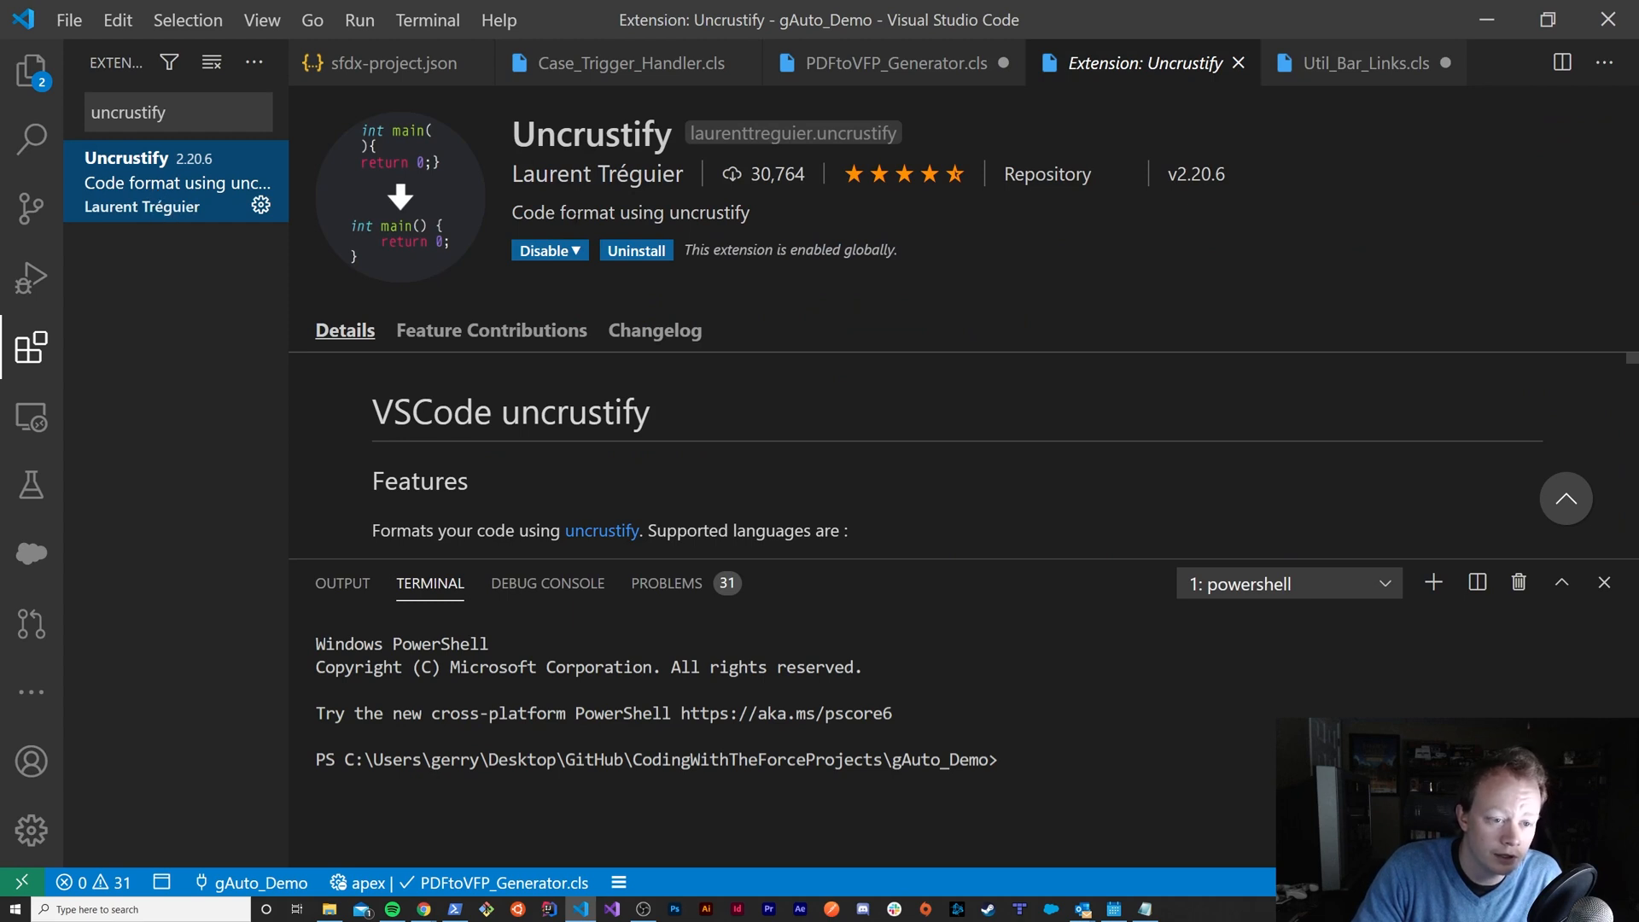
pyautogui.moveTo(635, 249)
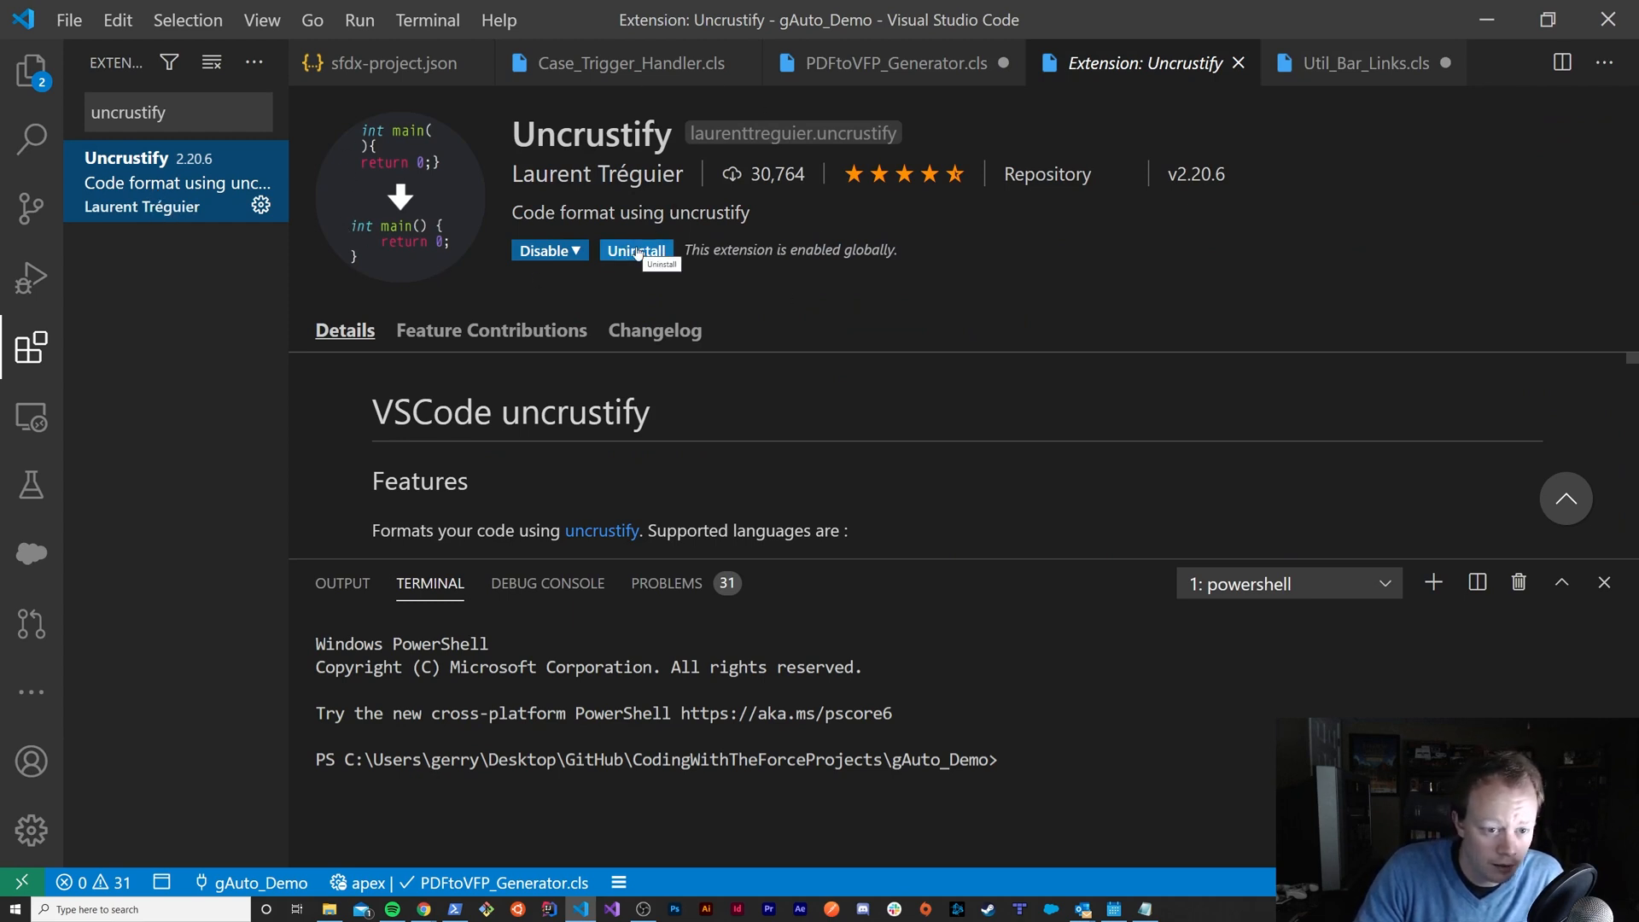
pyautogui.moveTo(656, 282)
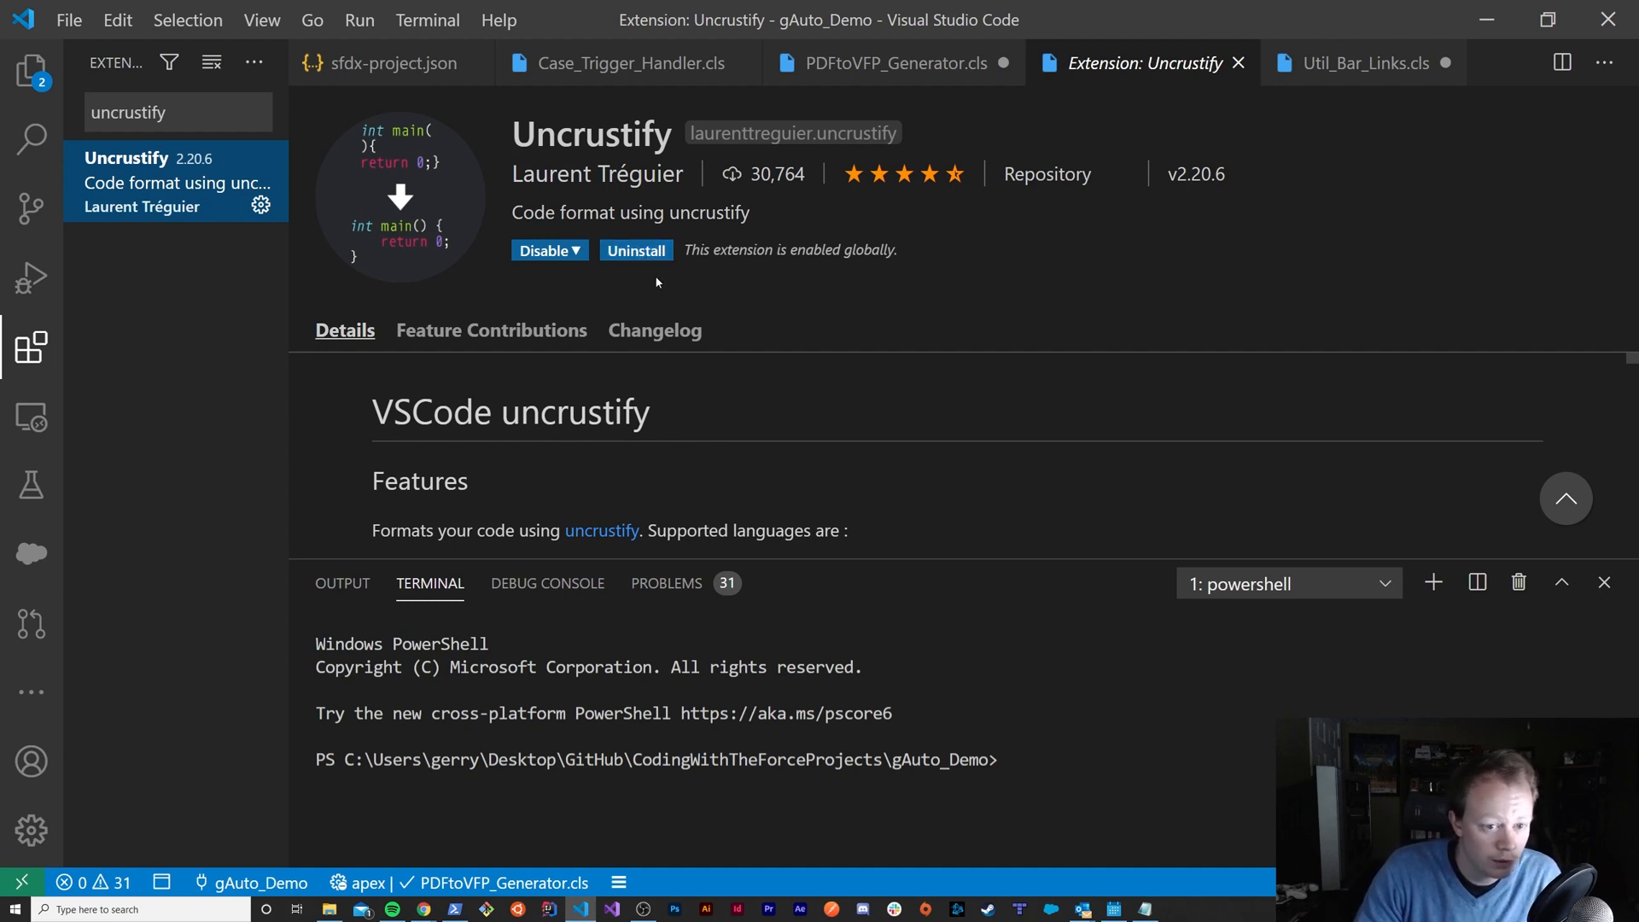
pyautogui.moveTo(1320, 100)
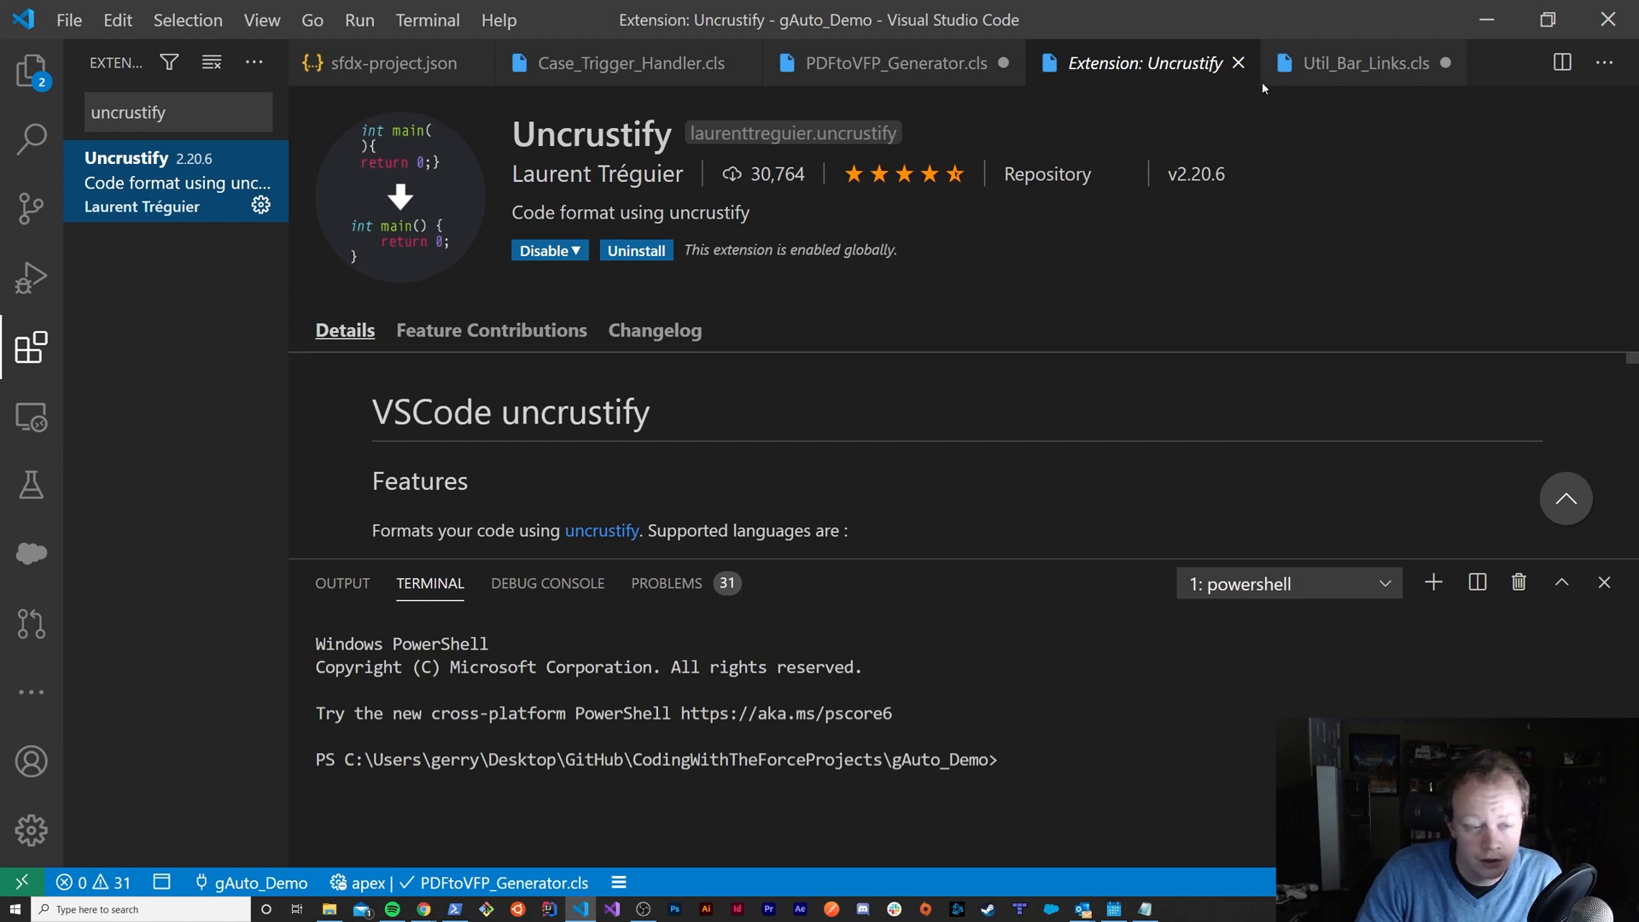
pyautogui.moveTo(807, 215)
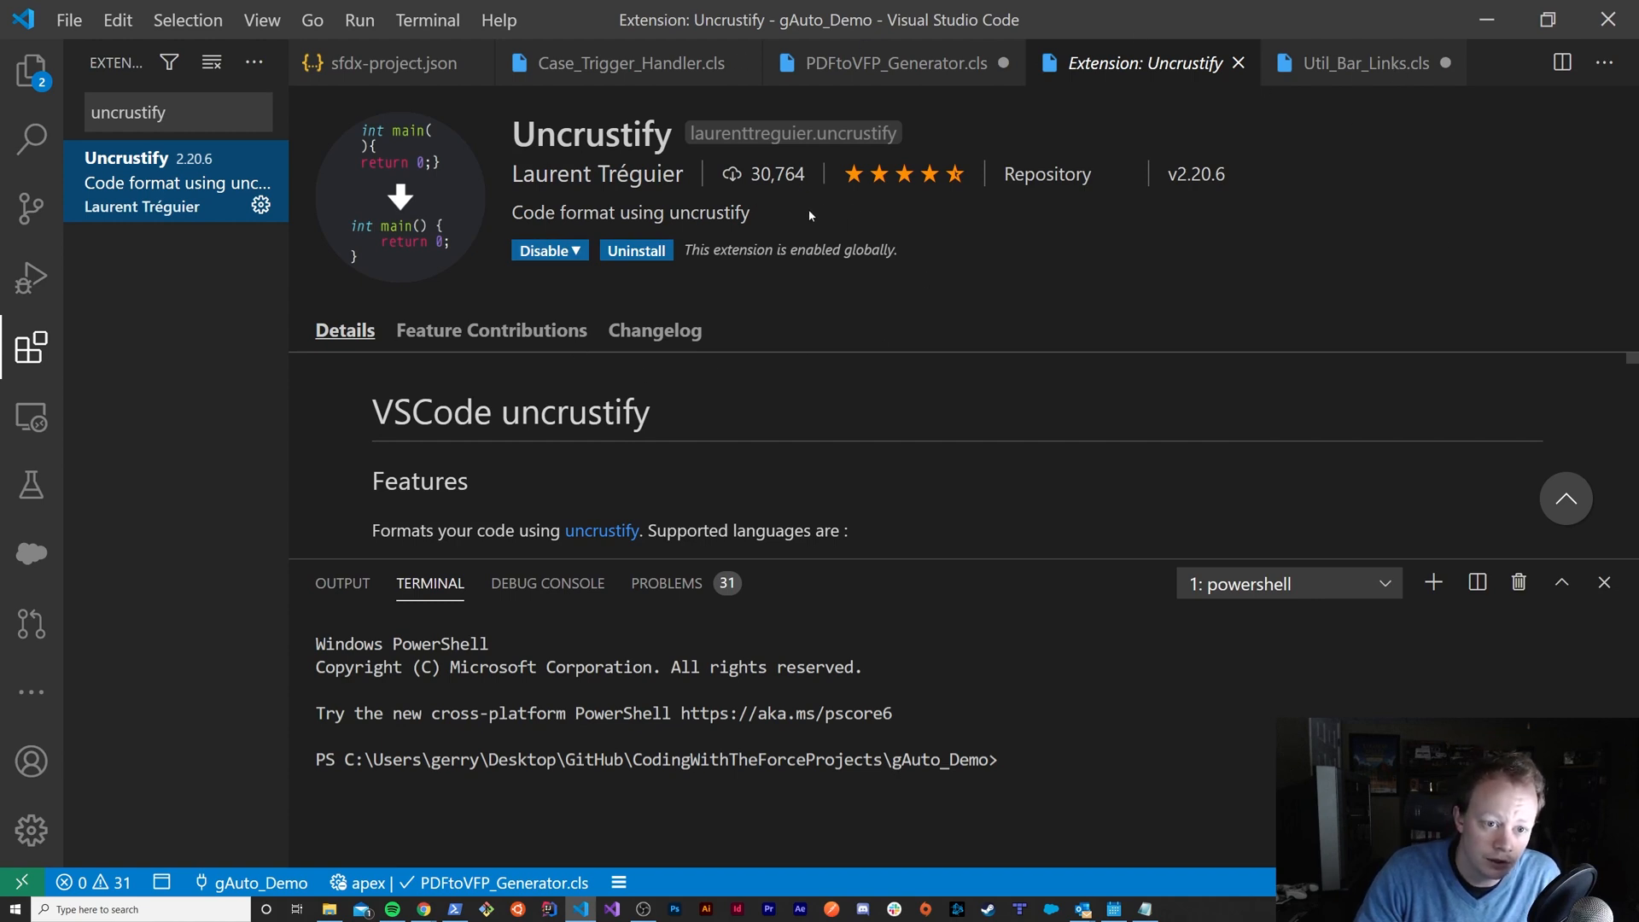
pyautogui.moveTo(584, 251)
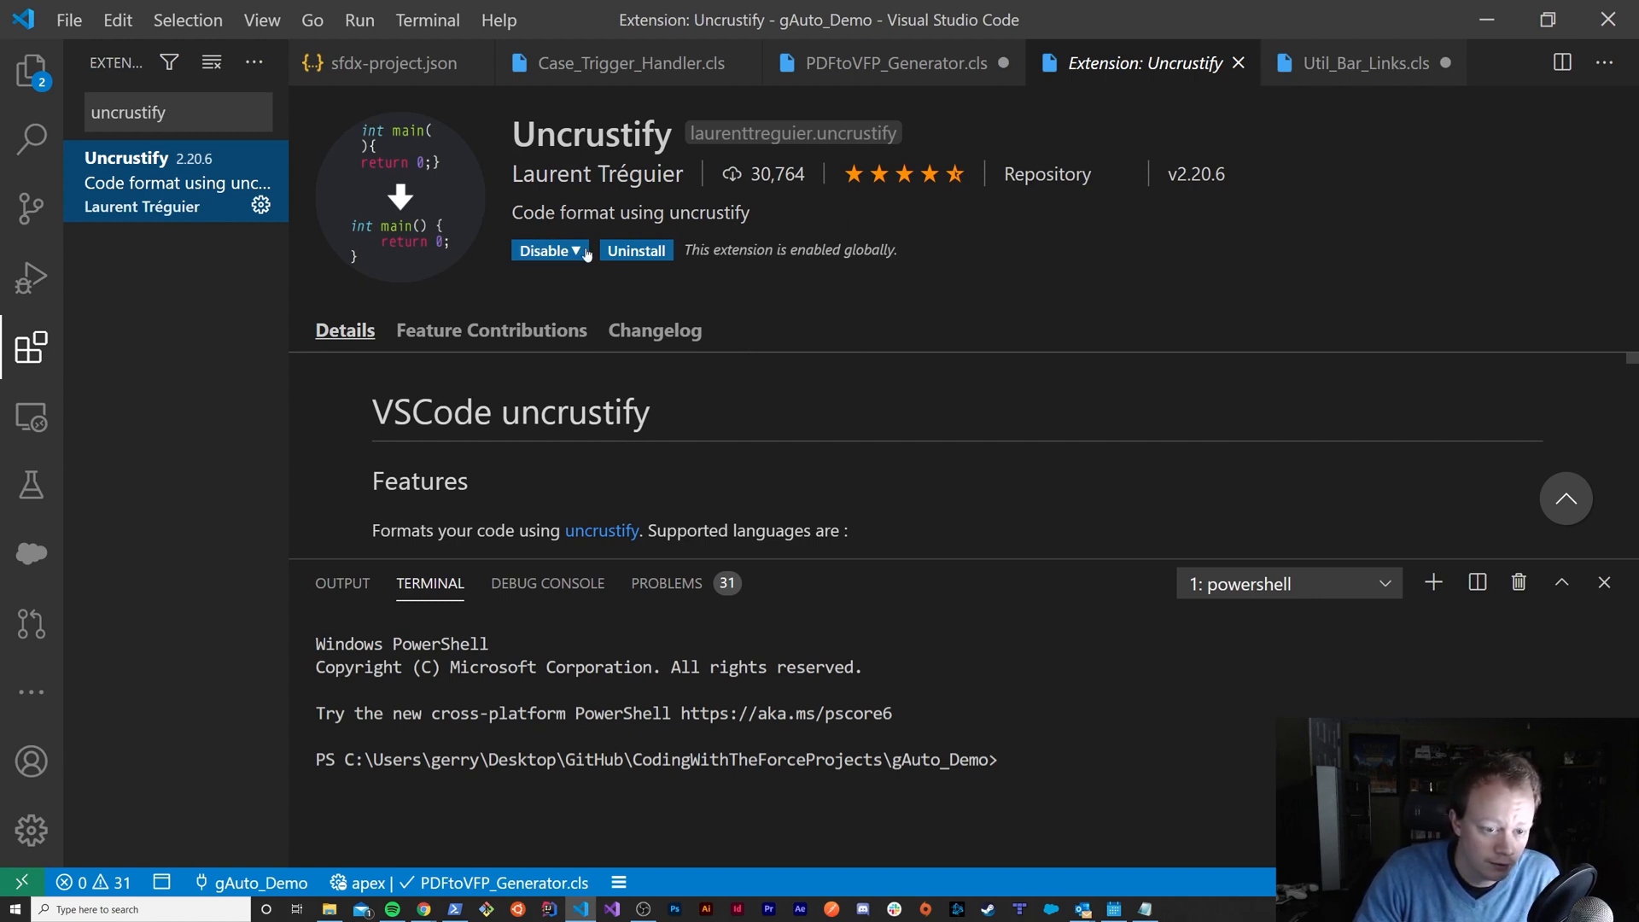
pyautogui.moveTo(654, 330)
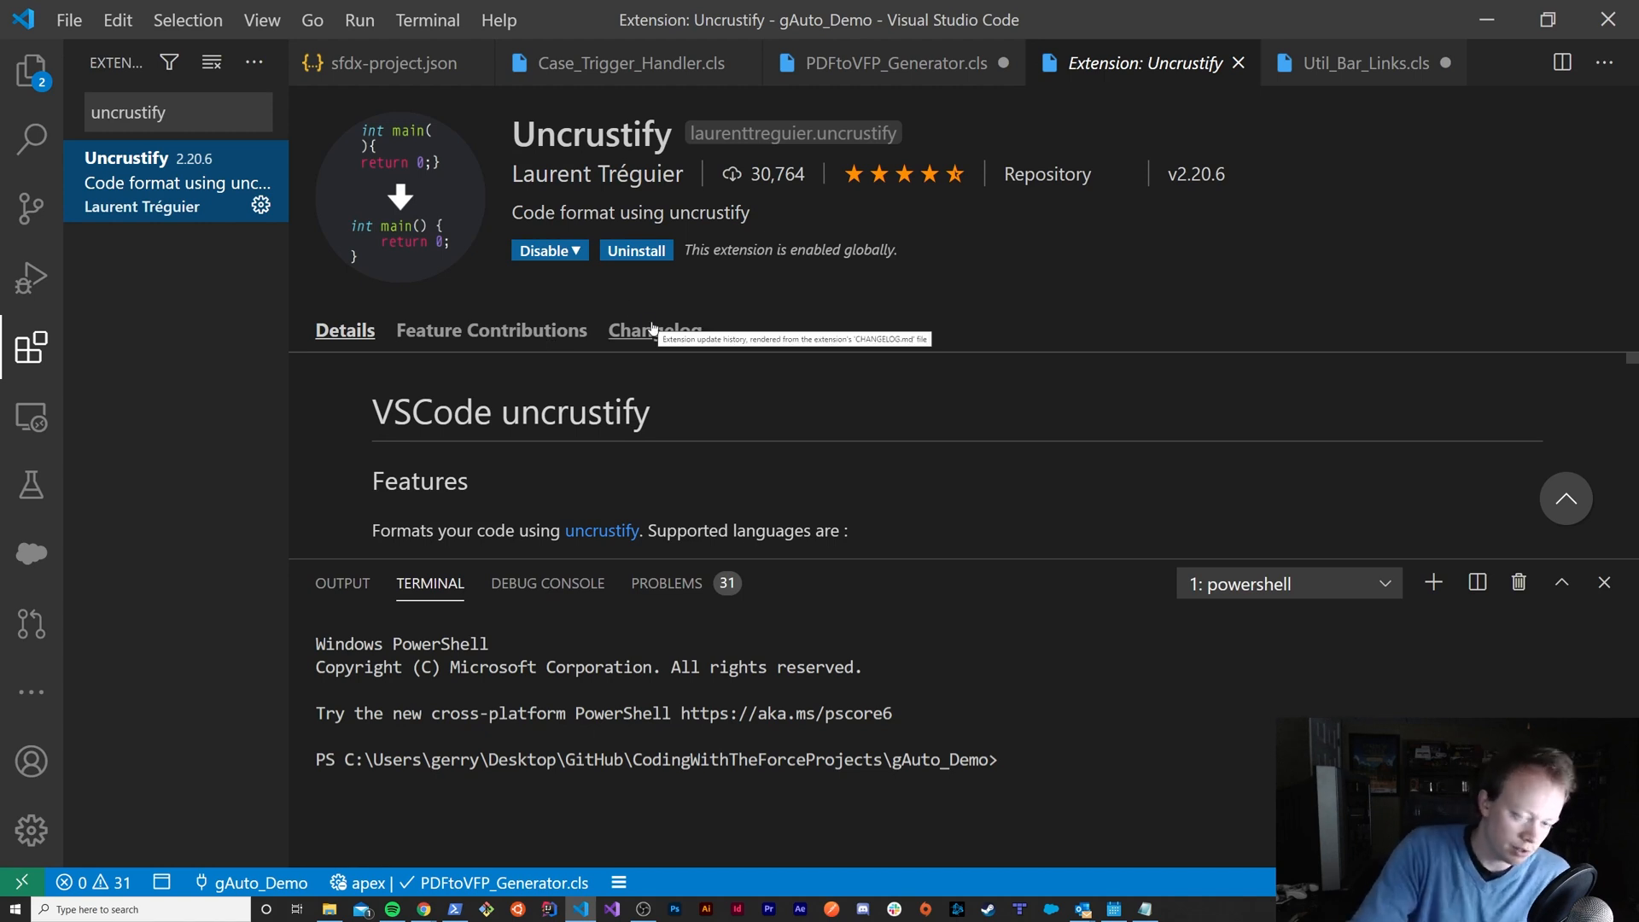
pyautogui.moveTo(790, 306)
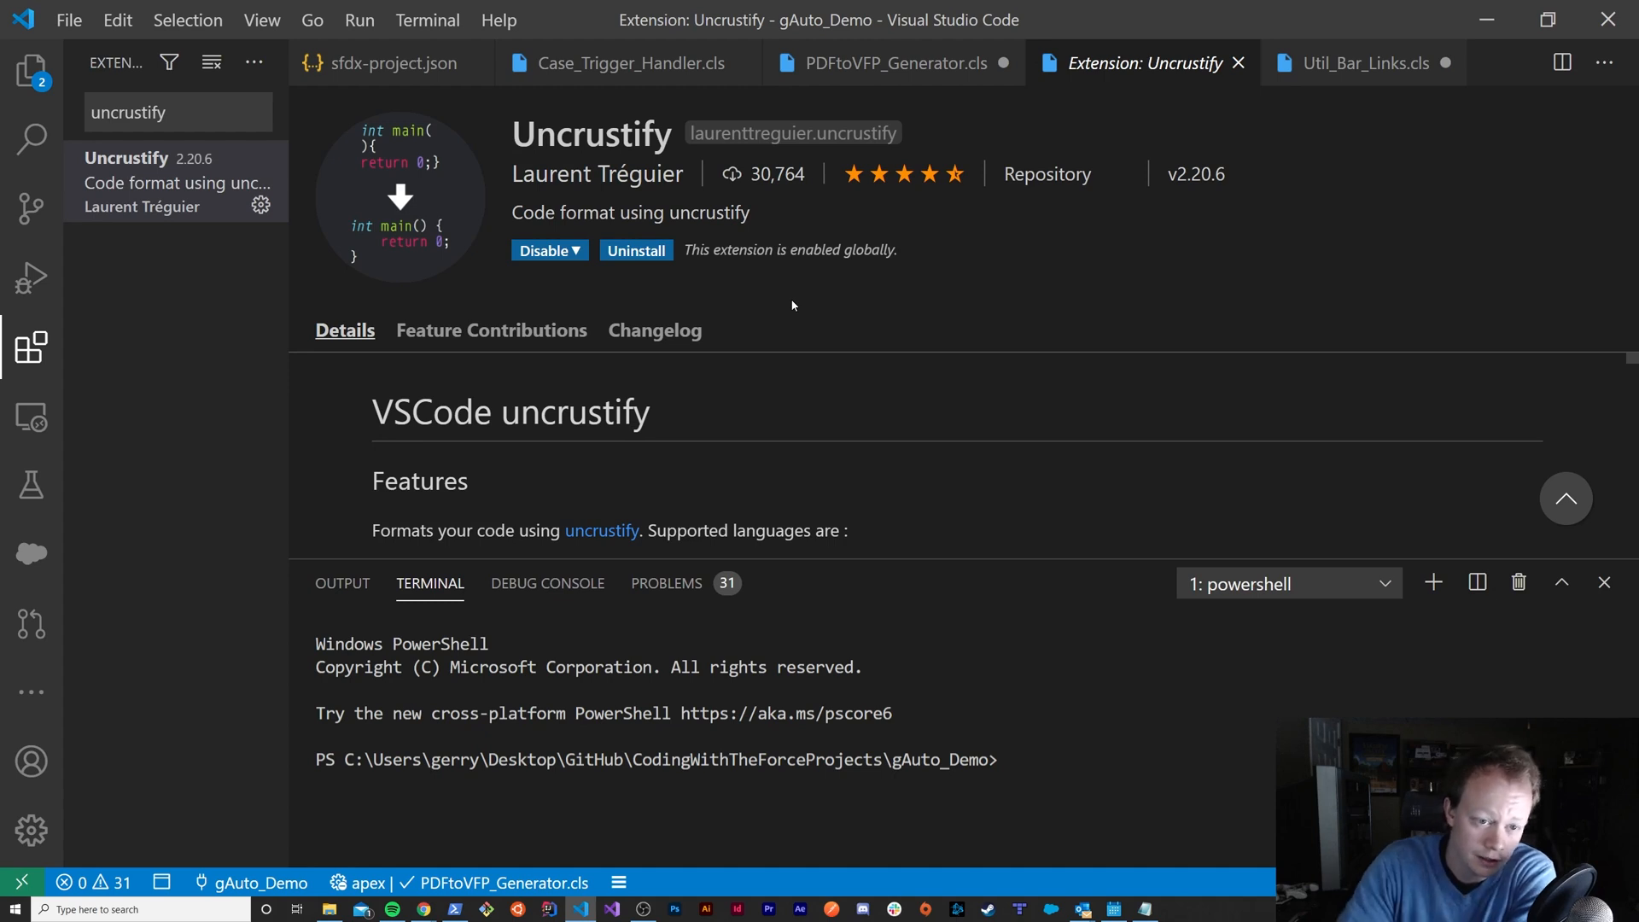
pyautogui.moveTo(719, 239)
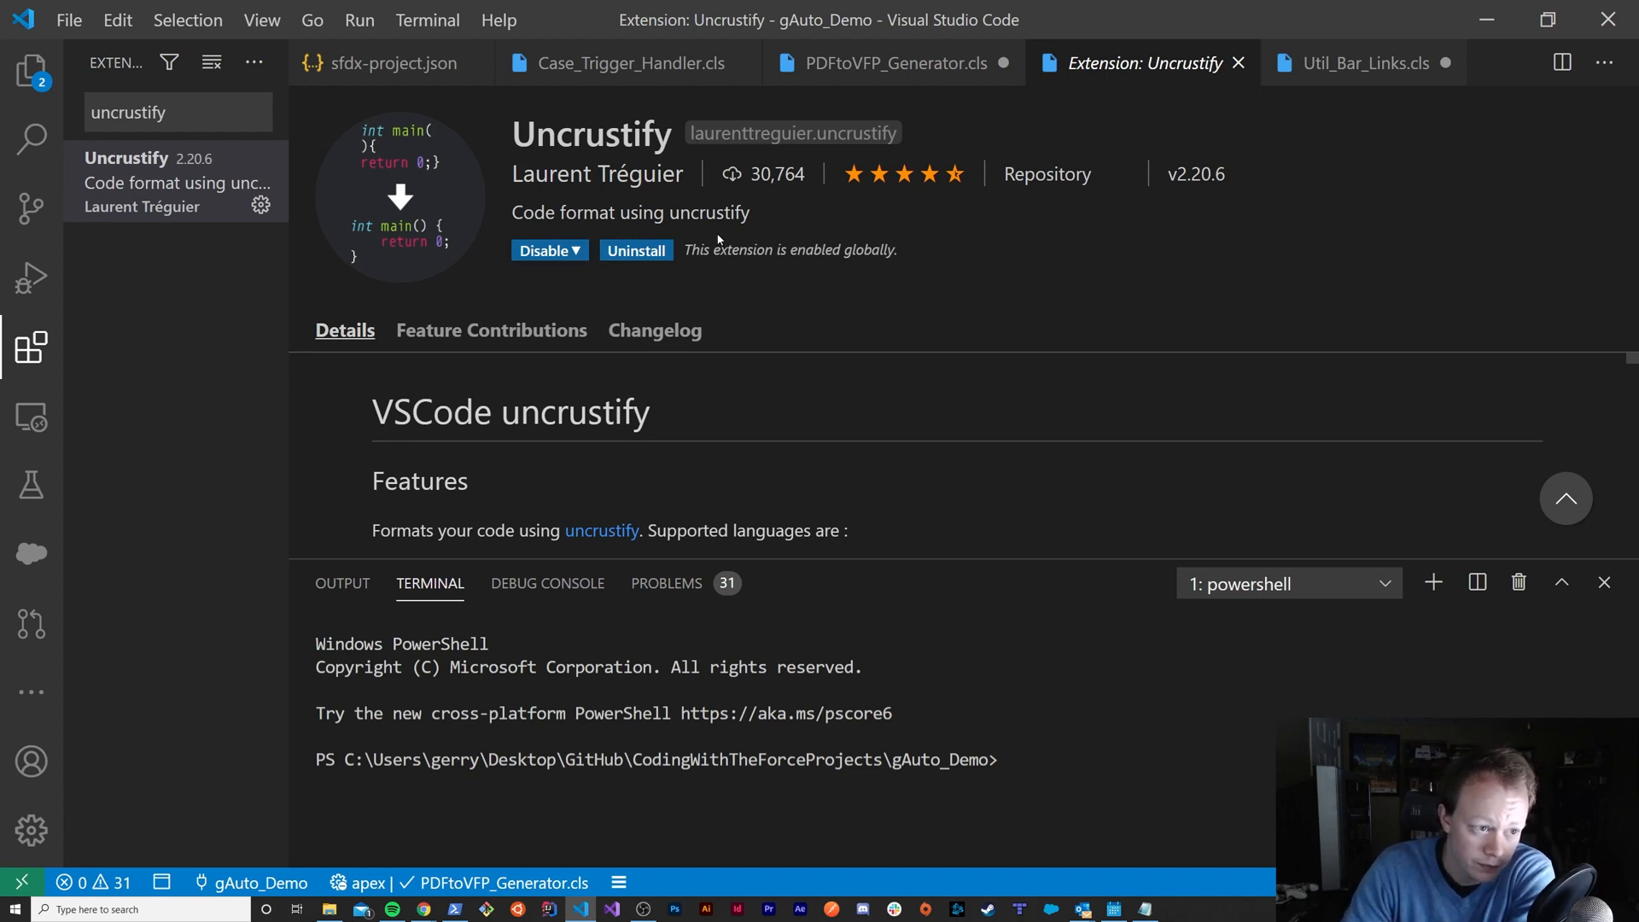
pyautogui.moveTo(914, 252)
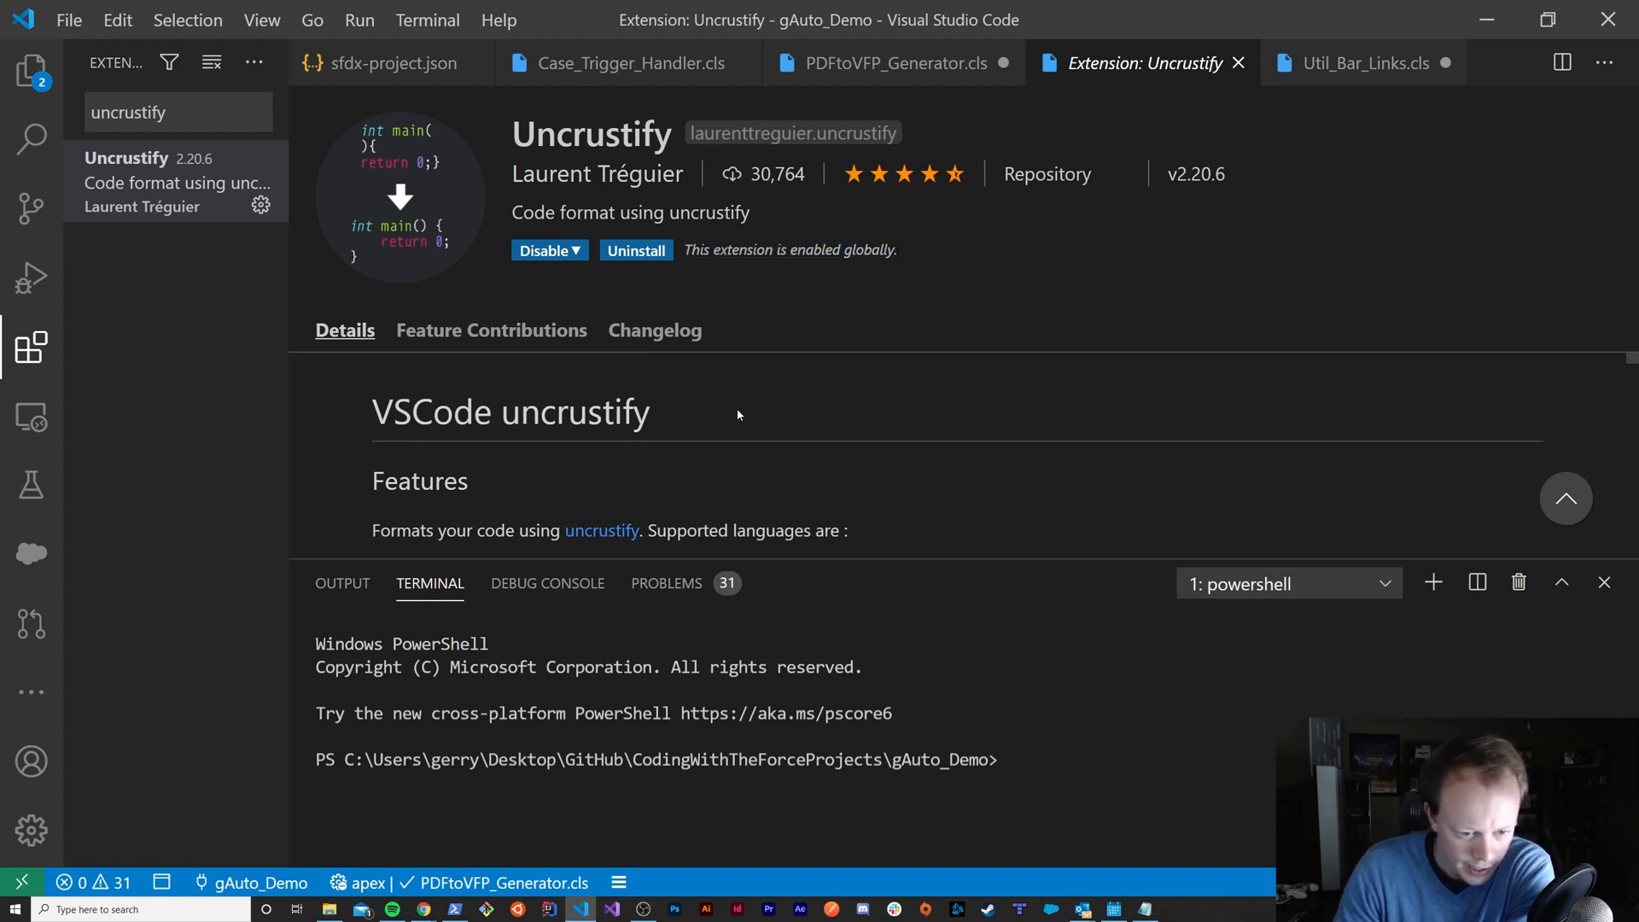
pyautogui.moveTo(847, 319)
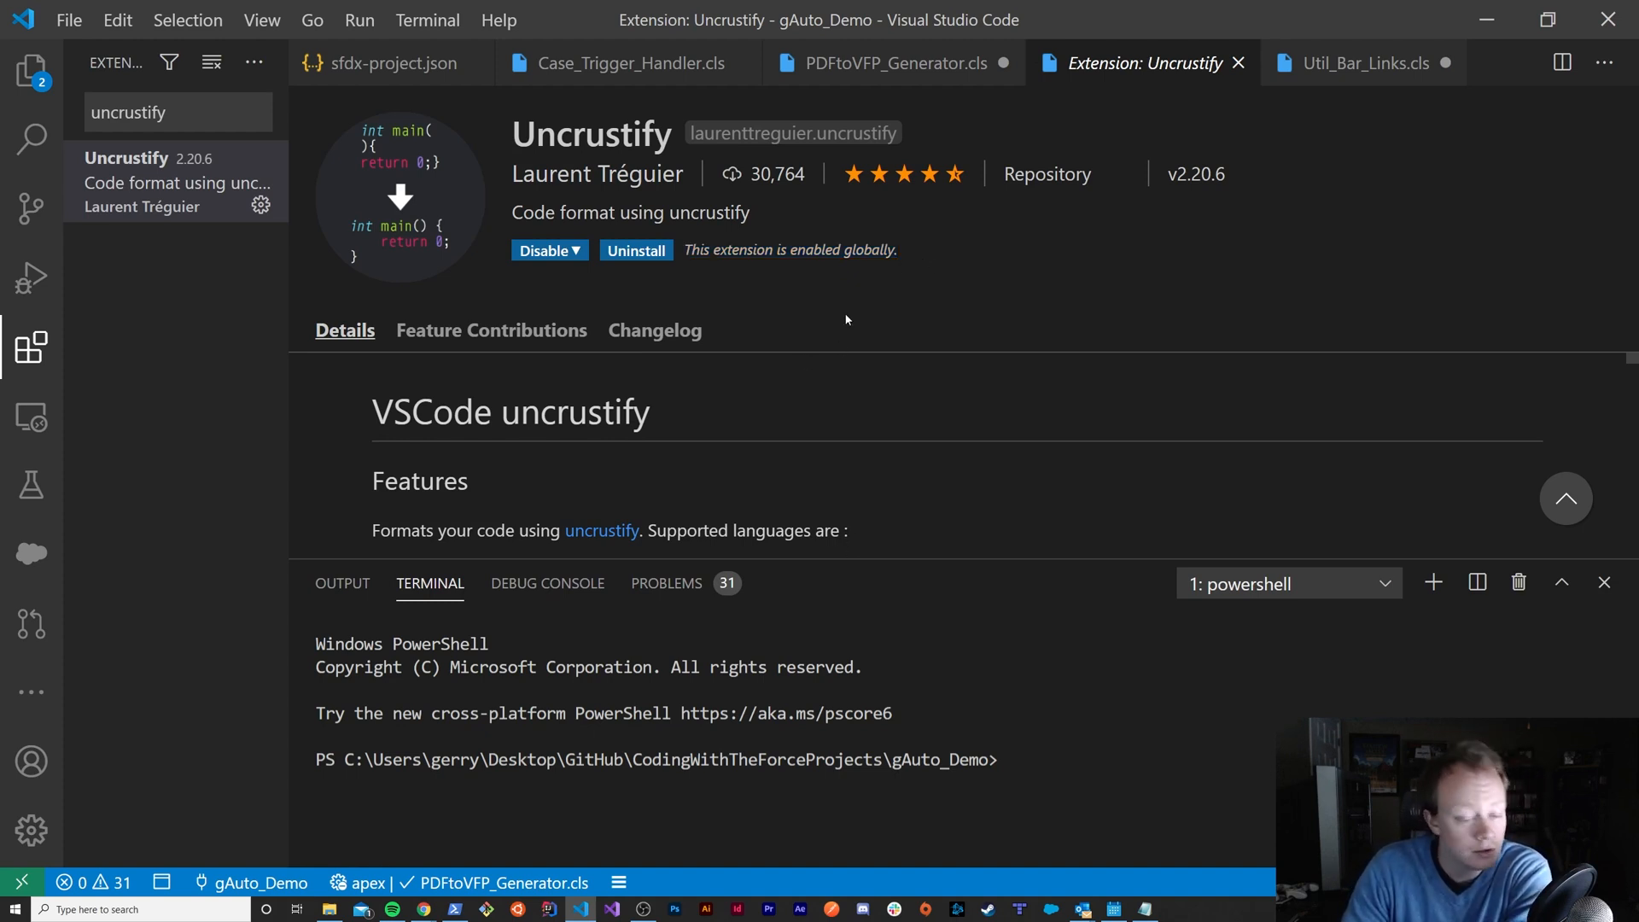
pyautogui.moveTo(920, 290)
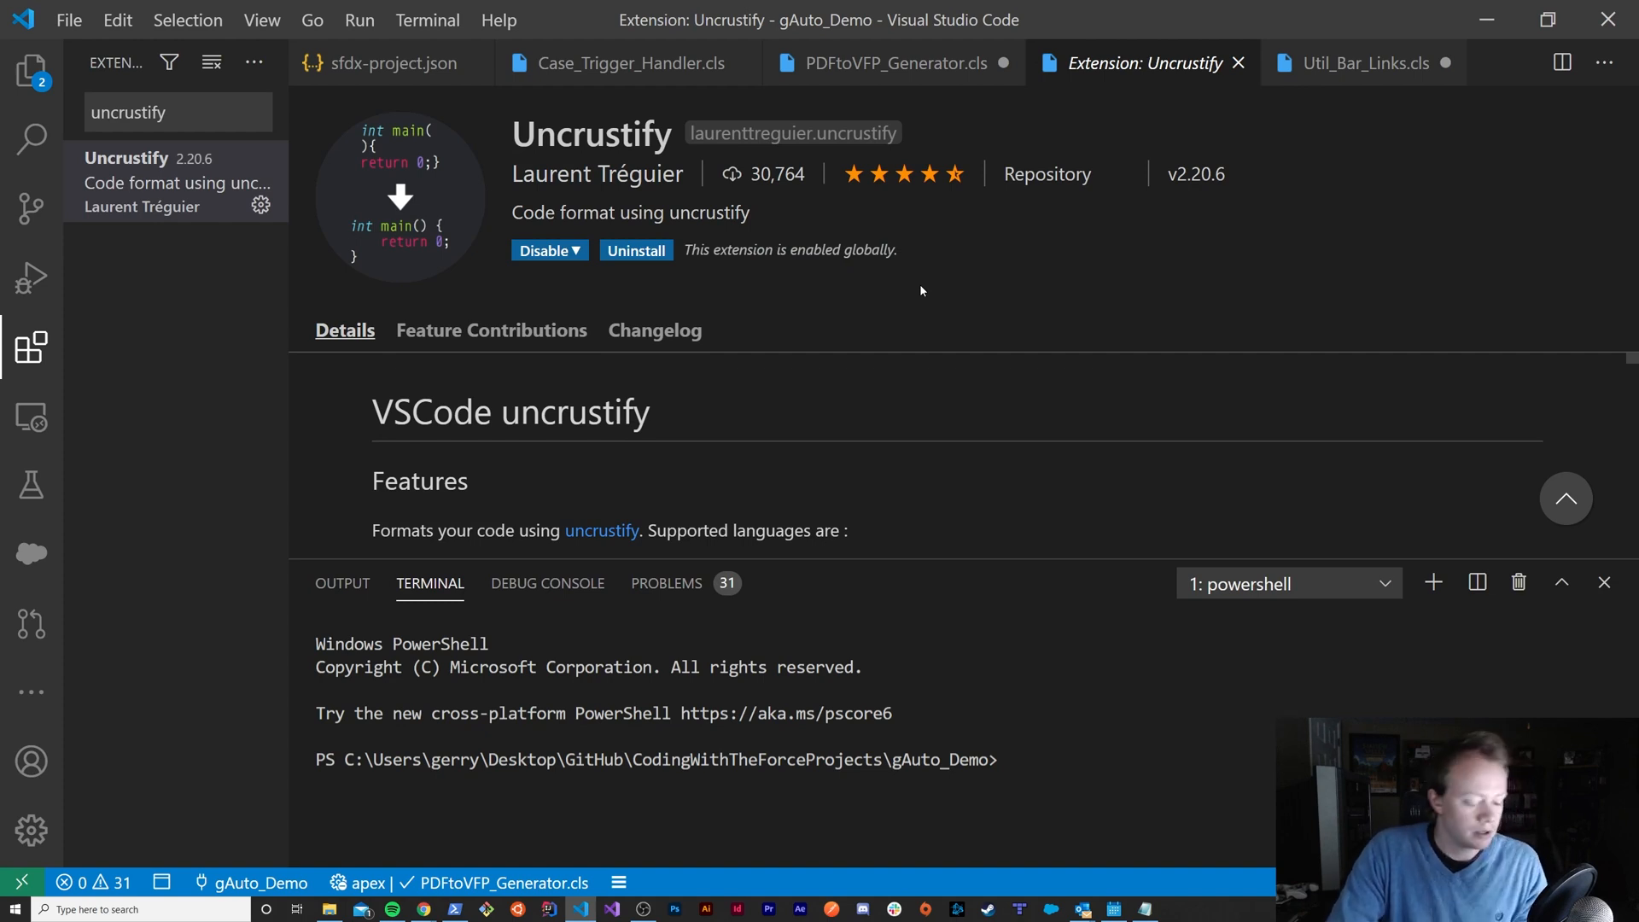
pyautogui.moveTo(1006, 333)
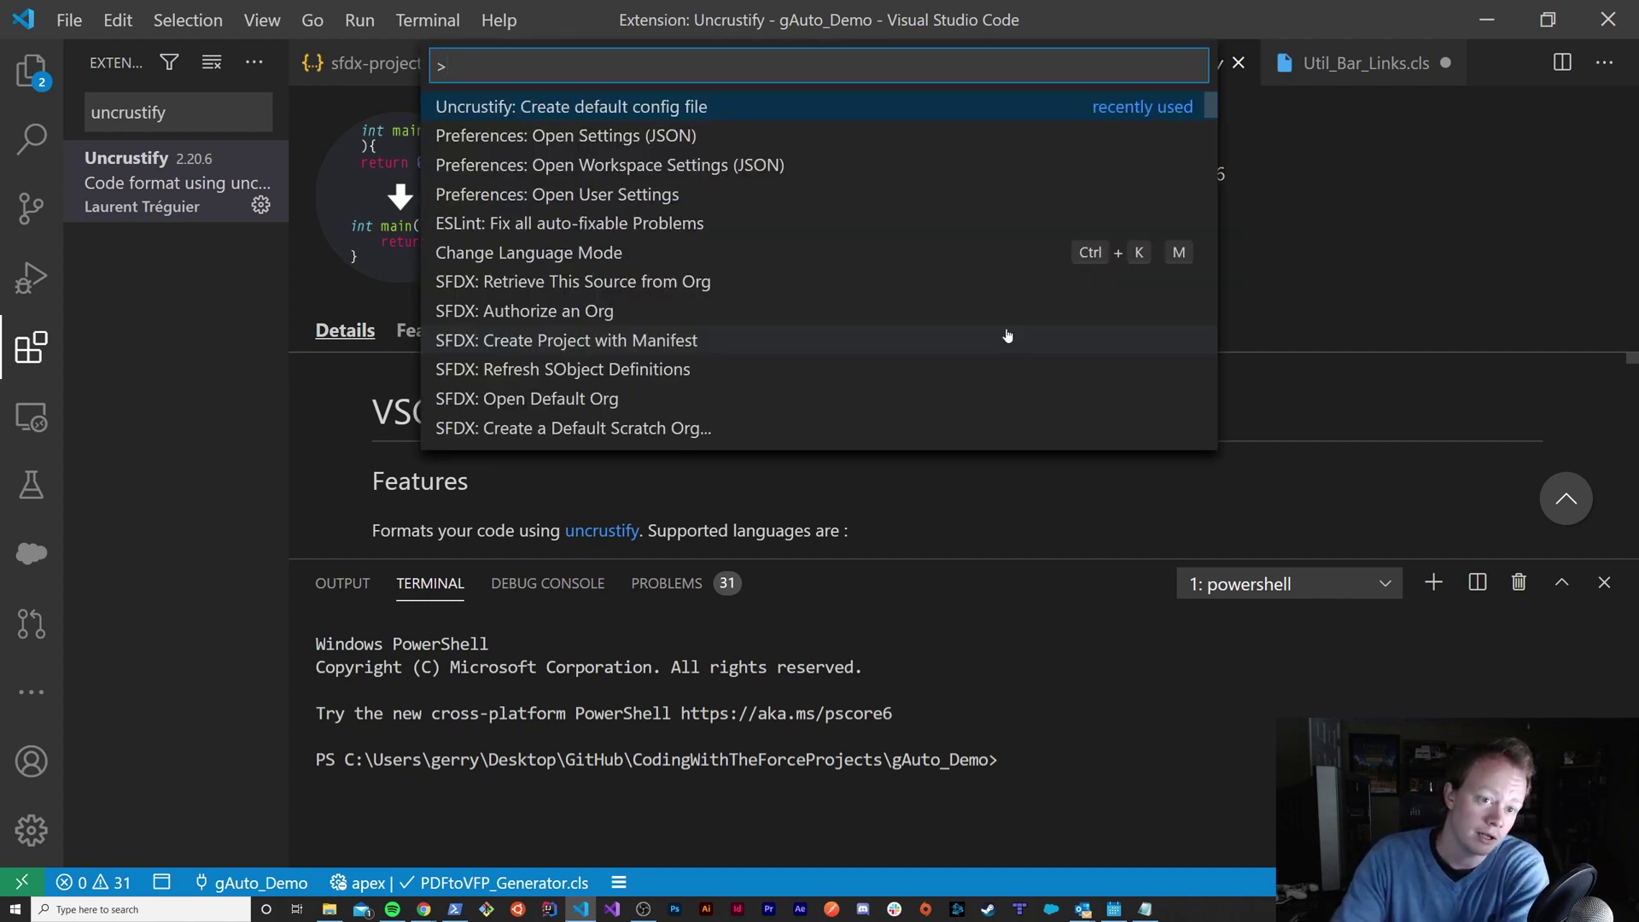
pyautogui.moveTo(540, 142)
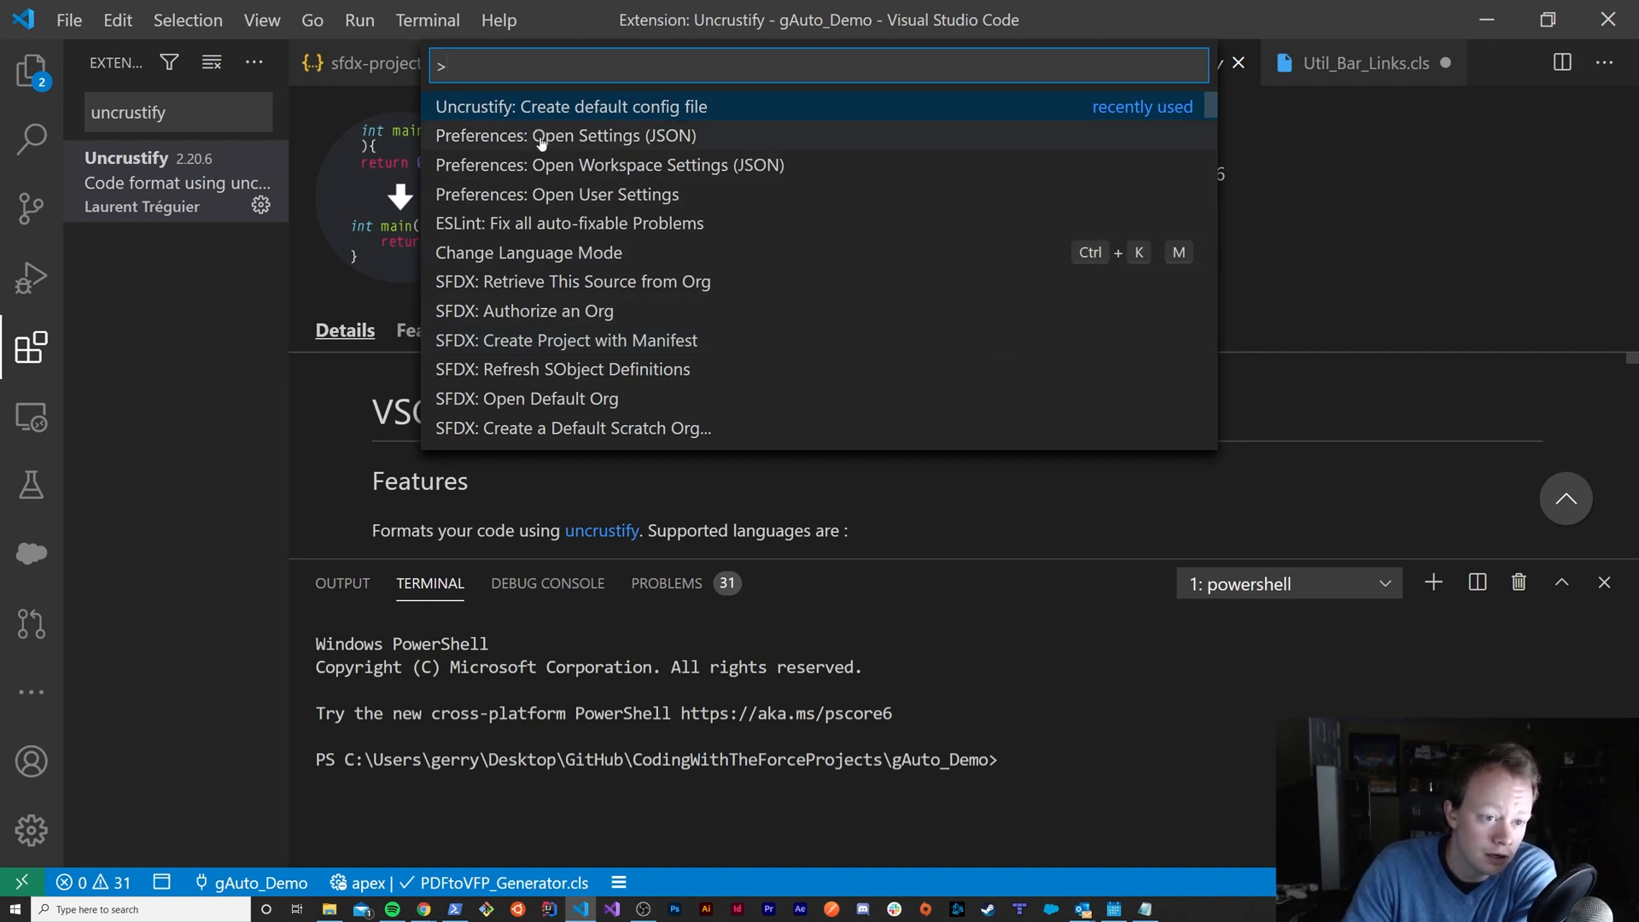
pyautogui.moveTo(645, 144)
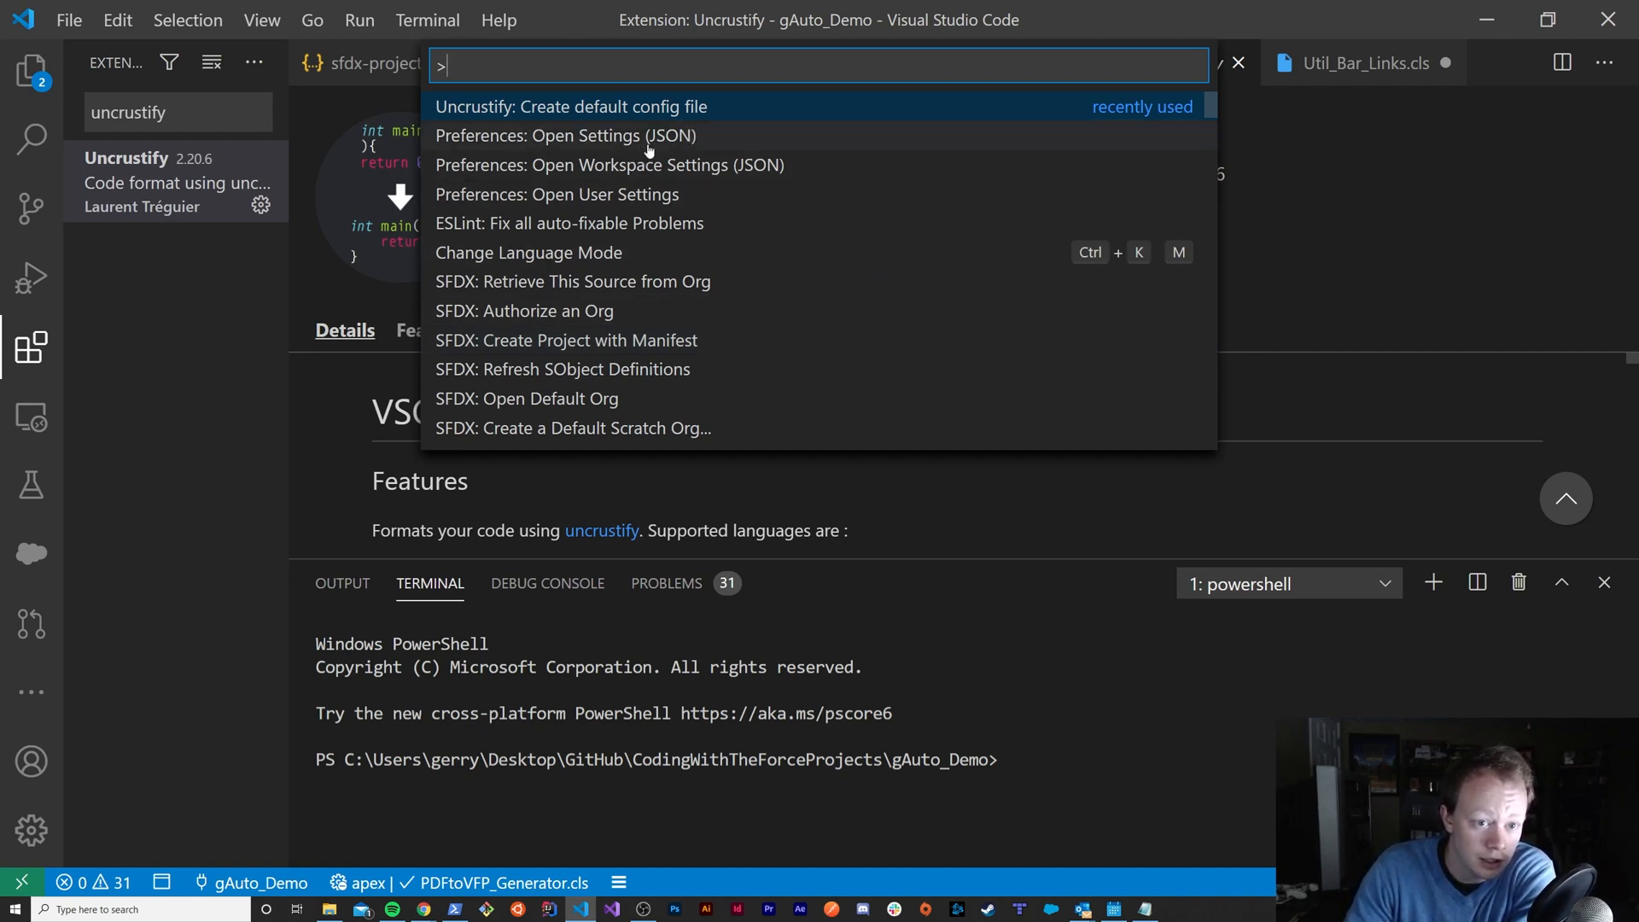
pyautogui.moveTo(630, 144)
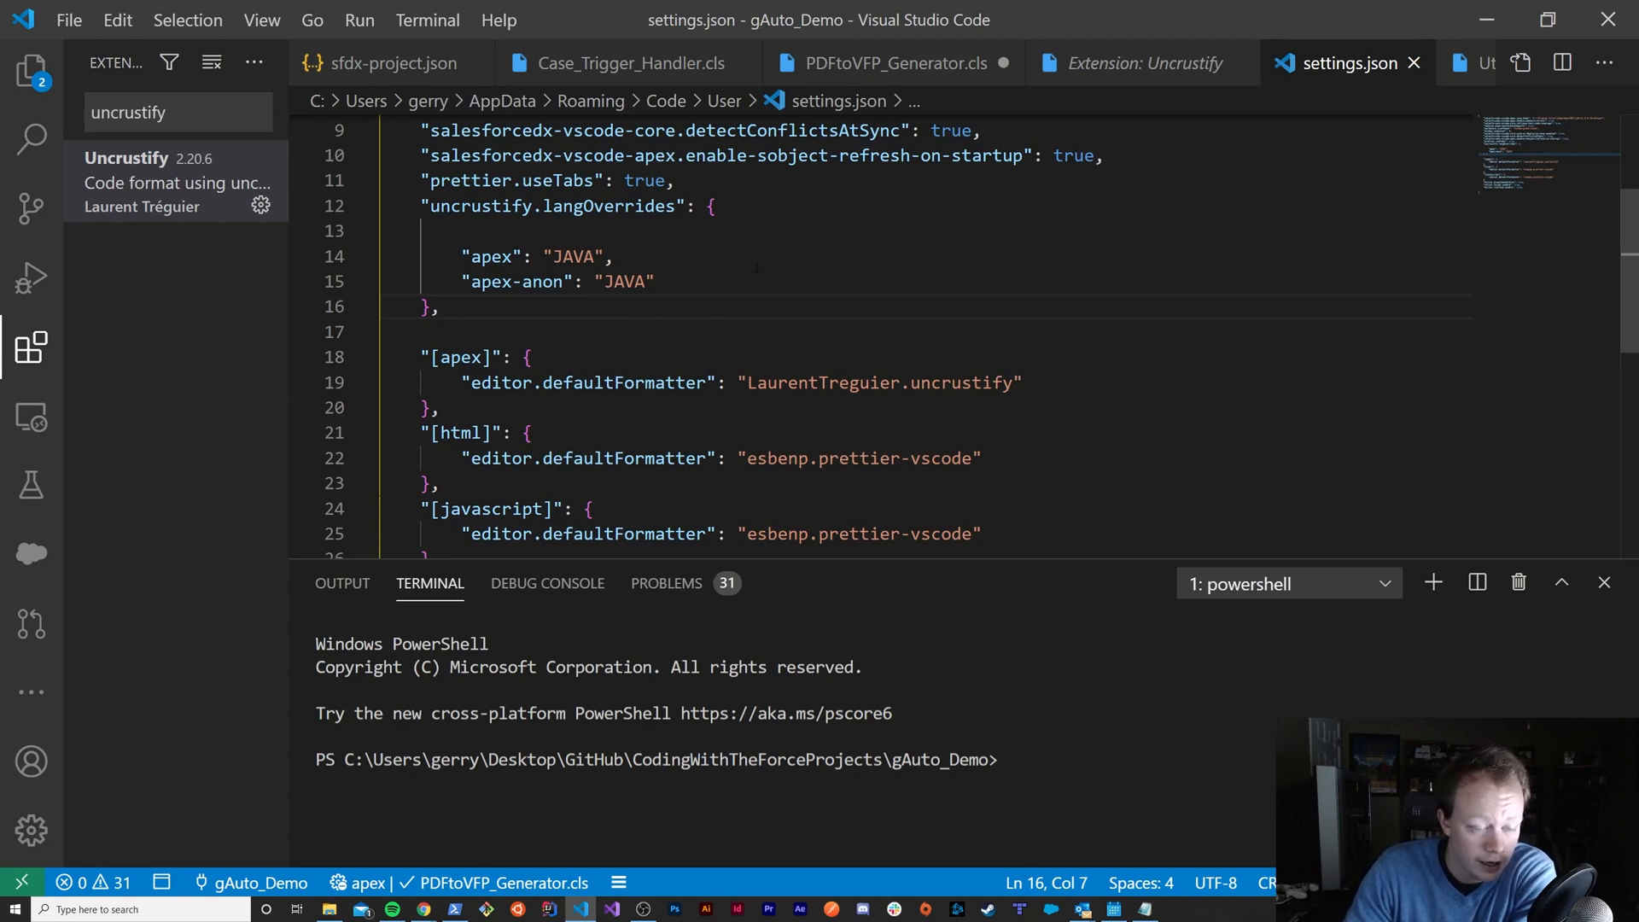
pyautogui.scroll(3)
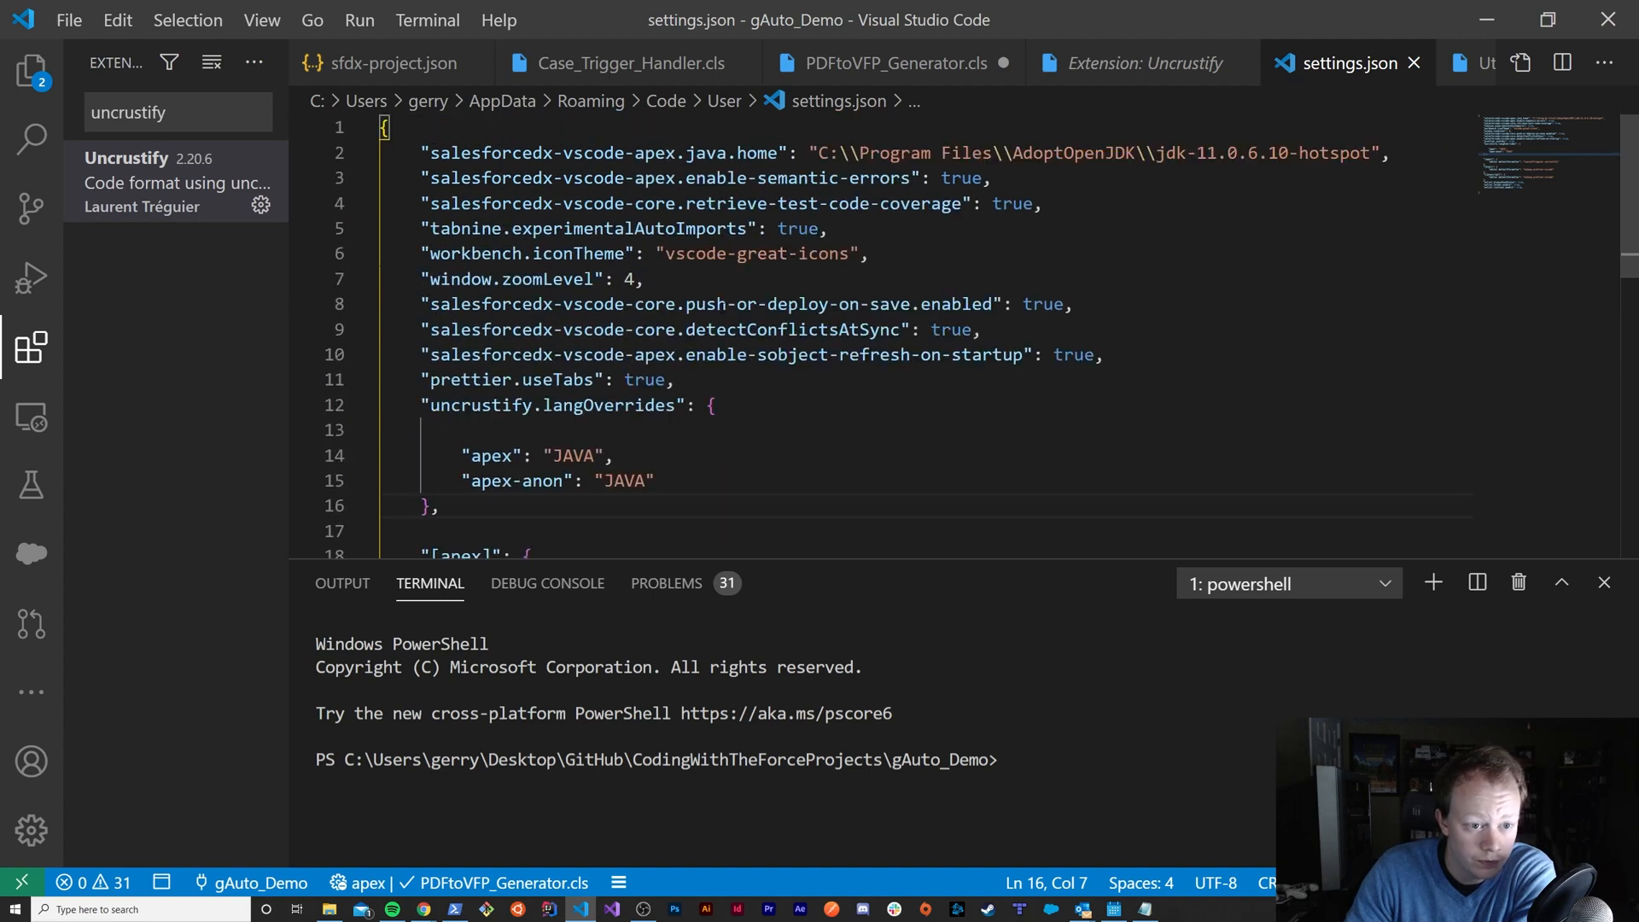
pyautogui.scroll(-3)
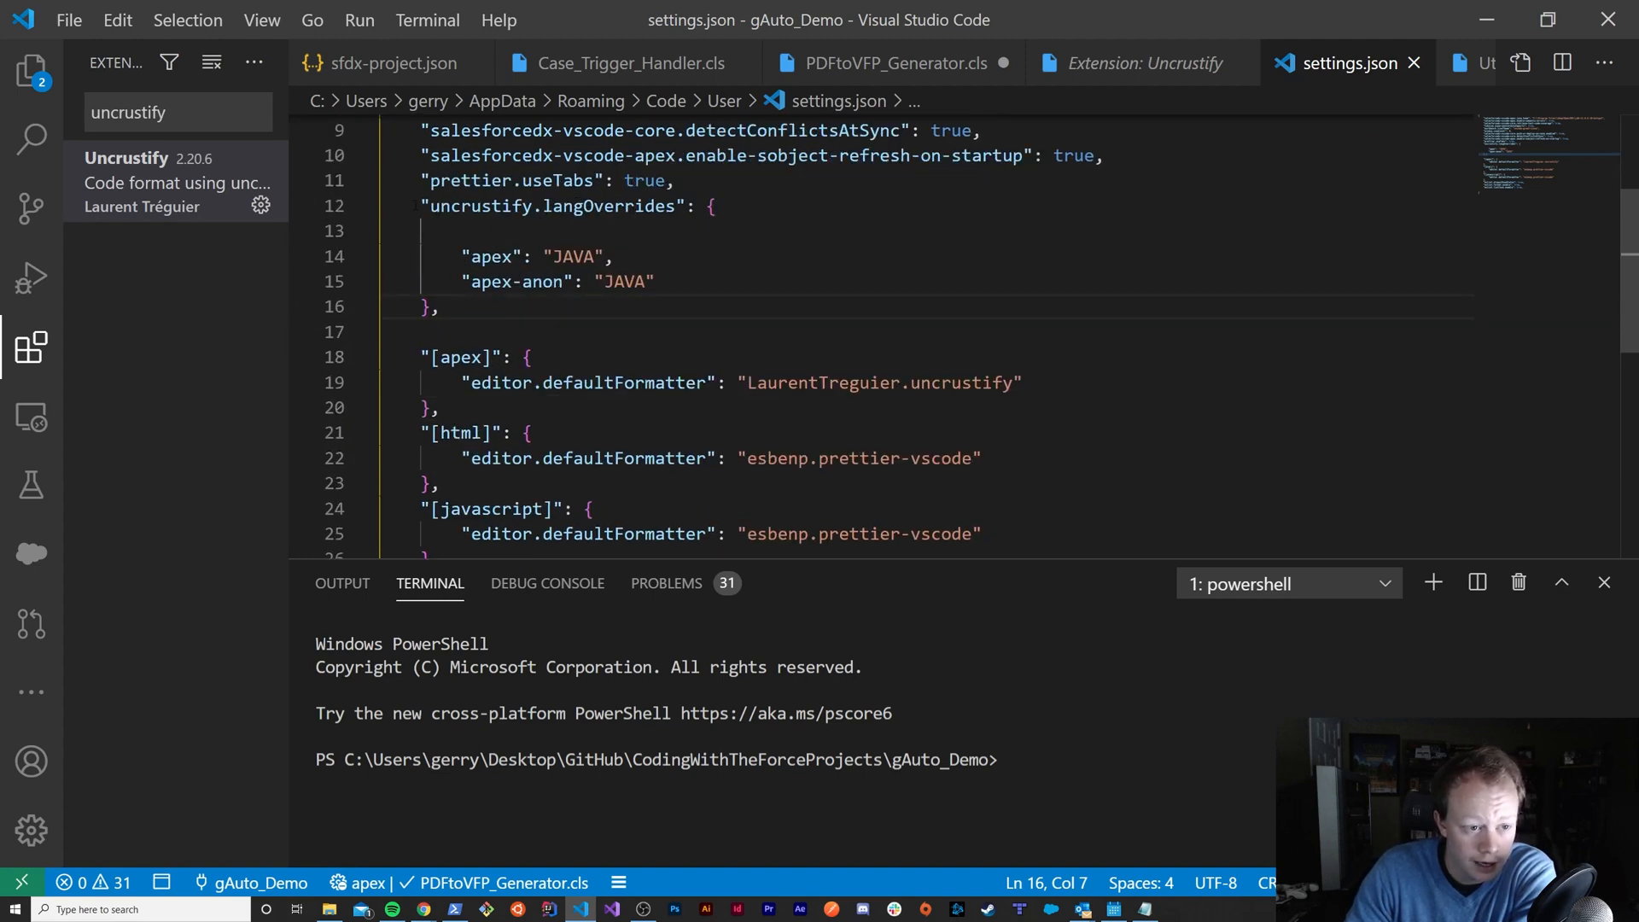
pyautogui.moveTo(420, 207); pyautogui.dragTo(514, 381)
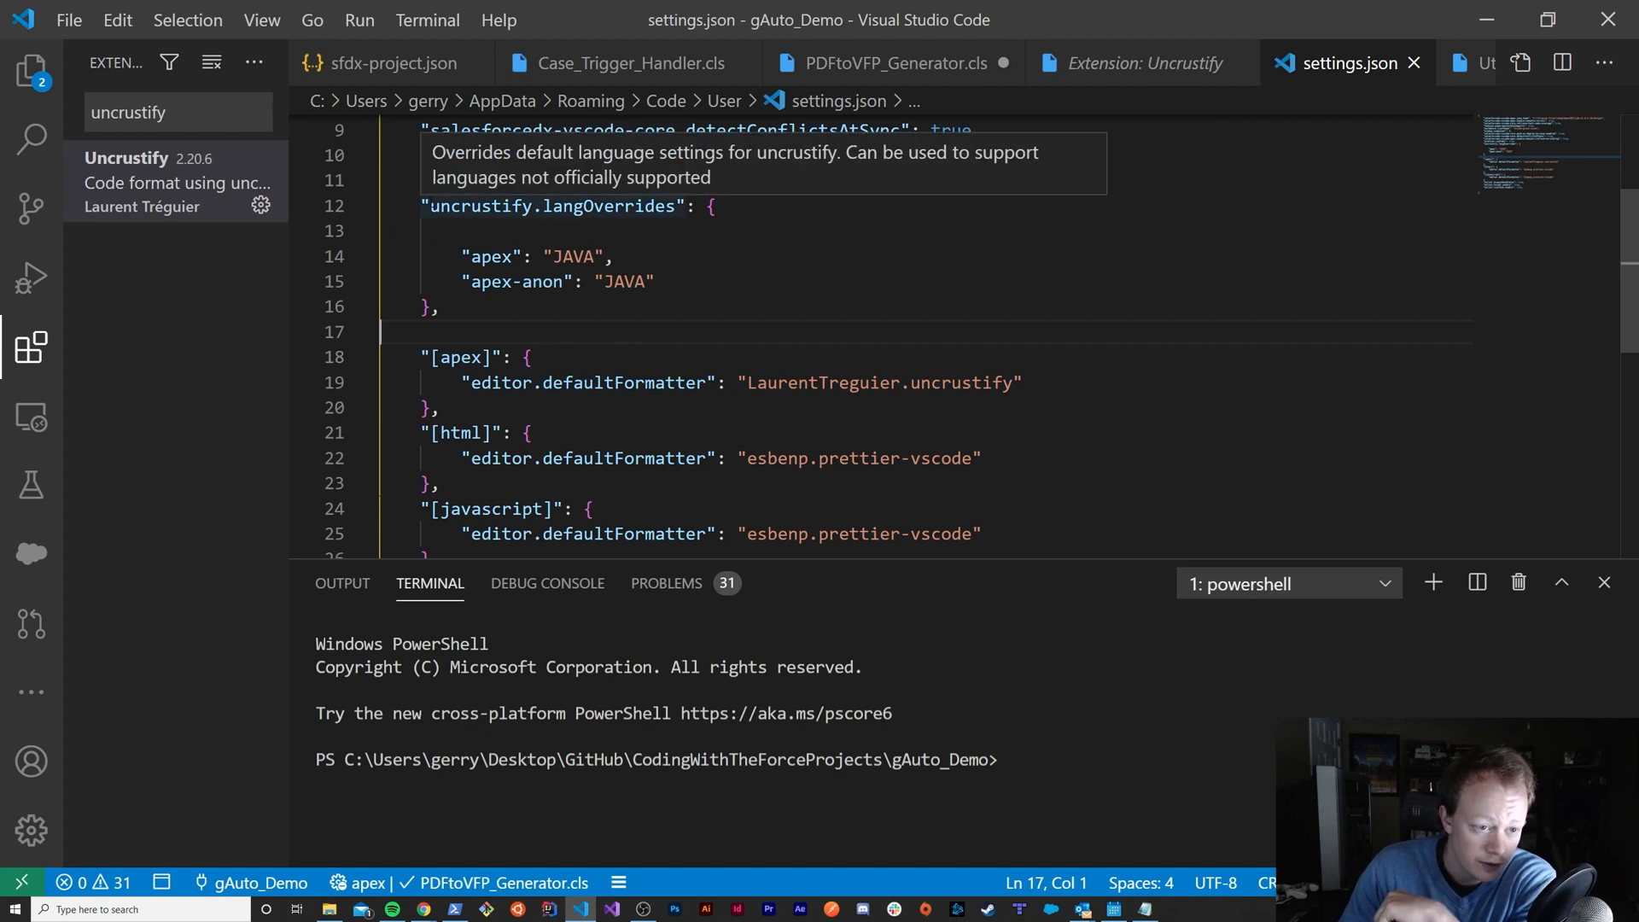
pyautogui.doubleClick(479, 207)
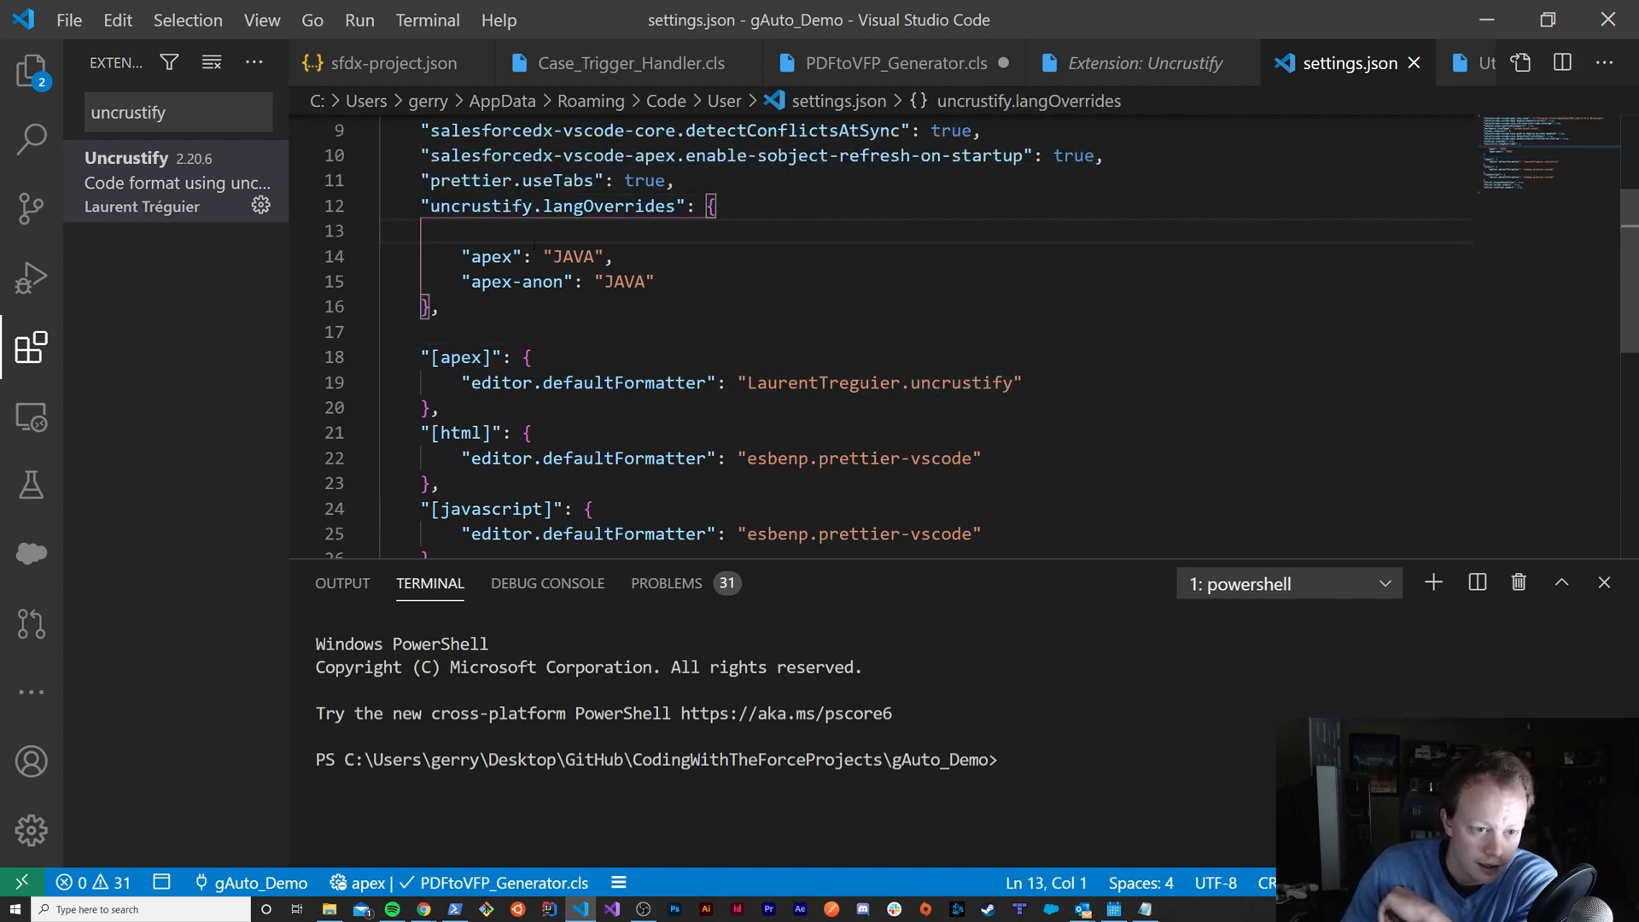
pyautogui.doubleClick(490, 256)
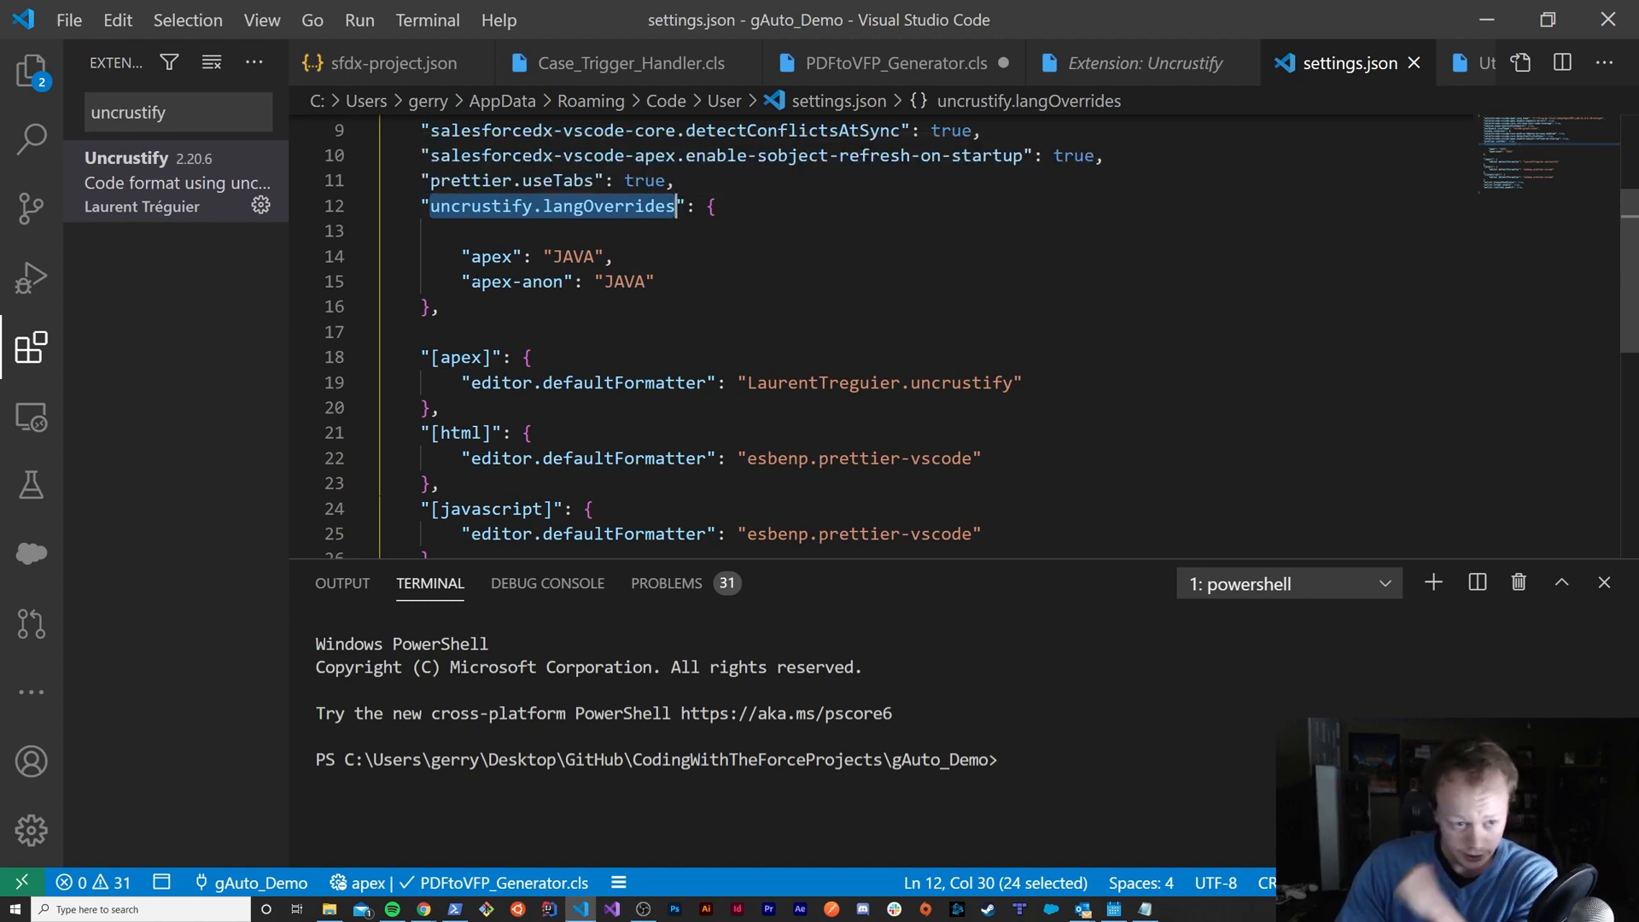
pyautogui.doubleClick(485, 256)
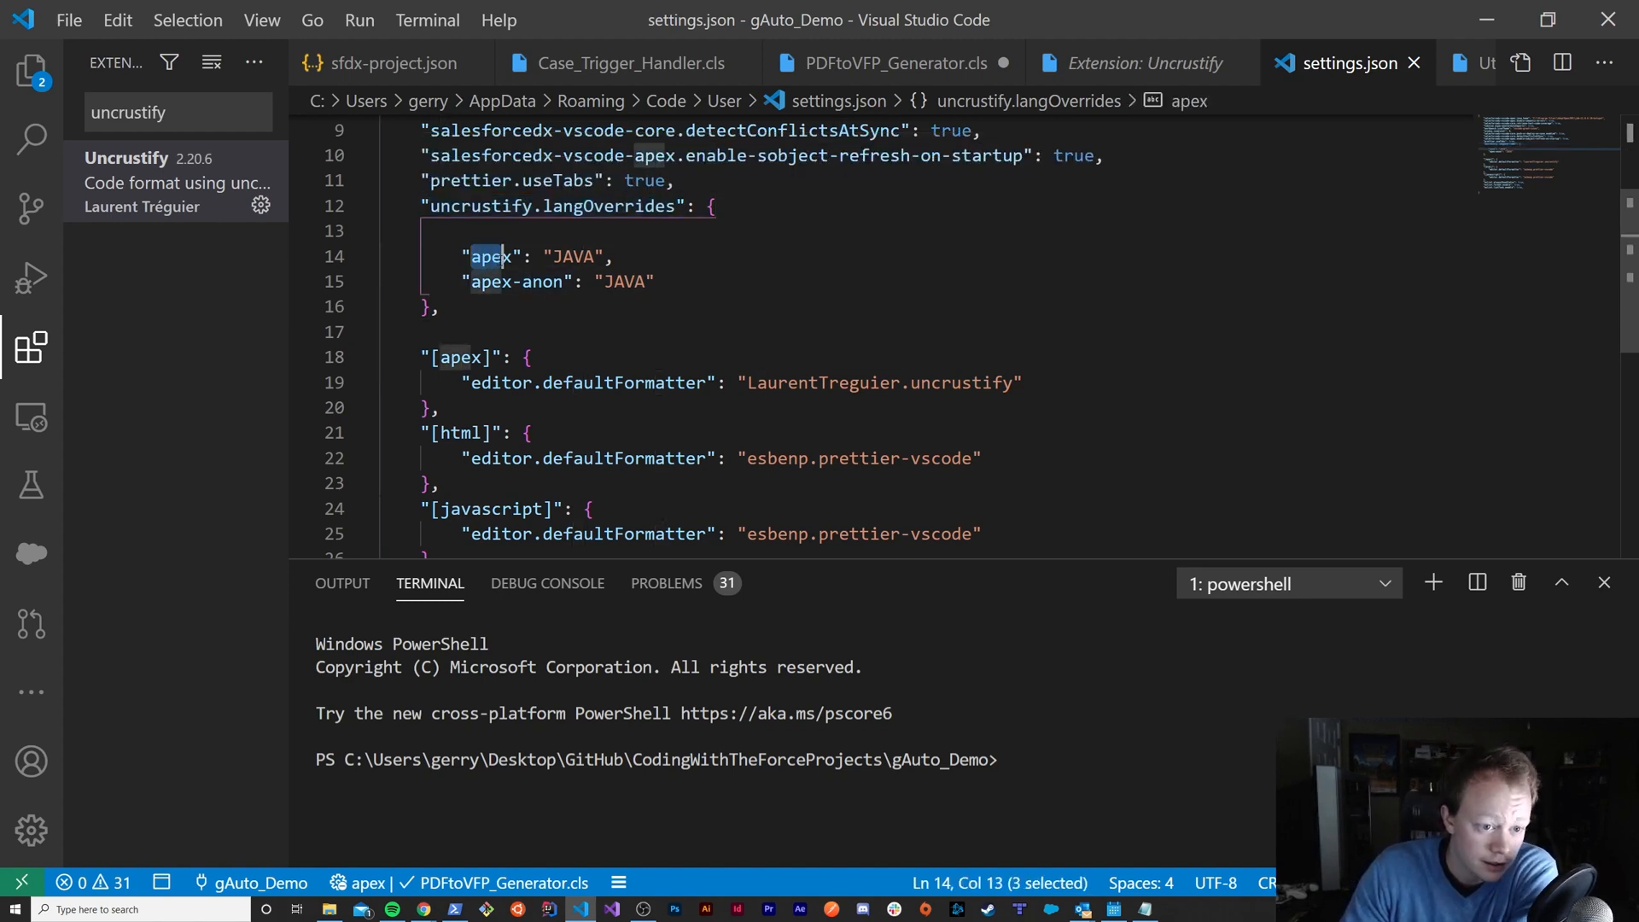
pyautogui.doubleClick(516, 282)
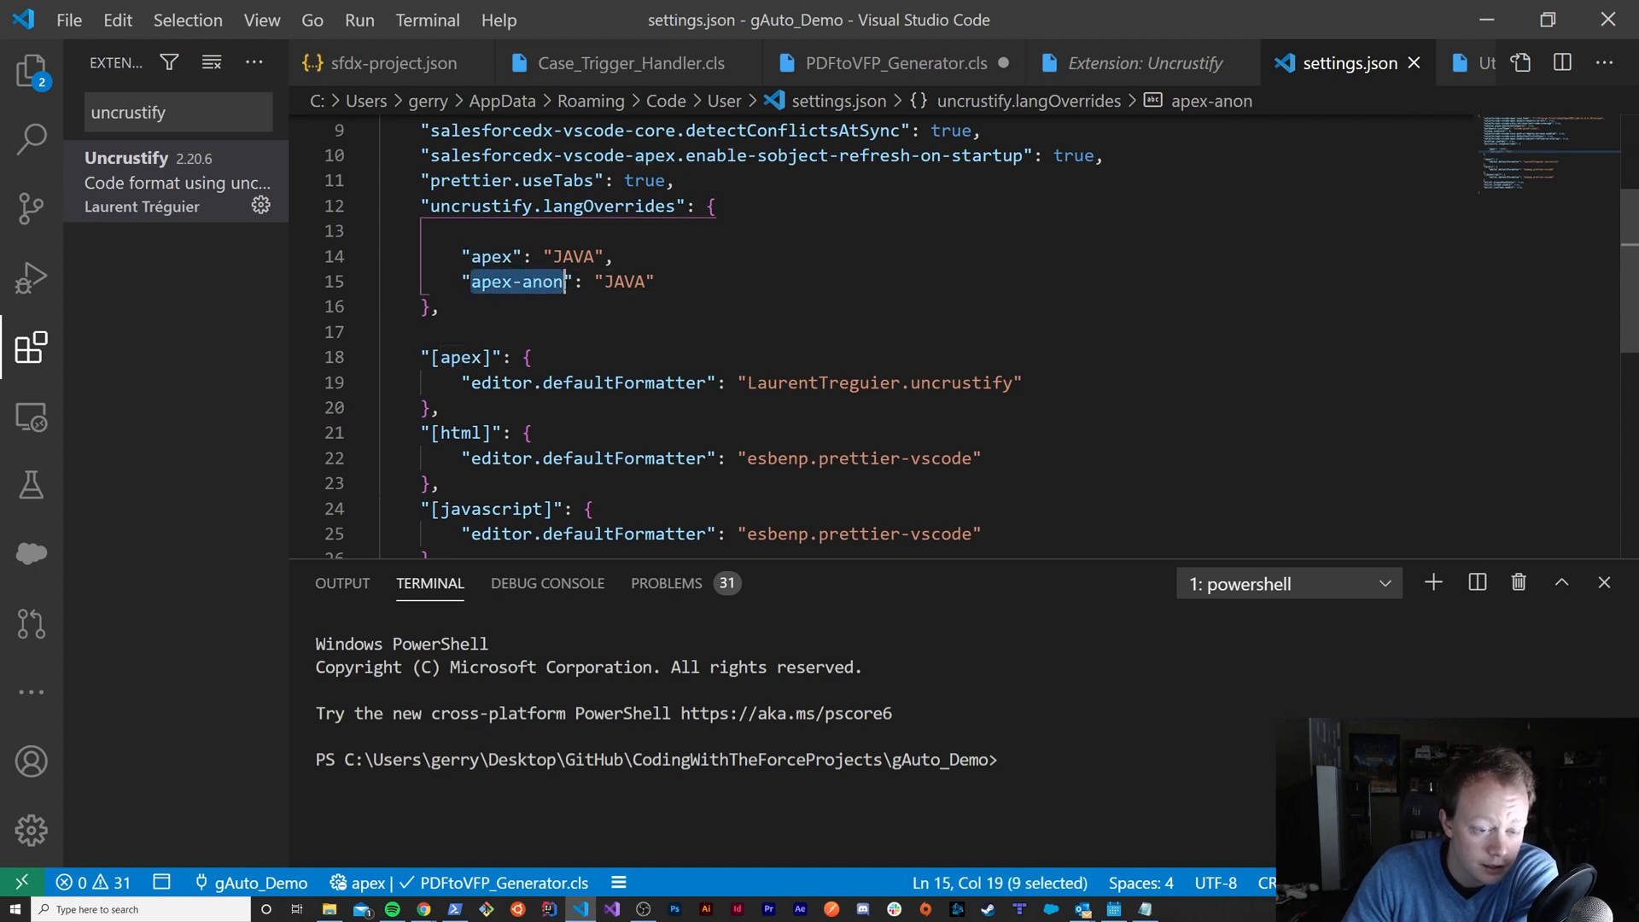
pyautogui.doubleClick(577, 256)
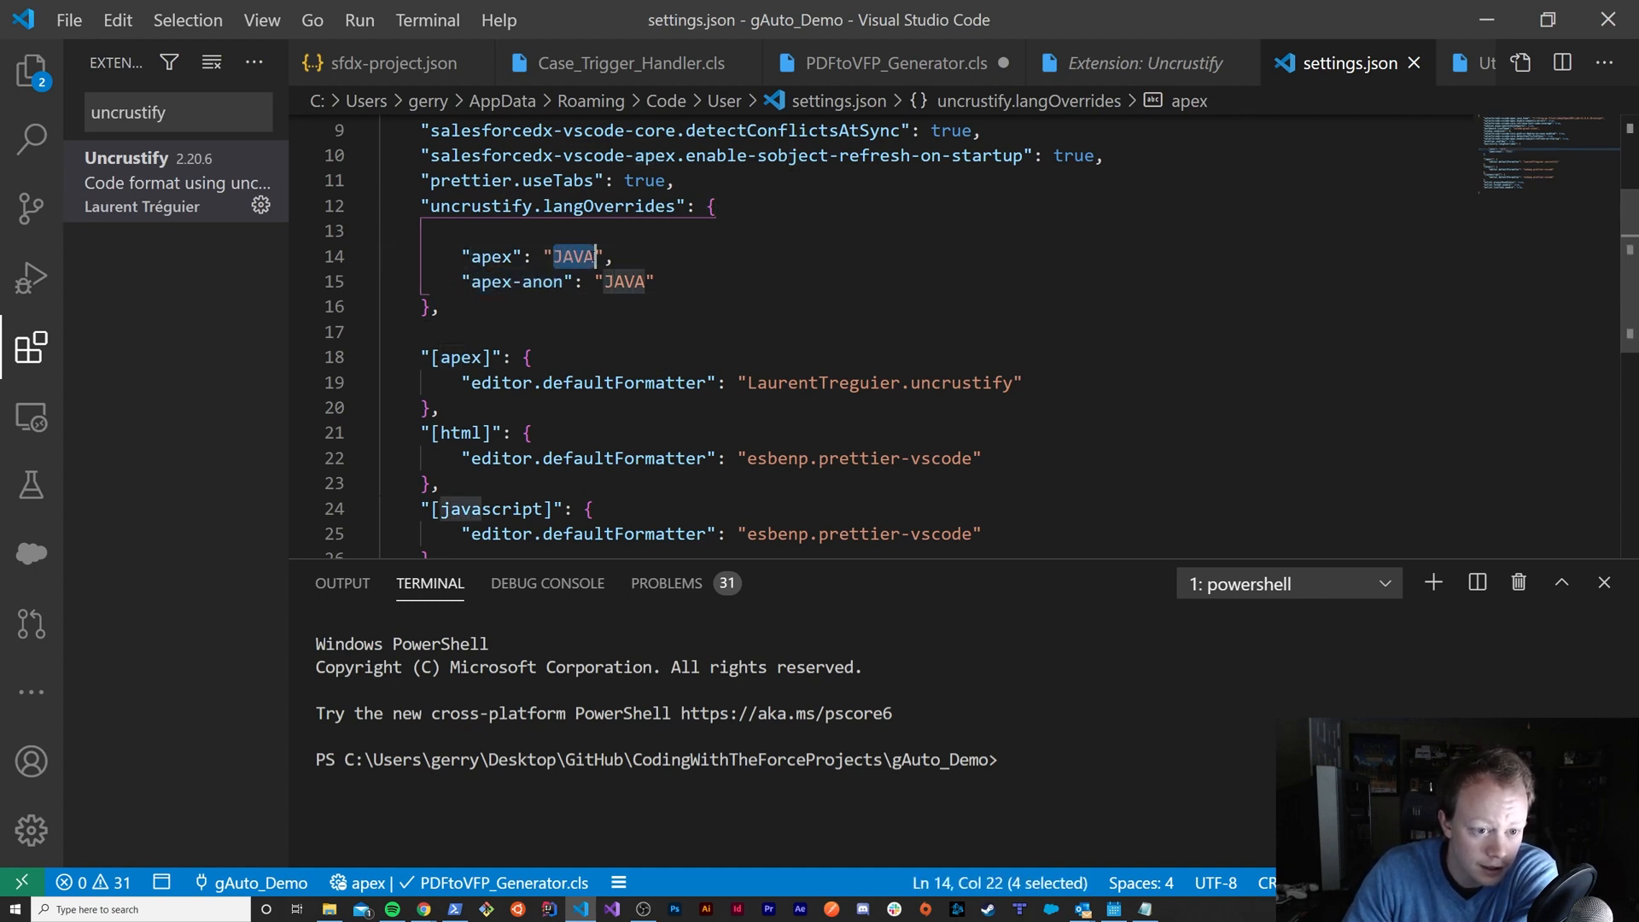
pyautogui.doubleClick(625, 282)
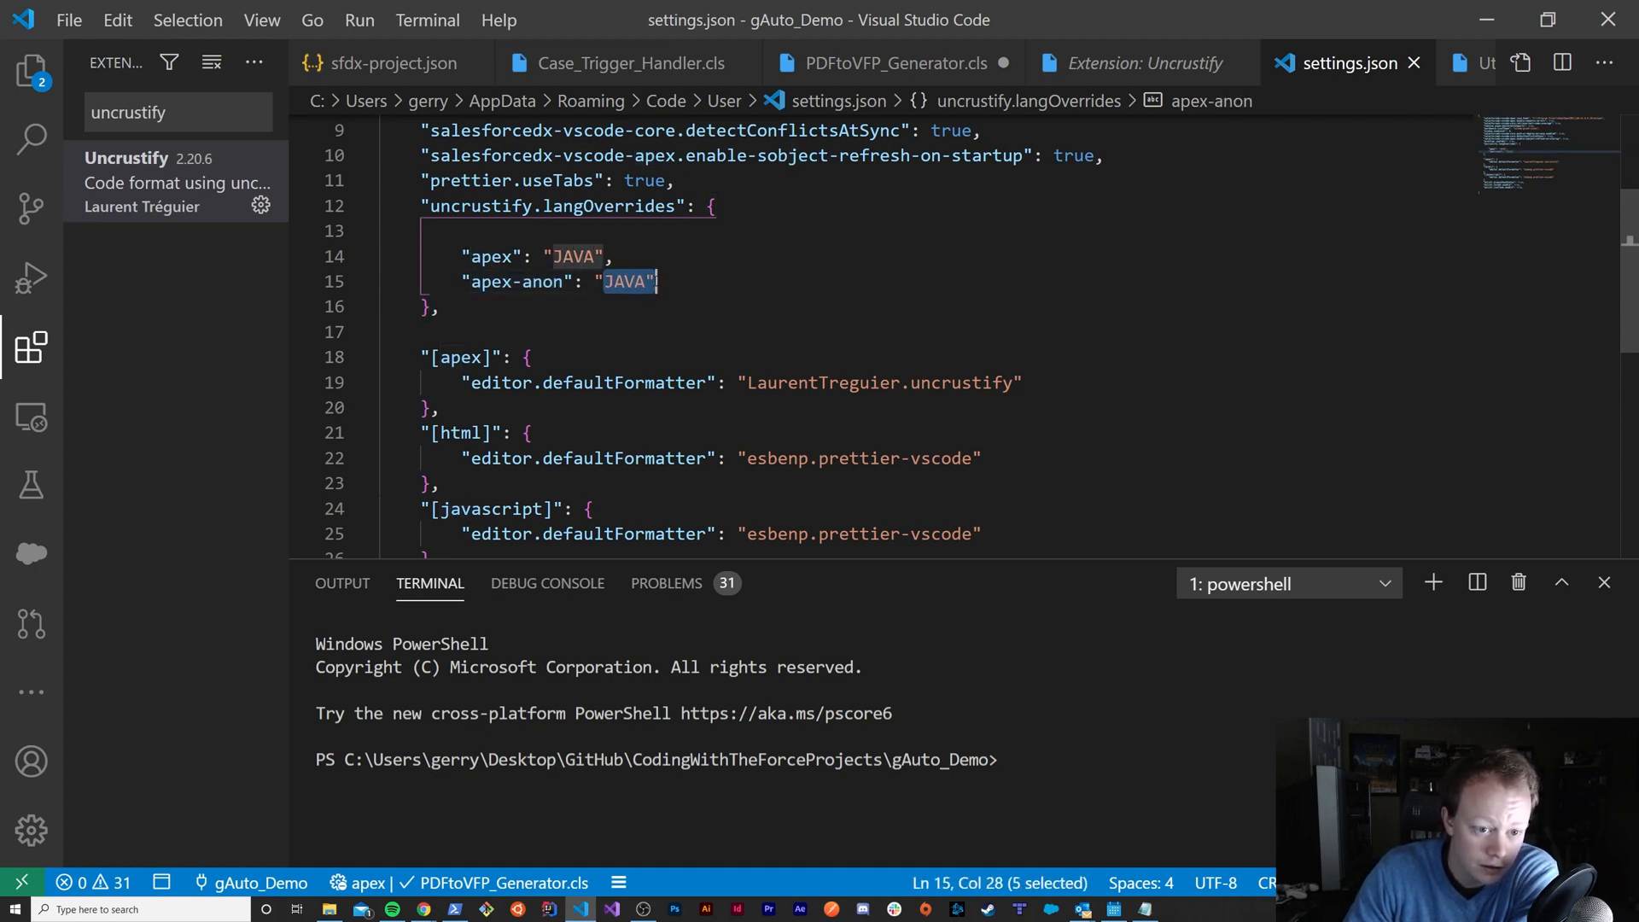
pyautogui.press('shift+Left')
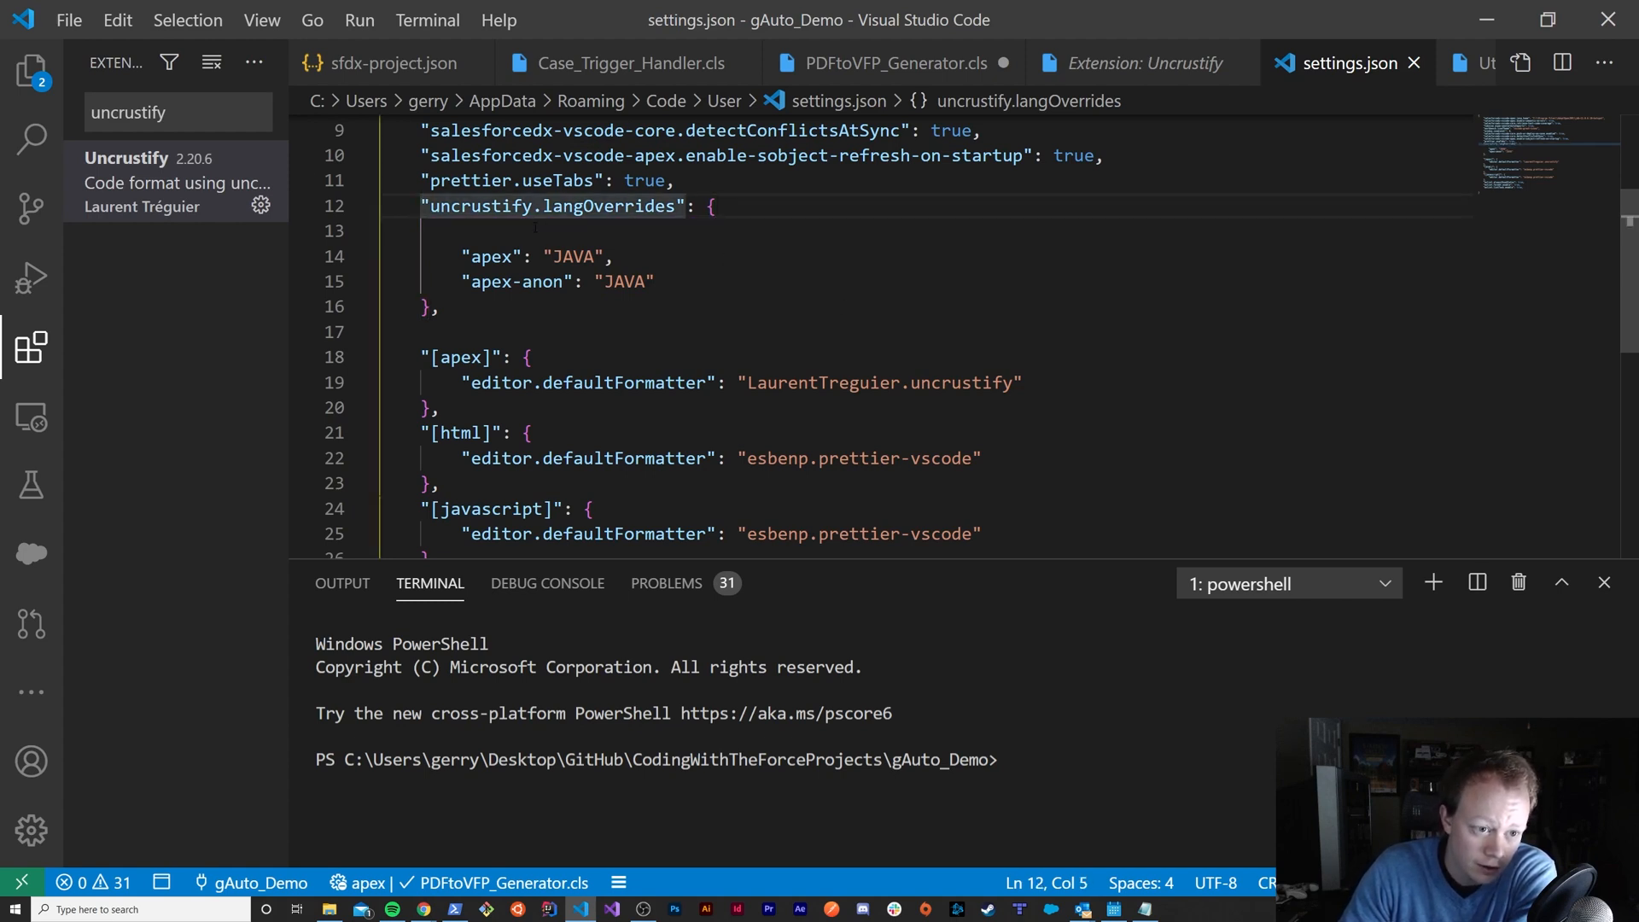
pyautogui.moveTo(551, 206)
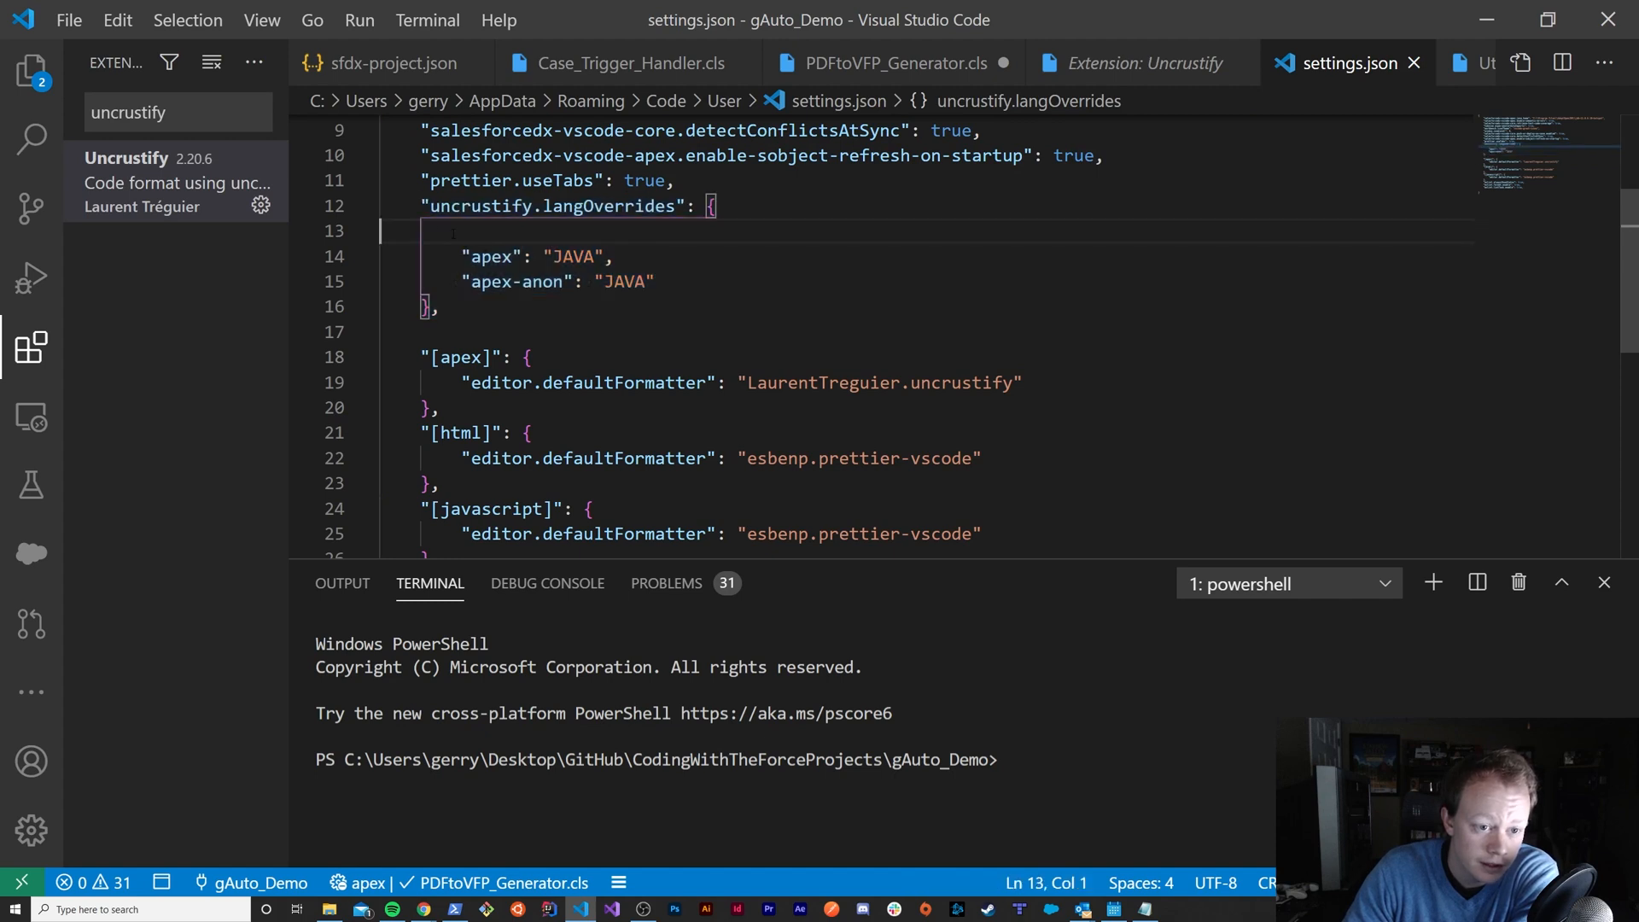
pyautogui.moveTo(840, 101)
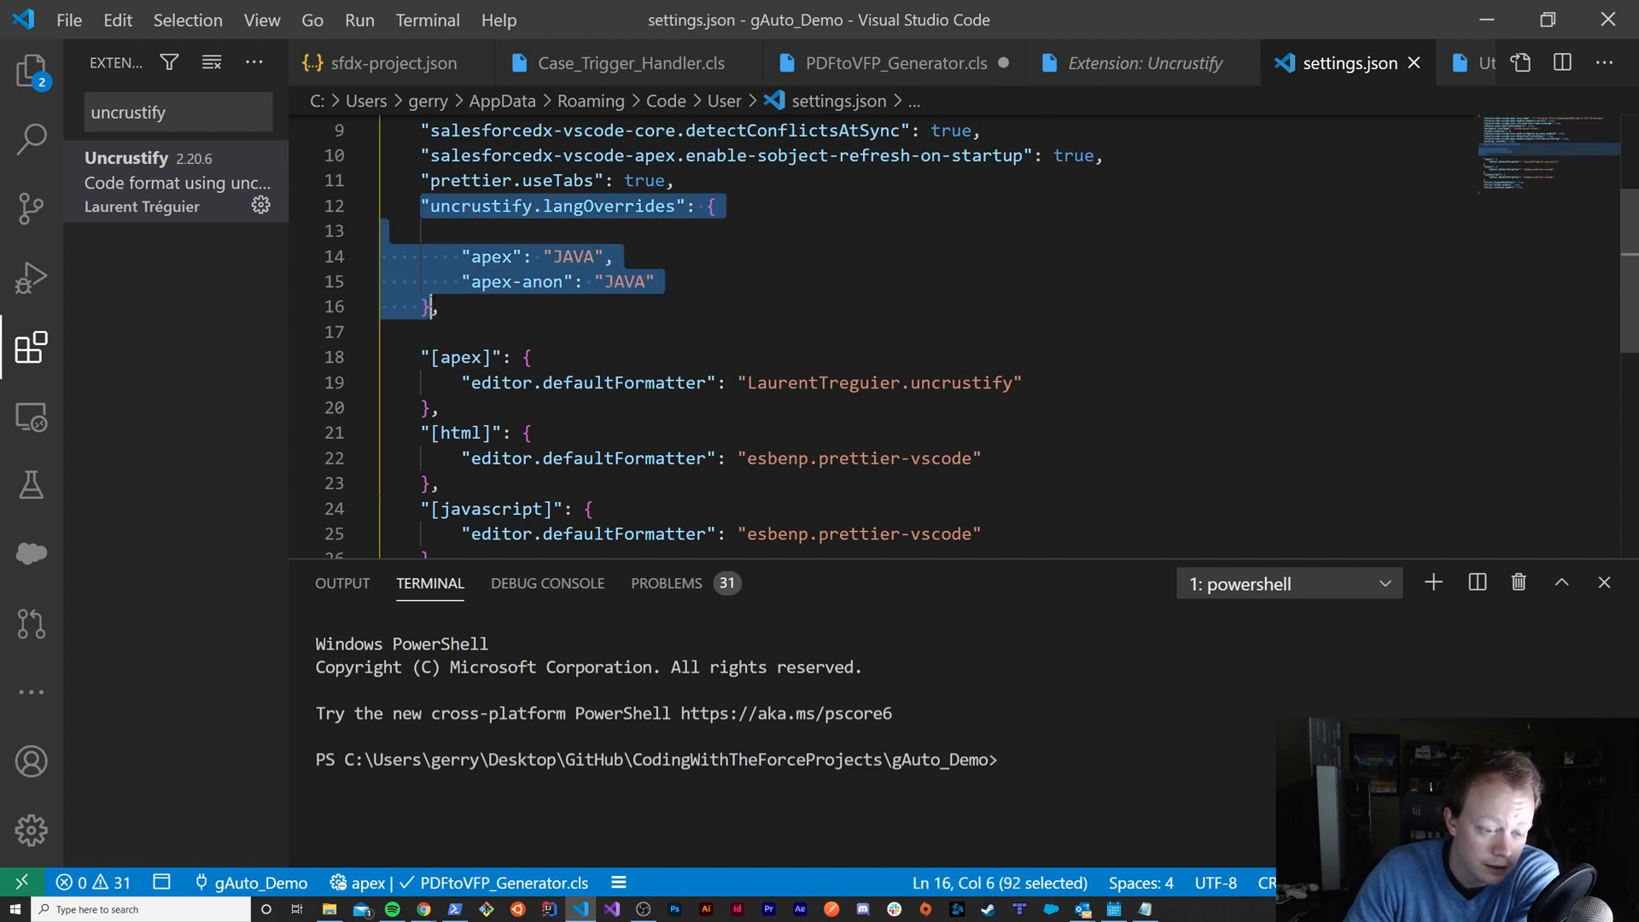
pyautogui.click(438, 305)
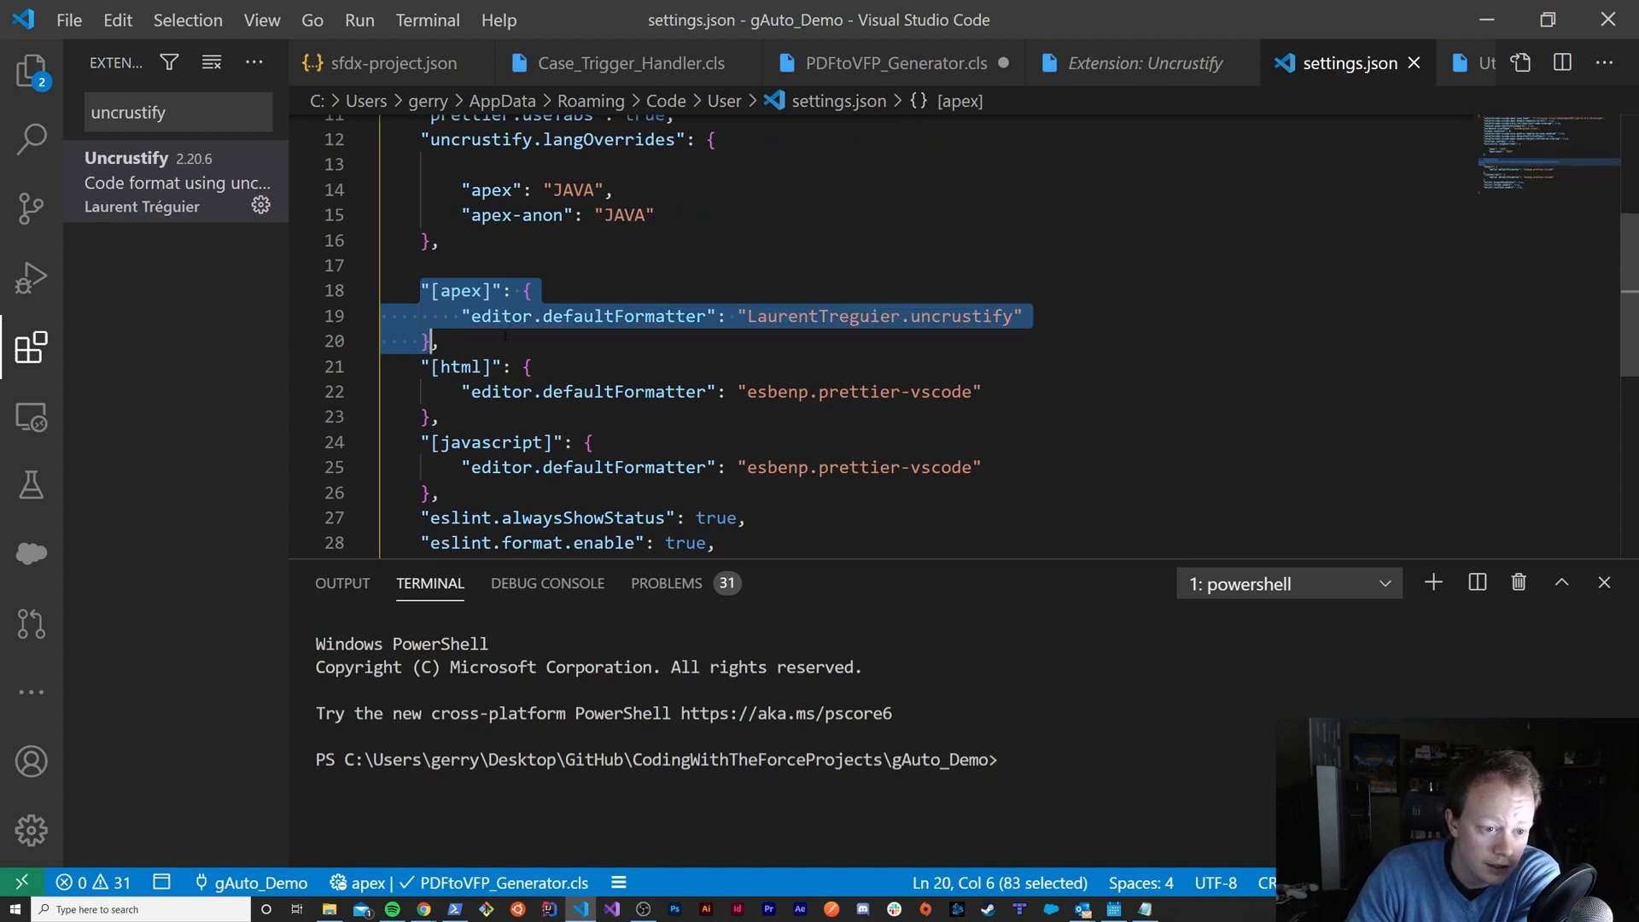
pyautogui.moveTo(588, 316)
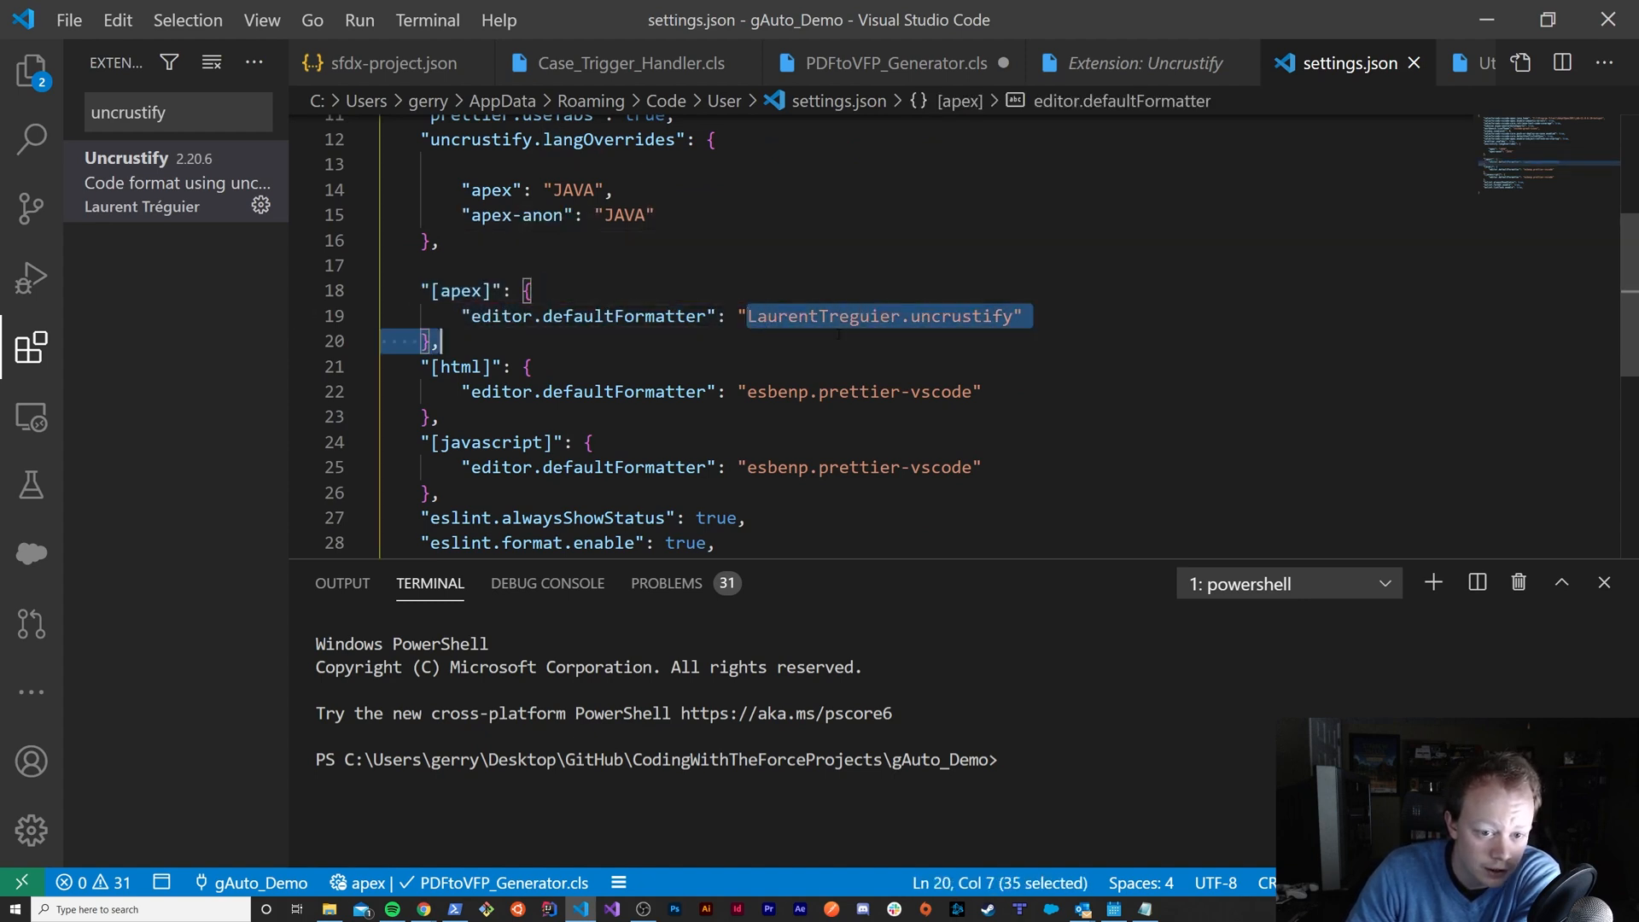
pyautogui.click(1024, 316)
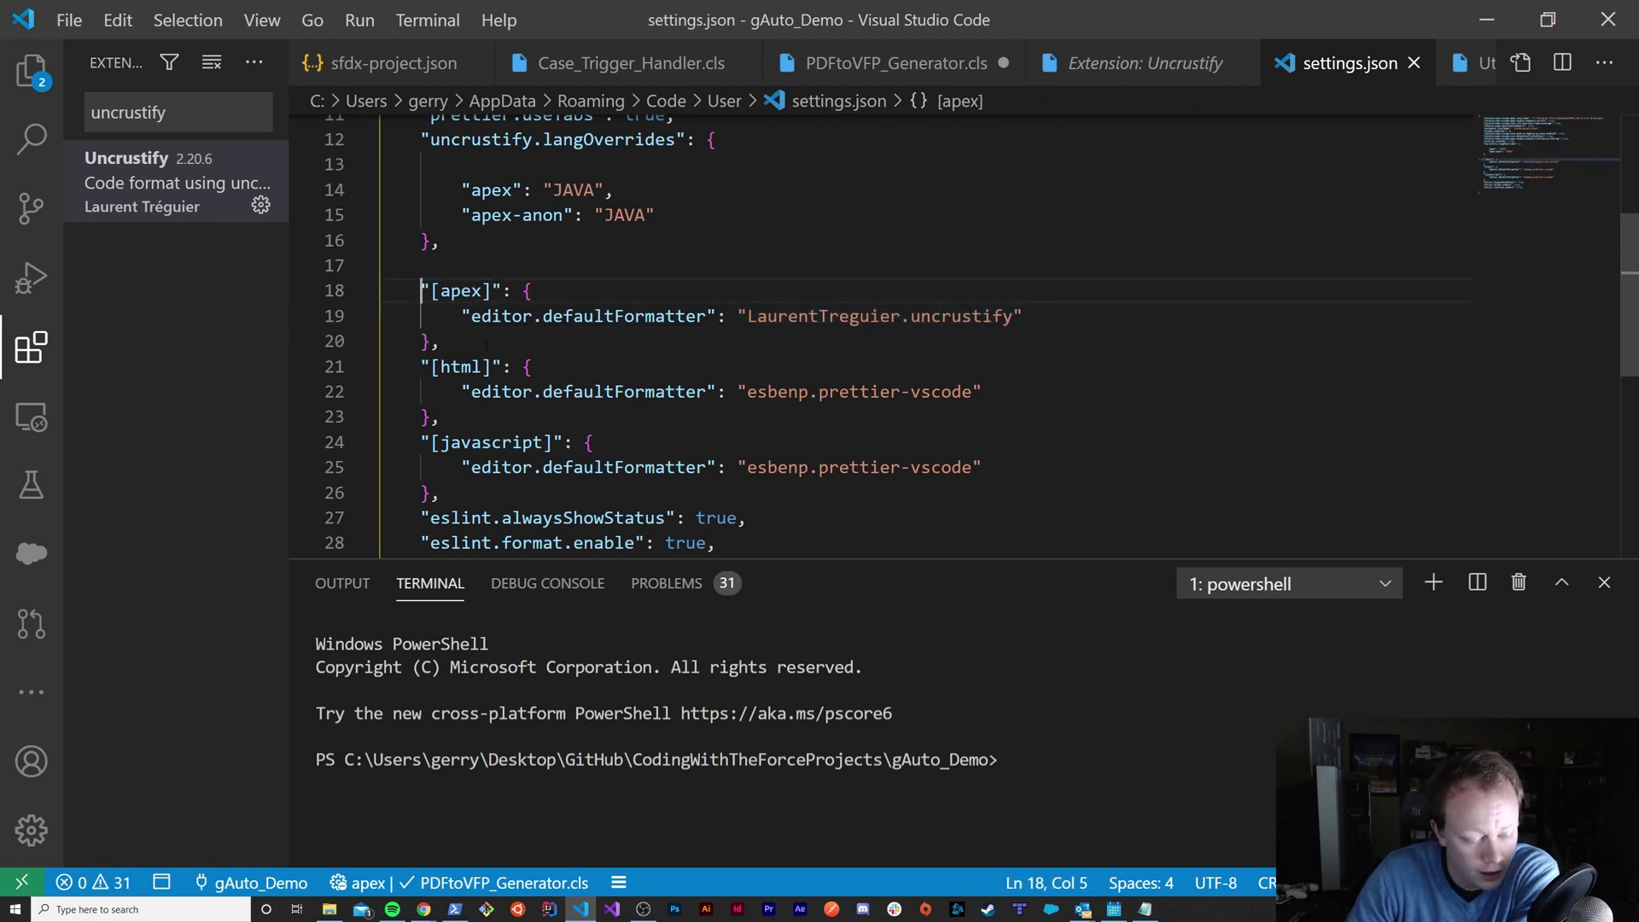
pyautogui.moveTo(420, 290); pyautogui.dragTo(514, 315)
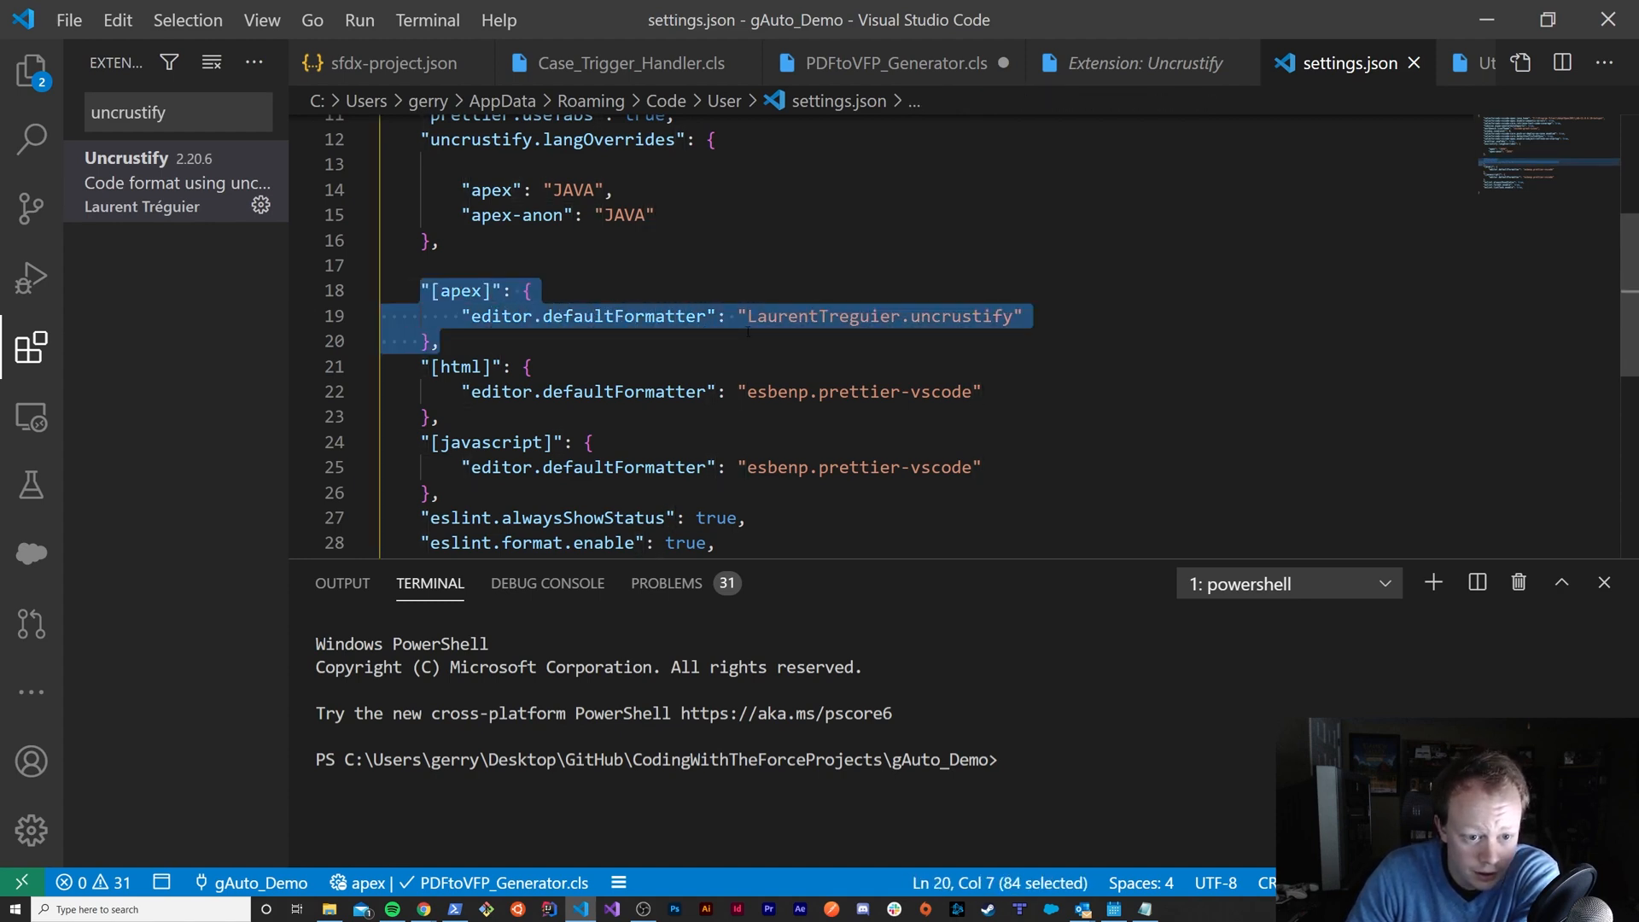
pyautogui.click(444, 342)
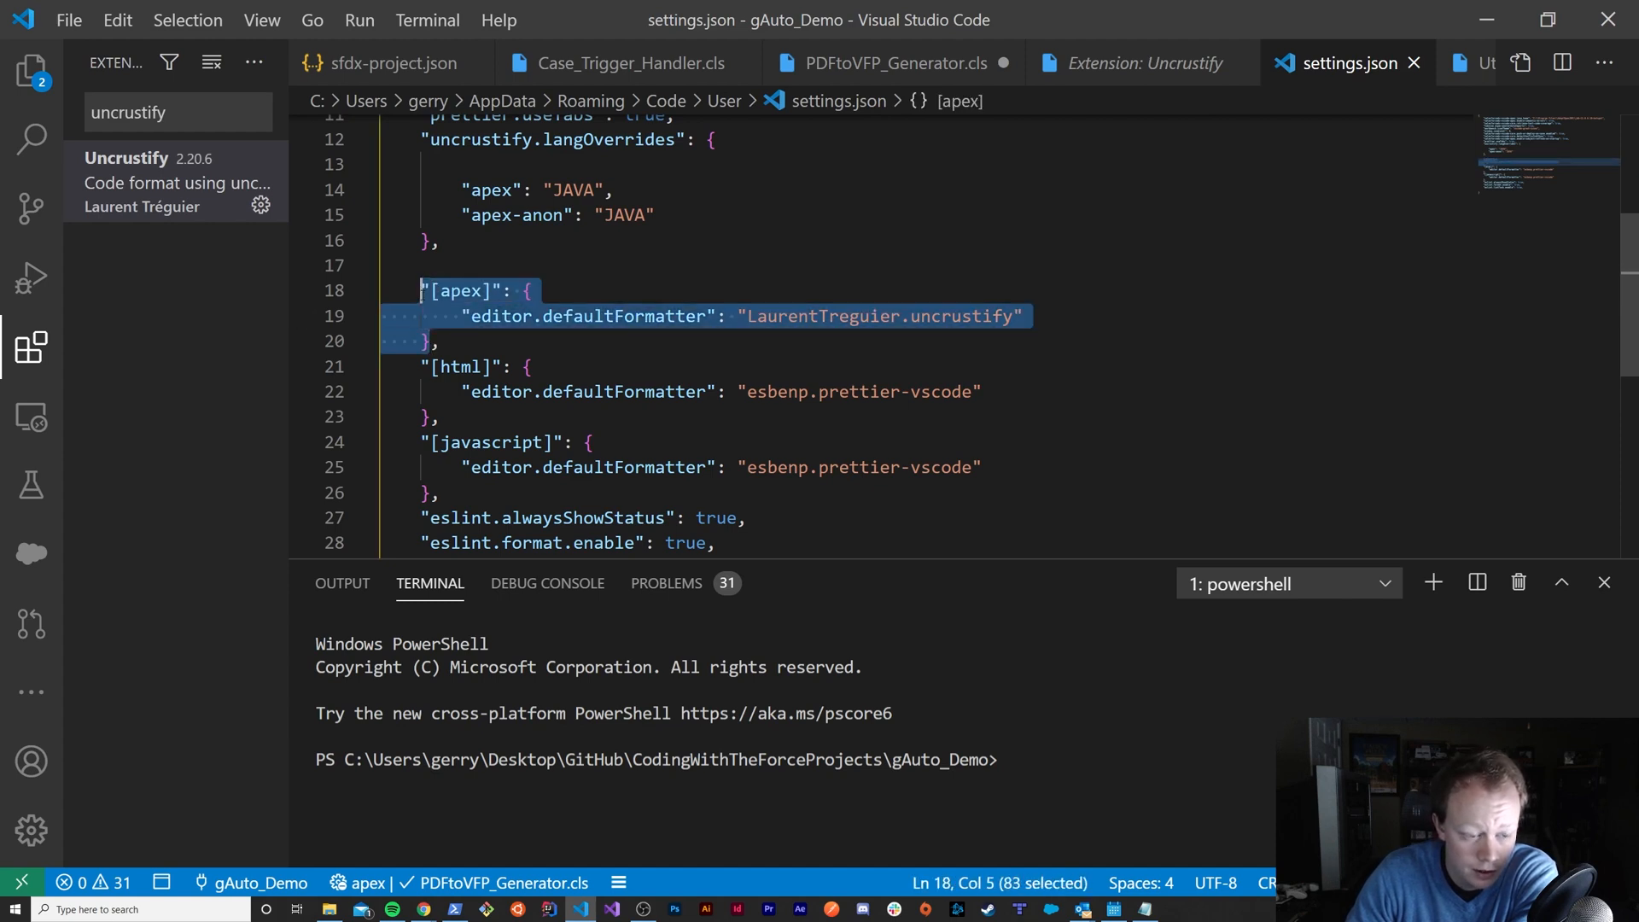
pyautogui.click(532, 290)
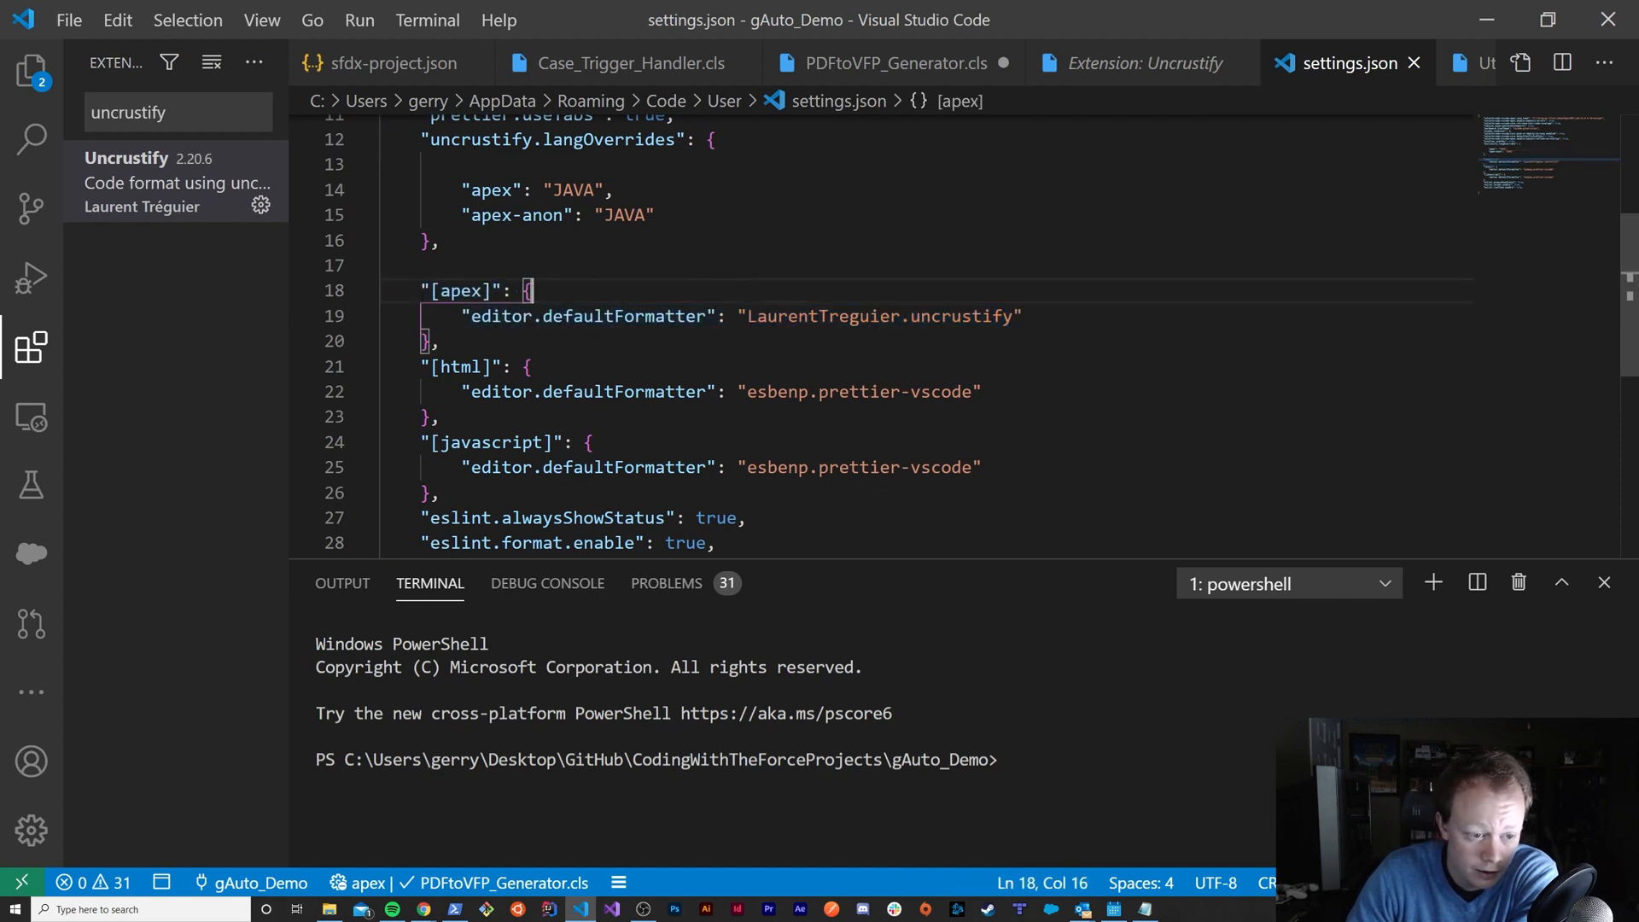
pyautogui.moveTo(533, 291); pyautogui.dragTo(433, 342)
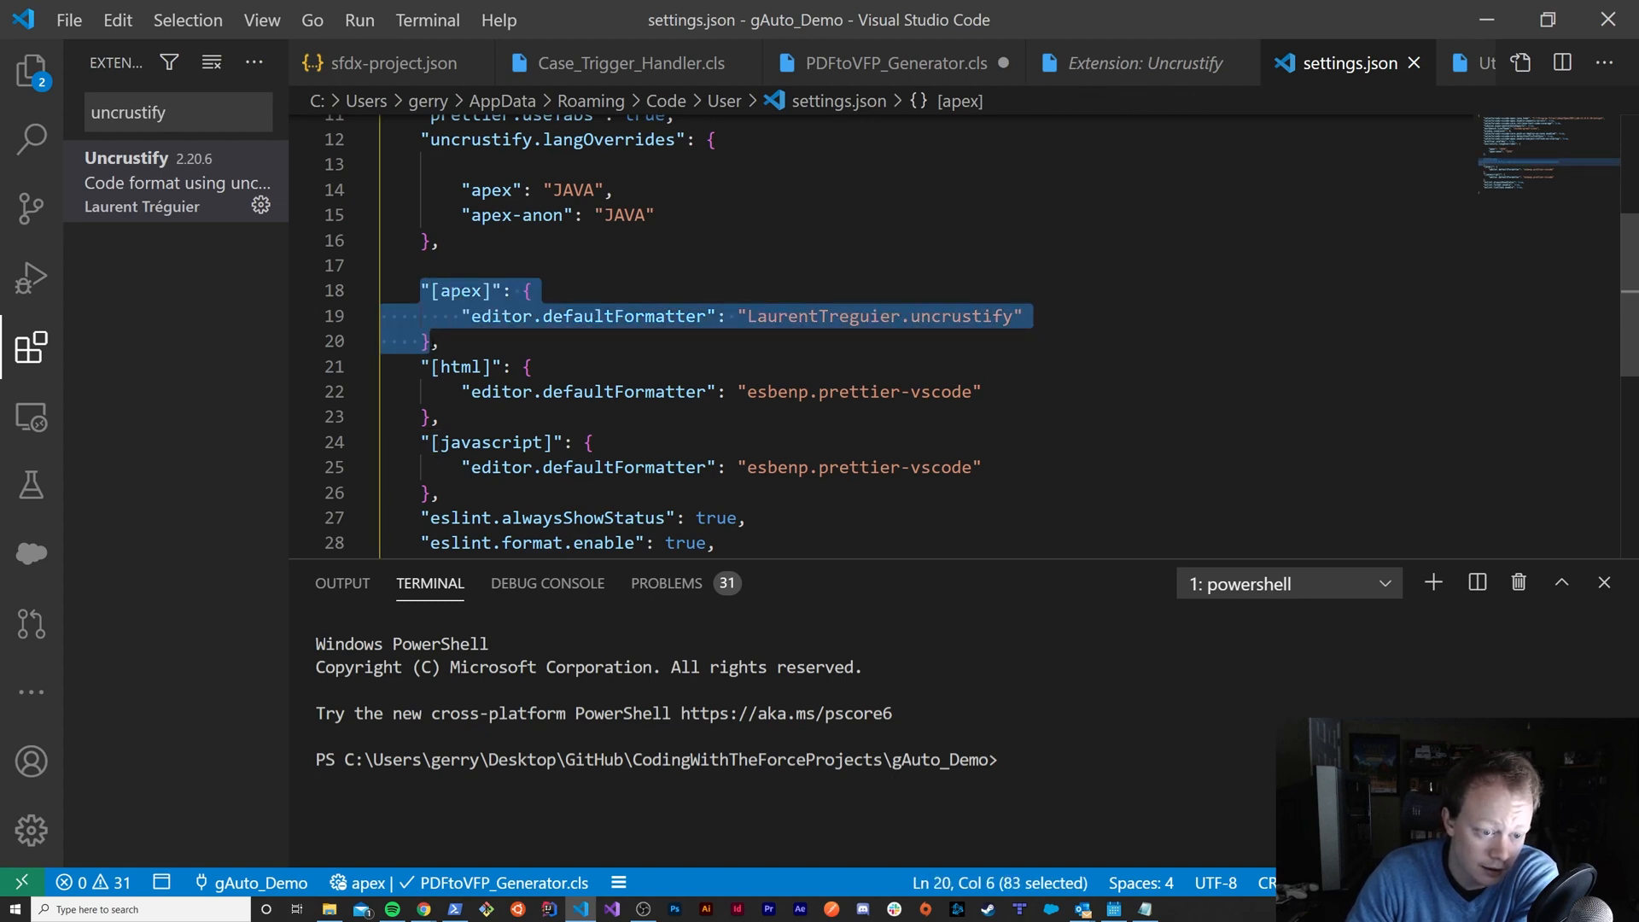
pyautogui.click(439, 341)
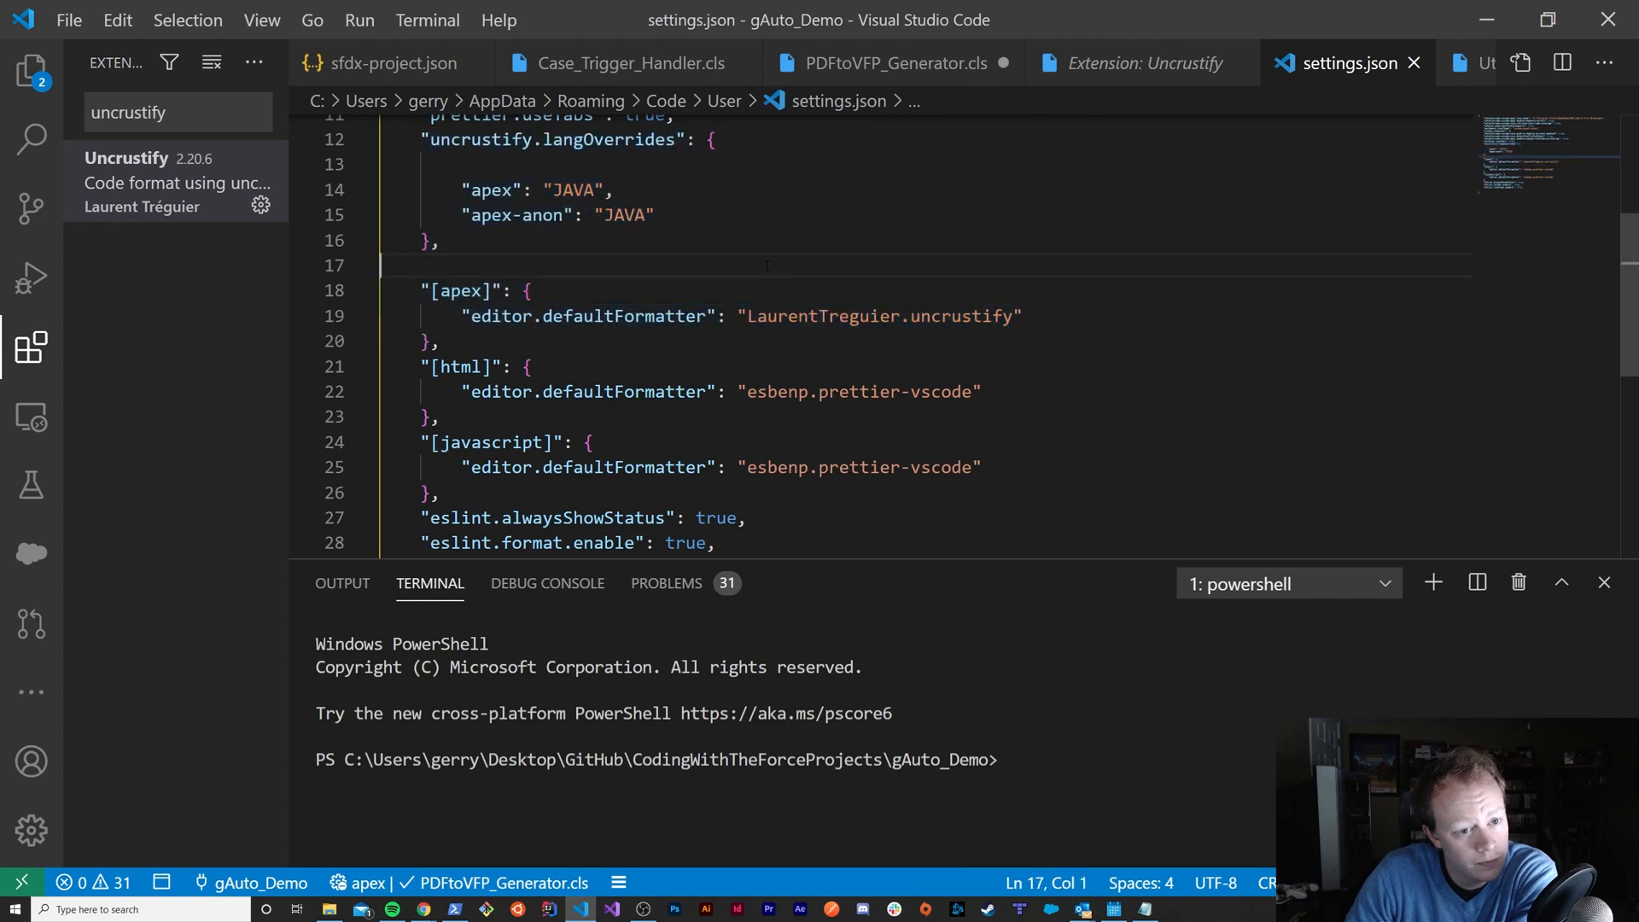
pyautogui.scroll(3)
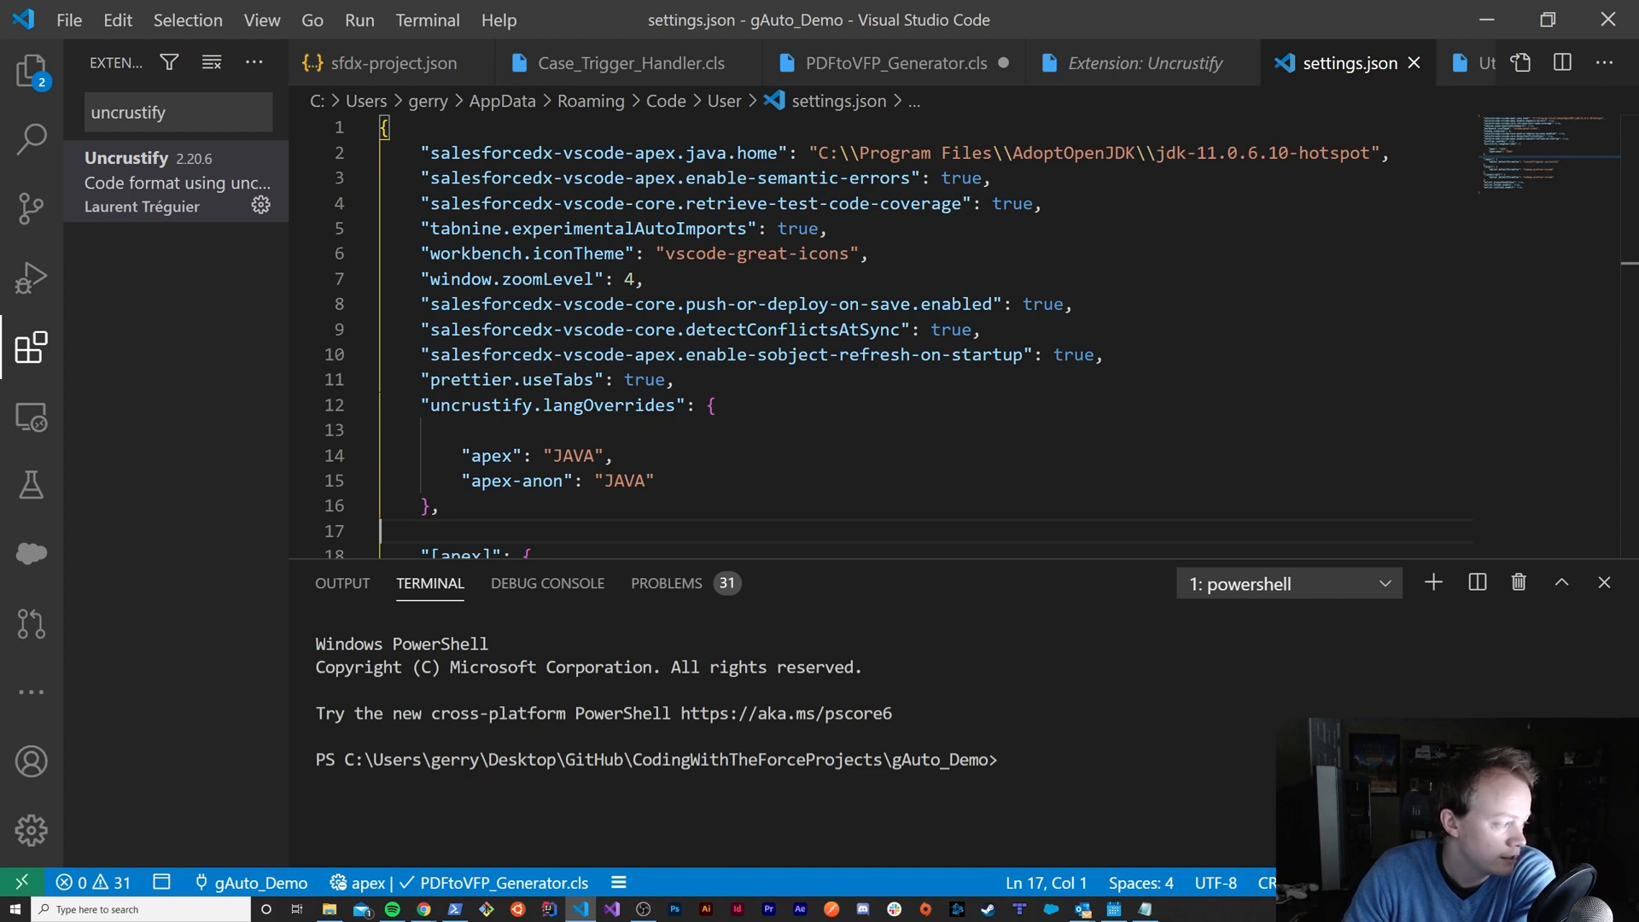
pyautogui.click(1075, 304)
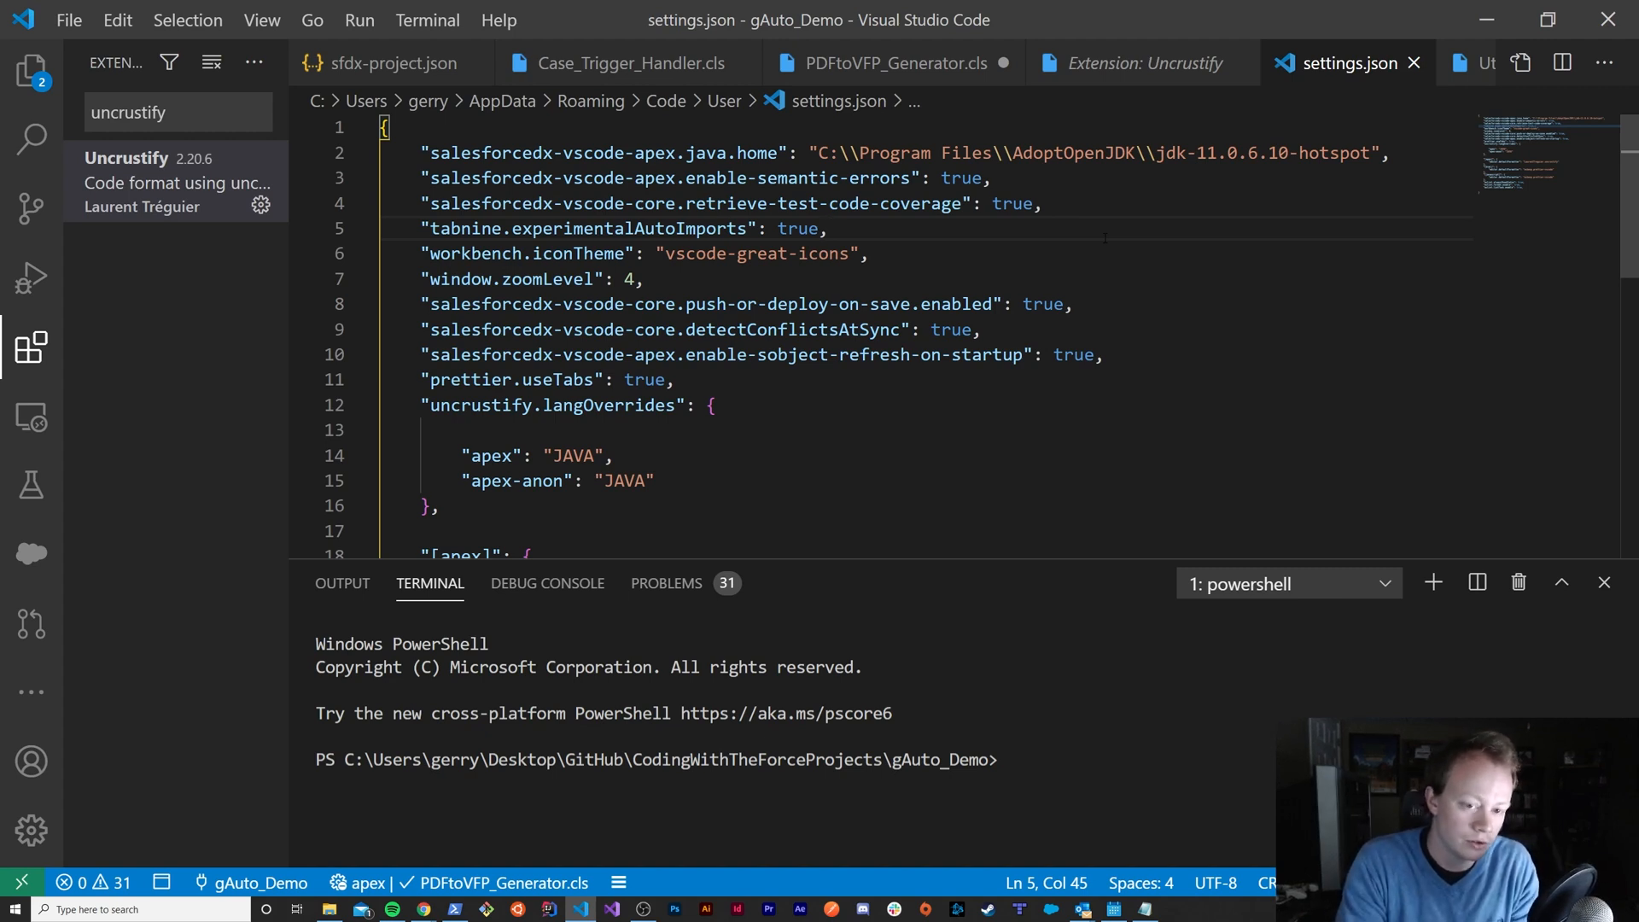
# Step: Run 'Uncrustify: Create default config file' from the Command Palette, getting the config-already-exists notice
pyautogui.press('ctrl+shift+p')
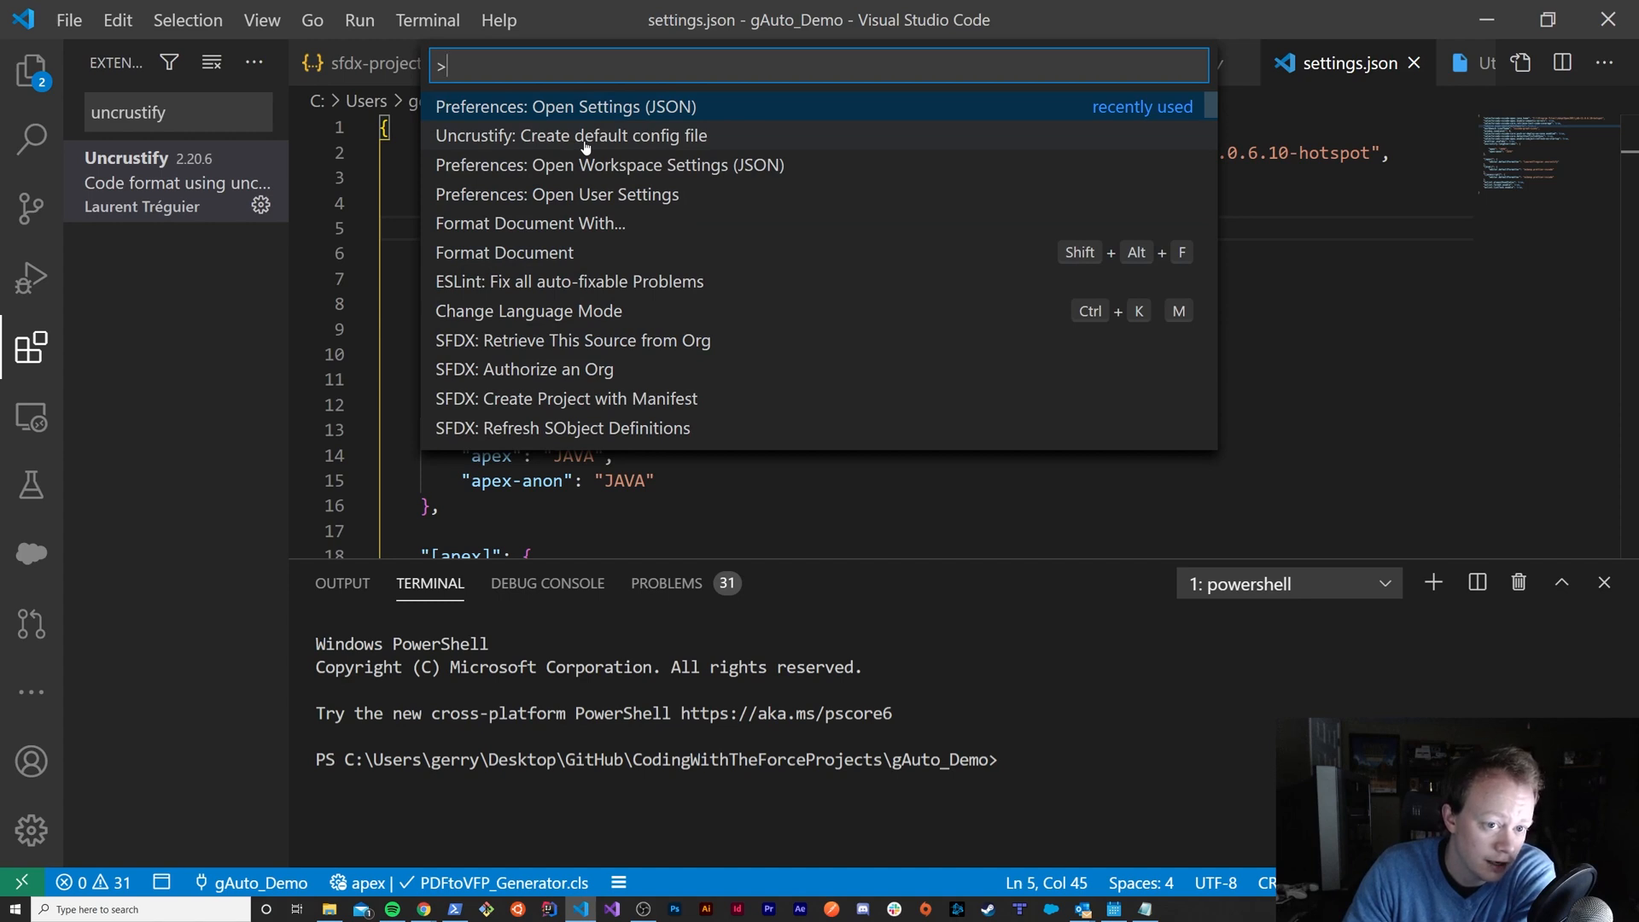
pyautogui.moveTo(708, 146)
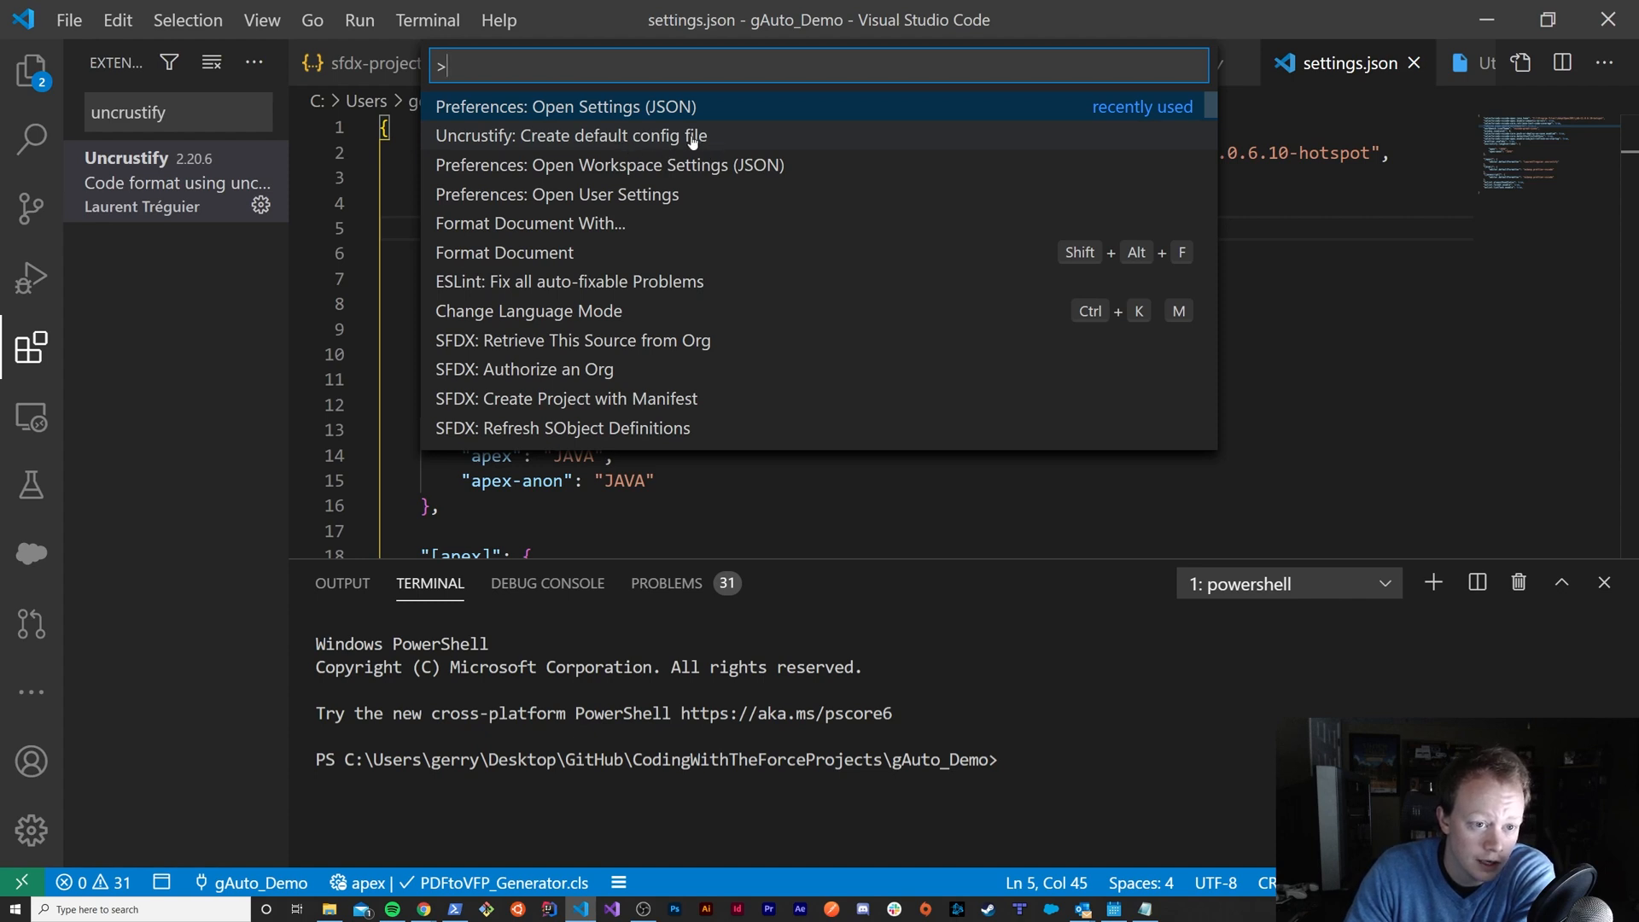
pyautogui.moveTo(615, 142)
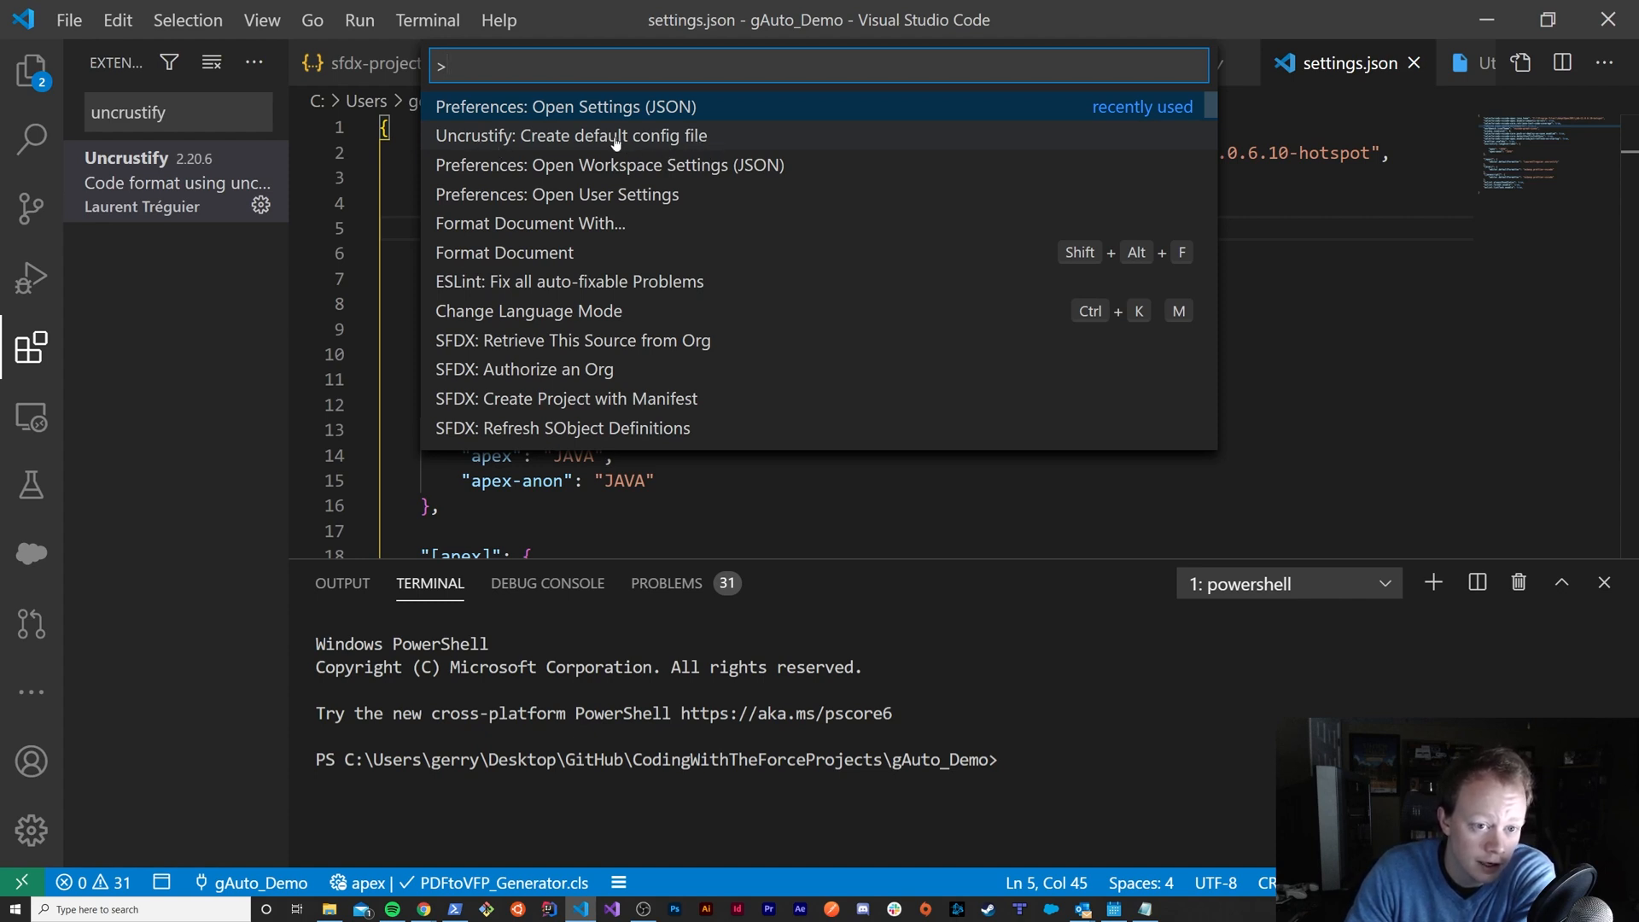
pyautogui.moveTo(502, 143)
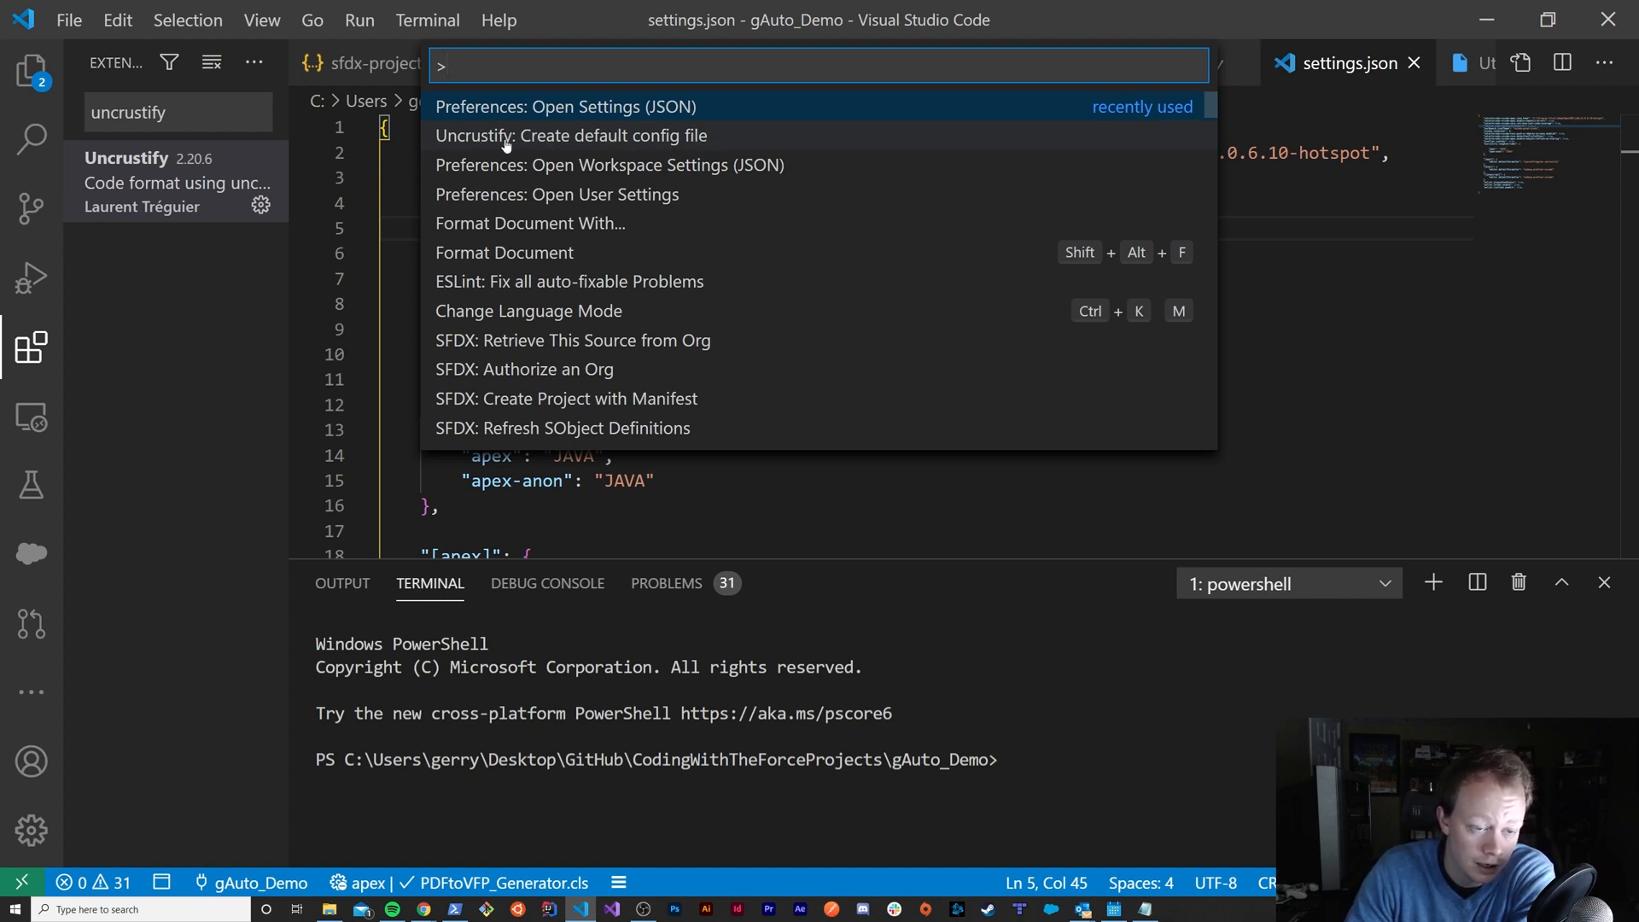
pyautogui.click(572, 135)
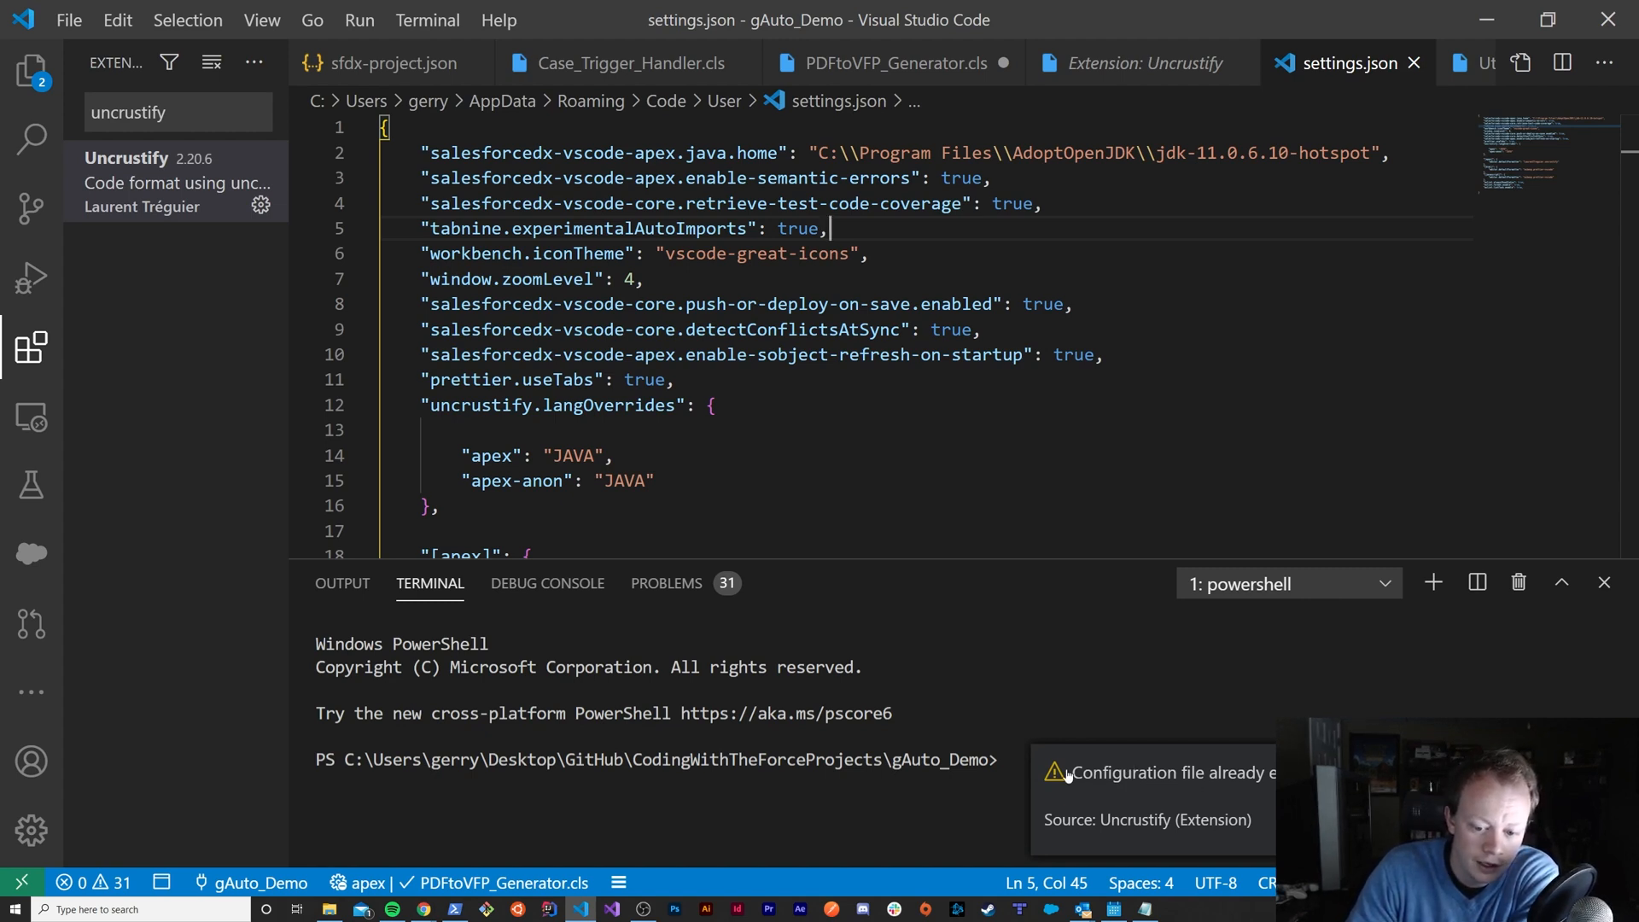
pyautogui.moveTo(1105, 785)
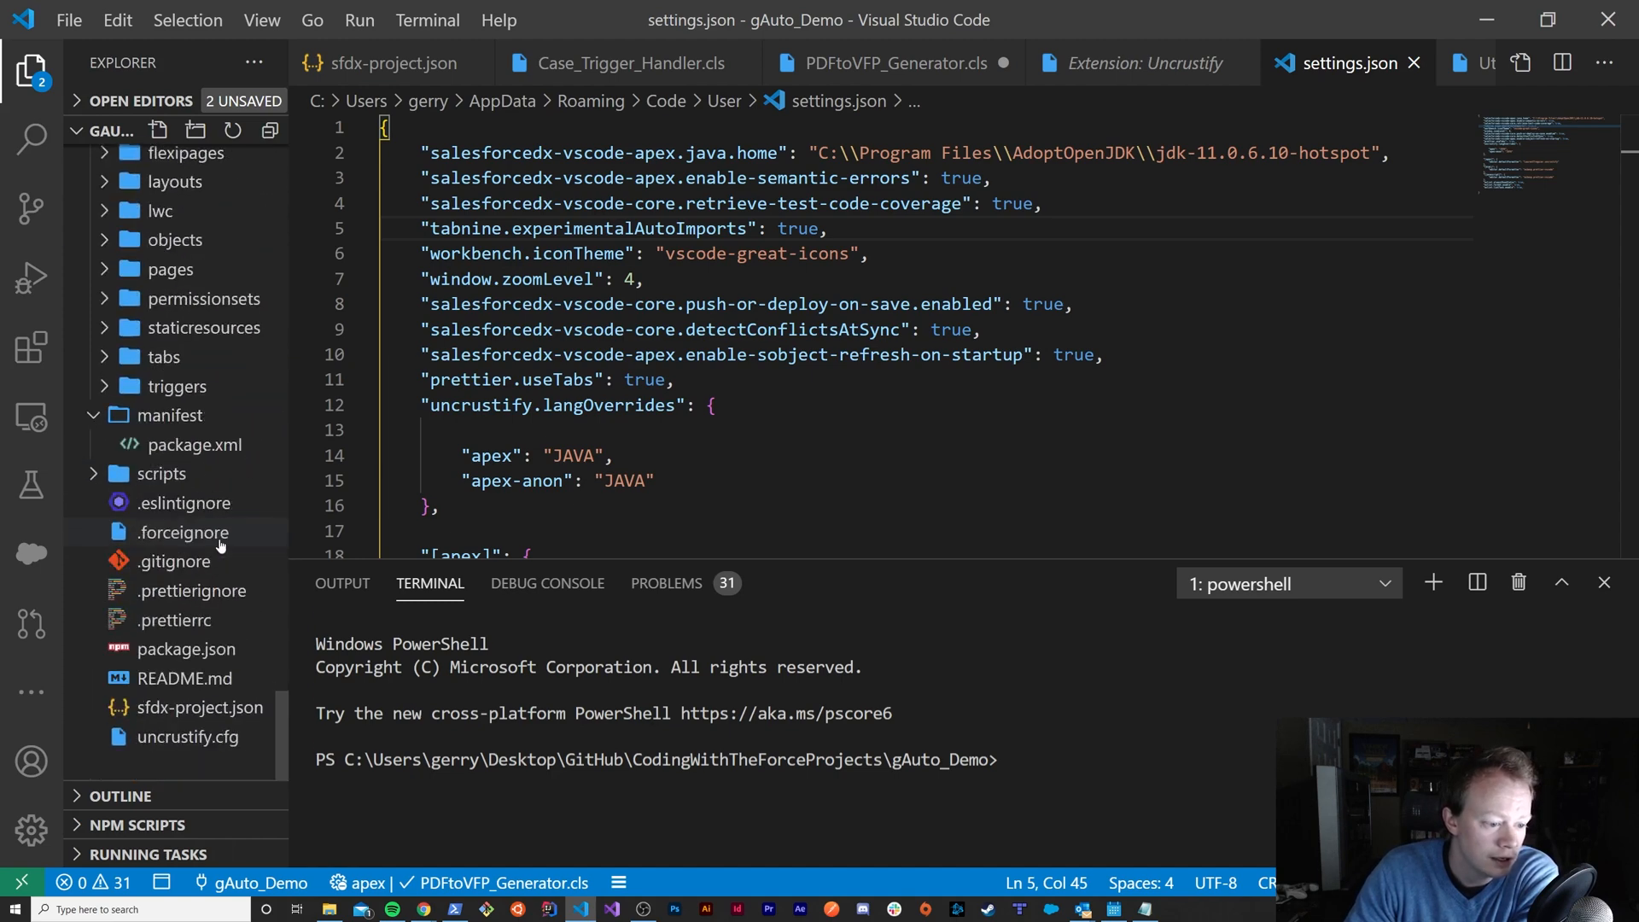
pyautogui.moveTo(83, 745)
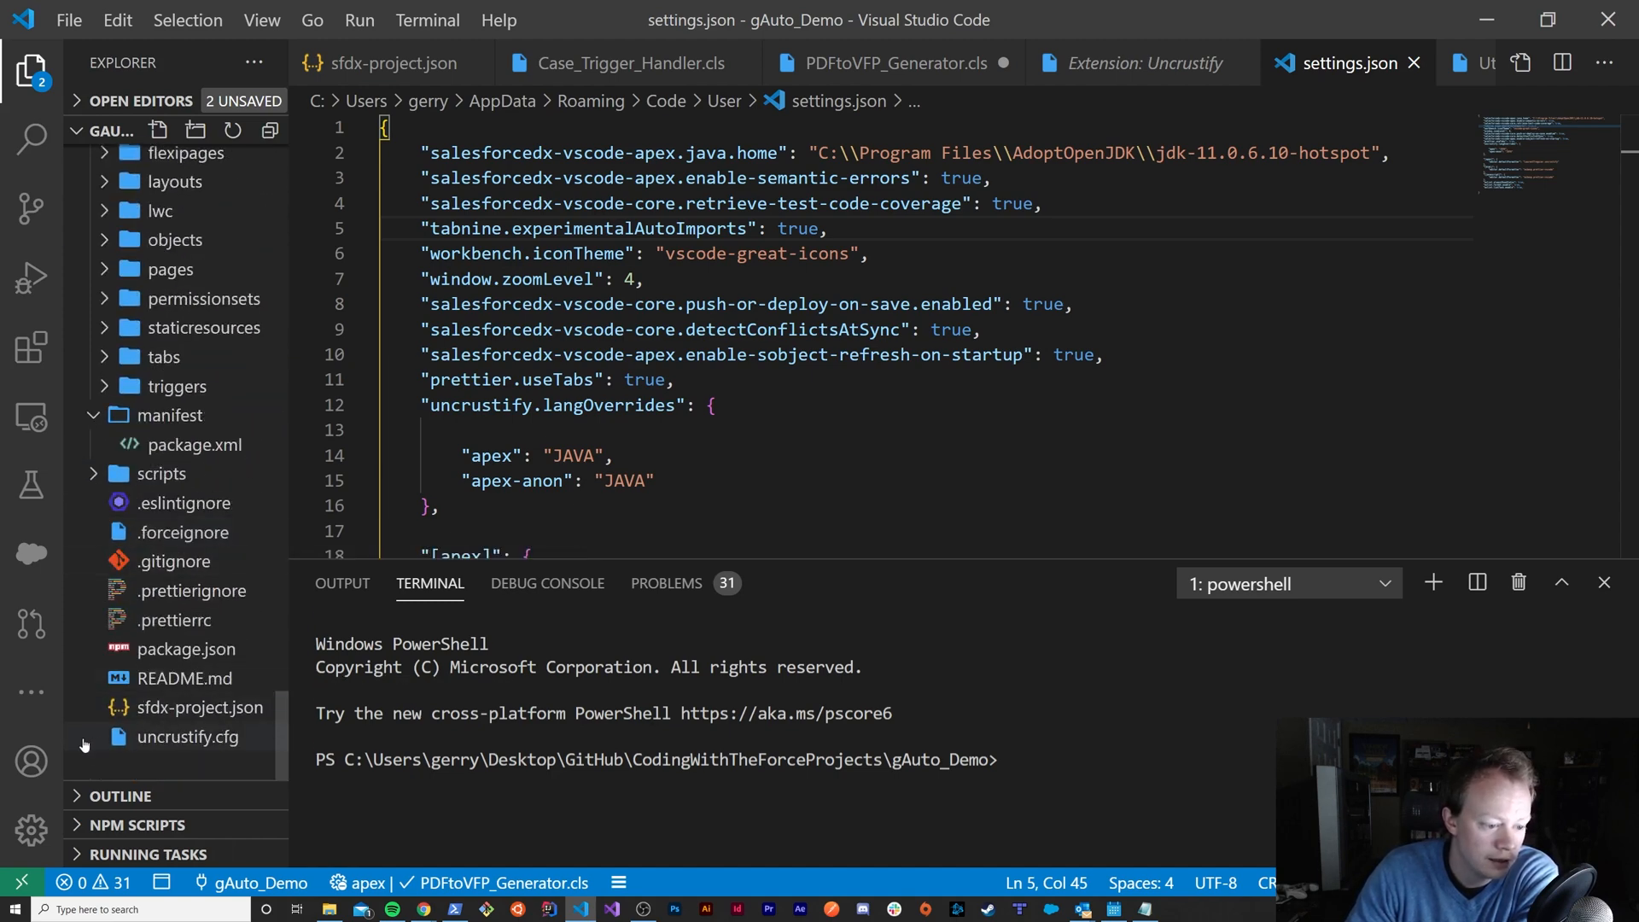
pyautogui.moveTo(118, 738)
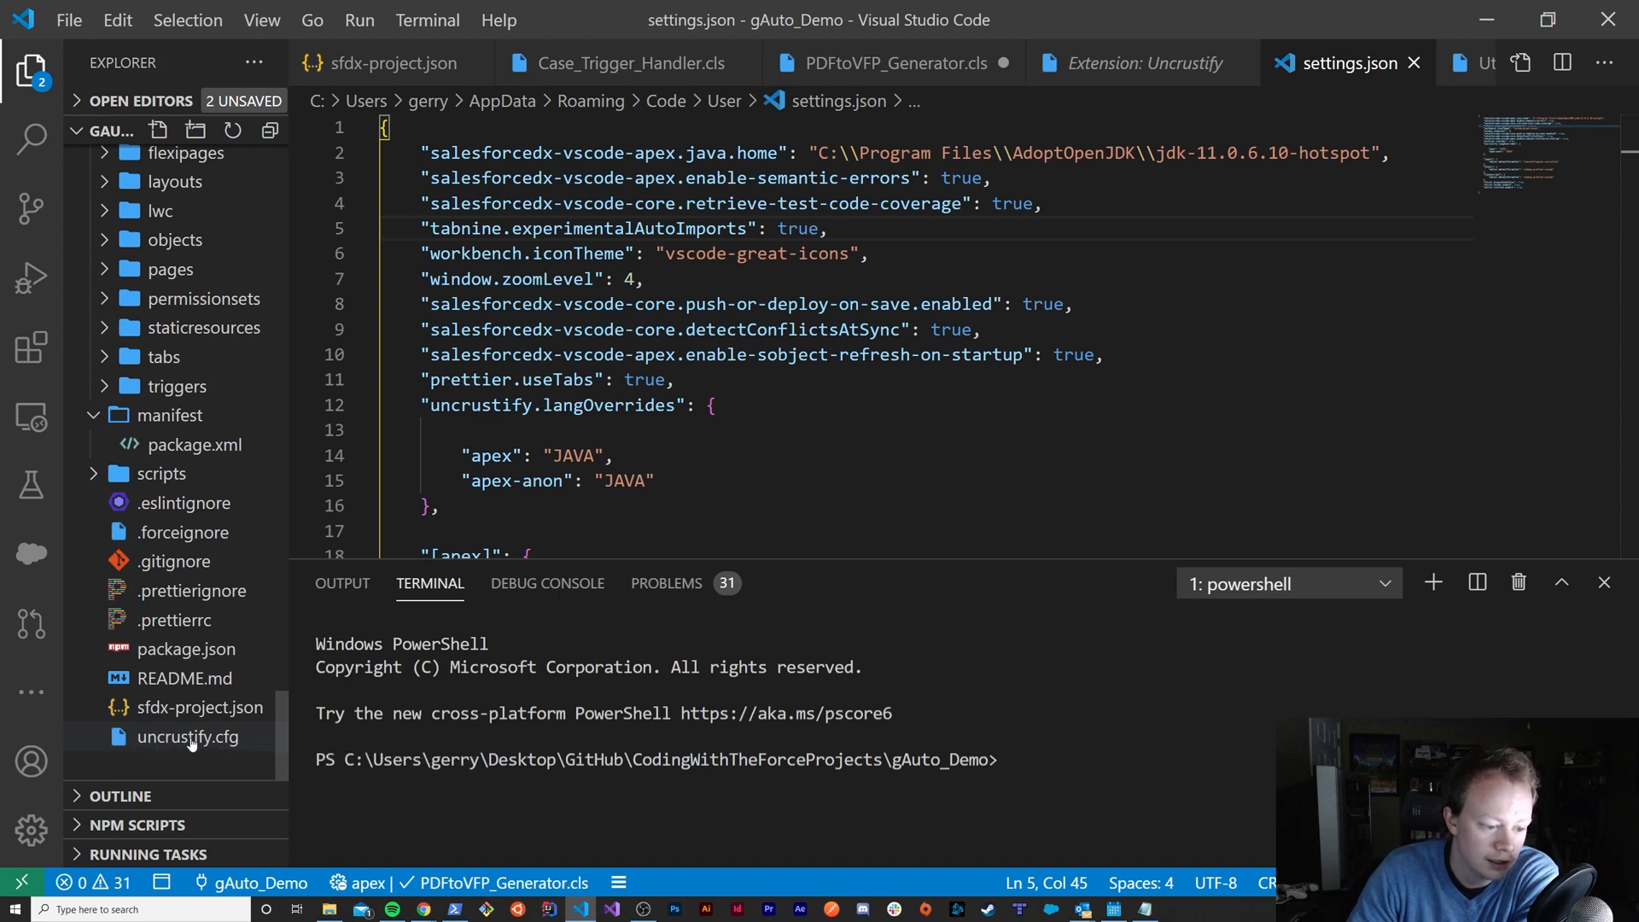
pyautogui.moveTo(189, 738)
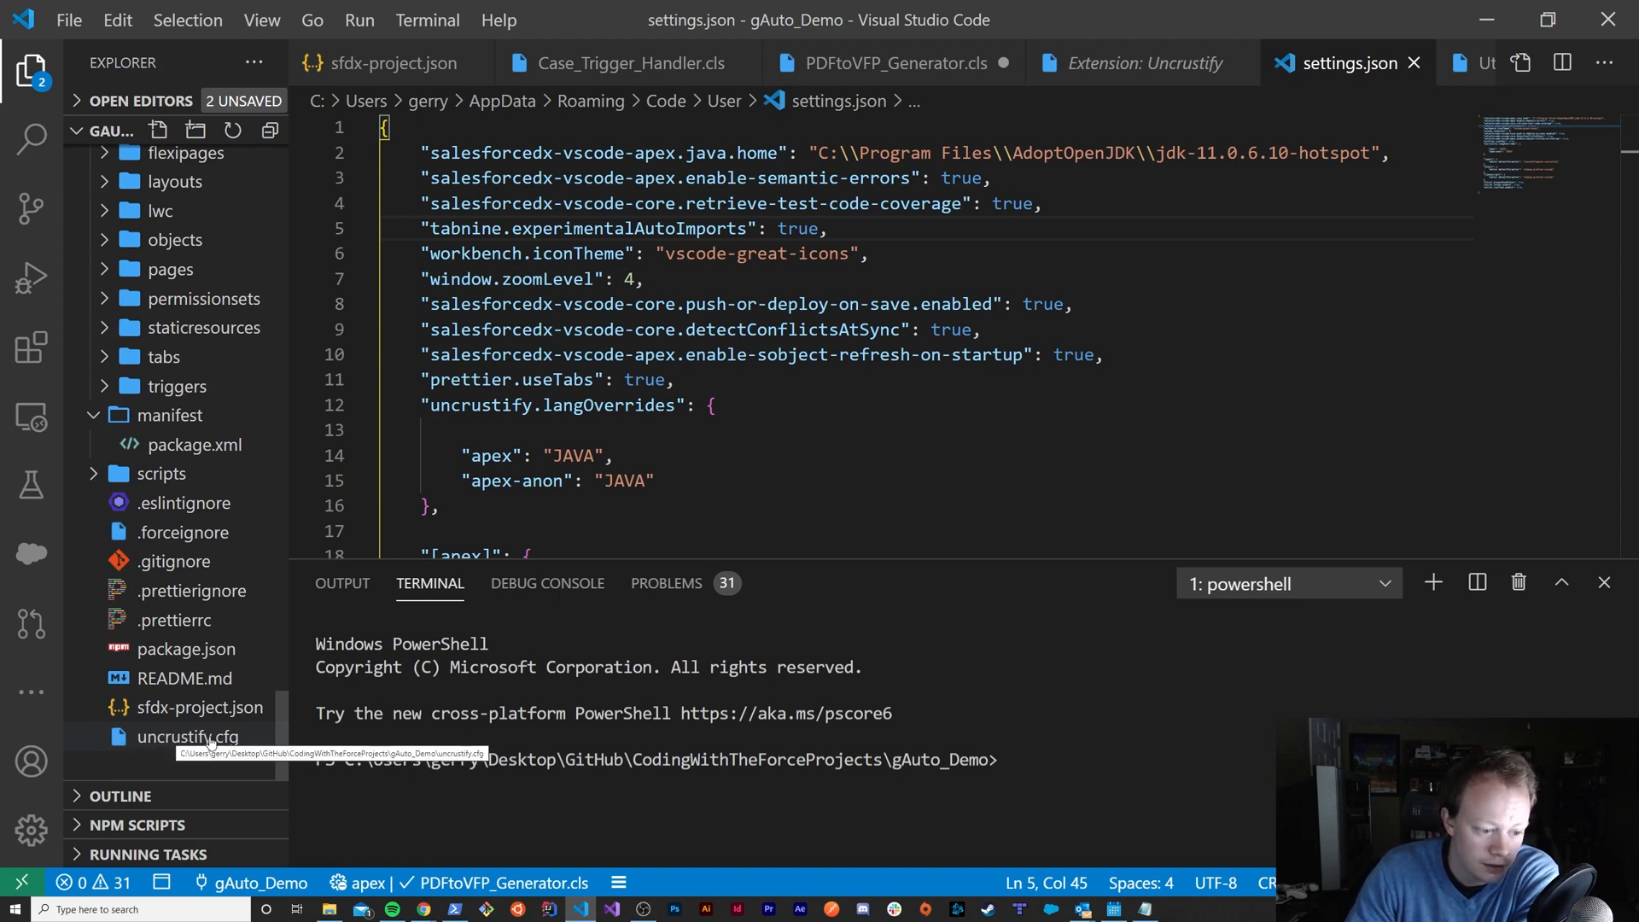
pyautogui.moveTo(128, 748)
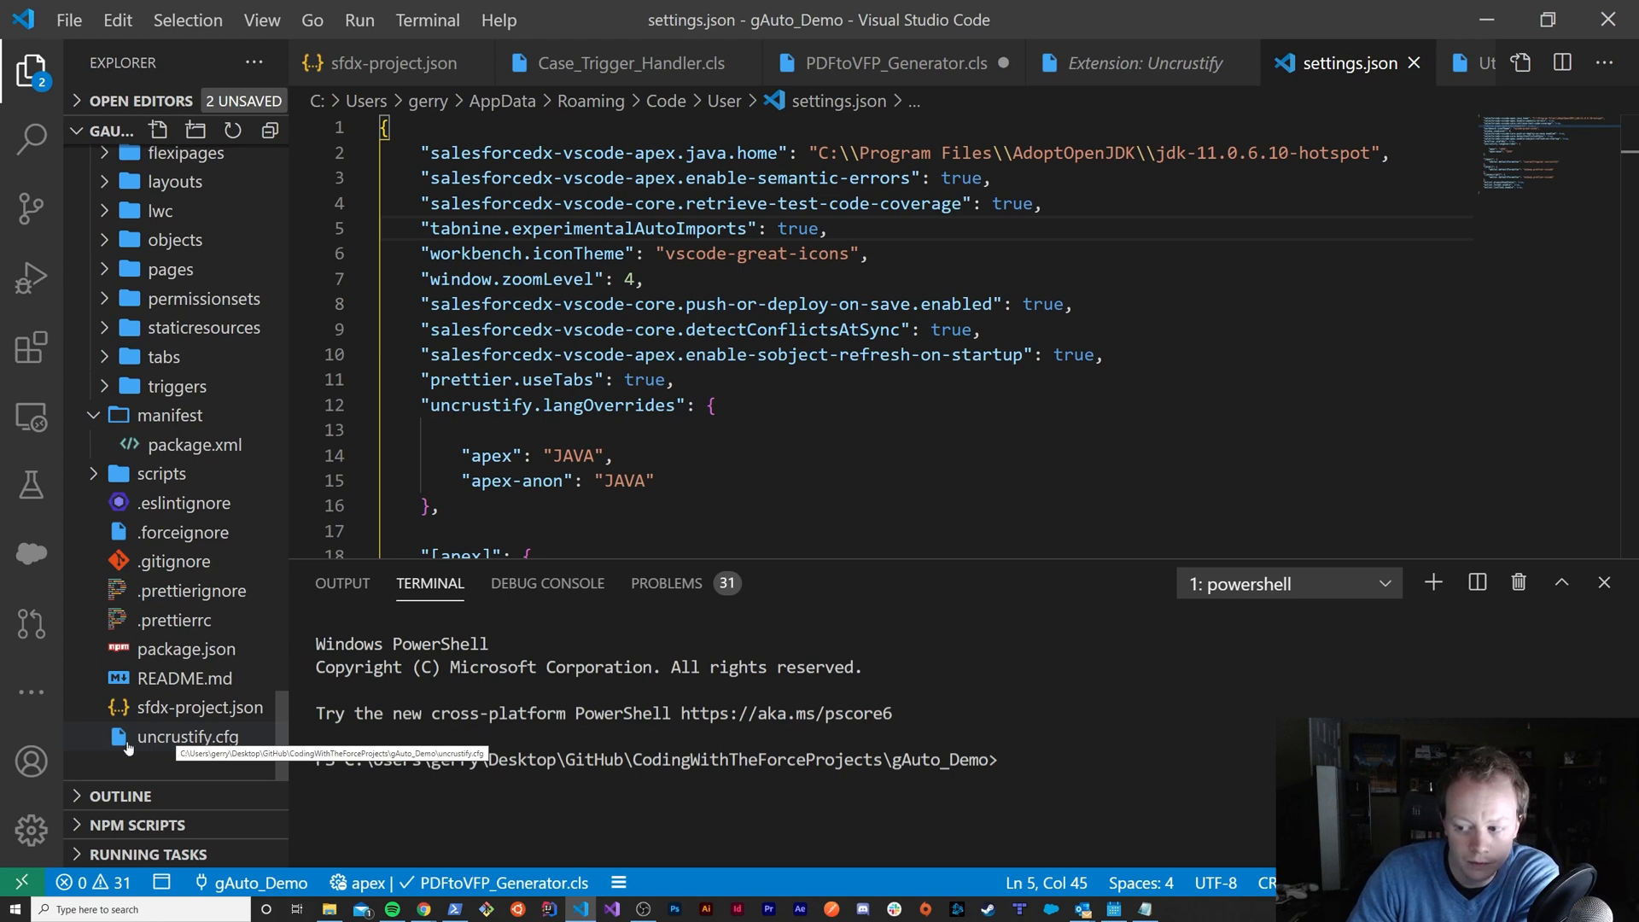
pyautogui.moveTo(46, 336)
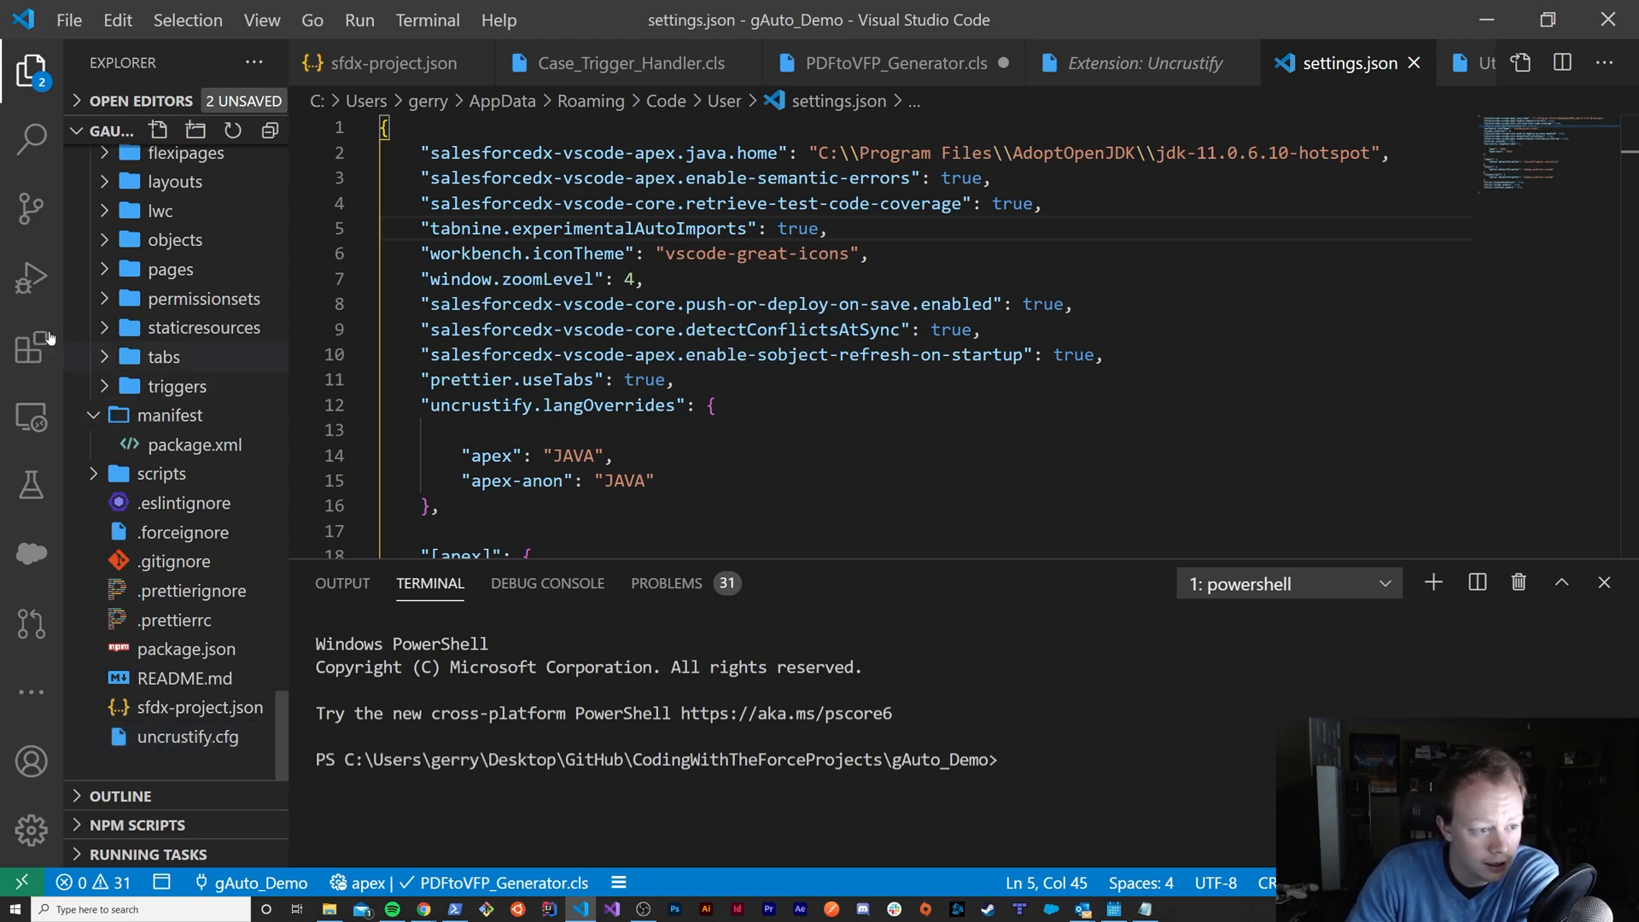
pyautogui.moveTo(198, 756)
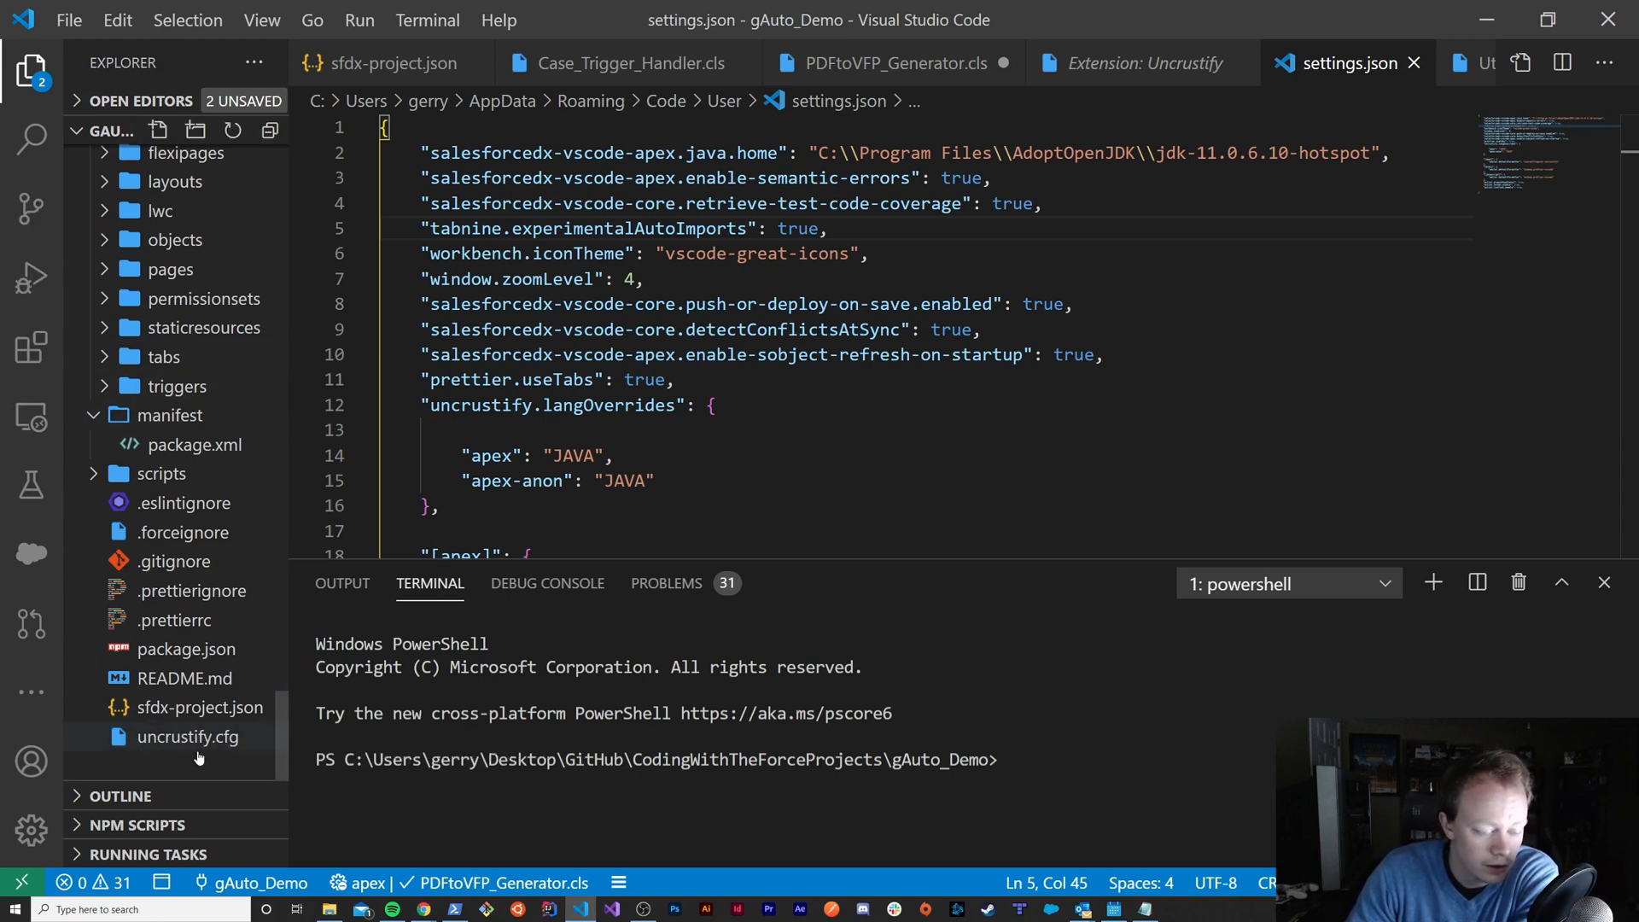
# Step: Load the project's uncrustify.cfg into the Uncrustify configuration editor
pyautogui.click(187, 738)
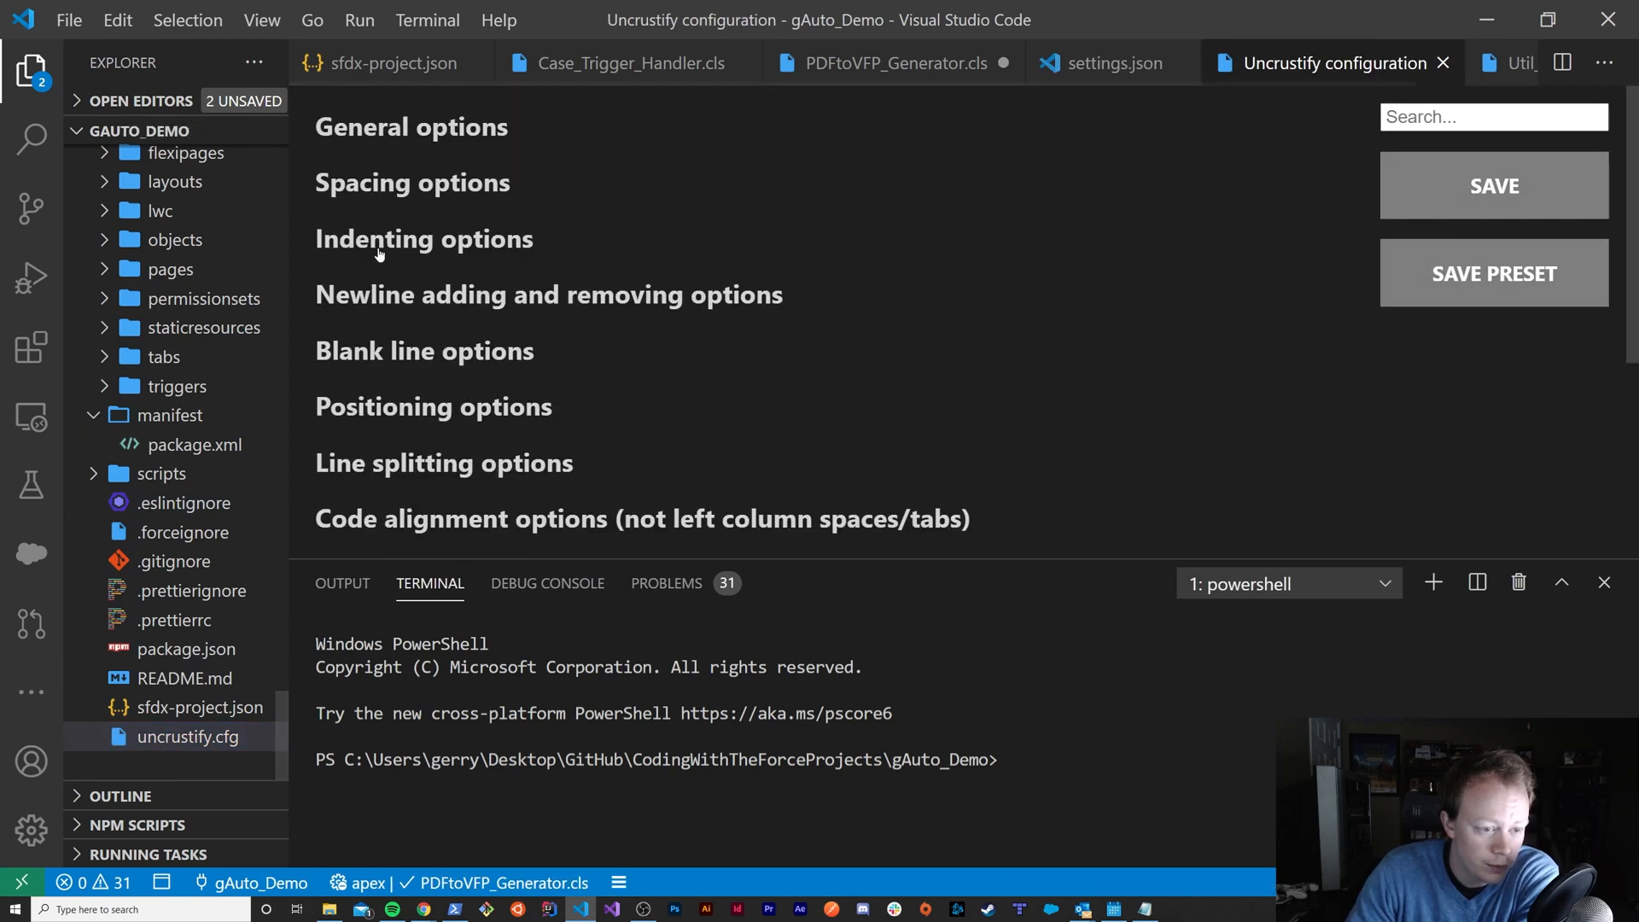
pyautogui.moveTo(379, 126)
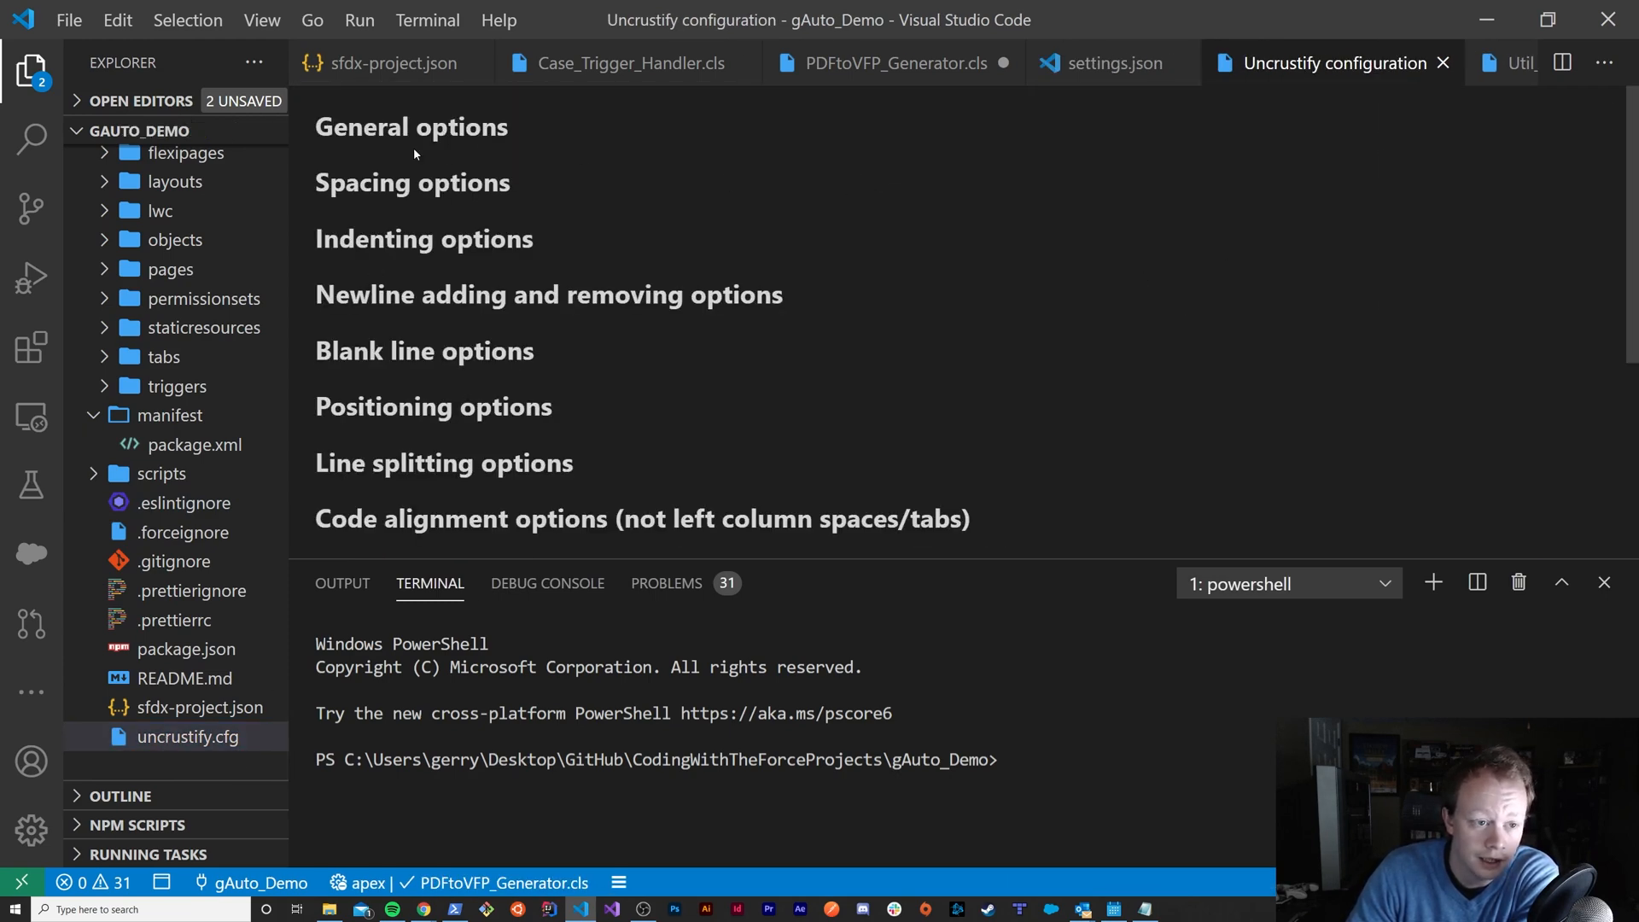
pyautogui.moveTo(483, 177)
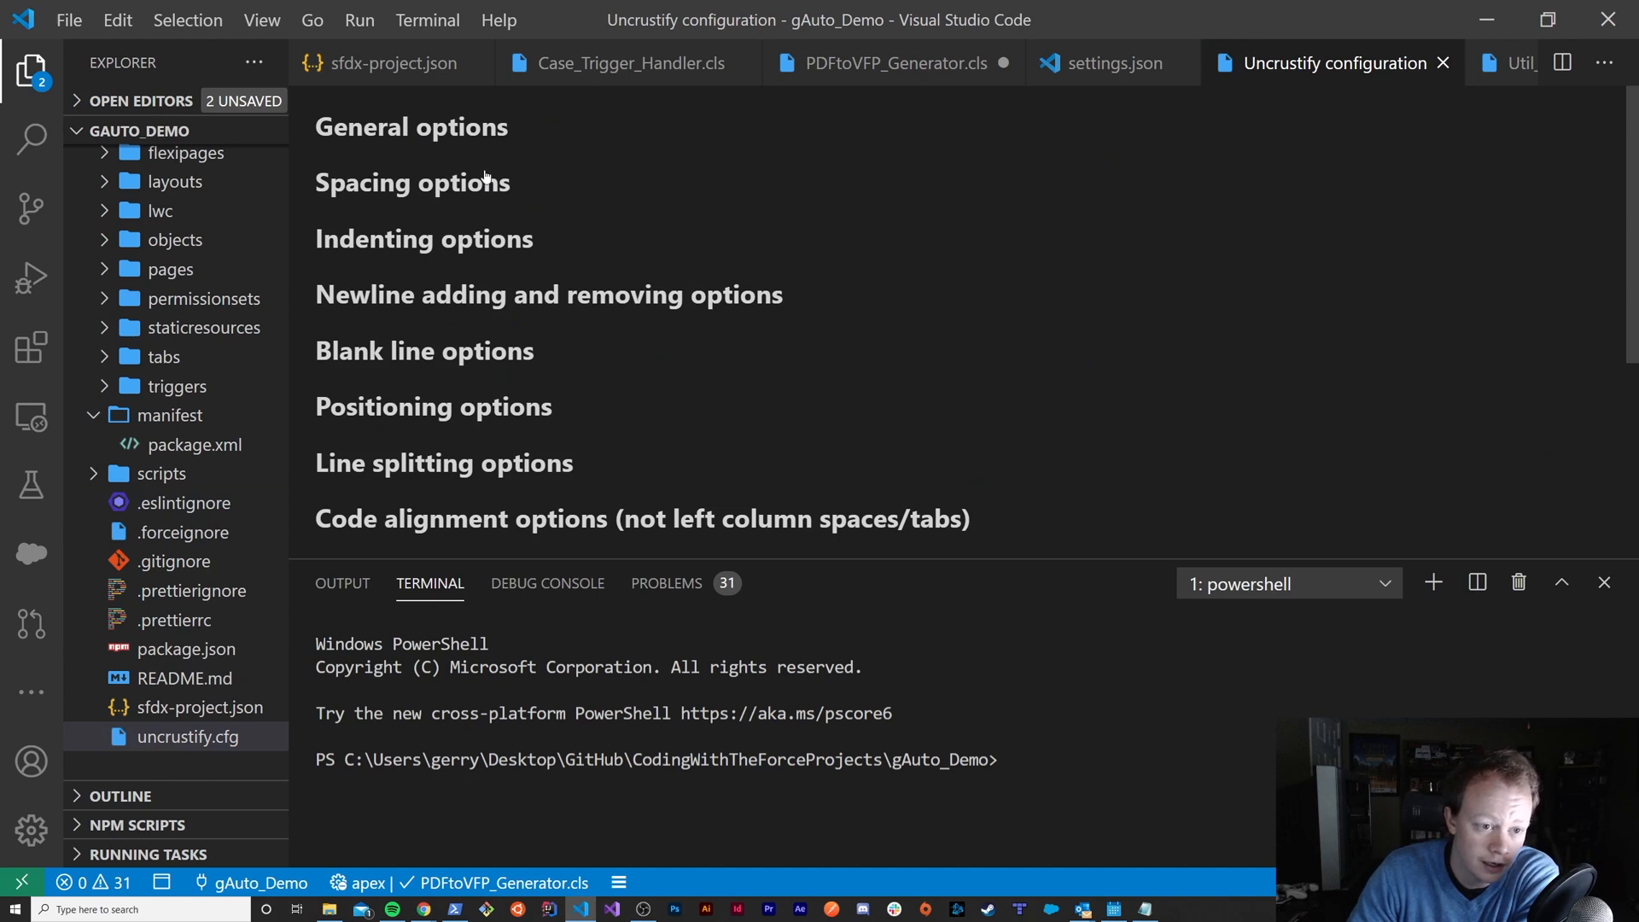
pyautogui.moveTo(565, 178)
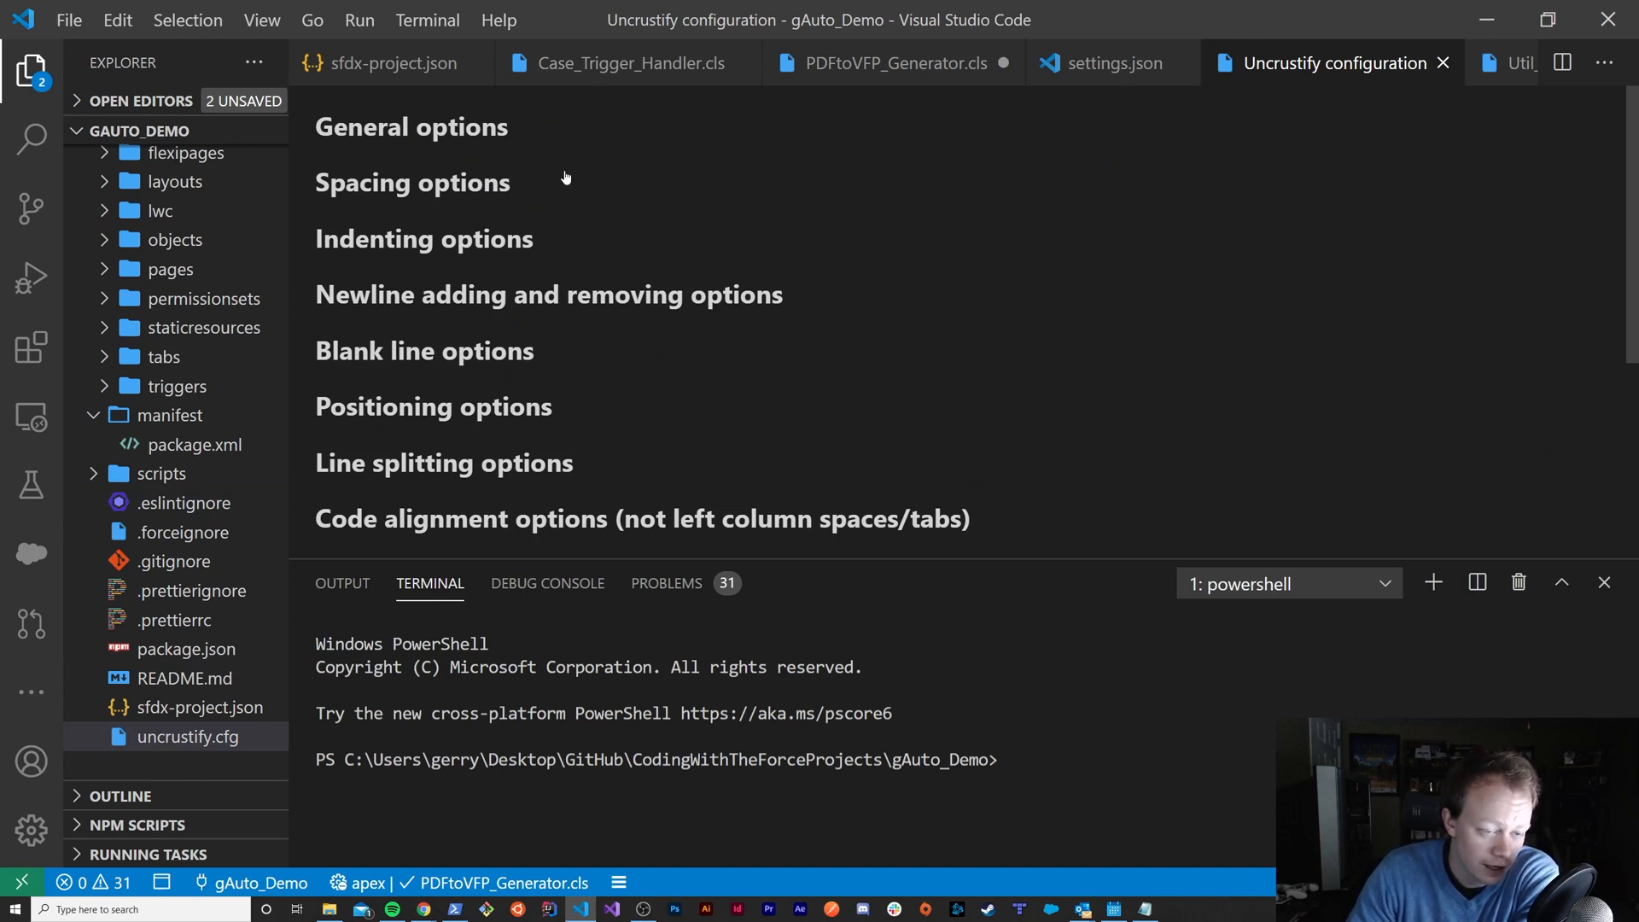
pyautogui.moveTo(627, 290)
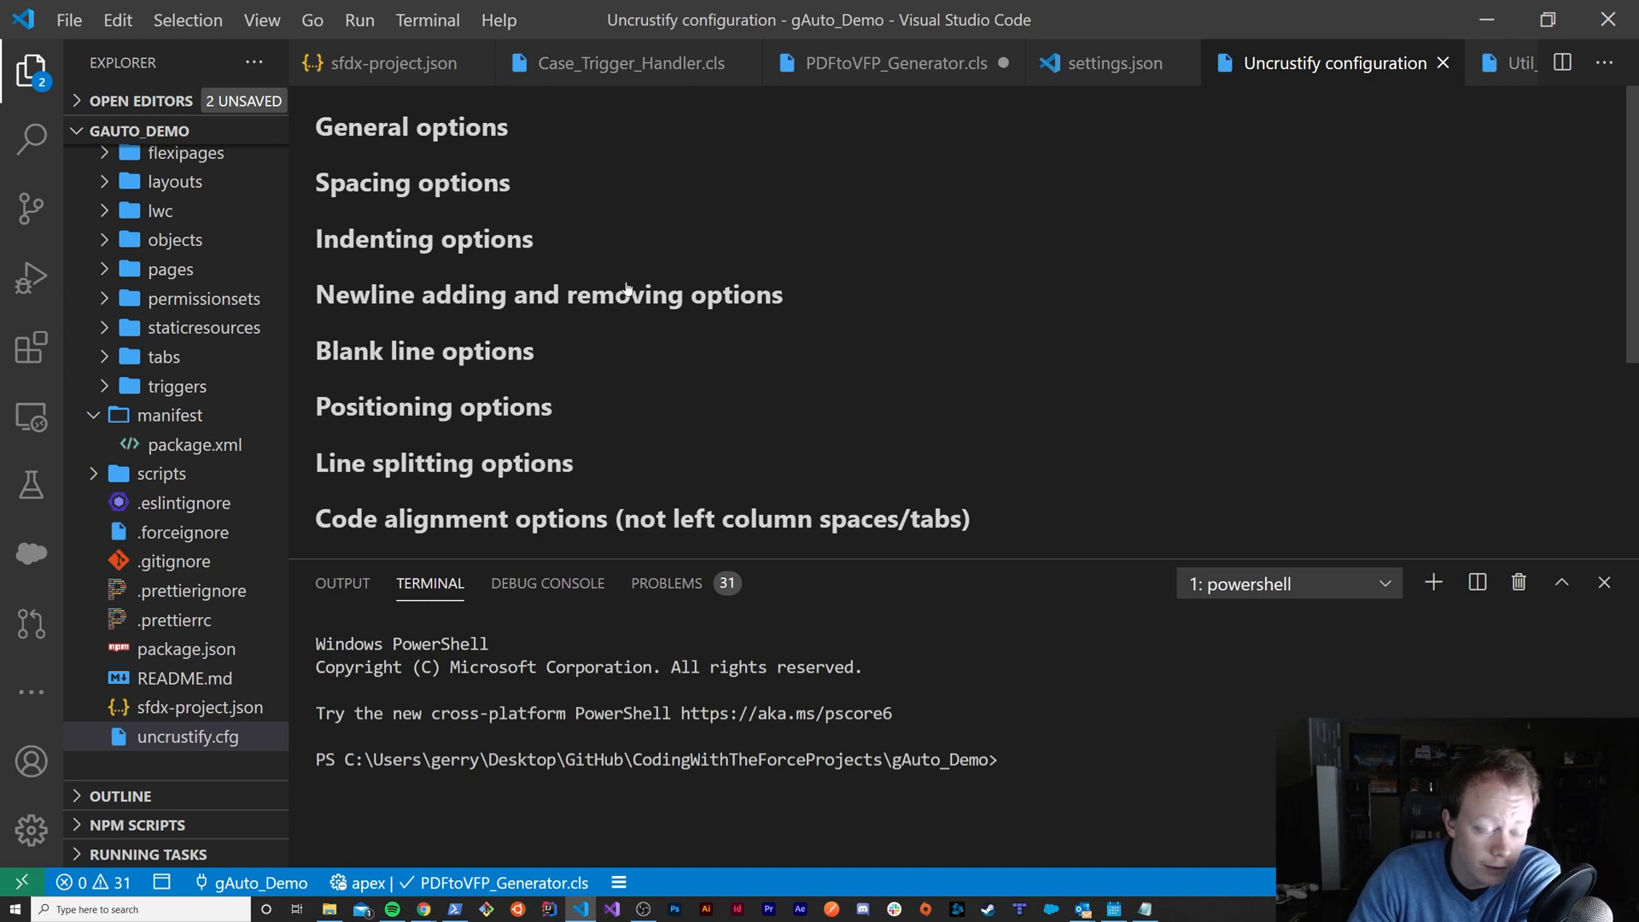
pyautogui.moveTo(350, 191)
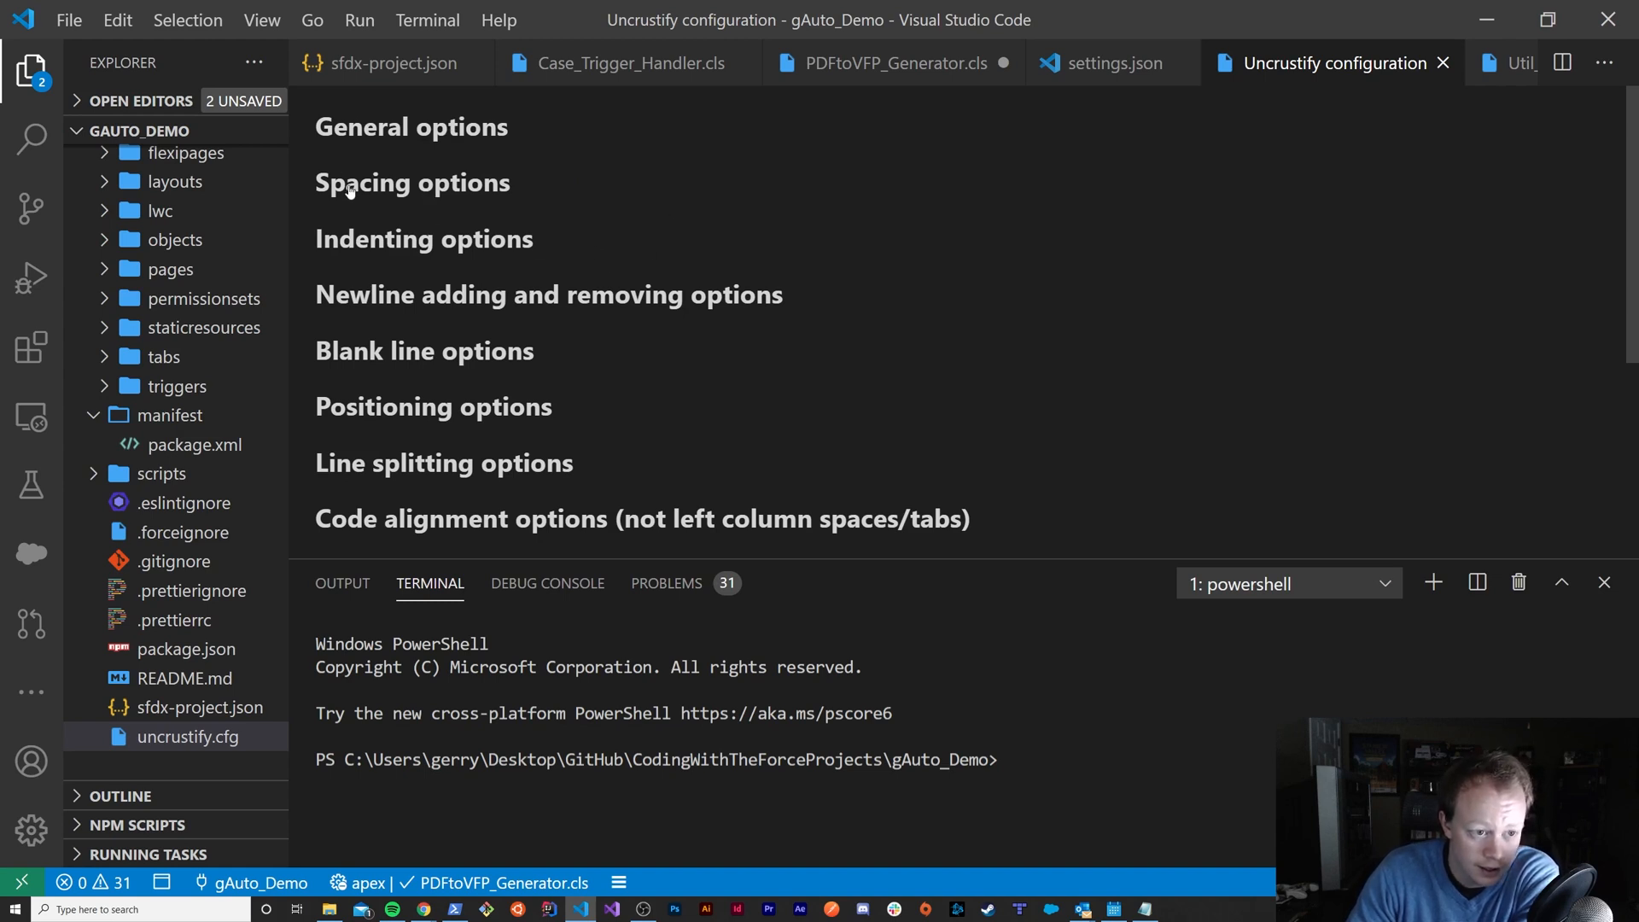
# Step: Expand the General options section and scroll down through the option list to the code alignment settings
pyautogui.click(411, 126)
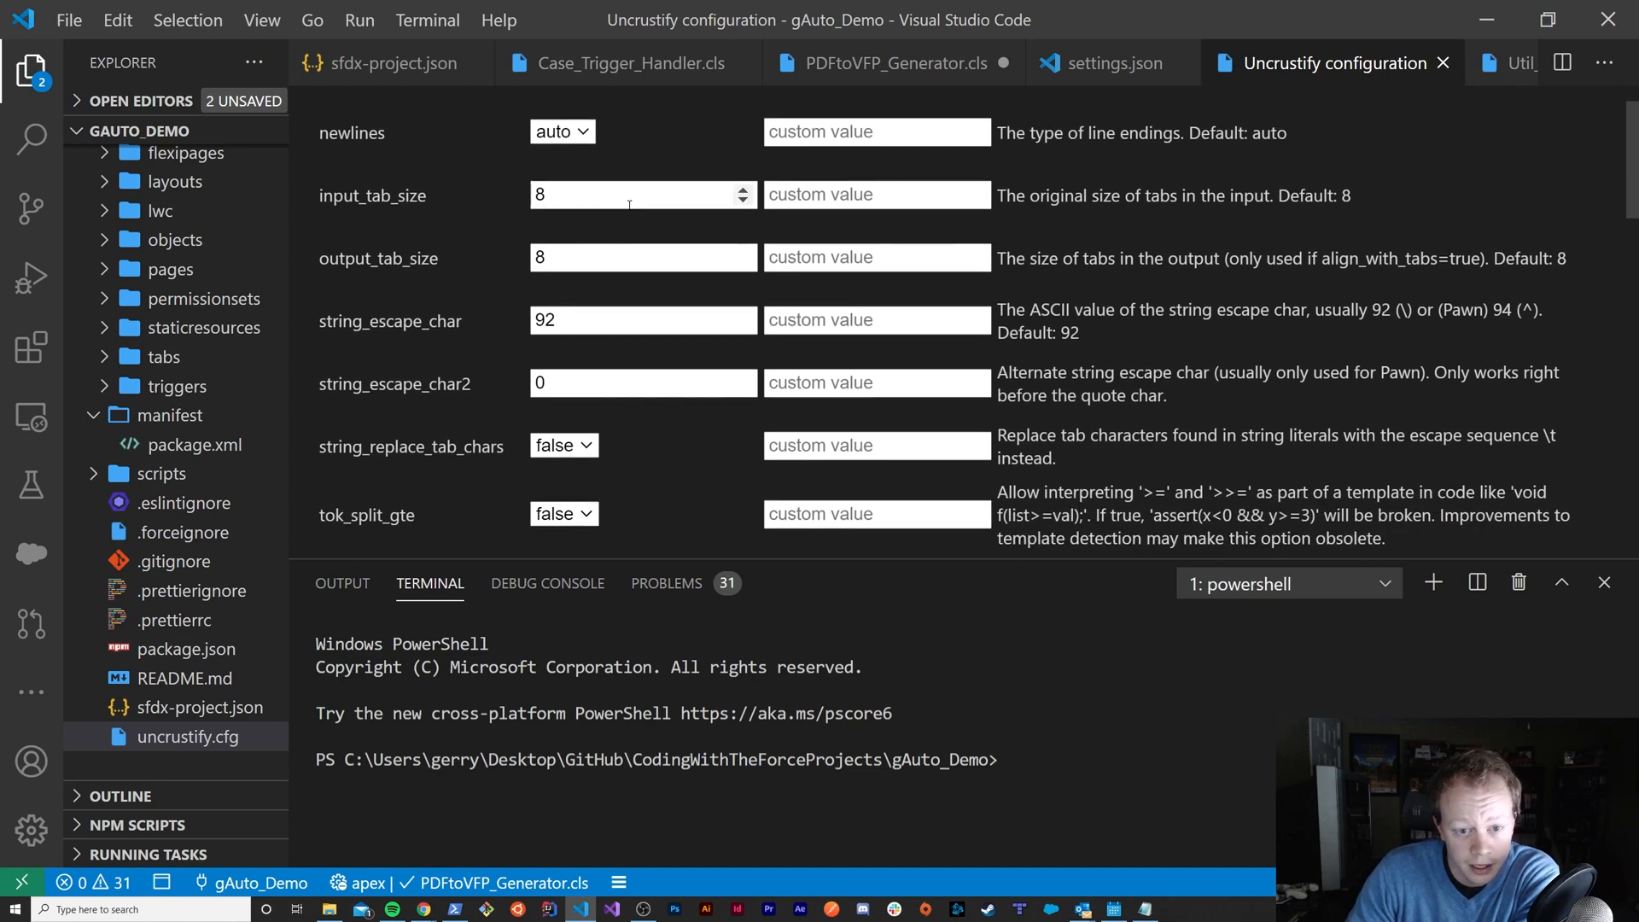
pyautogui.scroll(-3)
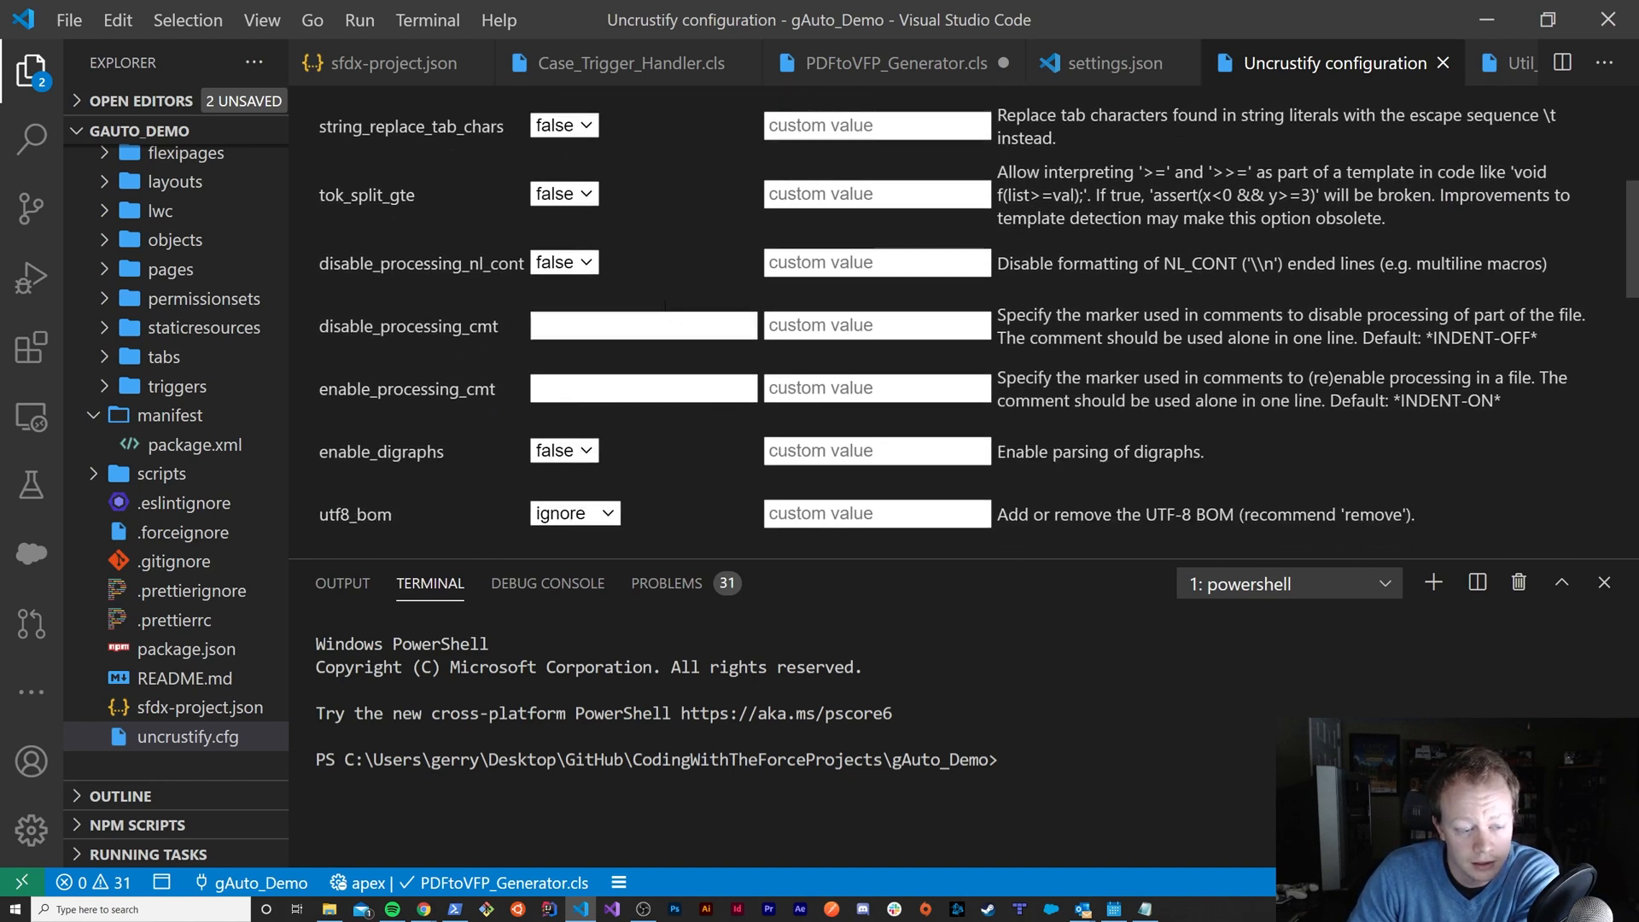
pyautogui.scroll(-3)
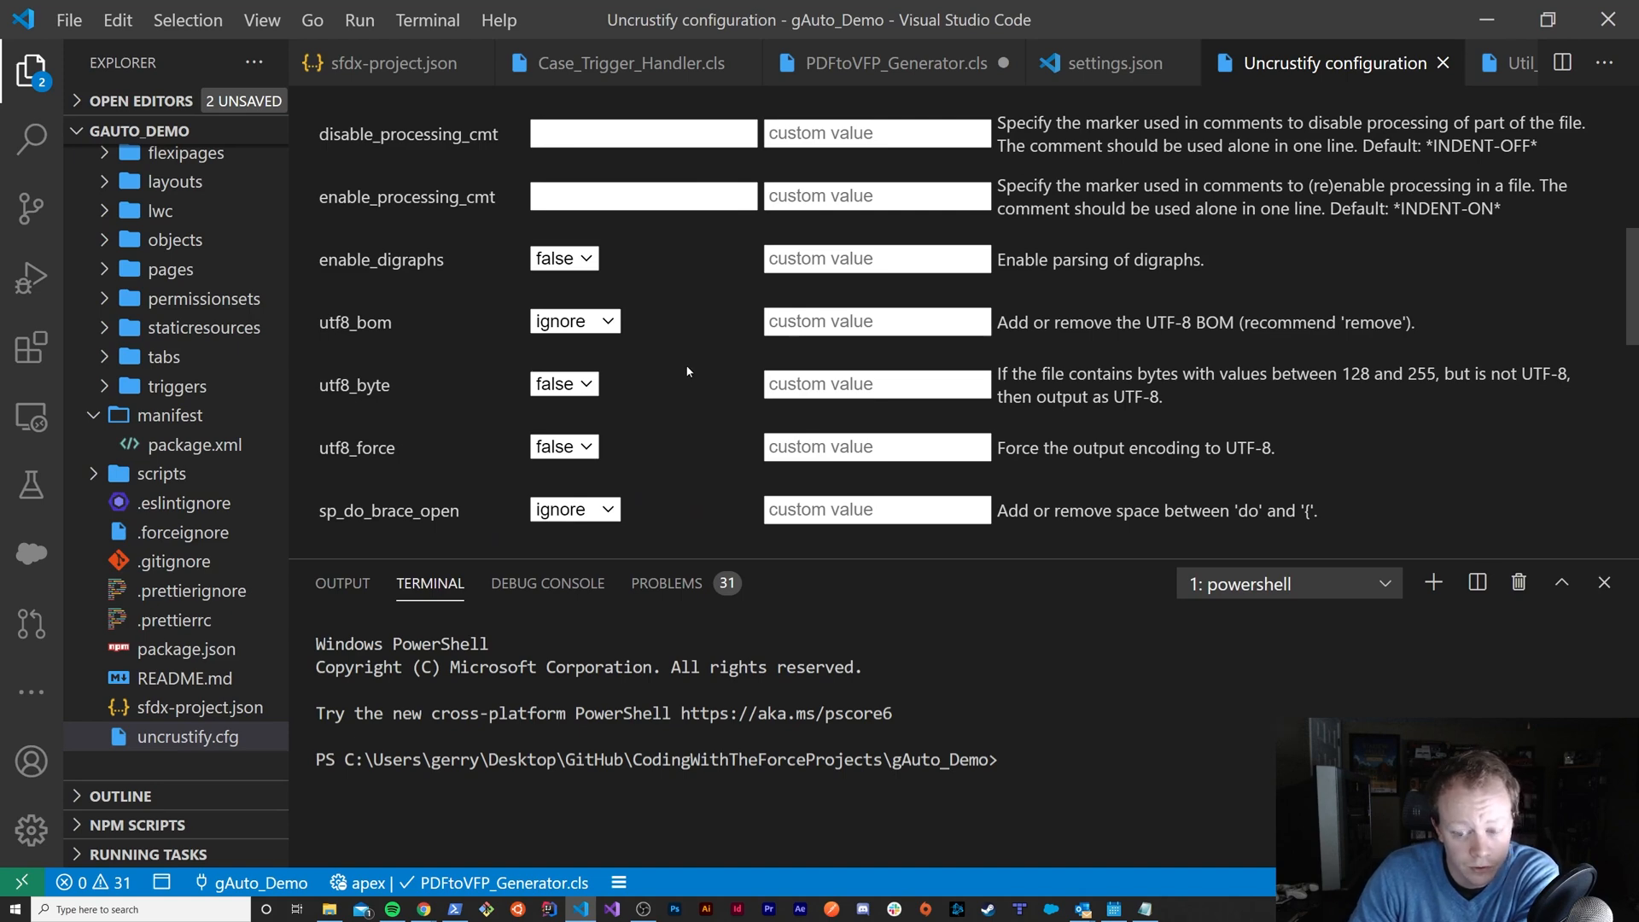
pyautogui.scroll(-3)
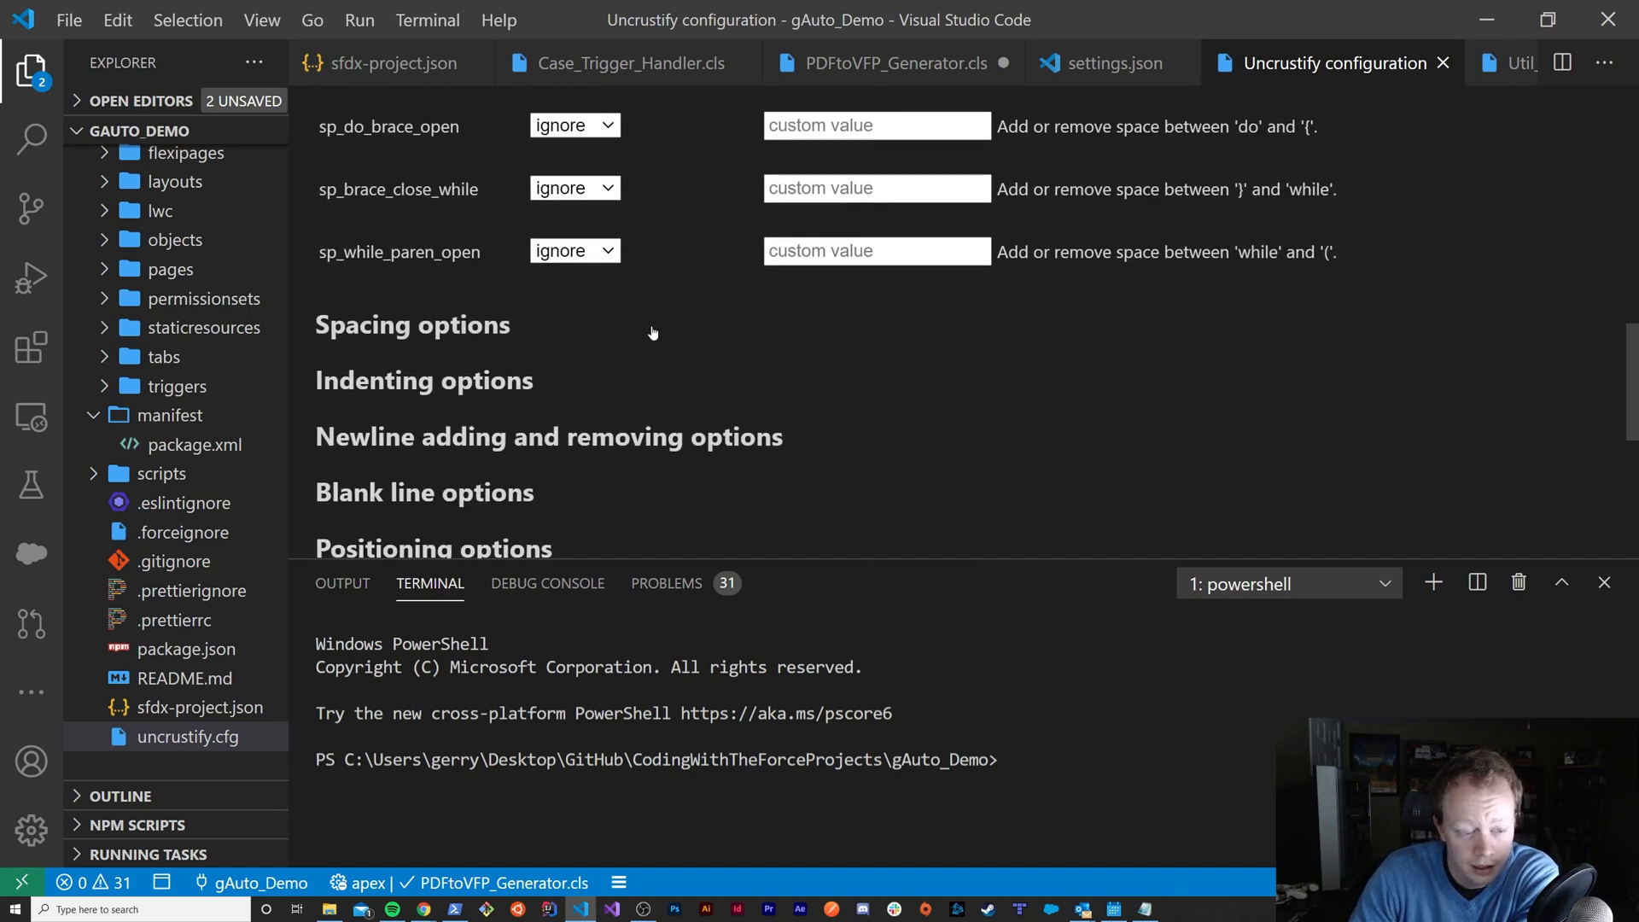
pyautogui.scroll(-3)
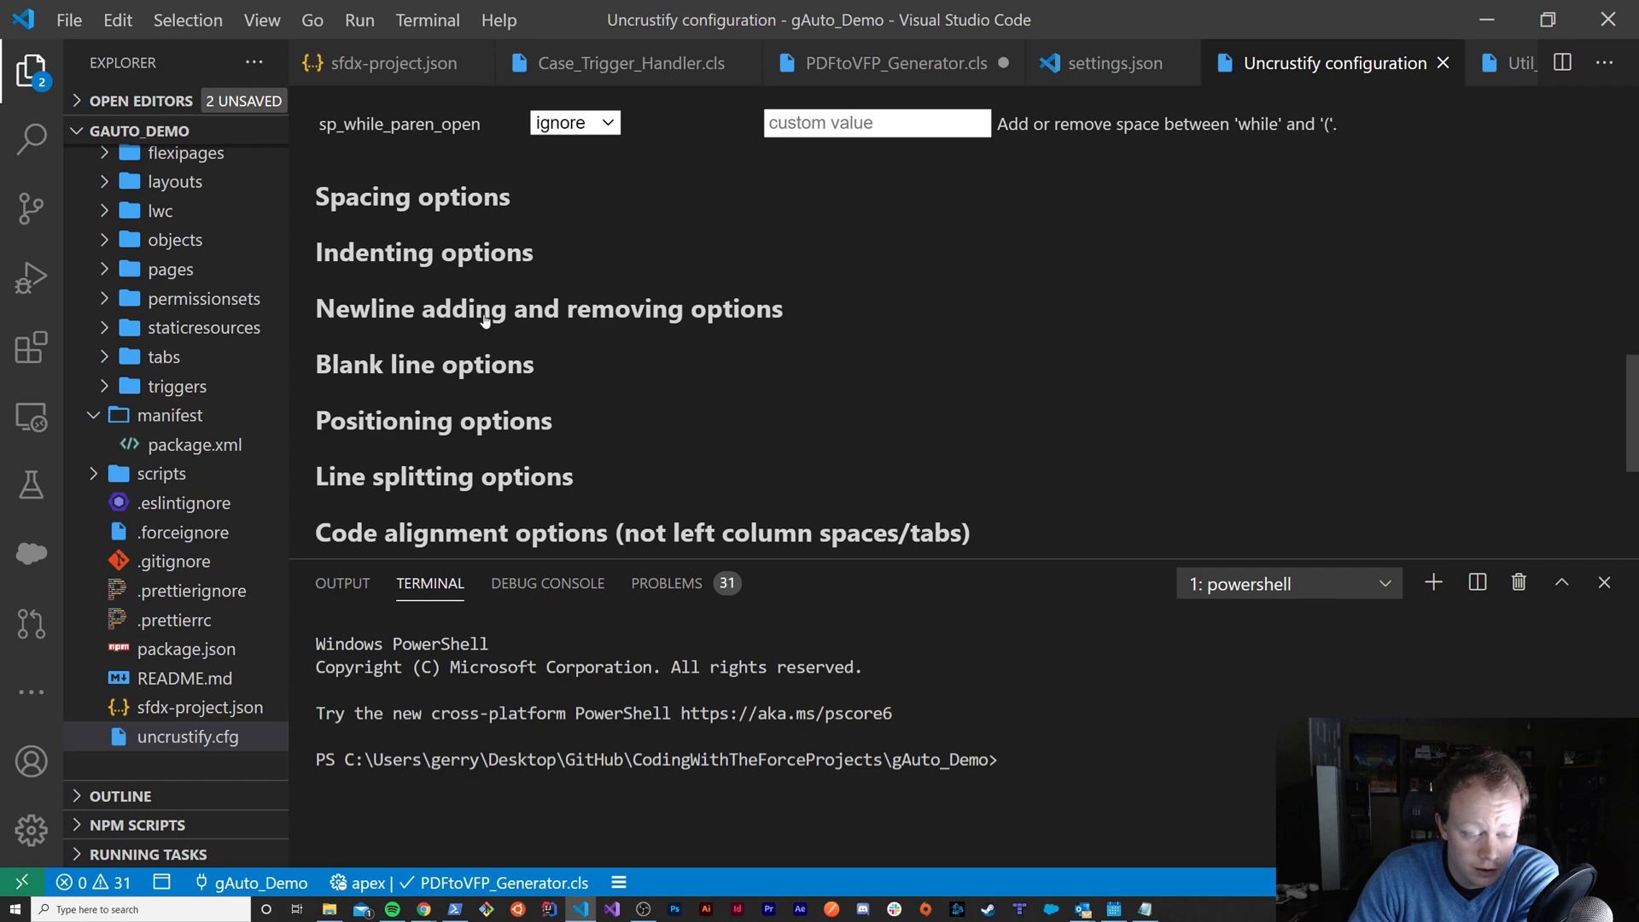
pyautogui.scroll(-3)
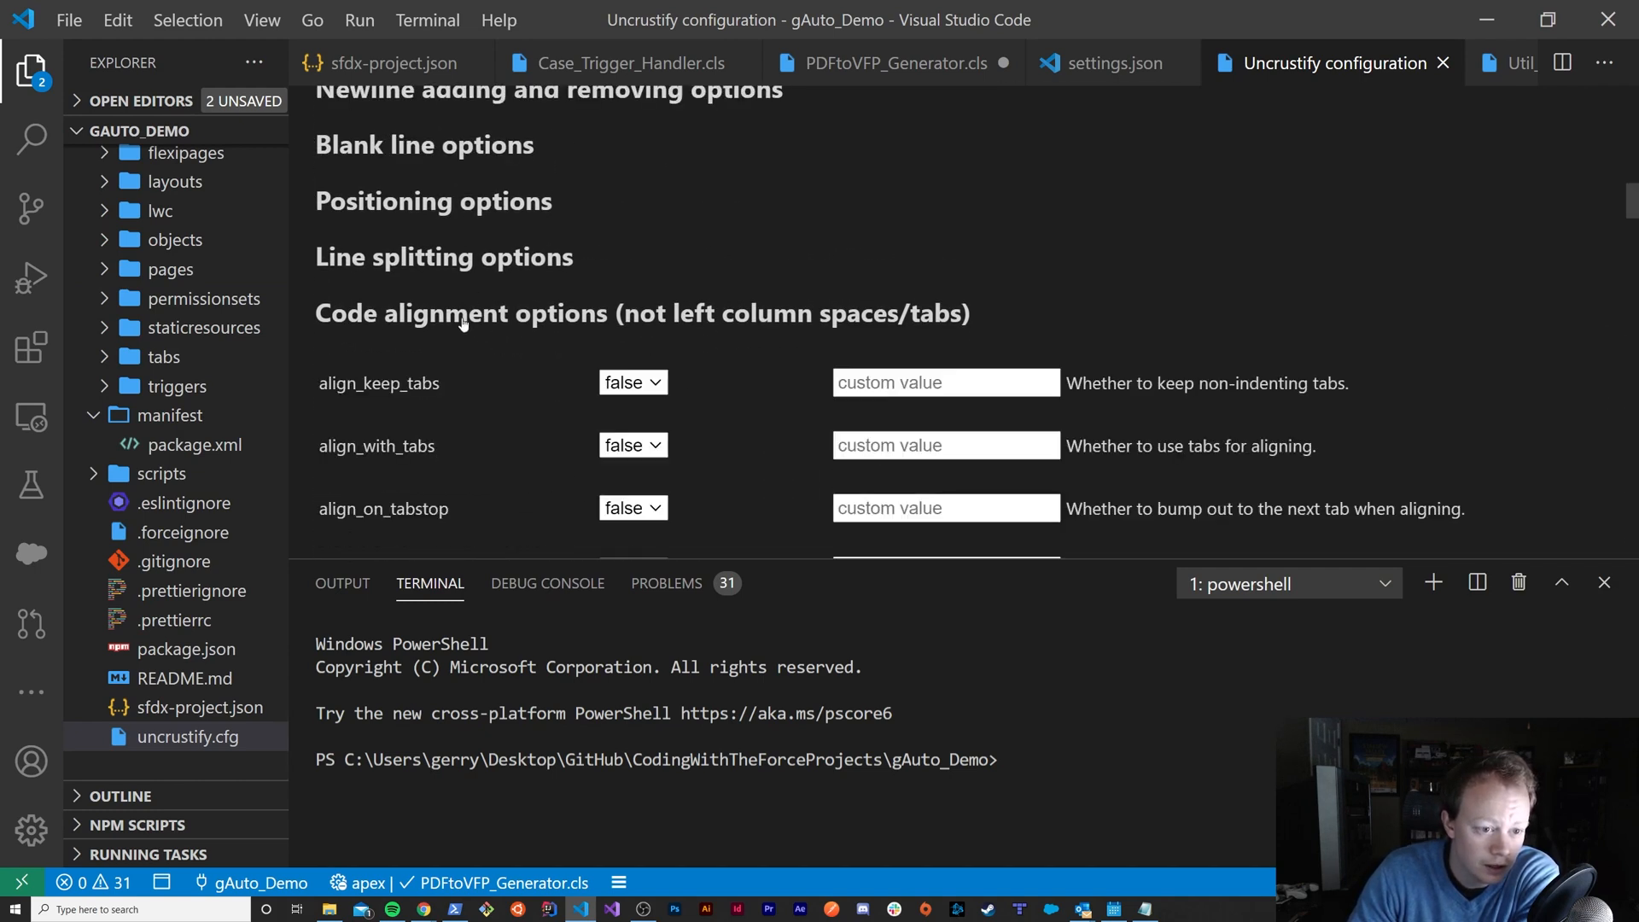
pyautogui.scroll(-3)
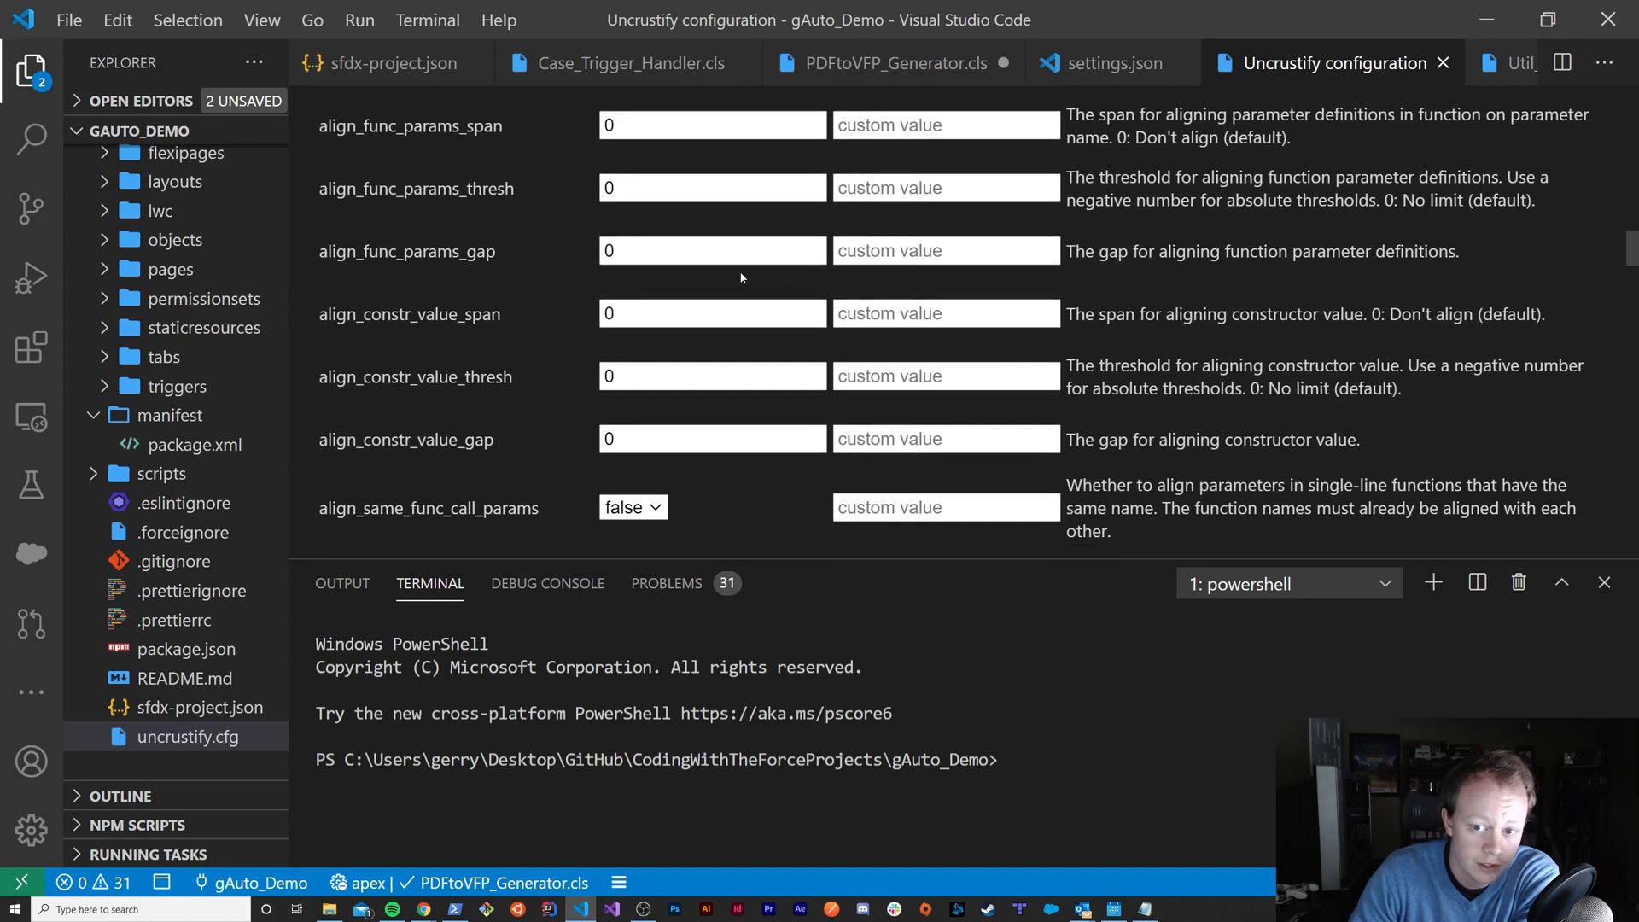
pyautogui.scroll(-3)
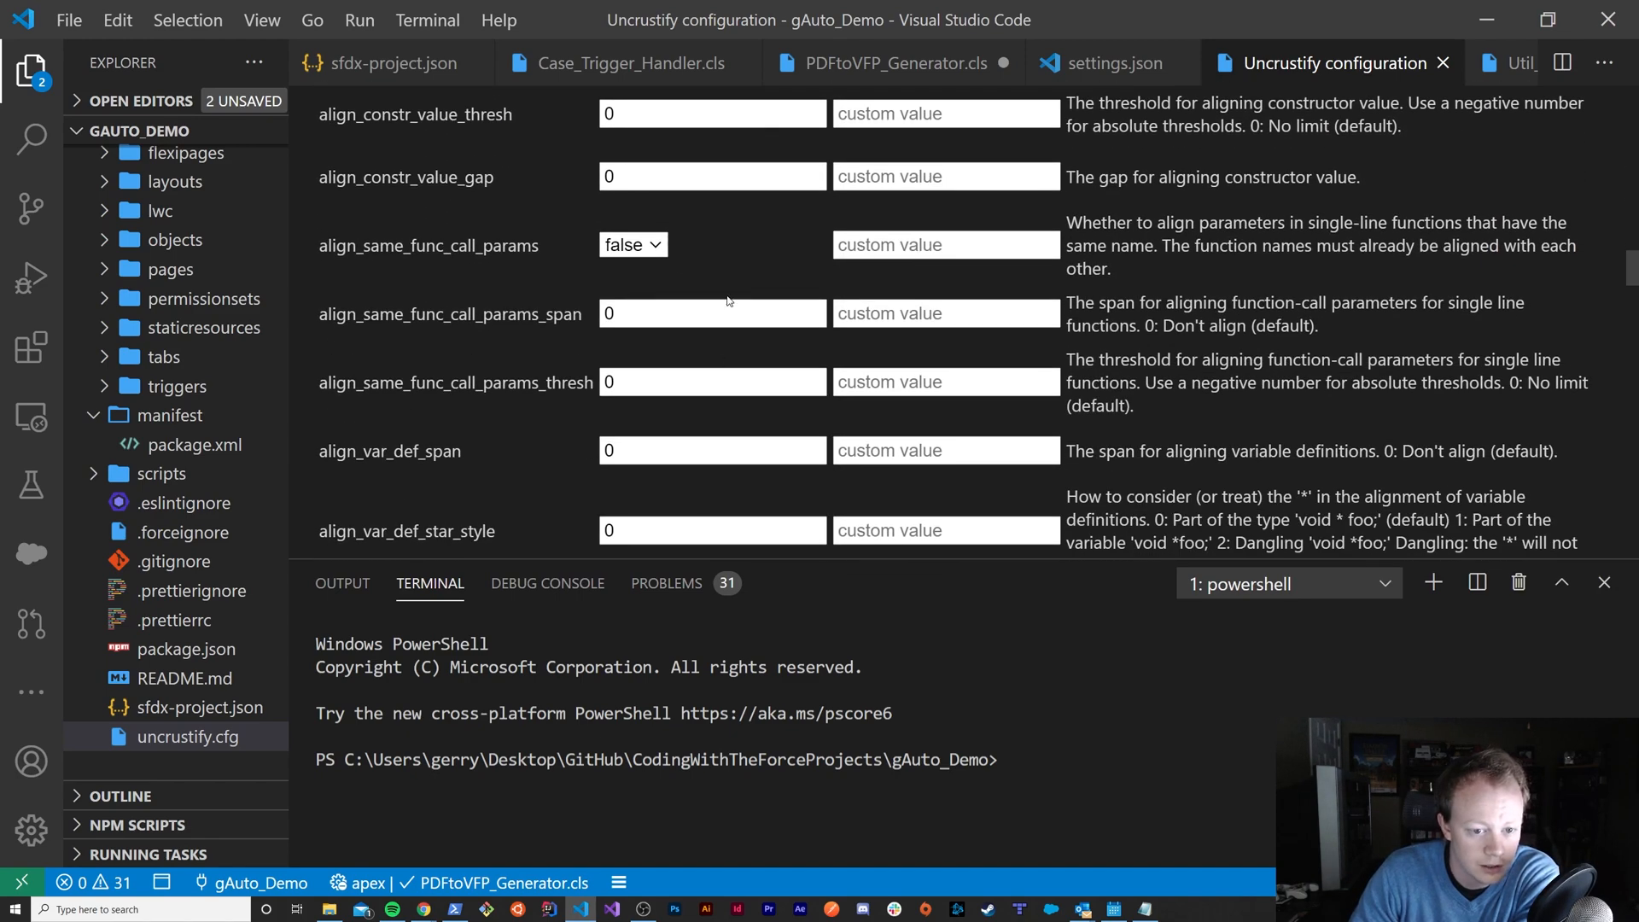
pyautogui.scroll(-3)
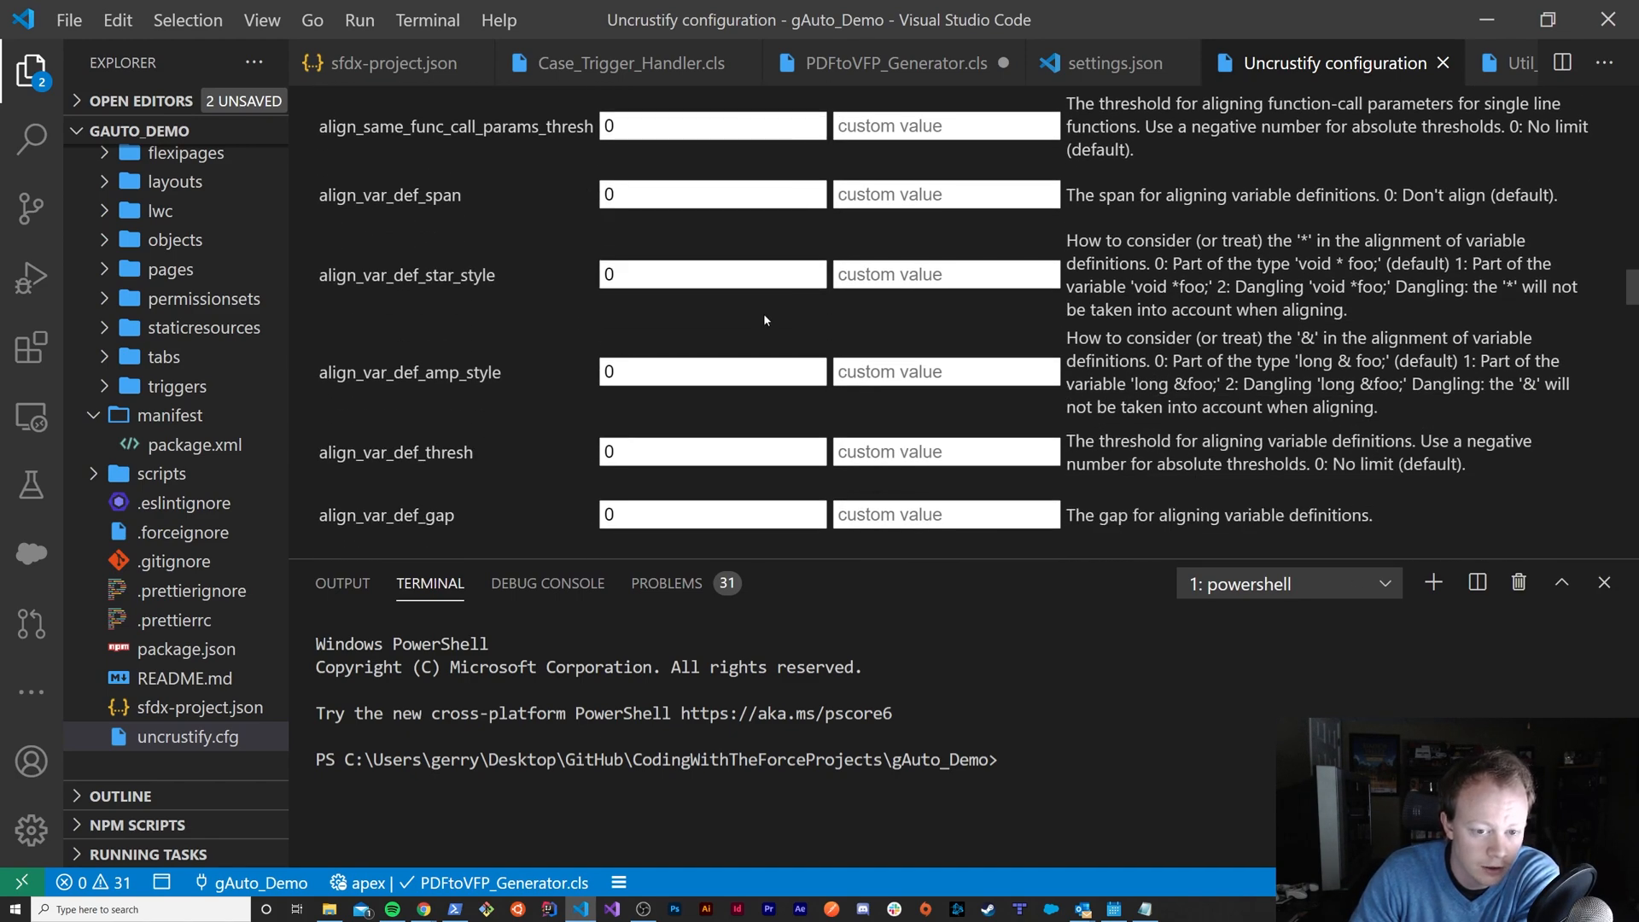
pyautogui.scroll(-3)
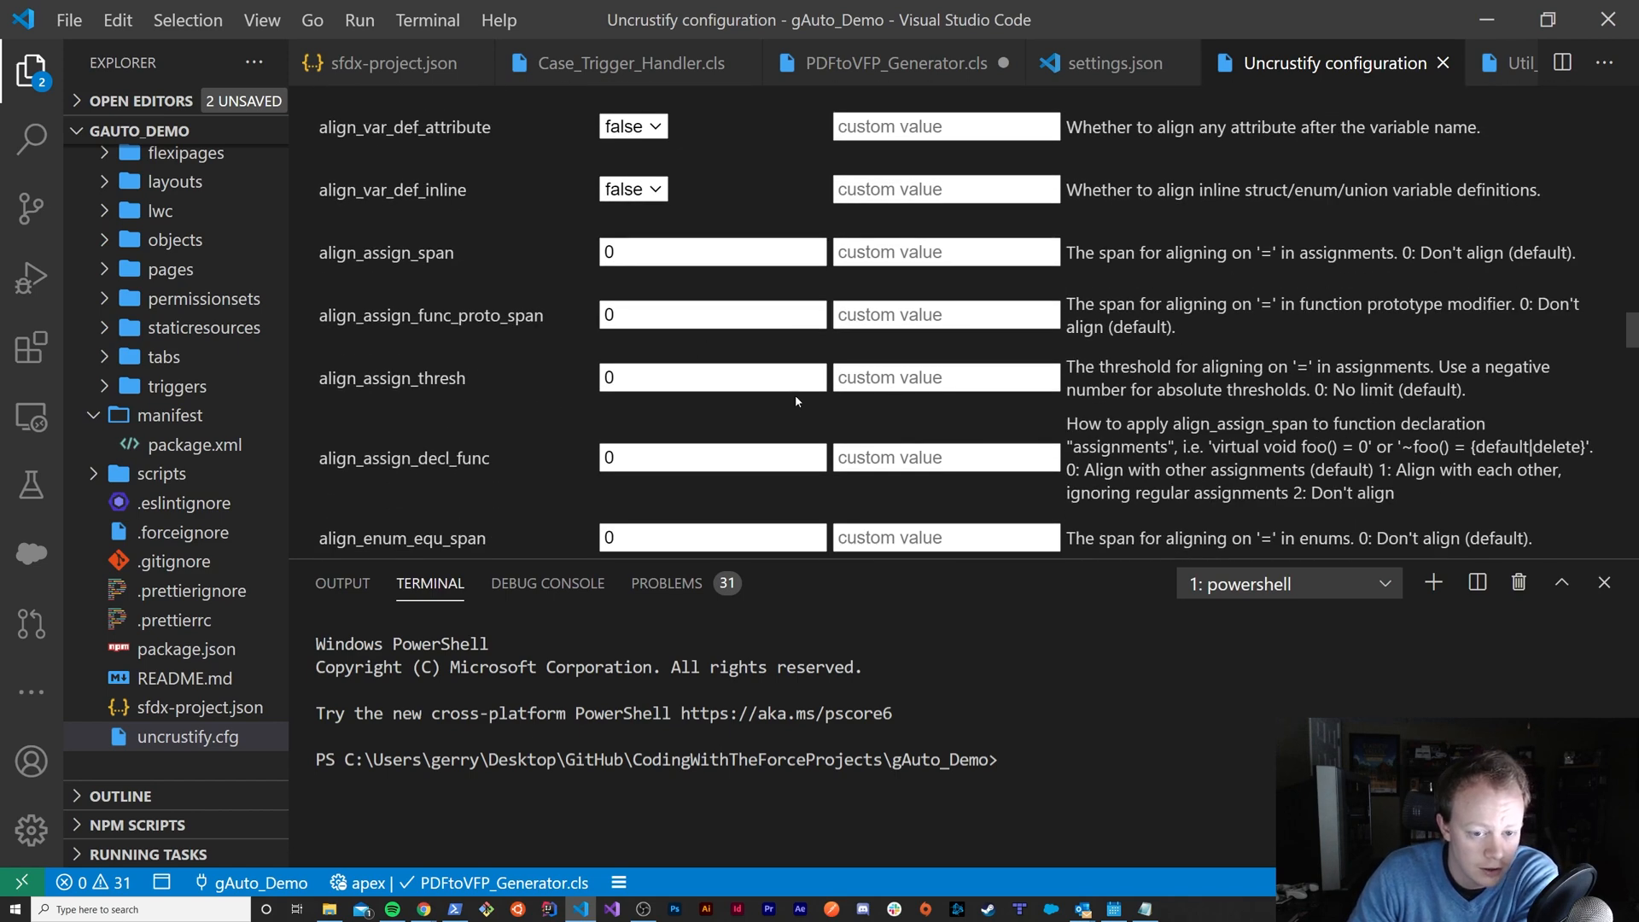
pyautogui.scroll(-3)
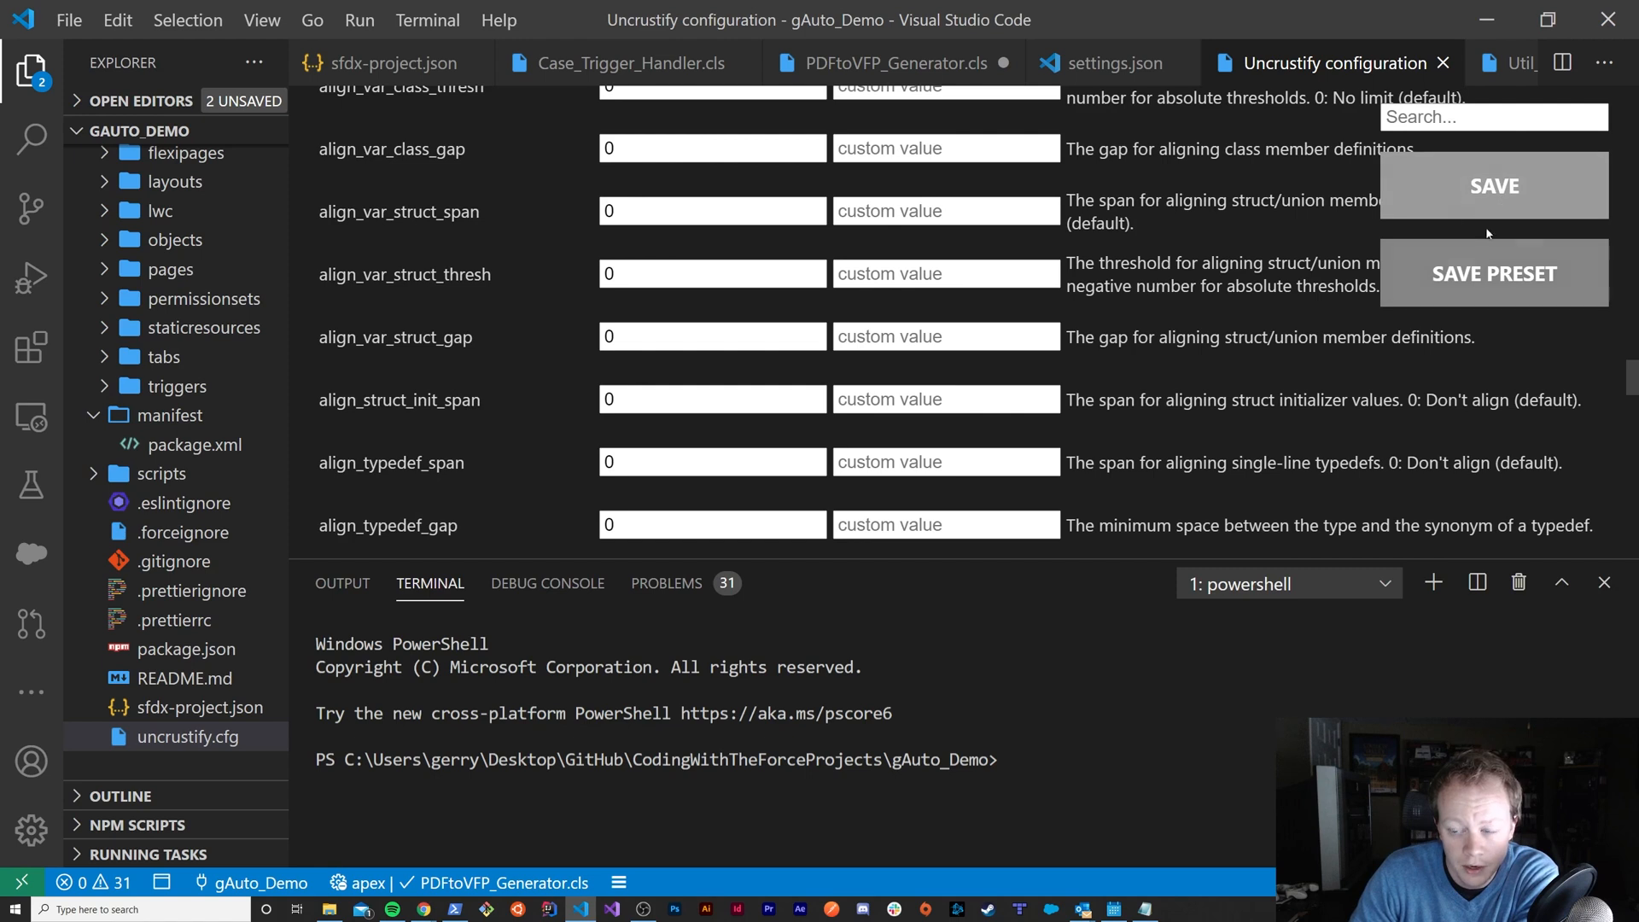
pyautogui.moveTo(1461, 187)
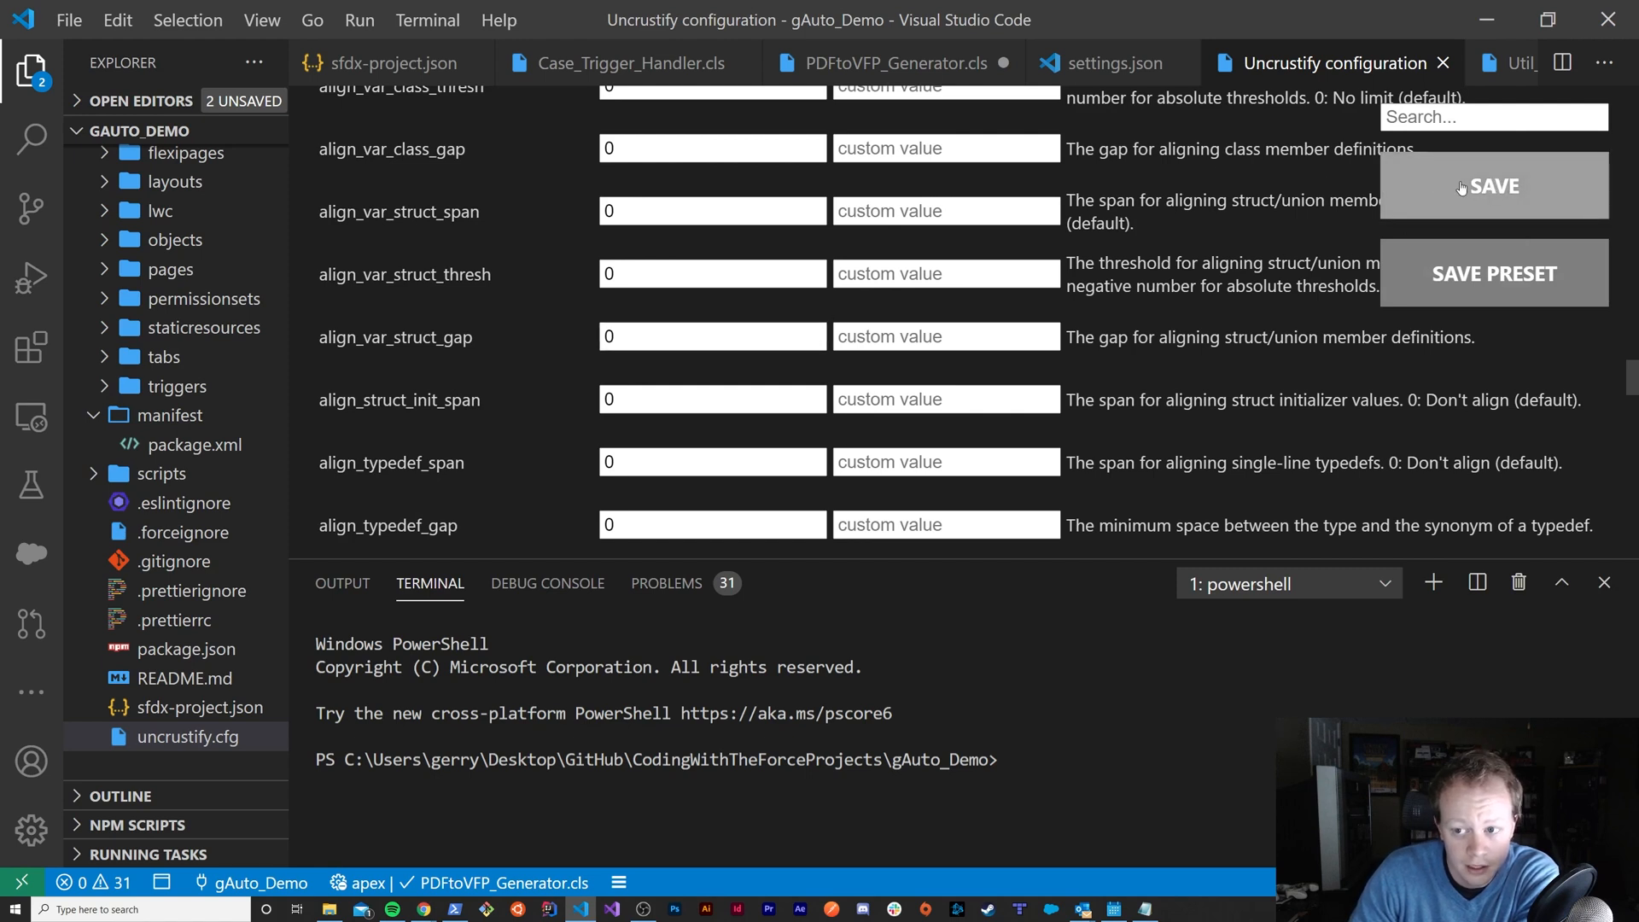
pyautogui.moveTo(1516, 195)
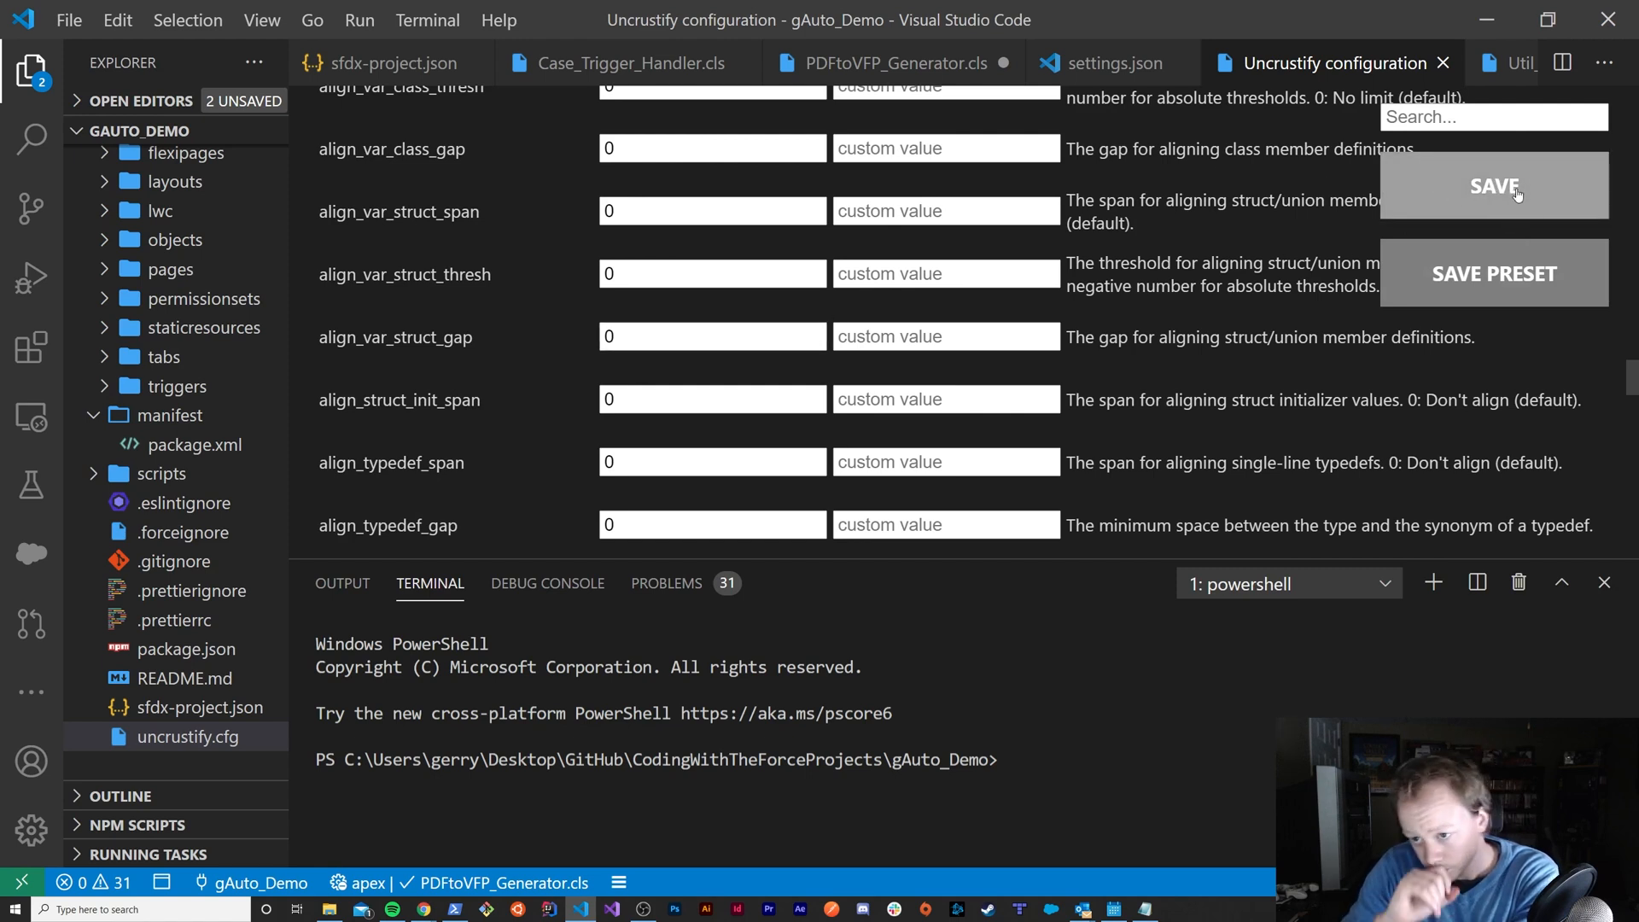
pyautogui.moveTo(1440, 176)
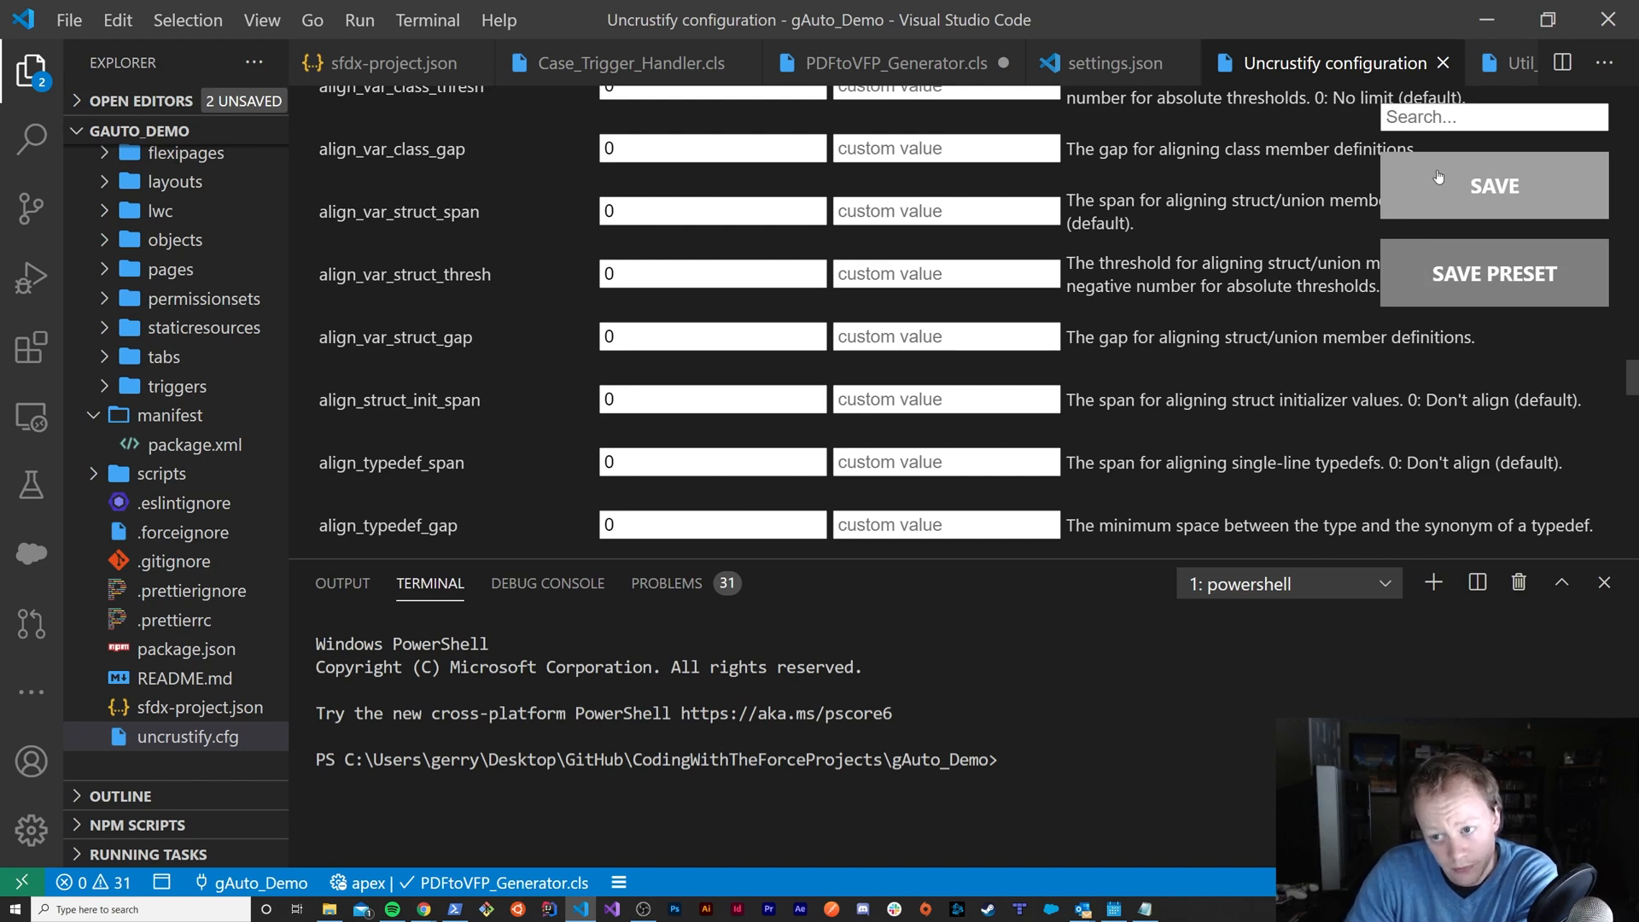
pyautogui.moveTo(224, 323)
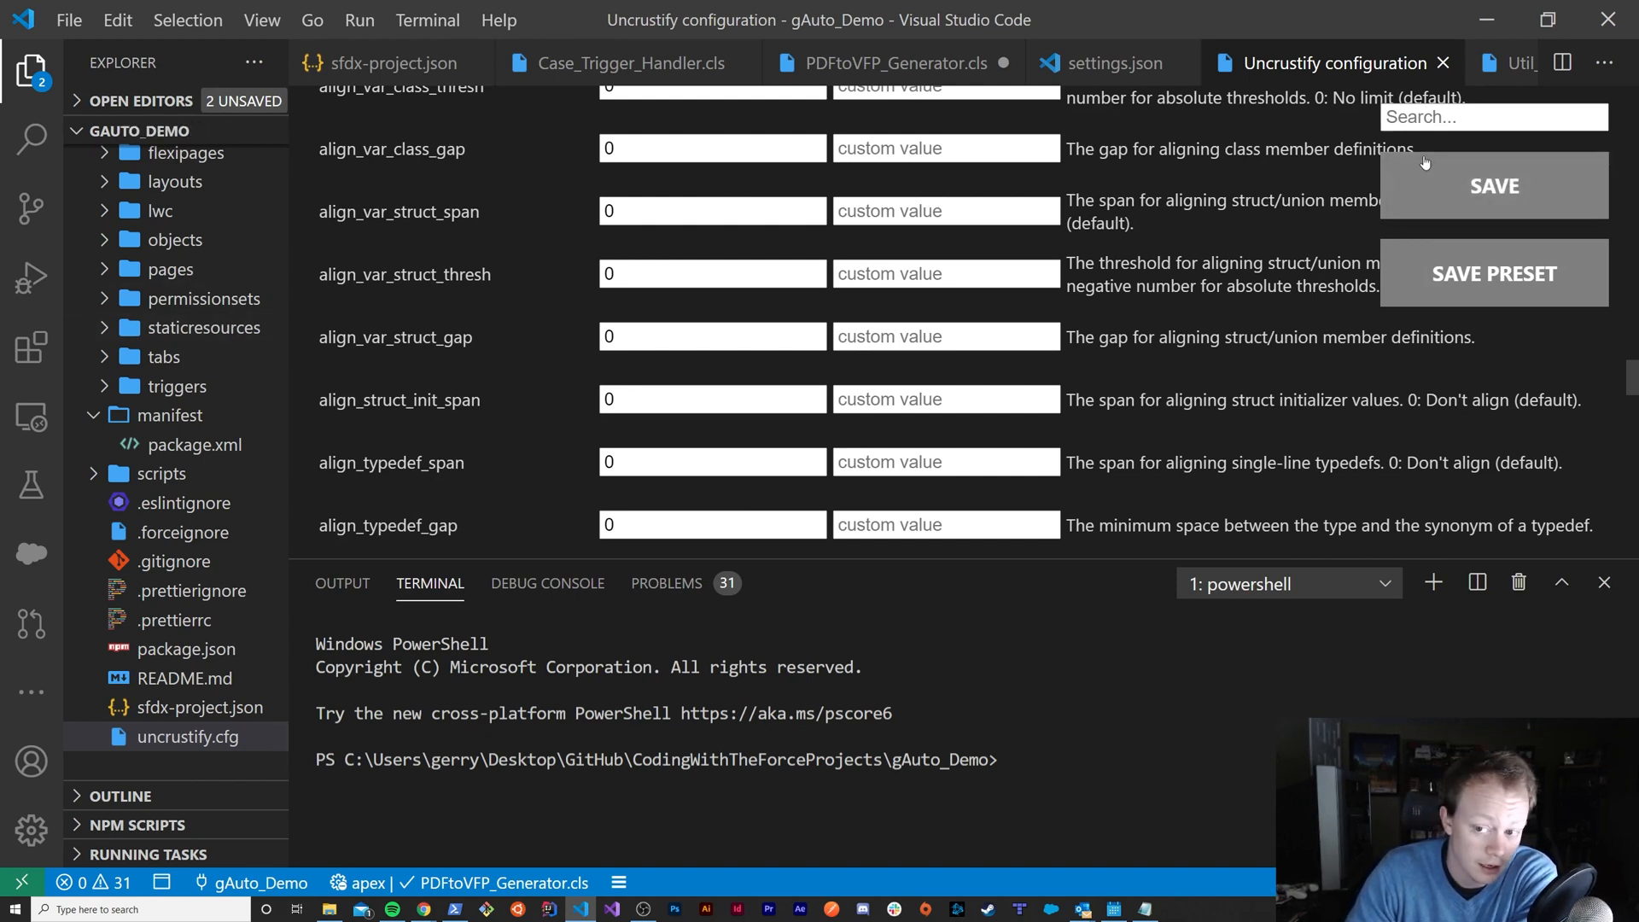
pyautogui.moveTo(412, 444)
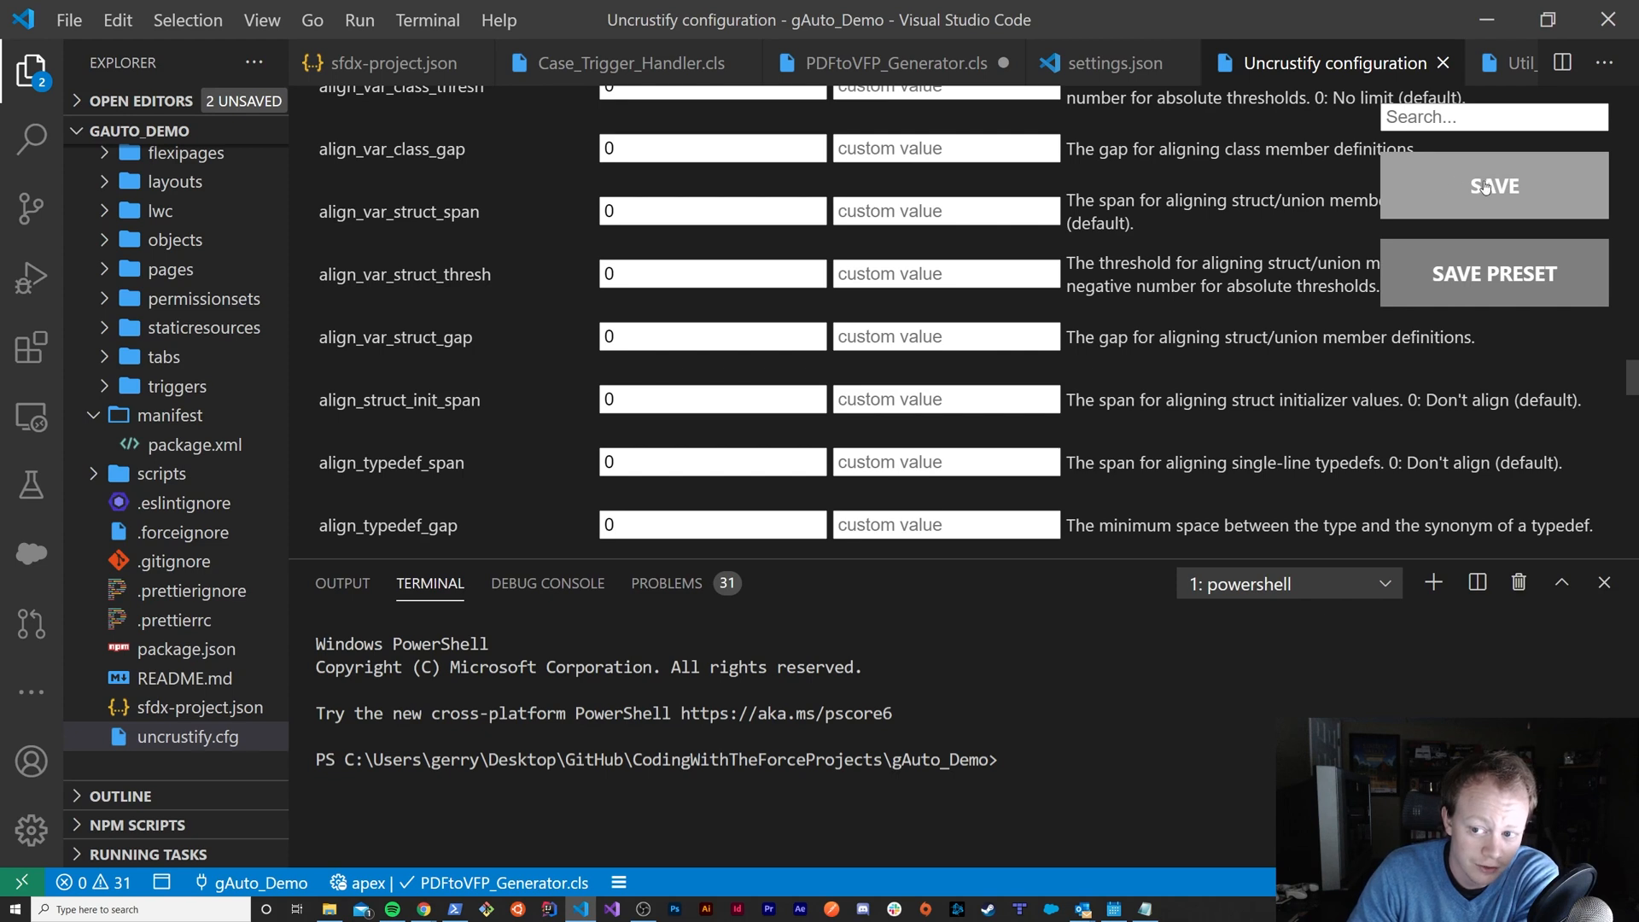
pyautogui.moveTo(1233, 389)
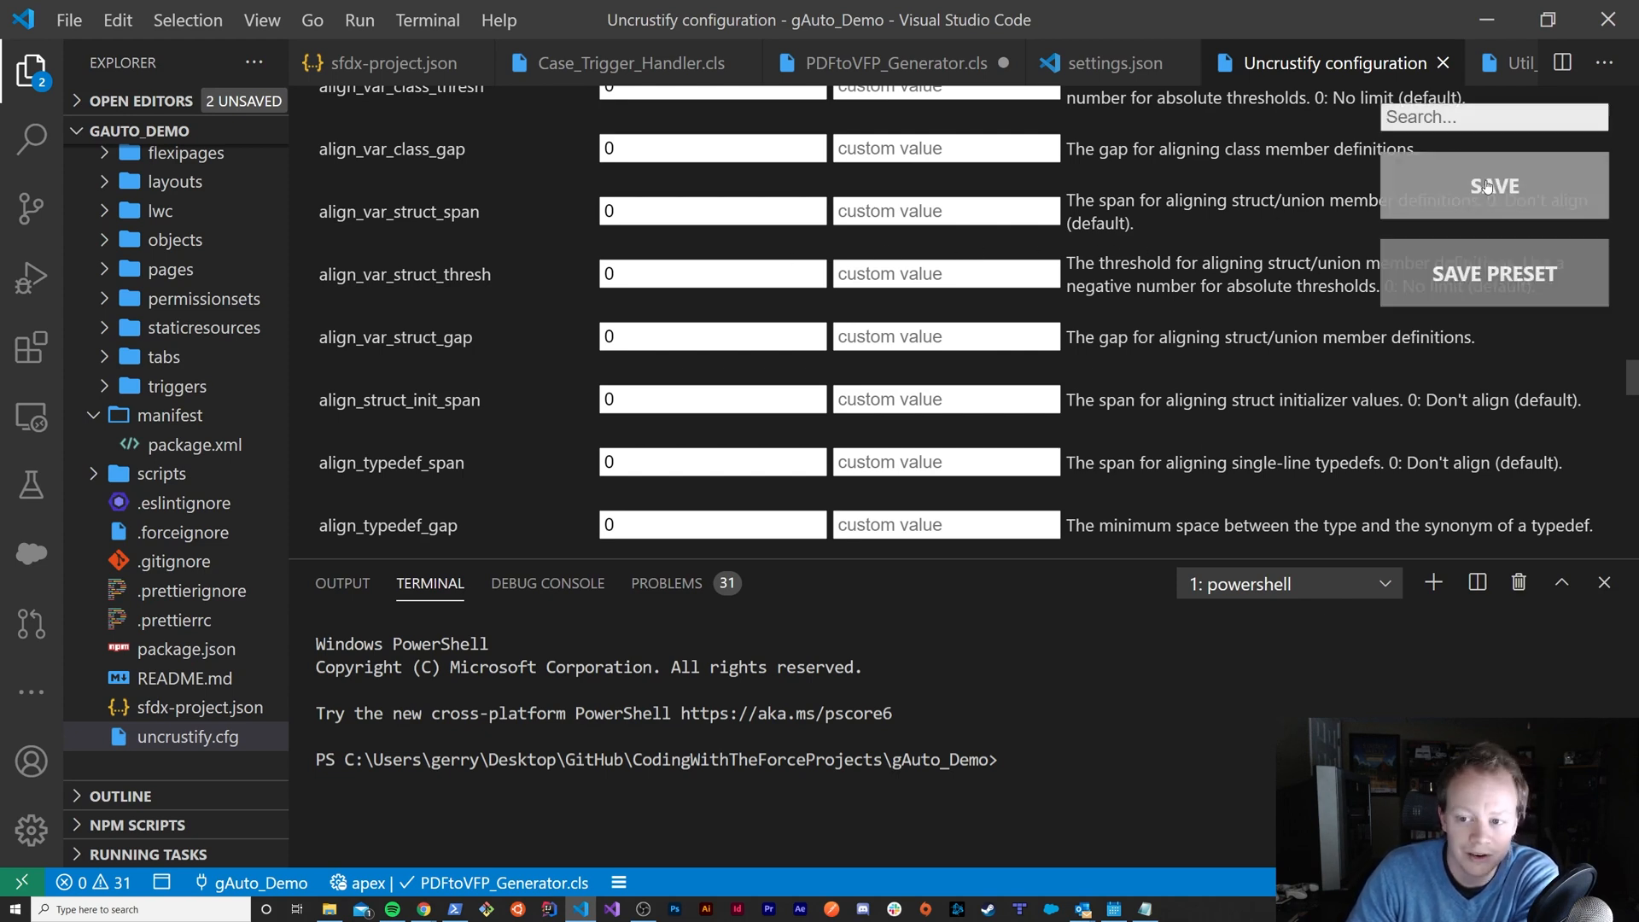
pyautogui.moveTo(1373, 167)
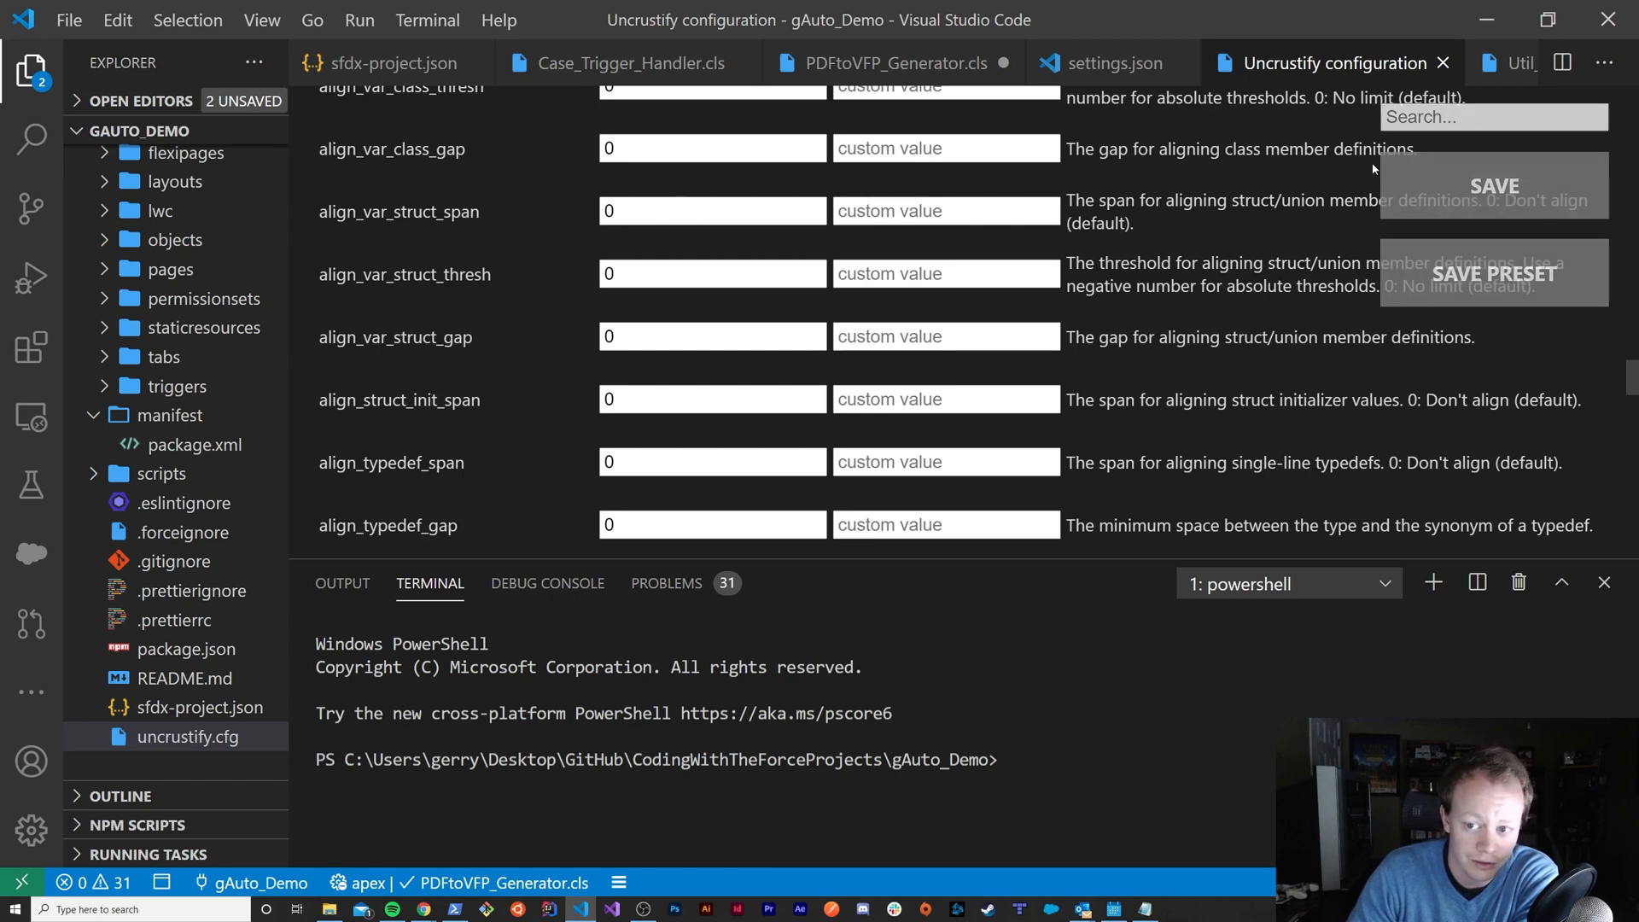
pyautogui.moveTo(361, 193)
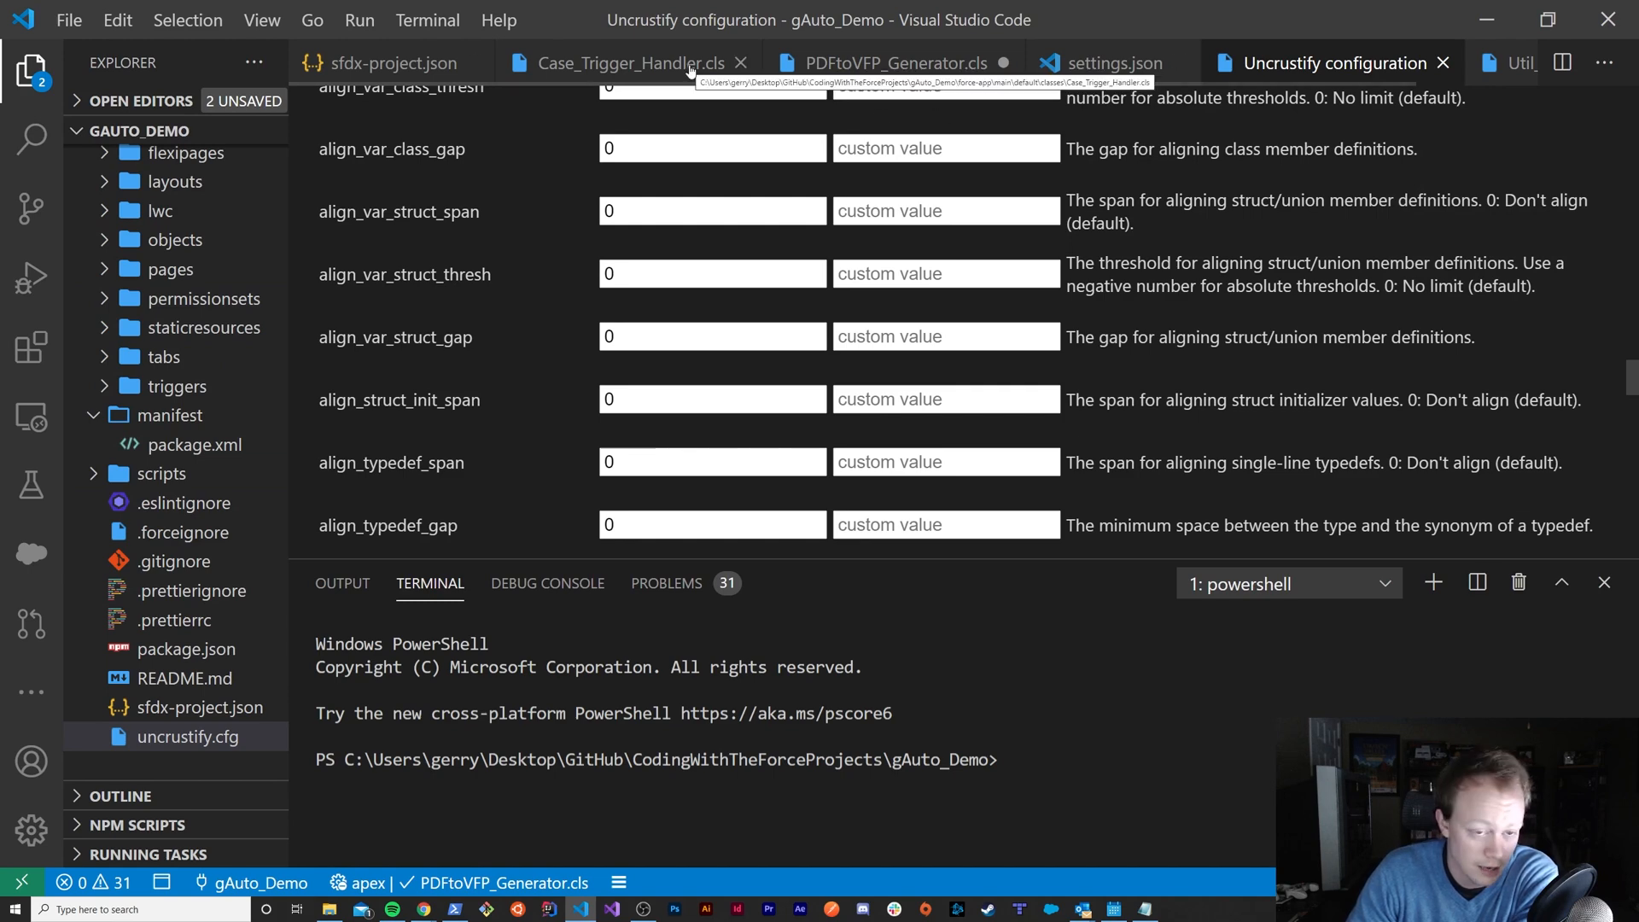
# Step: In Case_Trigger_Handler.cls, join the class opening brace onto the class line and review the method code formatting
pyautogui.click(617, 63)
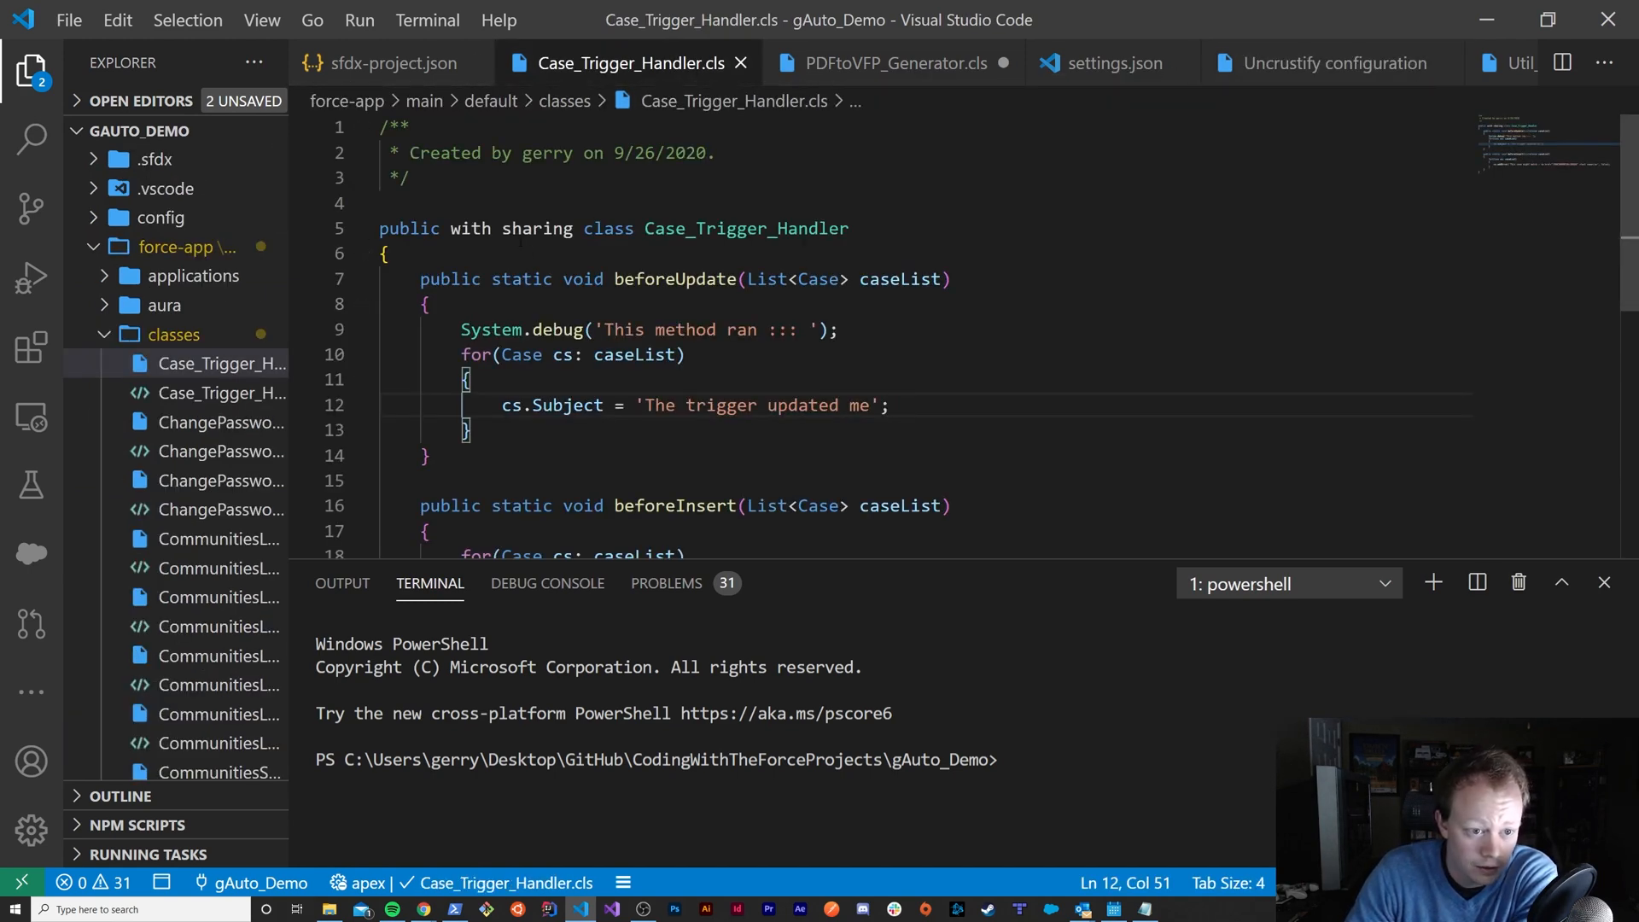
pyautogui.click(386, 253)
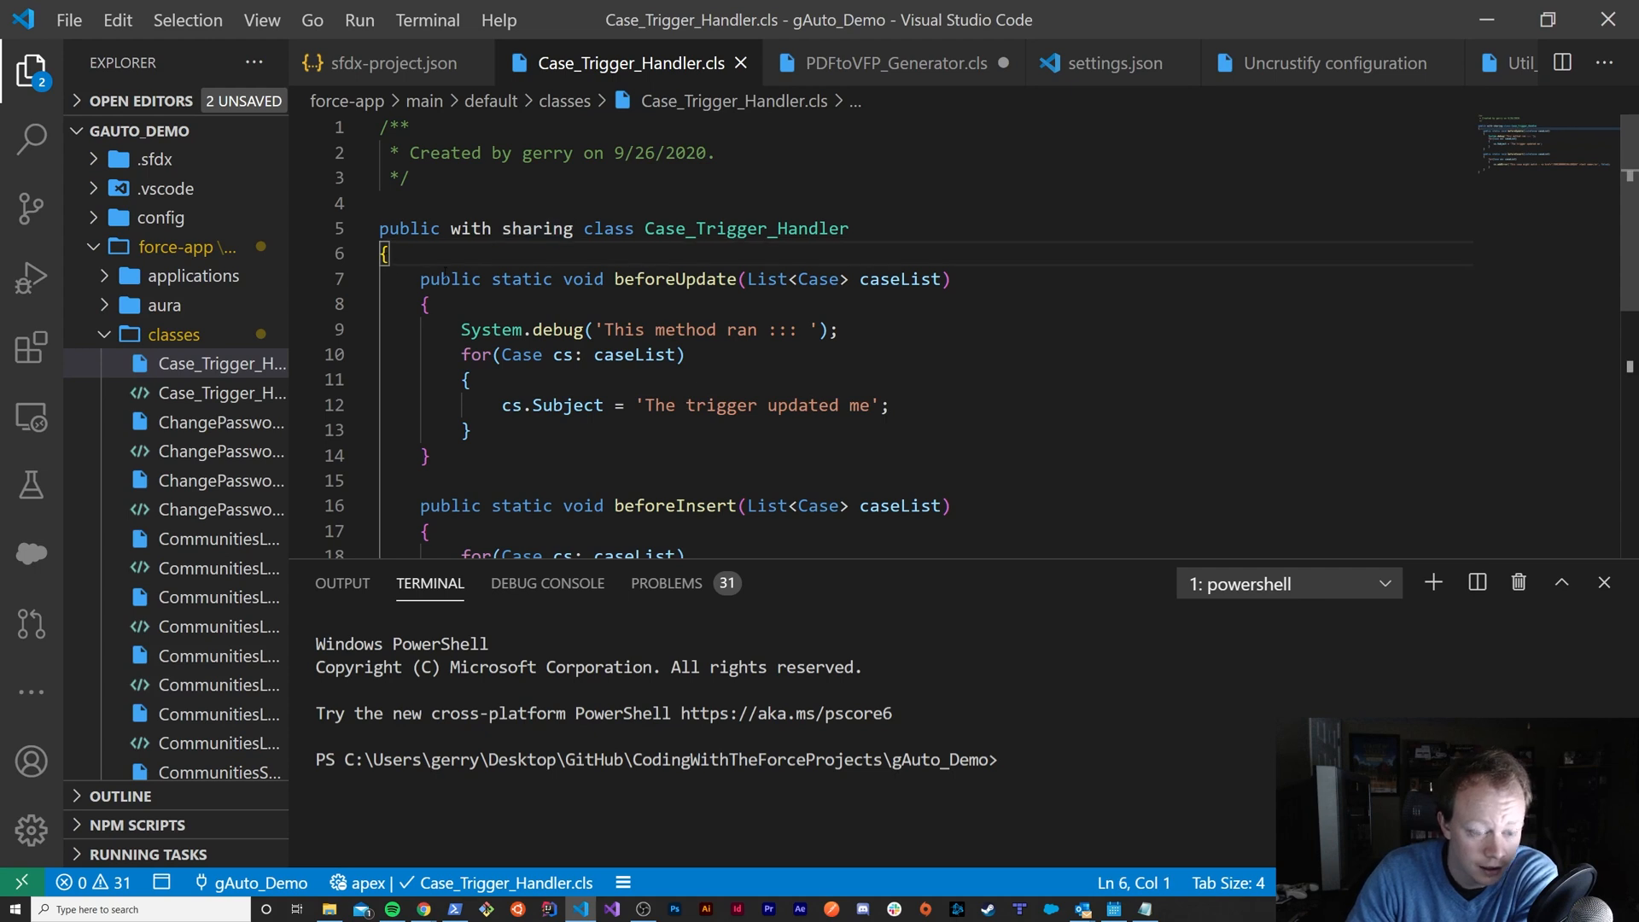
pyautogui.press('Backspace')
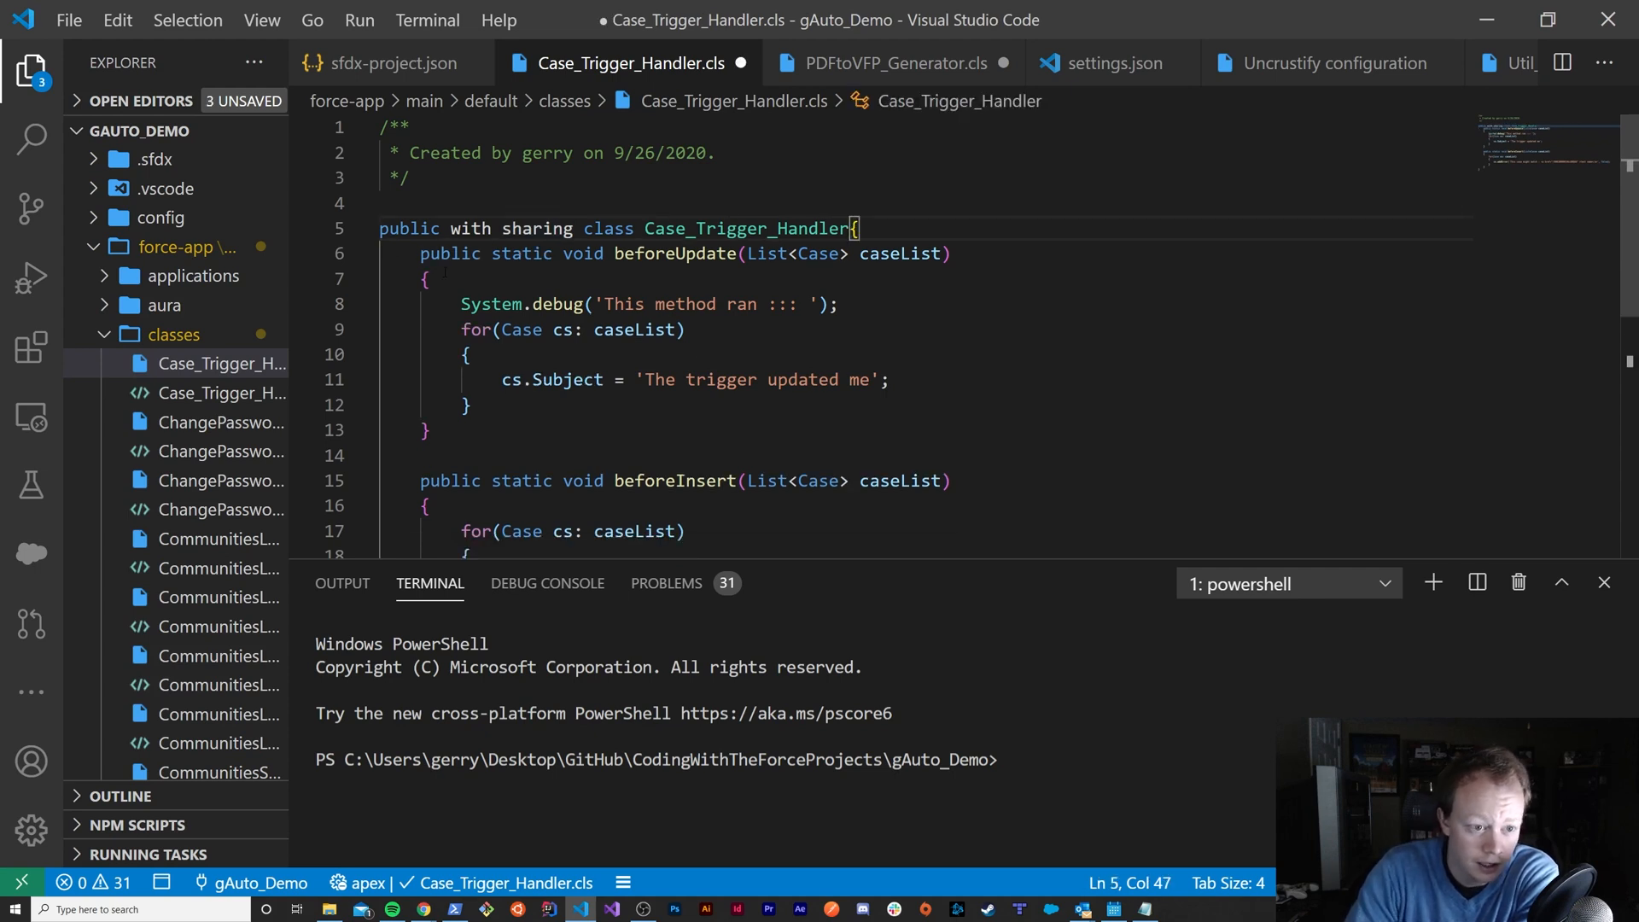
pyautogui.click(388, 278)
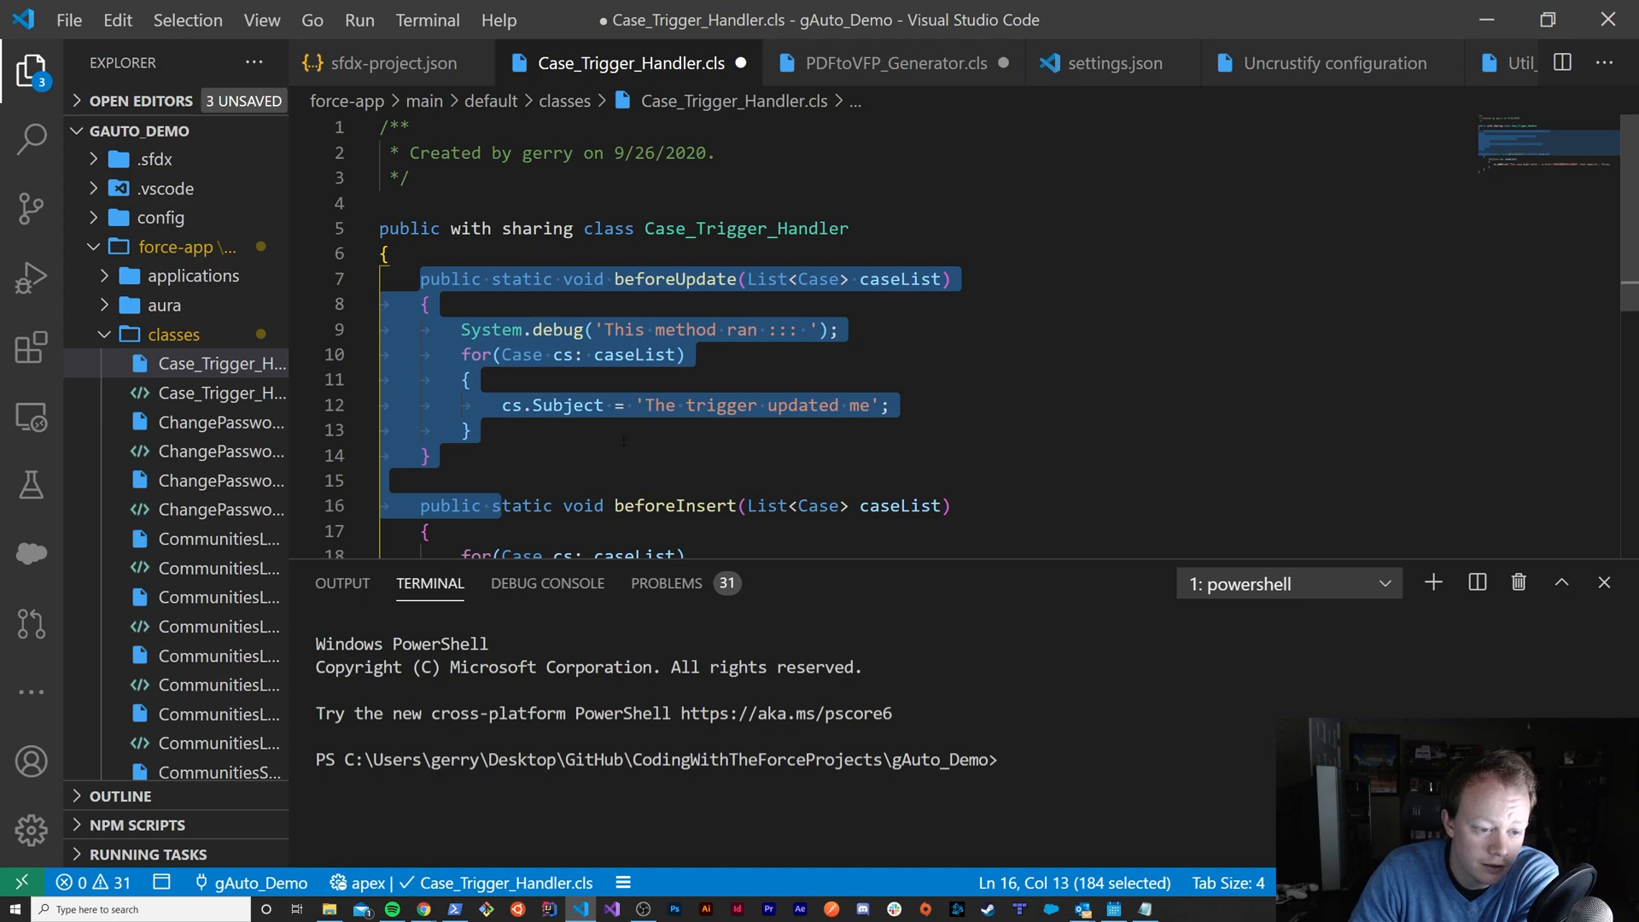
pyautogui.scroll(-3)
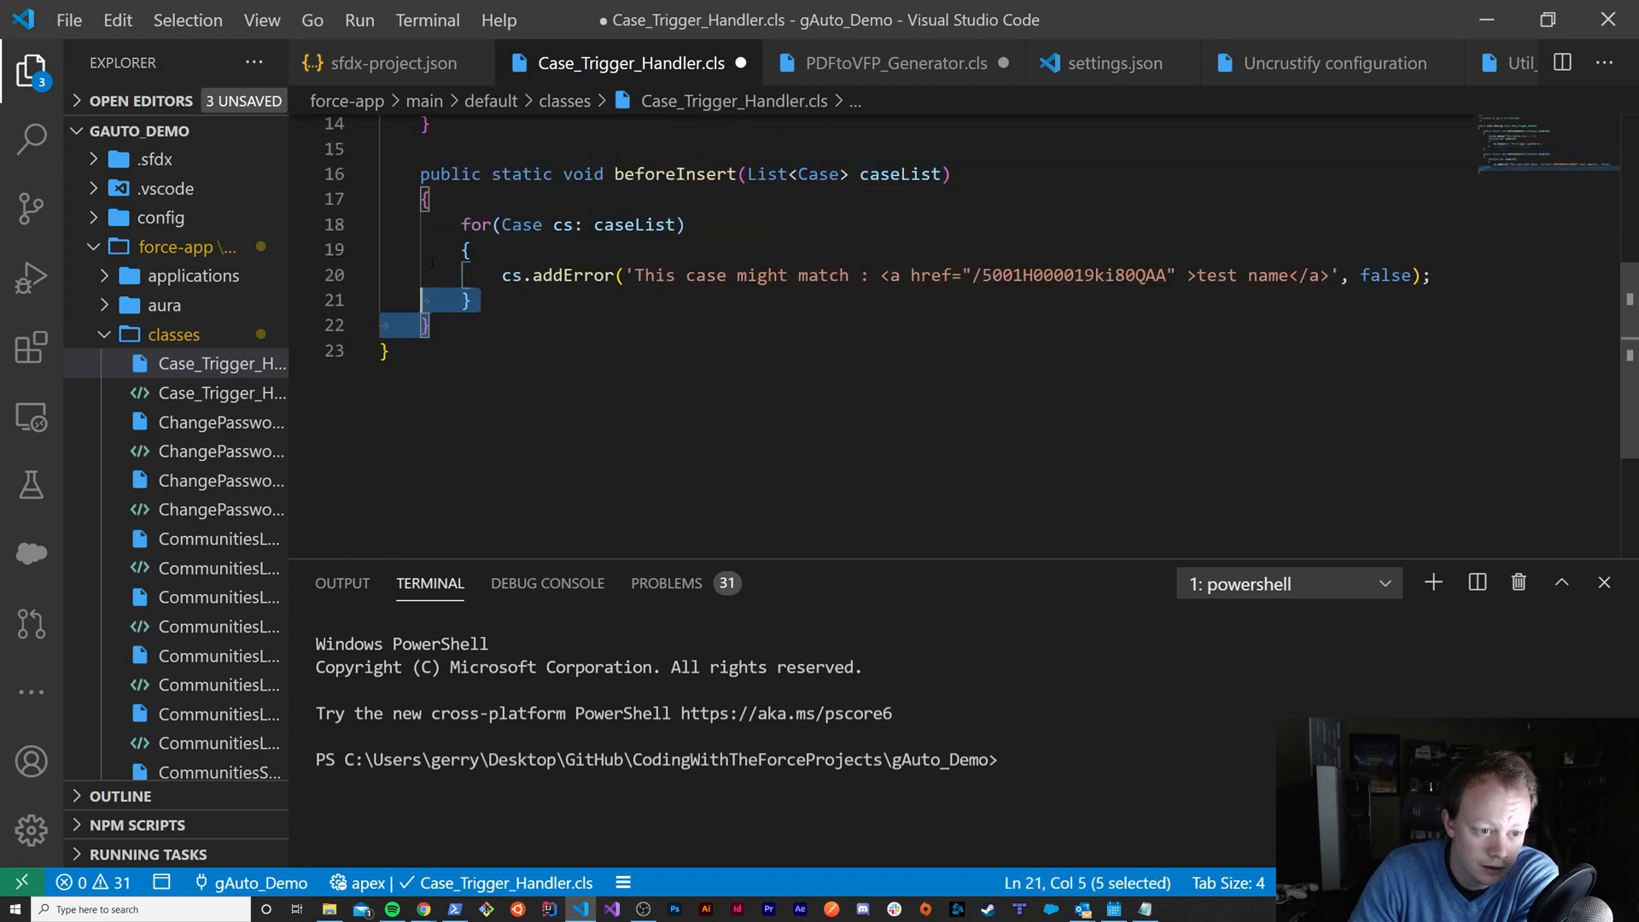
pyautogui.scroll(3)
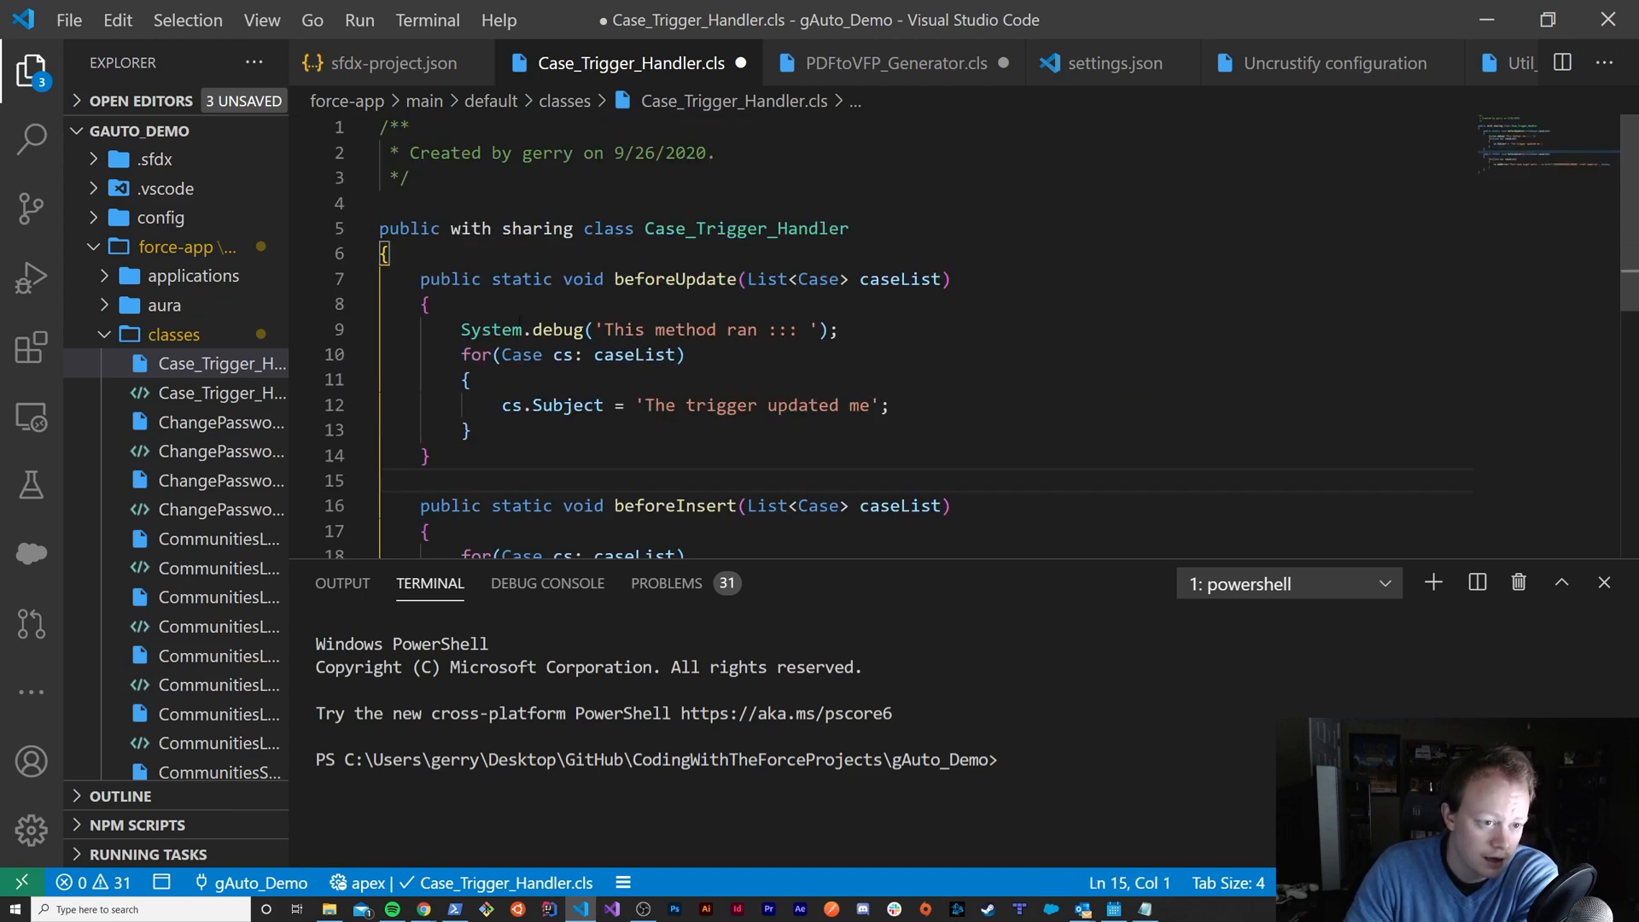